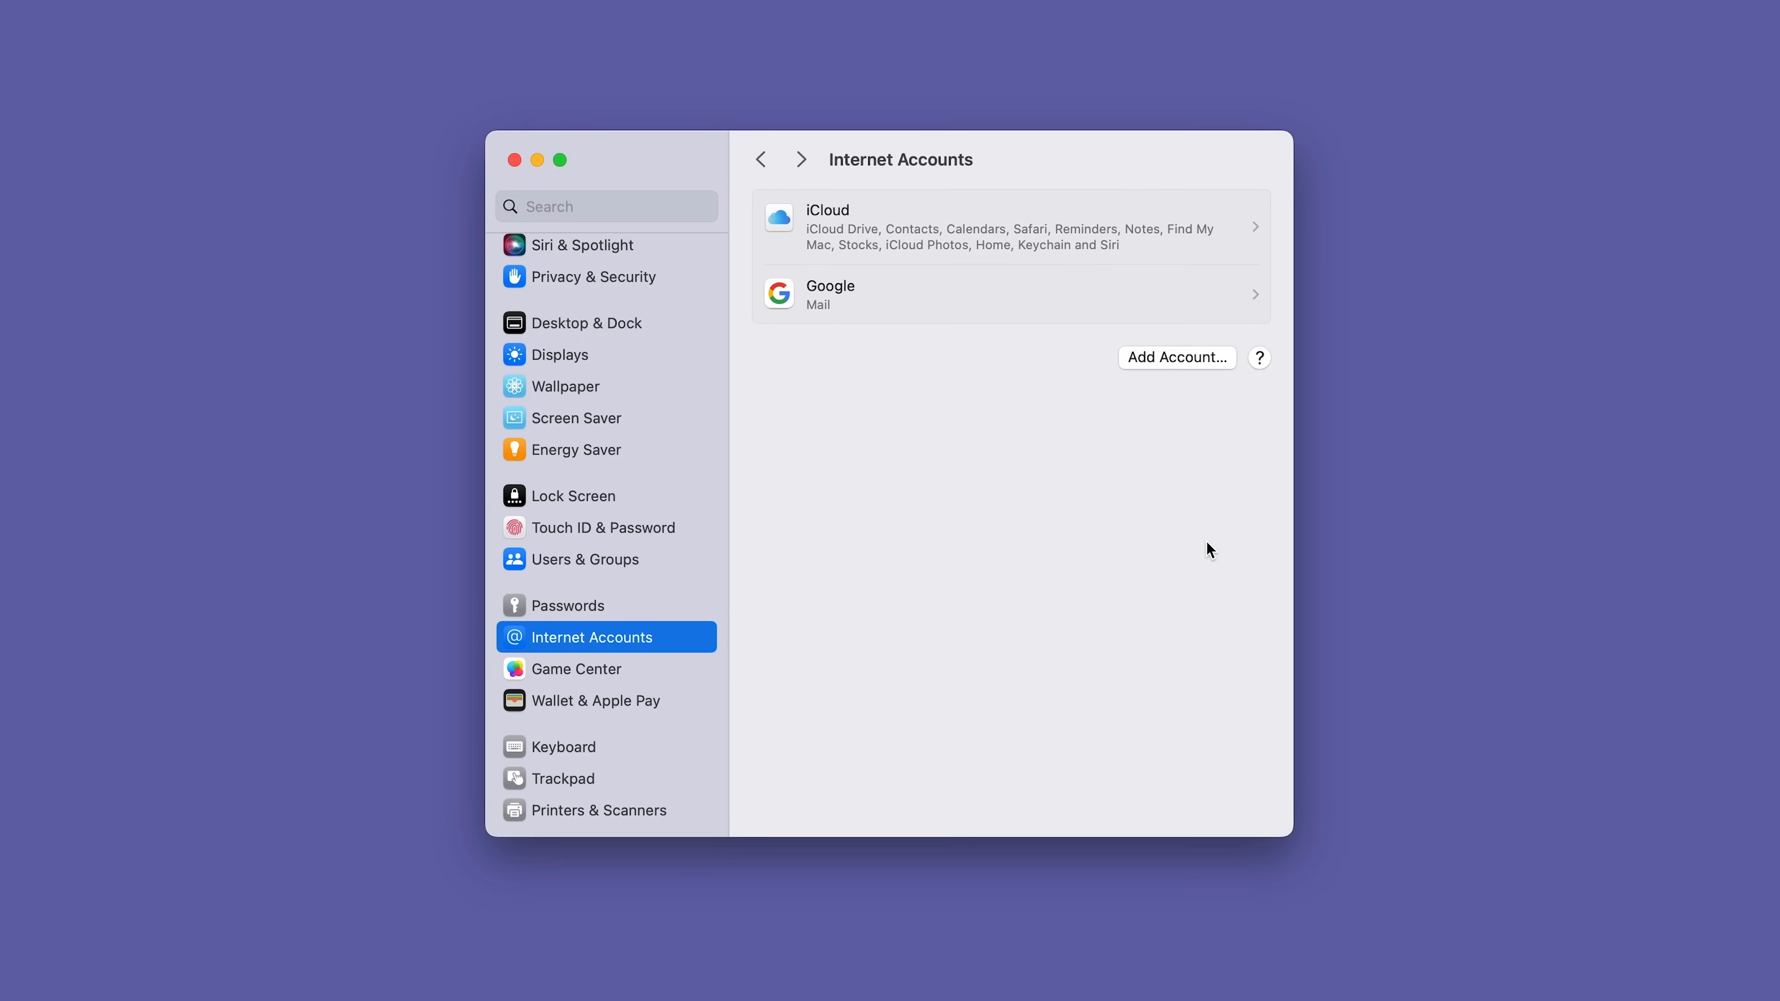
mouse_move(986, 548)
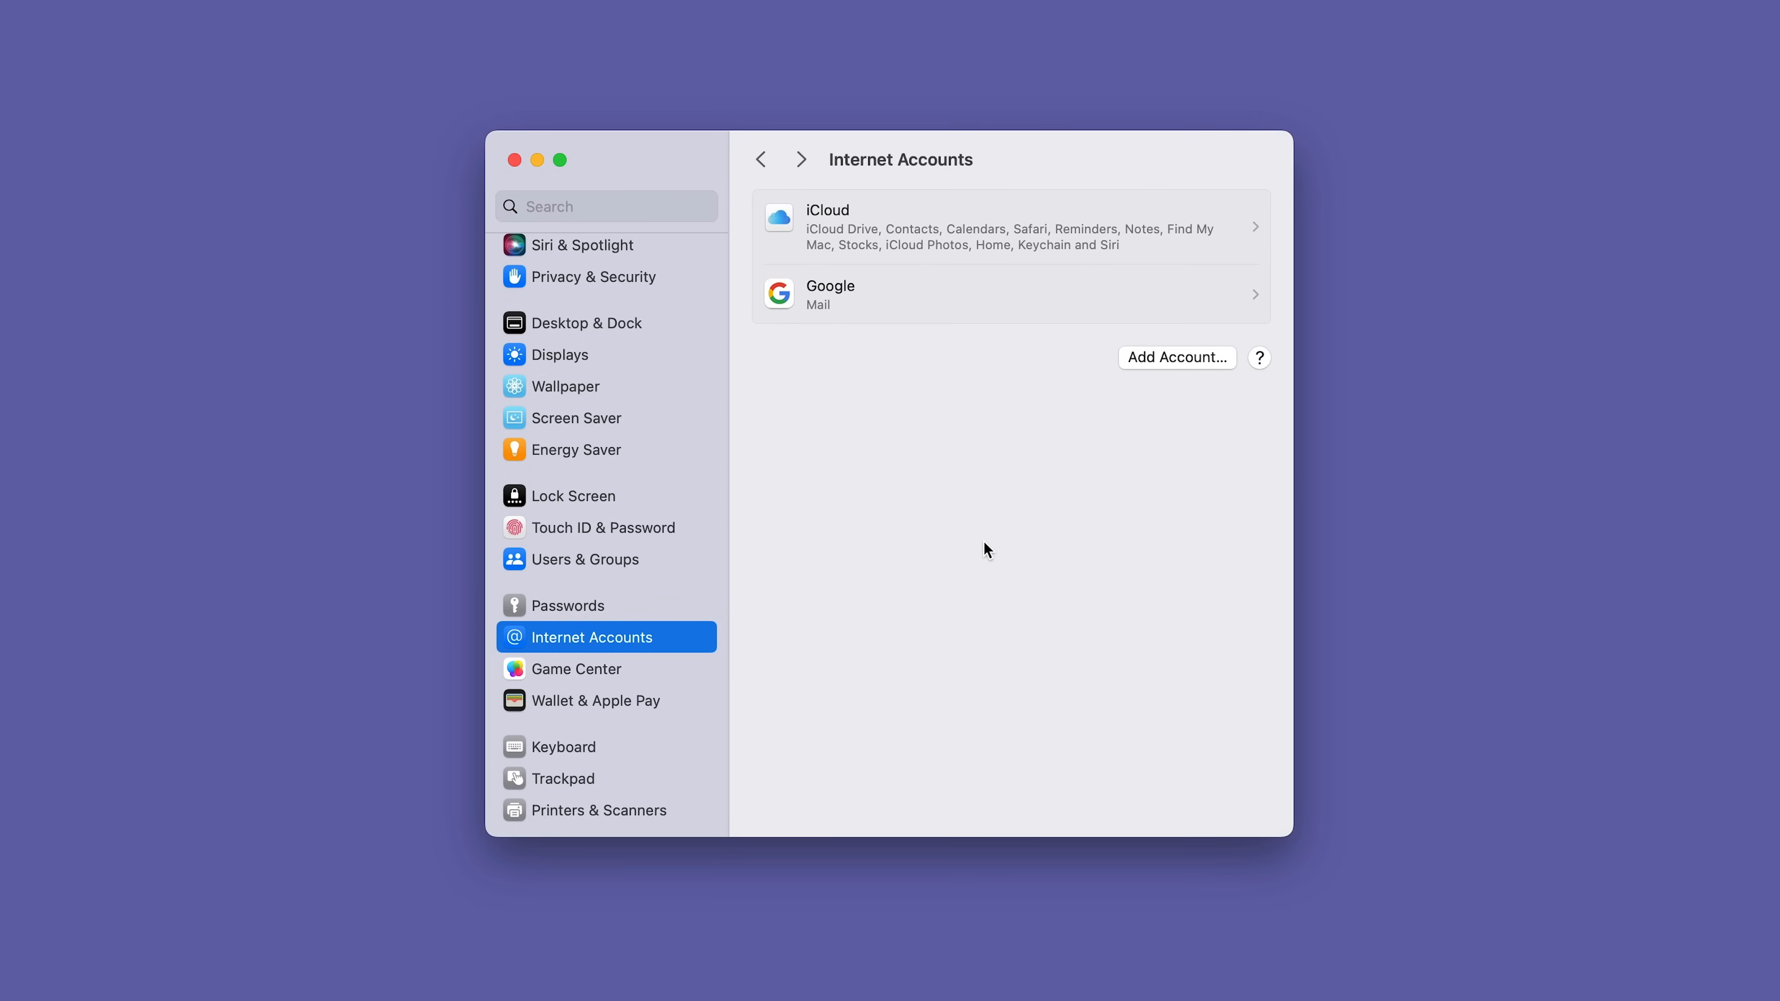
mouse_move(961, 242)
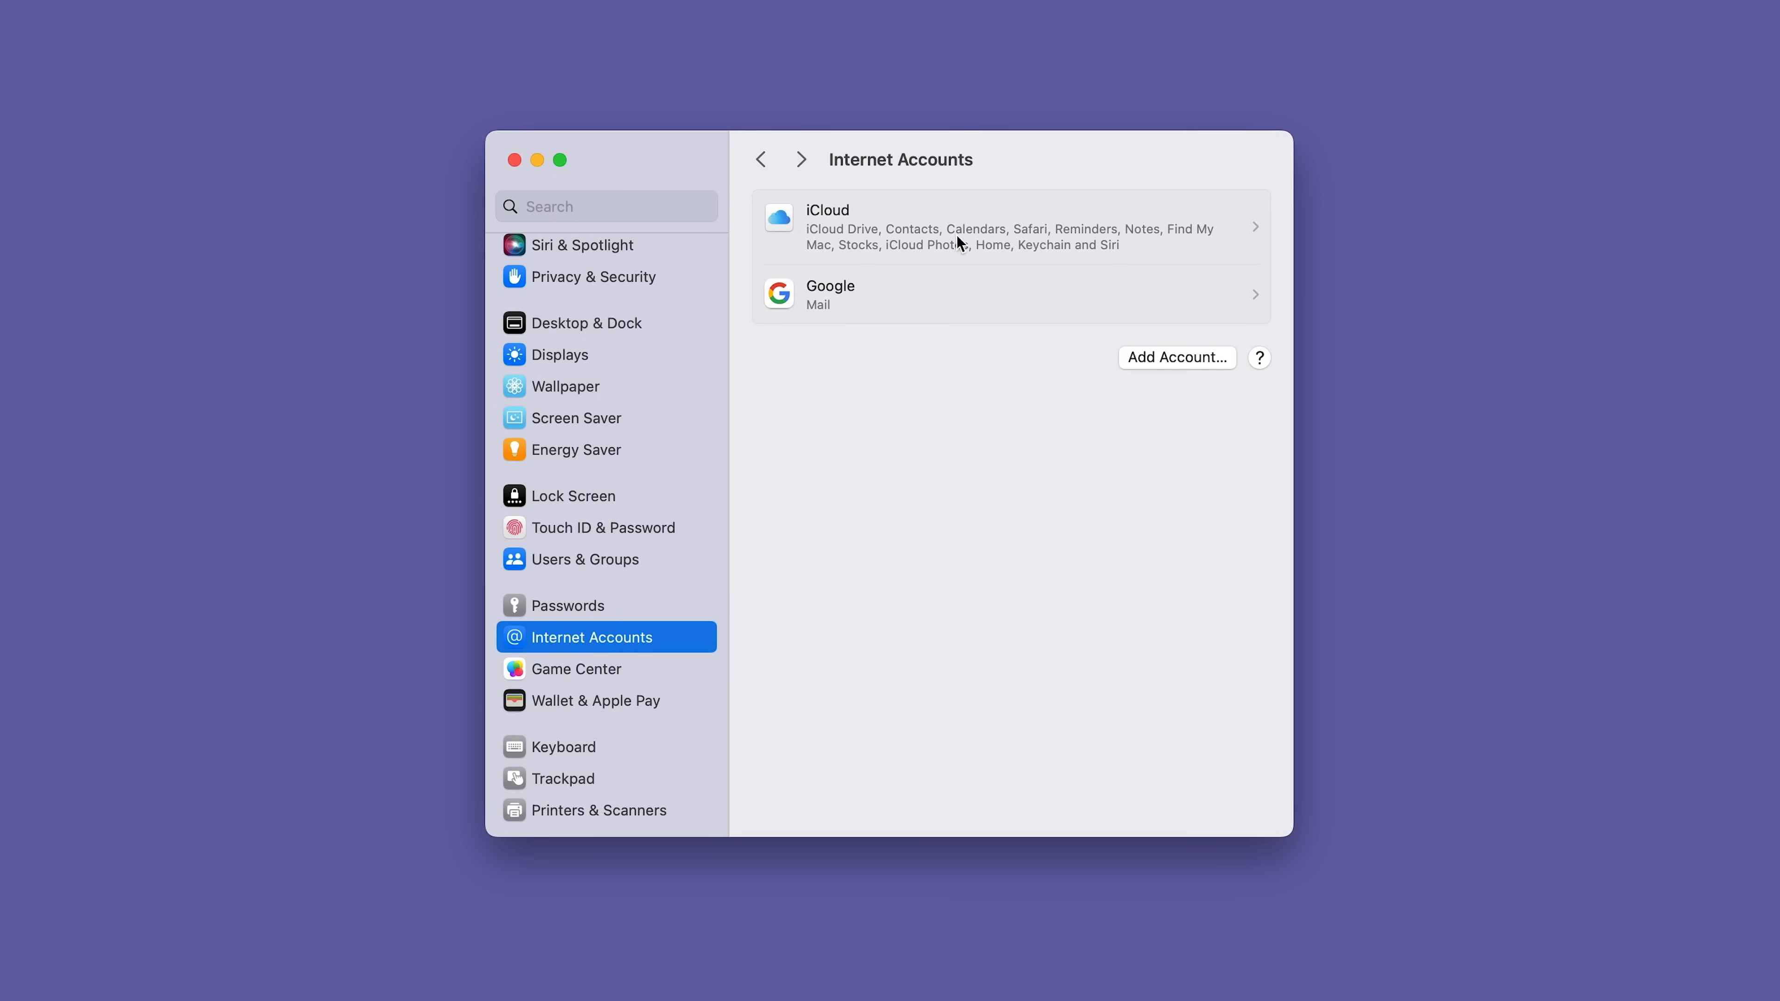
mouse_move(962, 489)
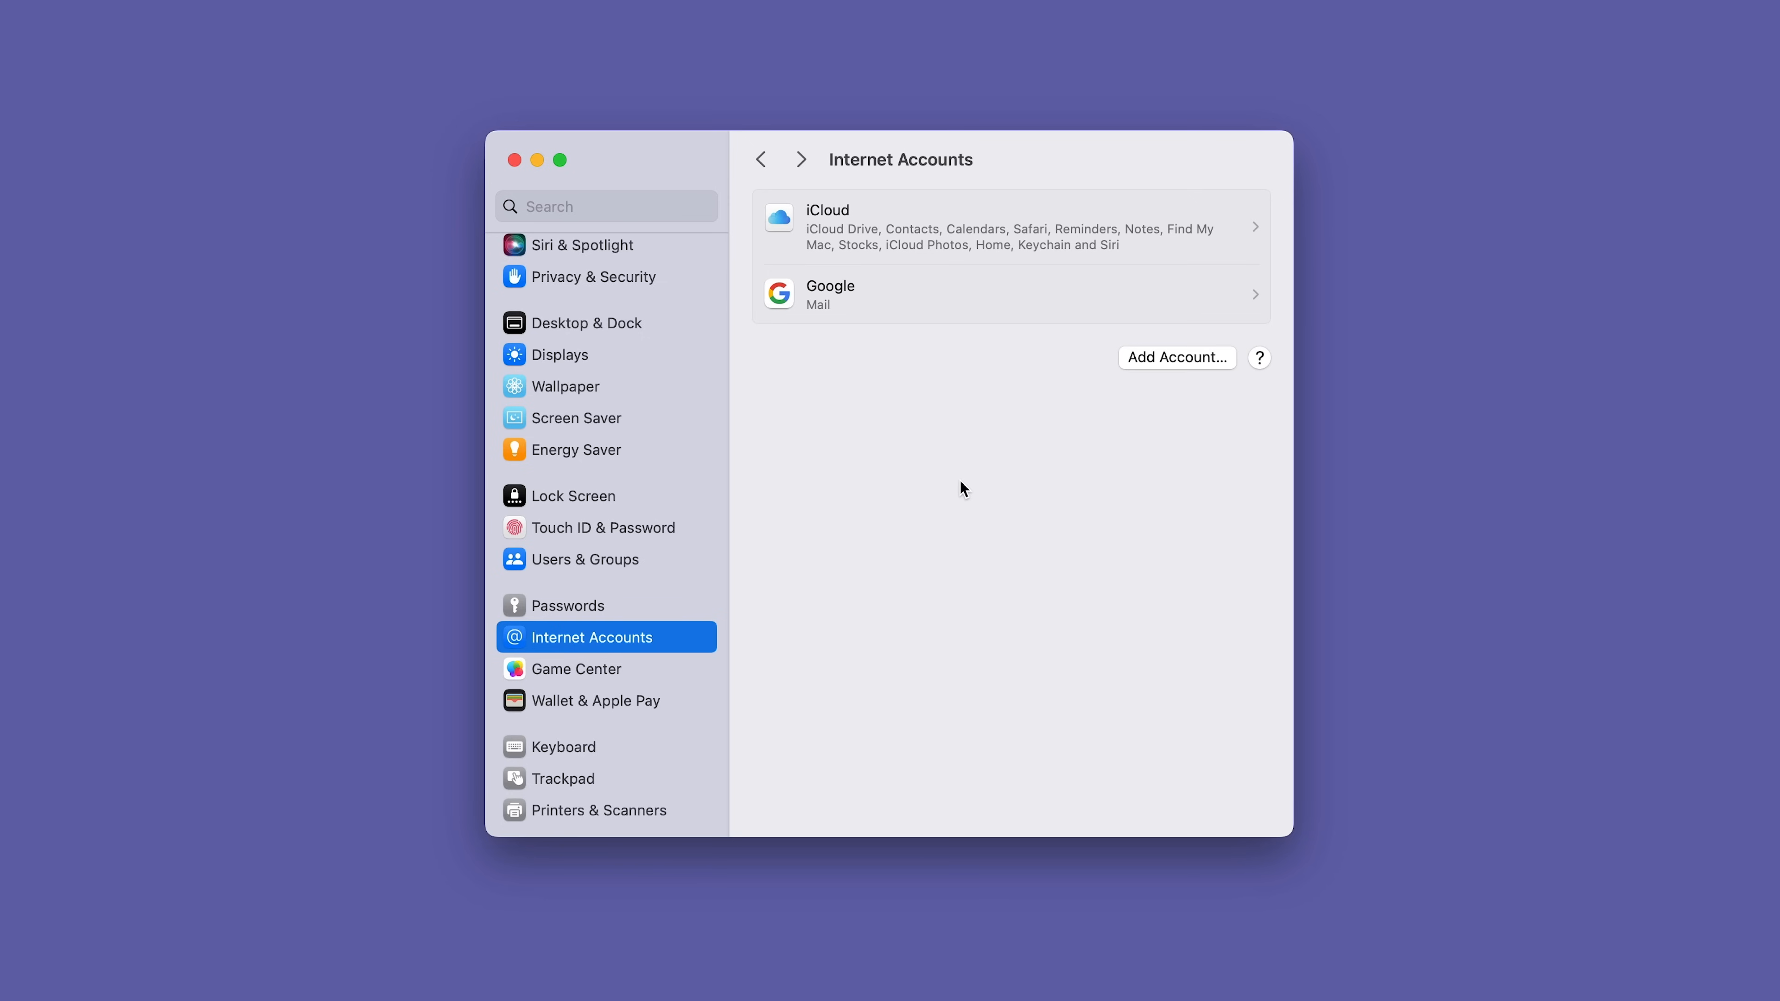
mouse_move(983, 254)
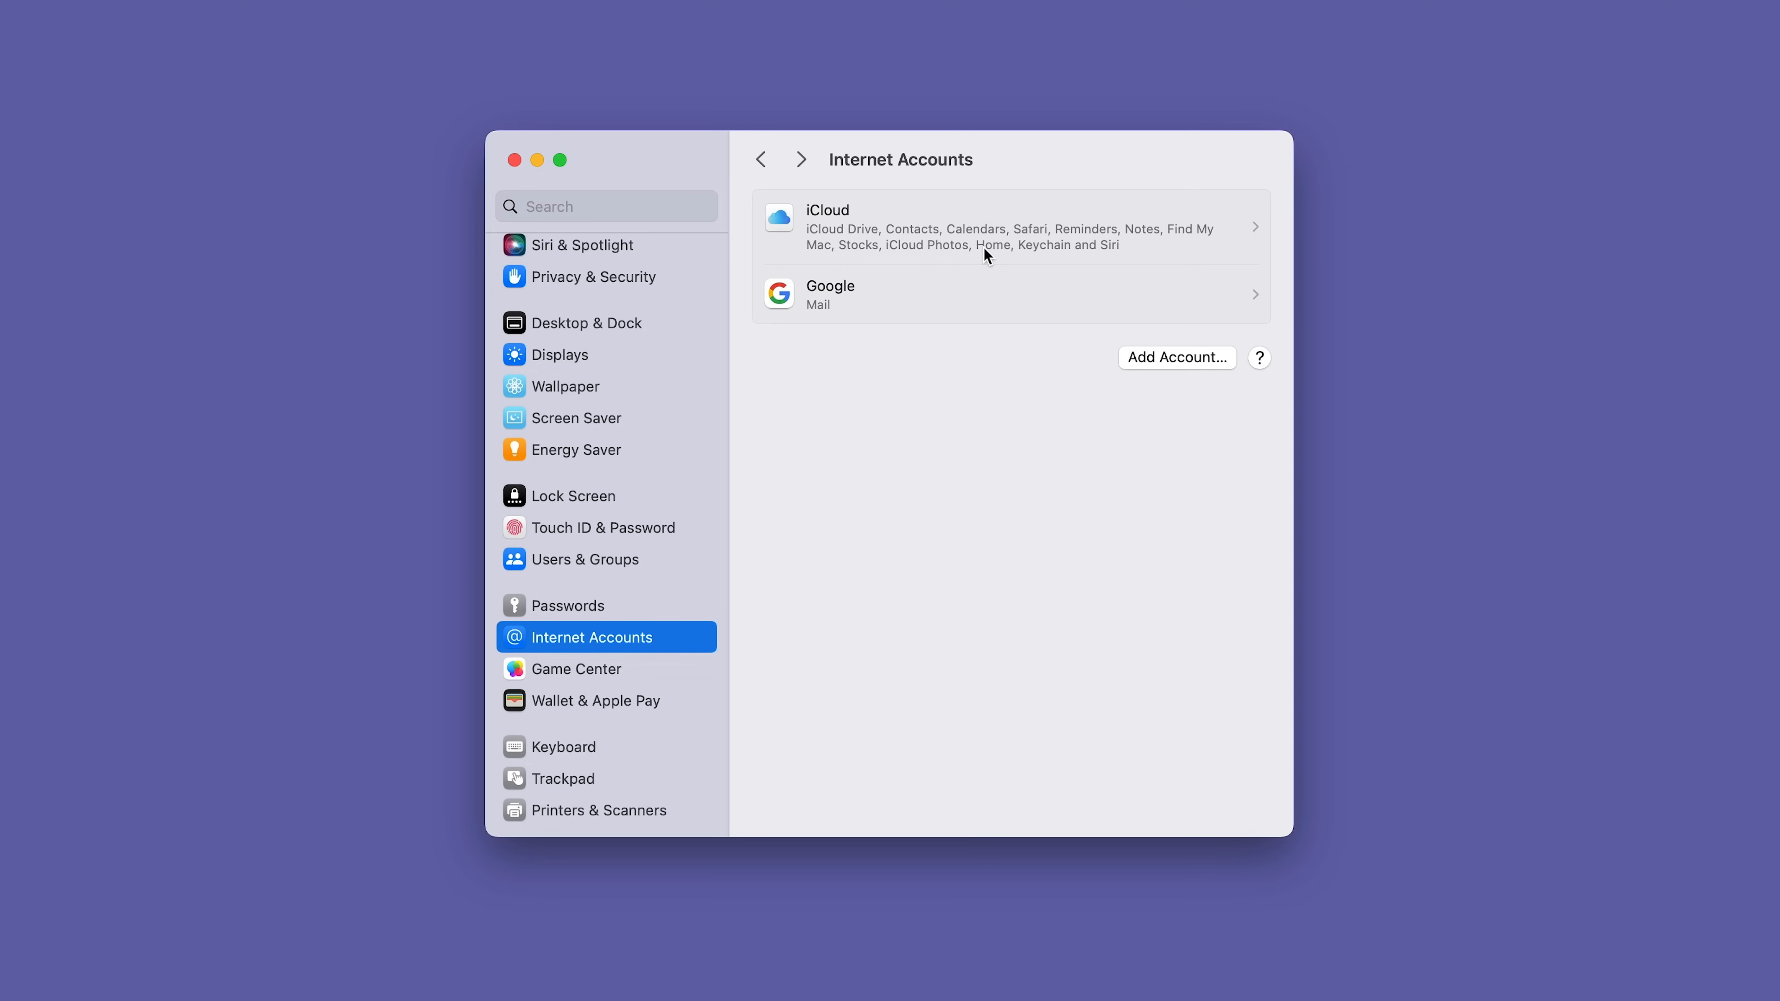
mouse_move(832, 242)
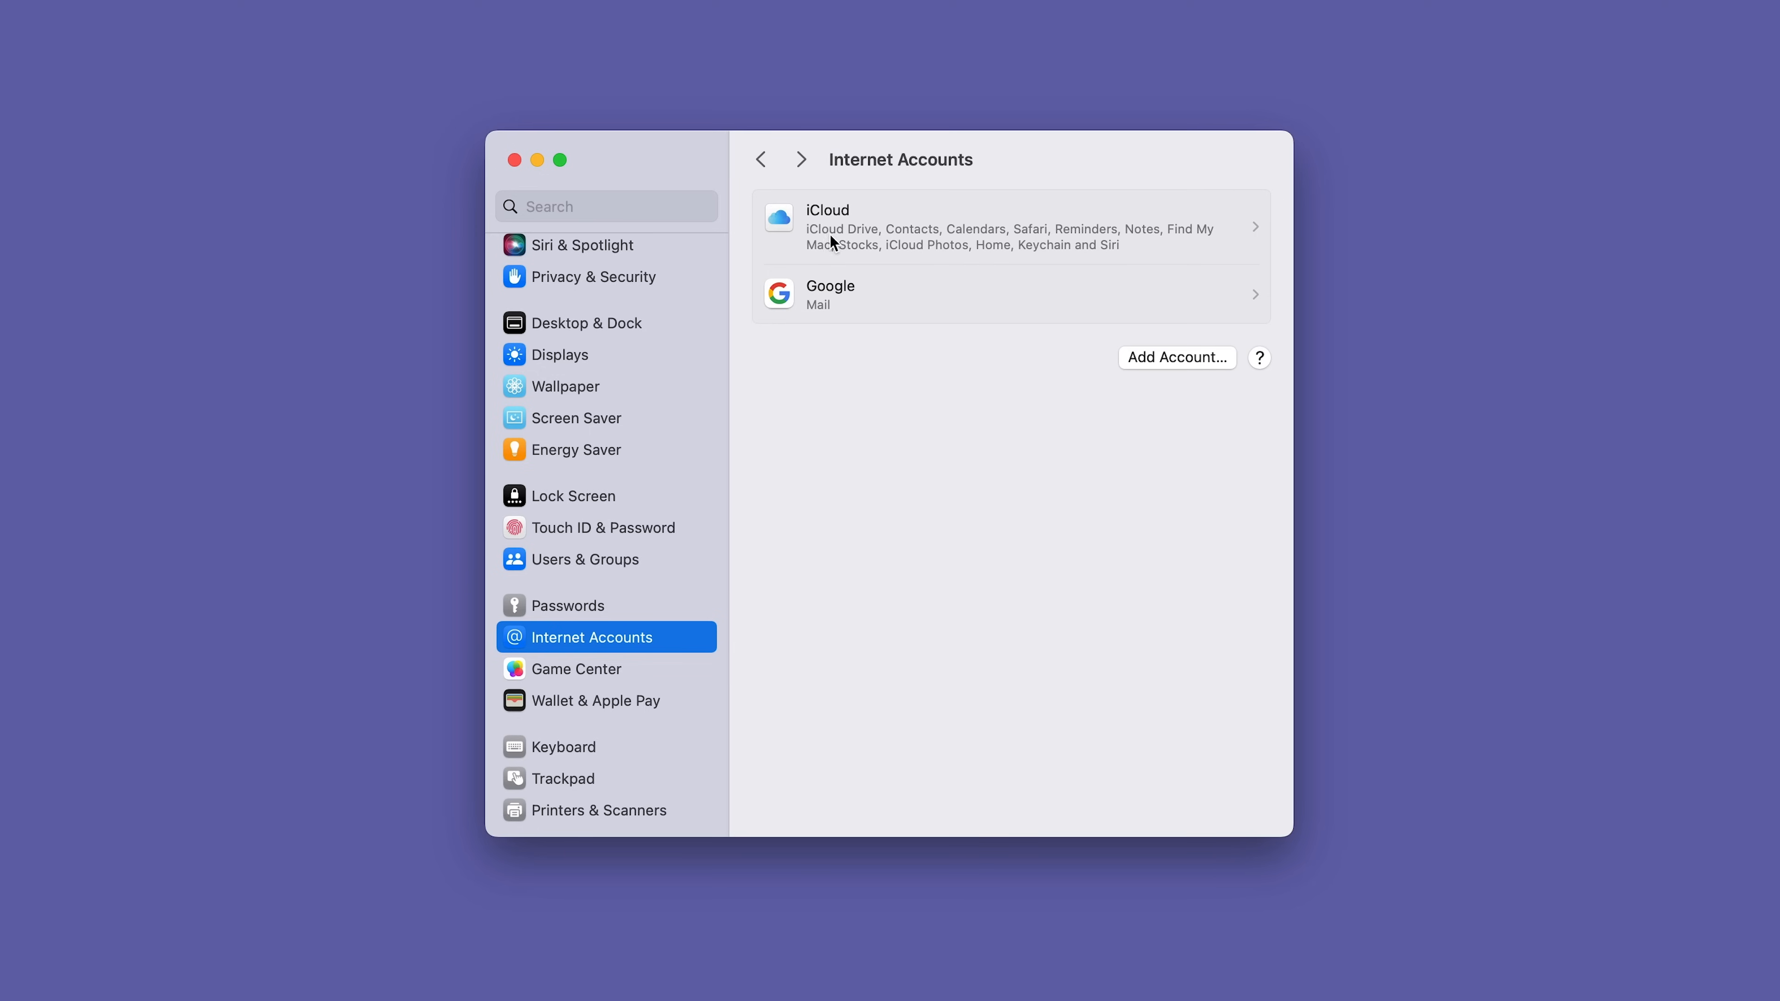
mouse_move(979, 231)
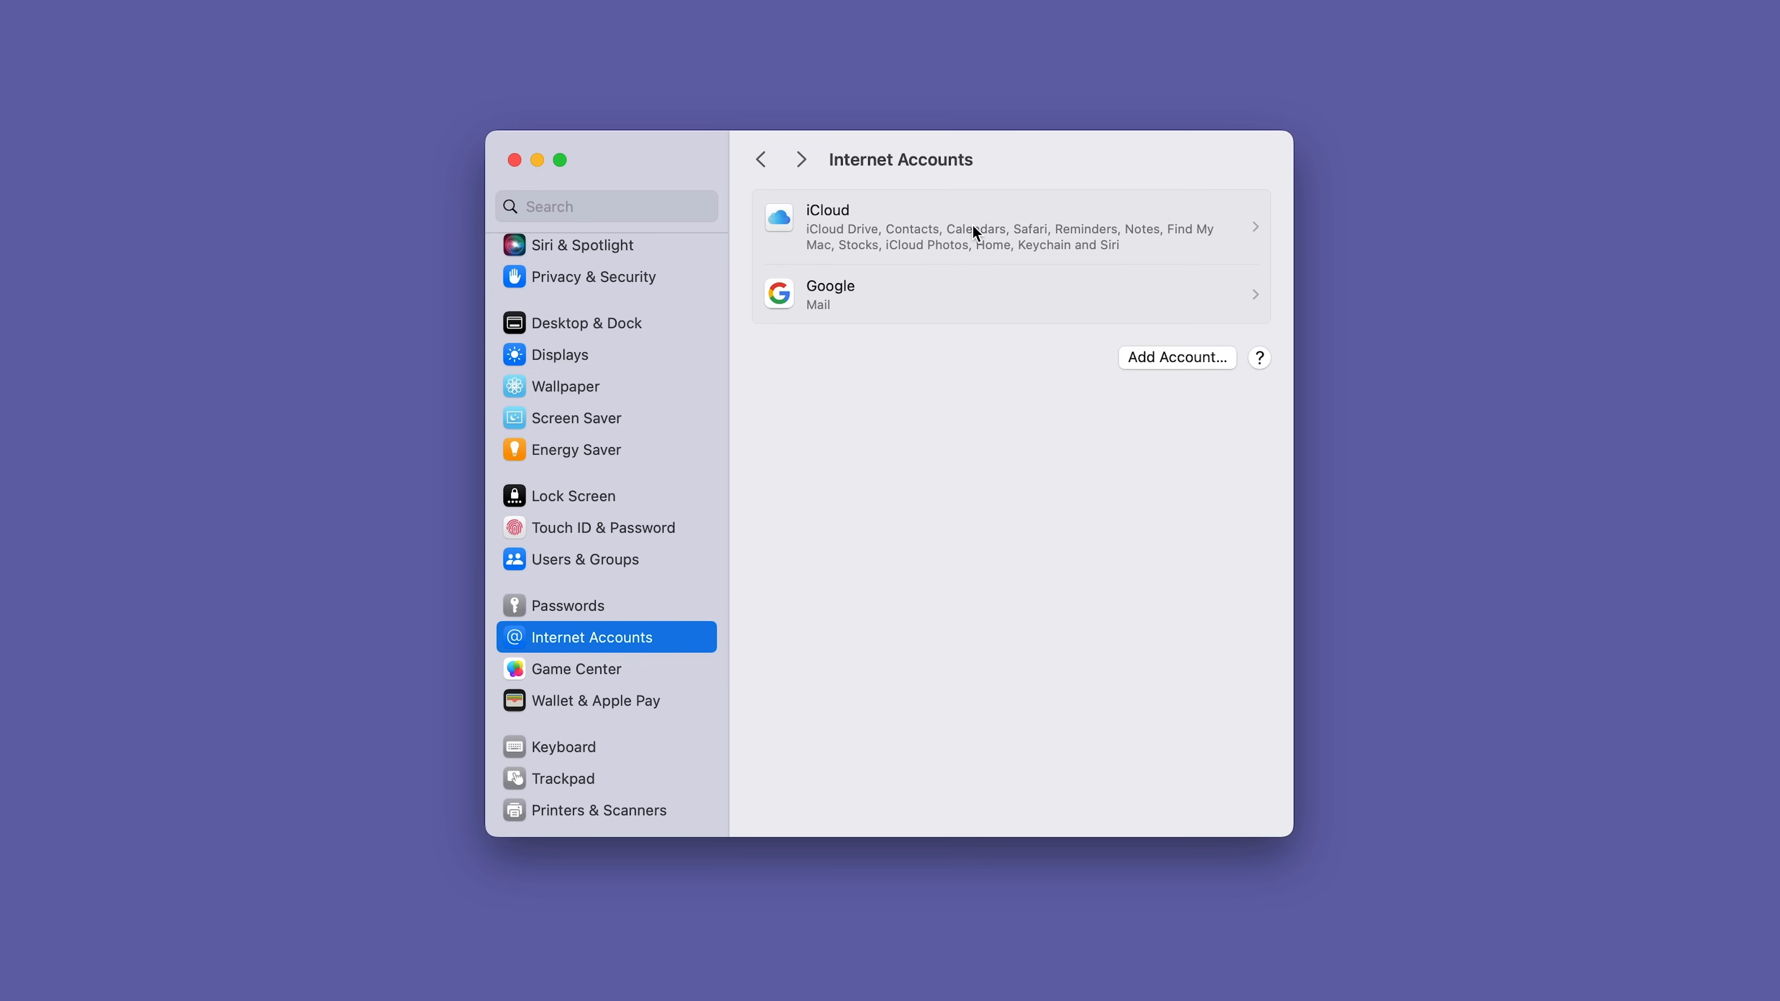
mouse_move(974, 286)
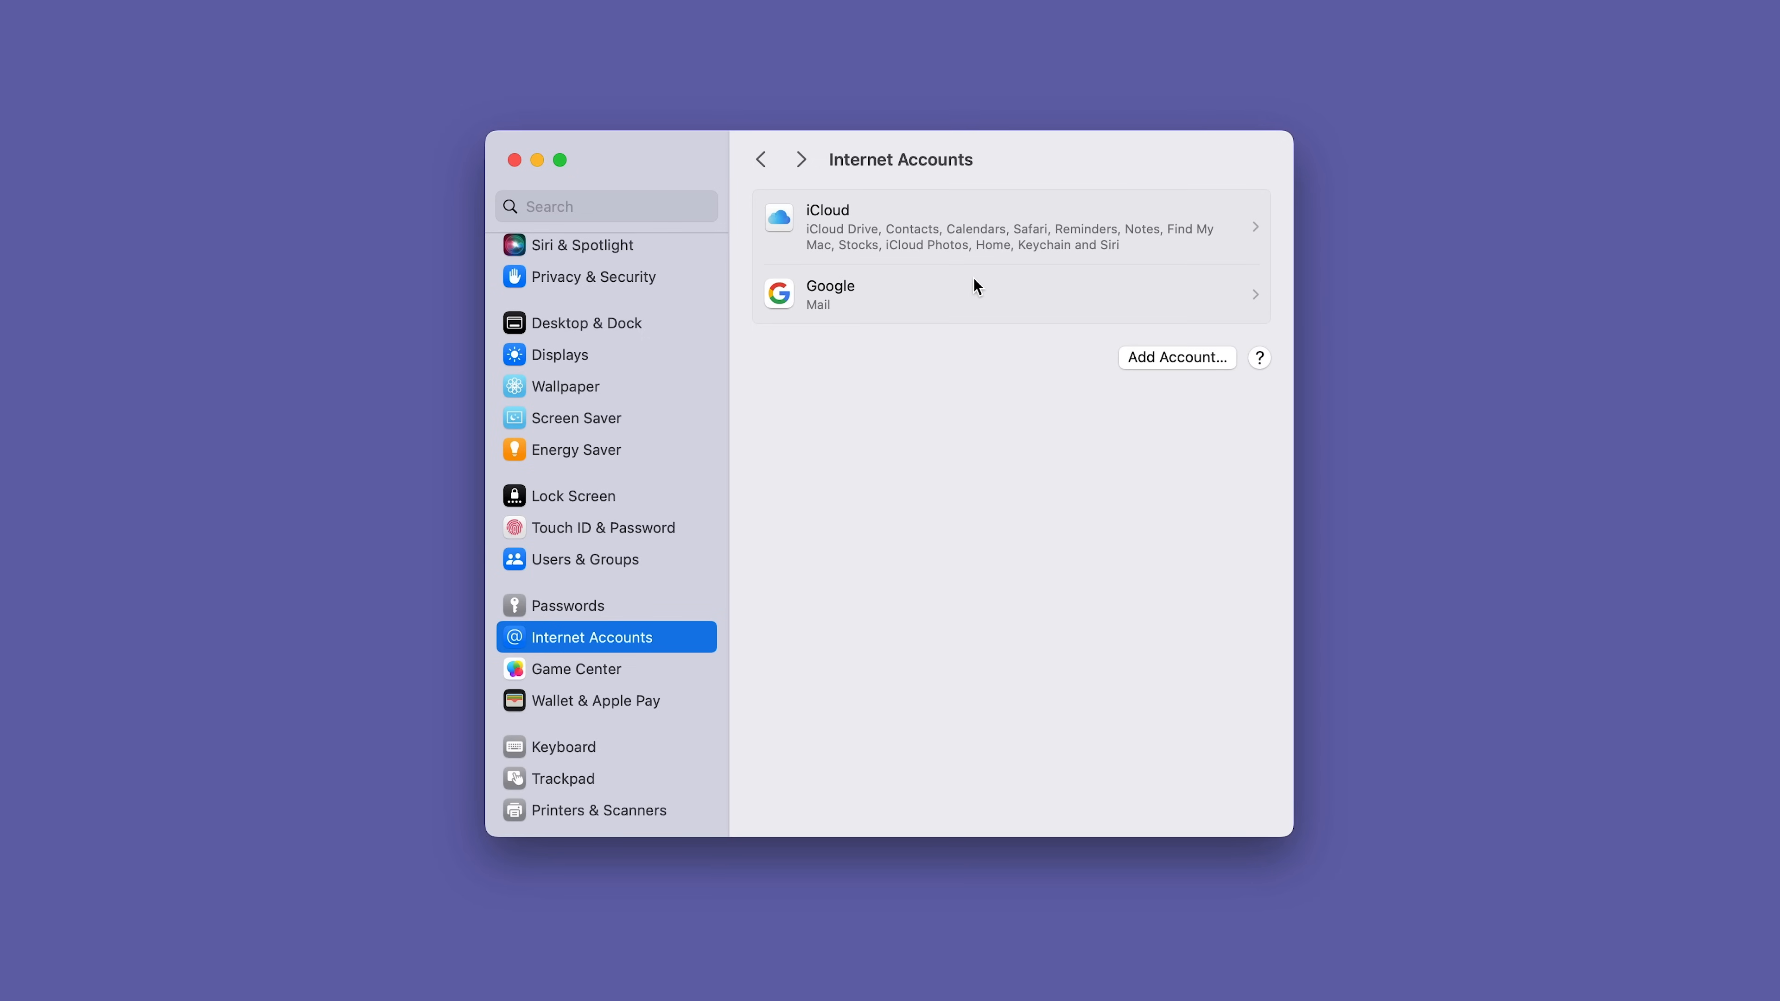
mouse_move(1170, 356)
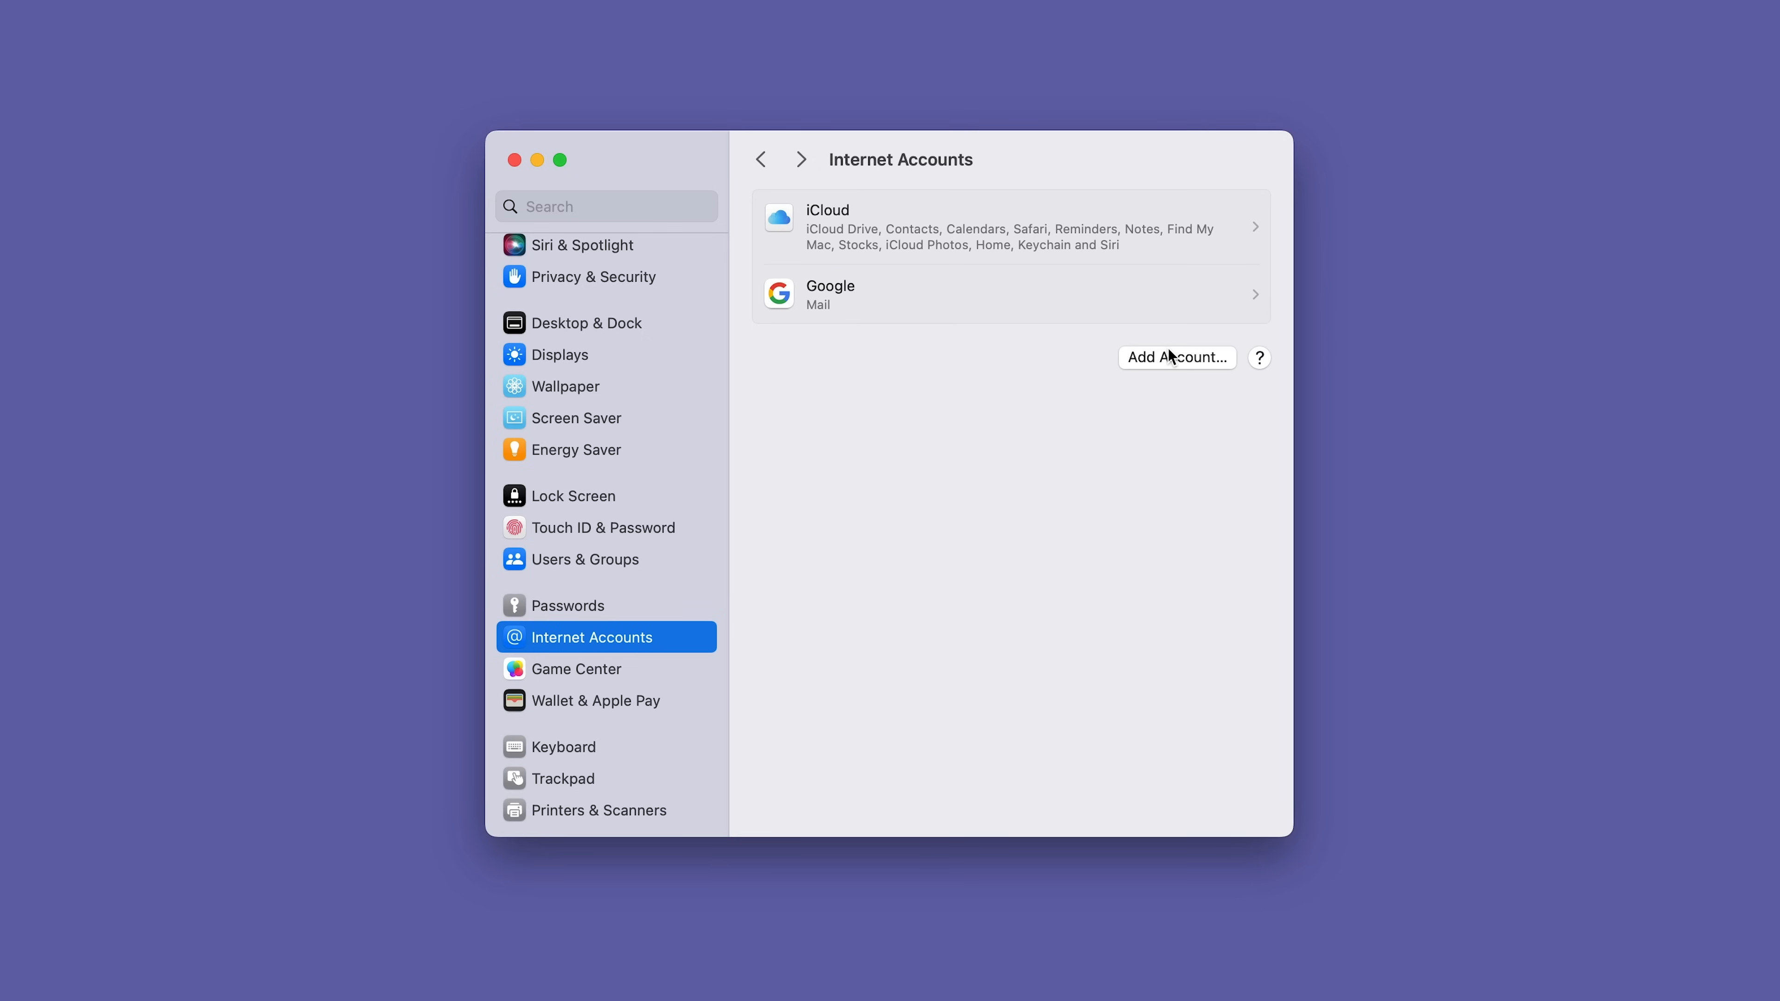
Step: Start adding a new internet account, then dismiss the provider list without adding one
left_click(1177, 356)
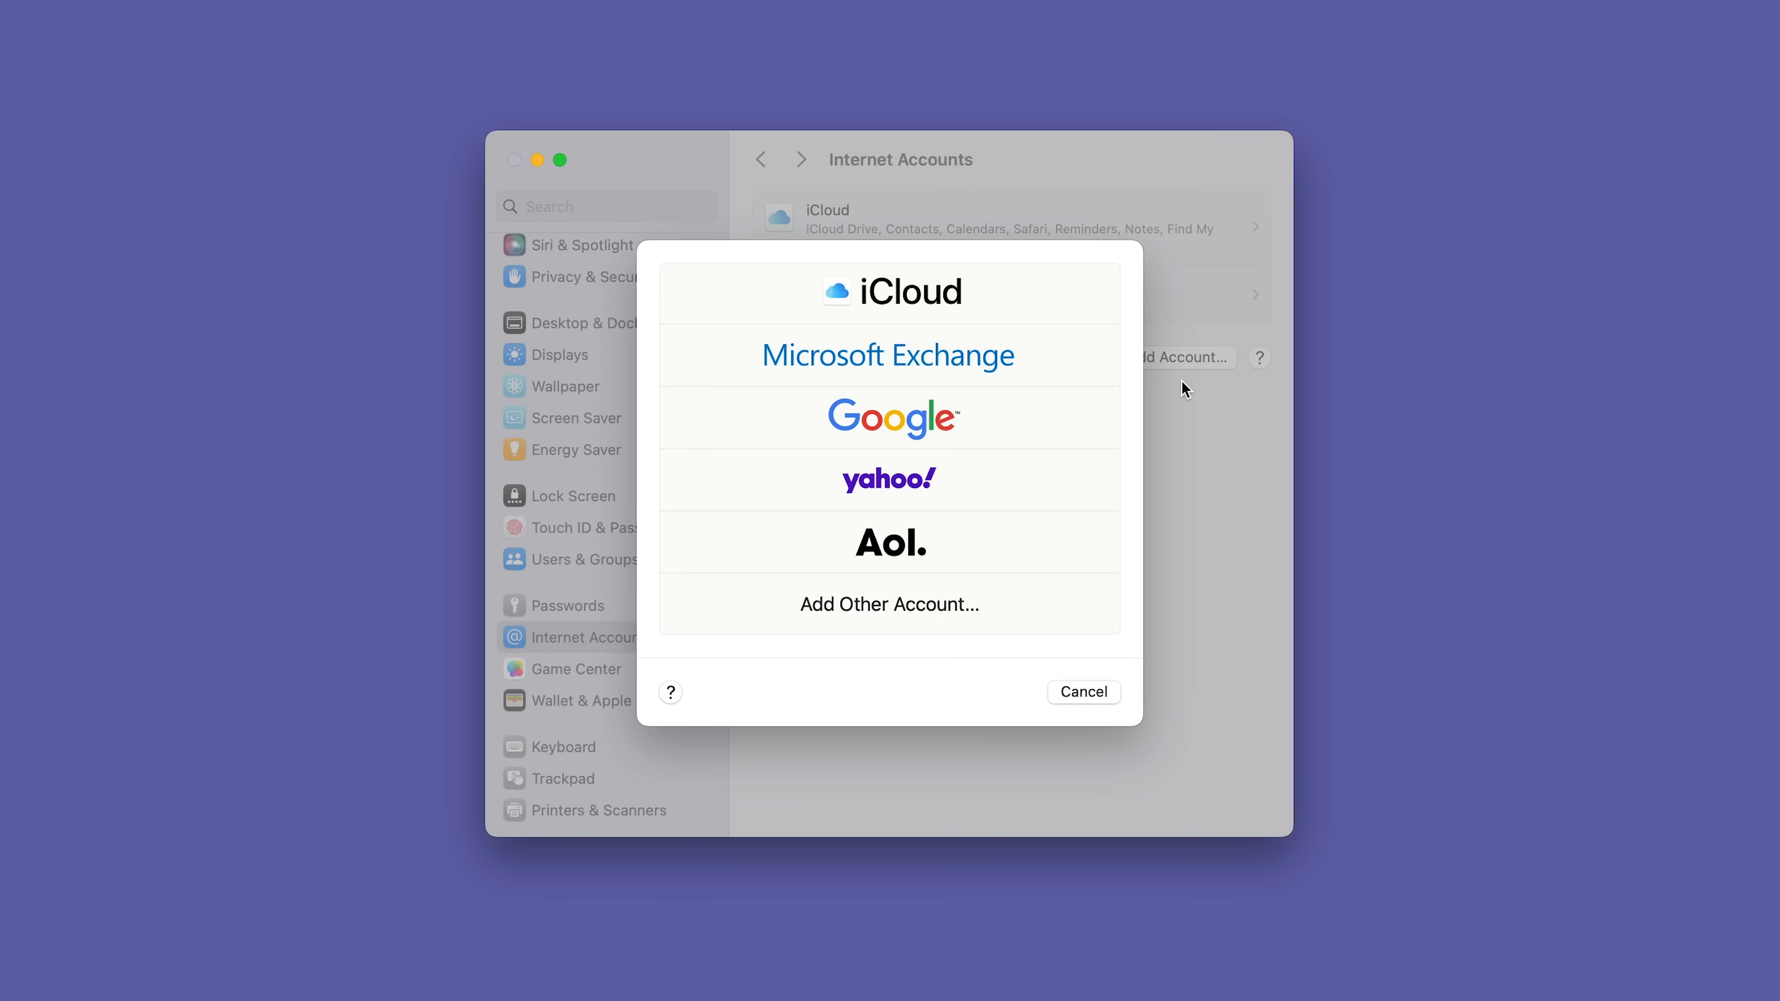
mouse_move(1141, 676)
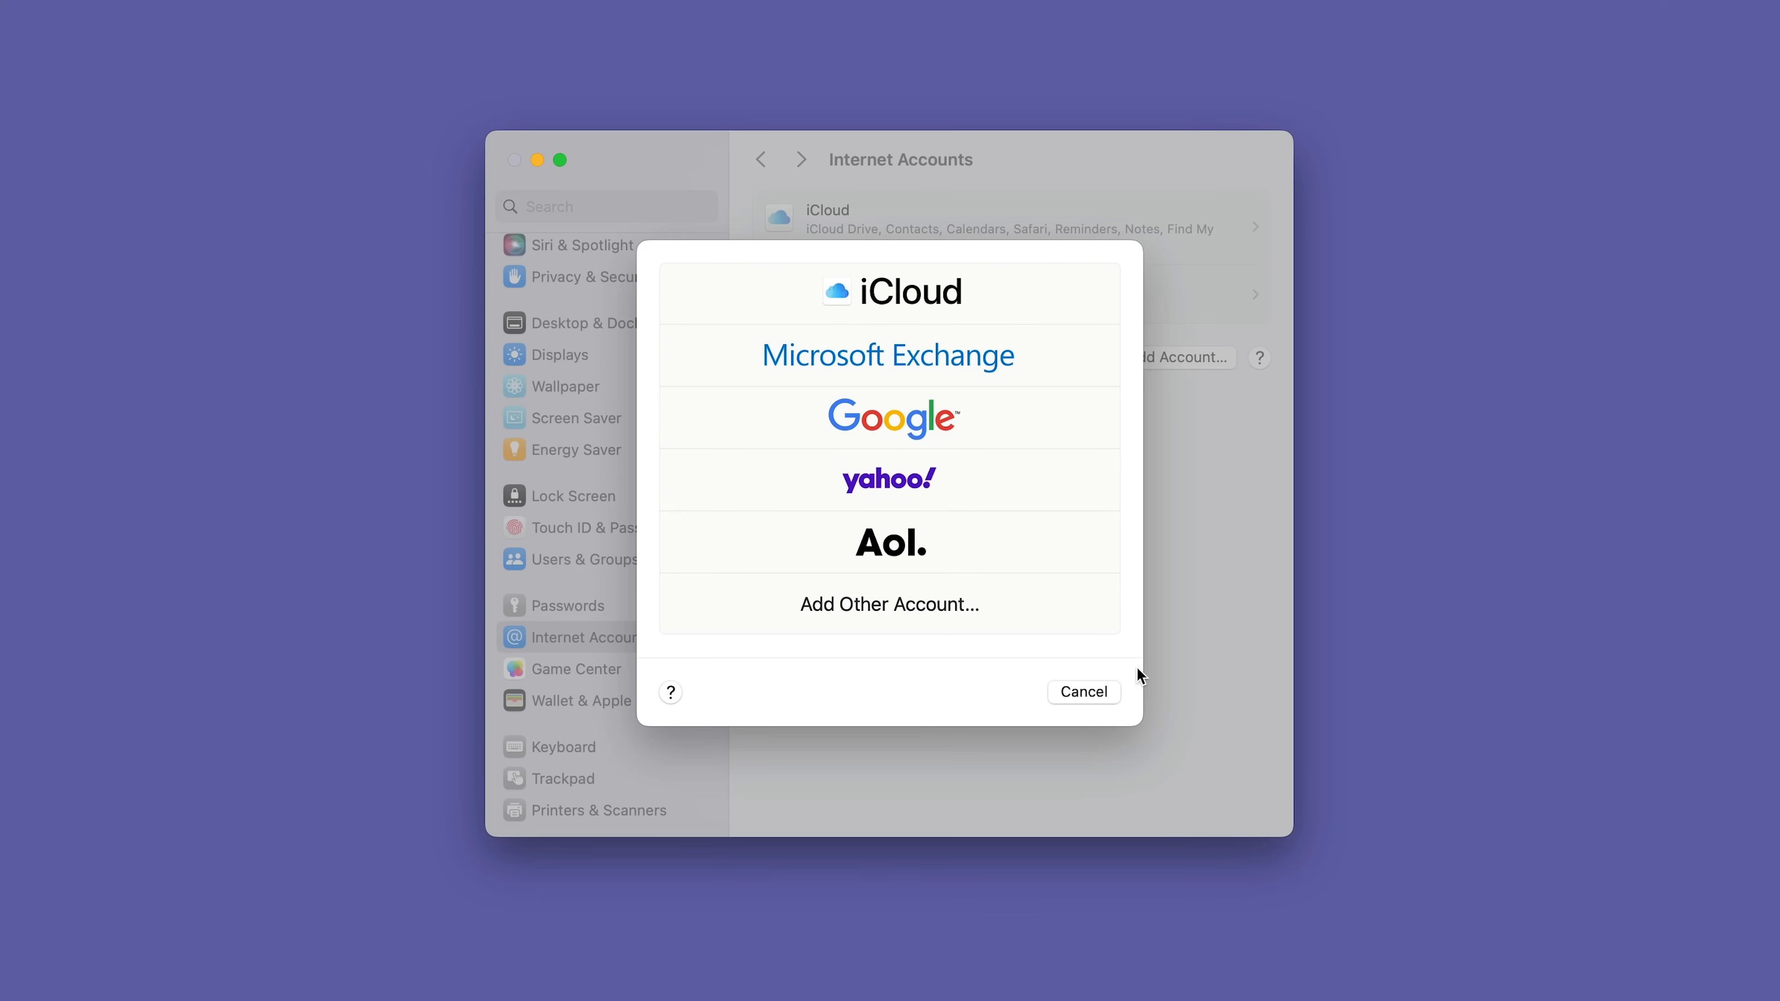
left_click(1082, 691)
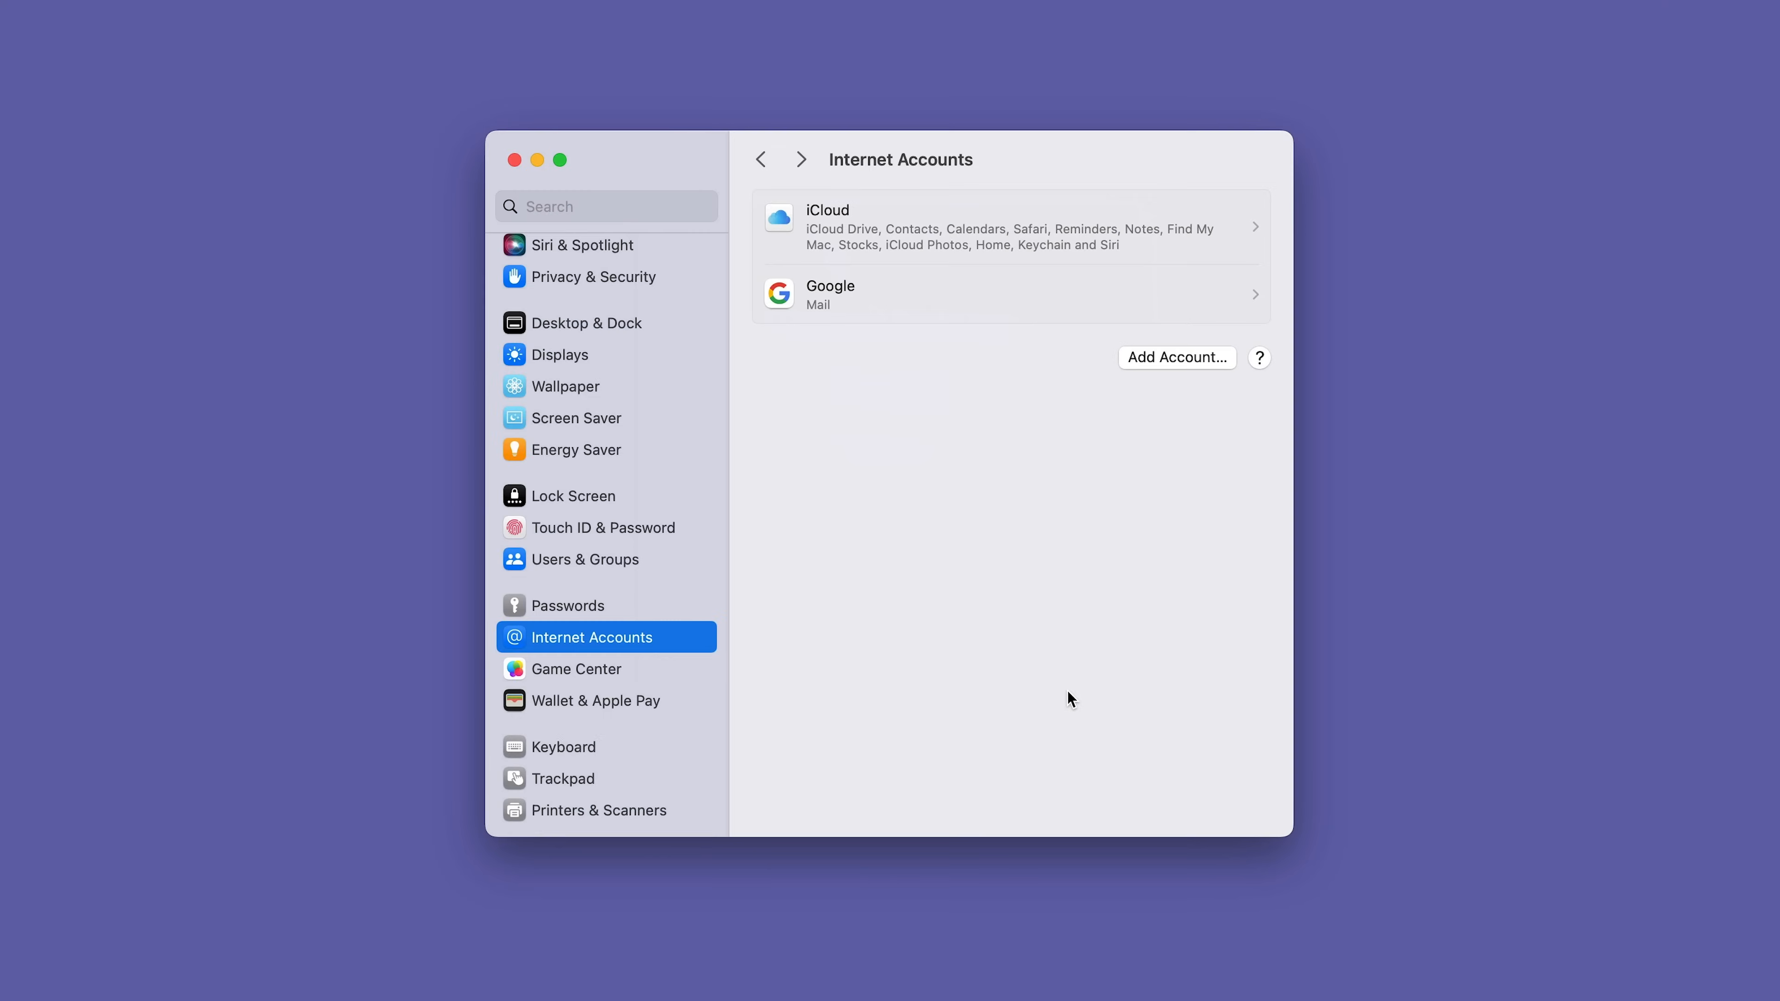
mouse_move(1030, 295)
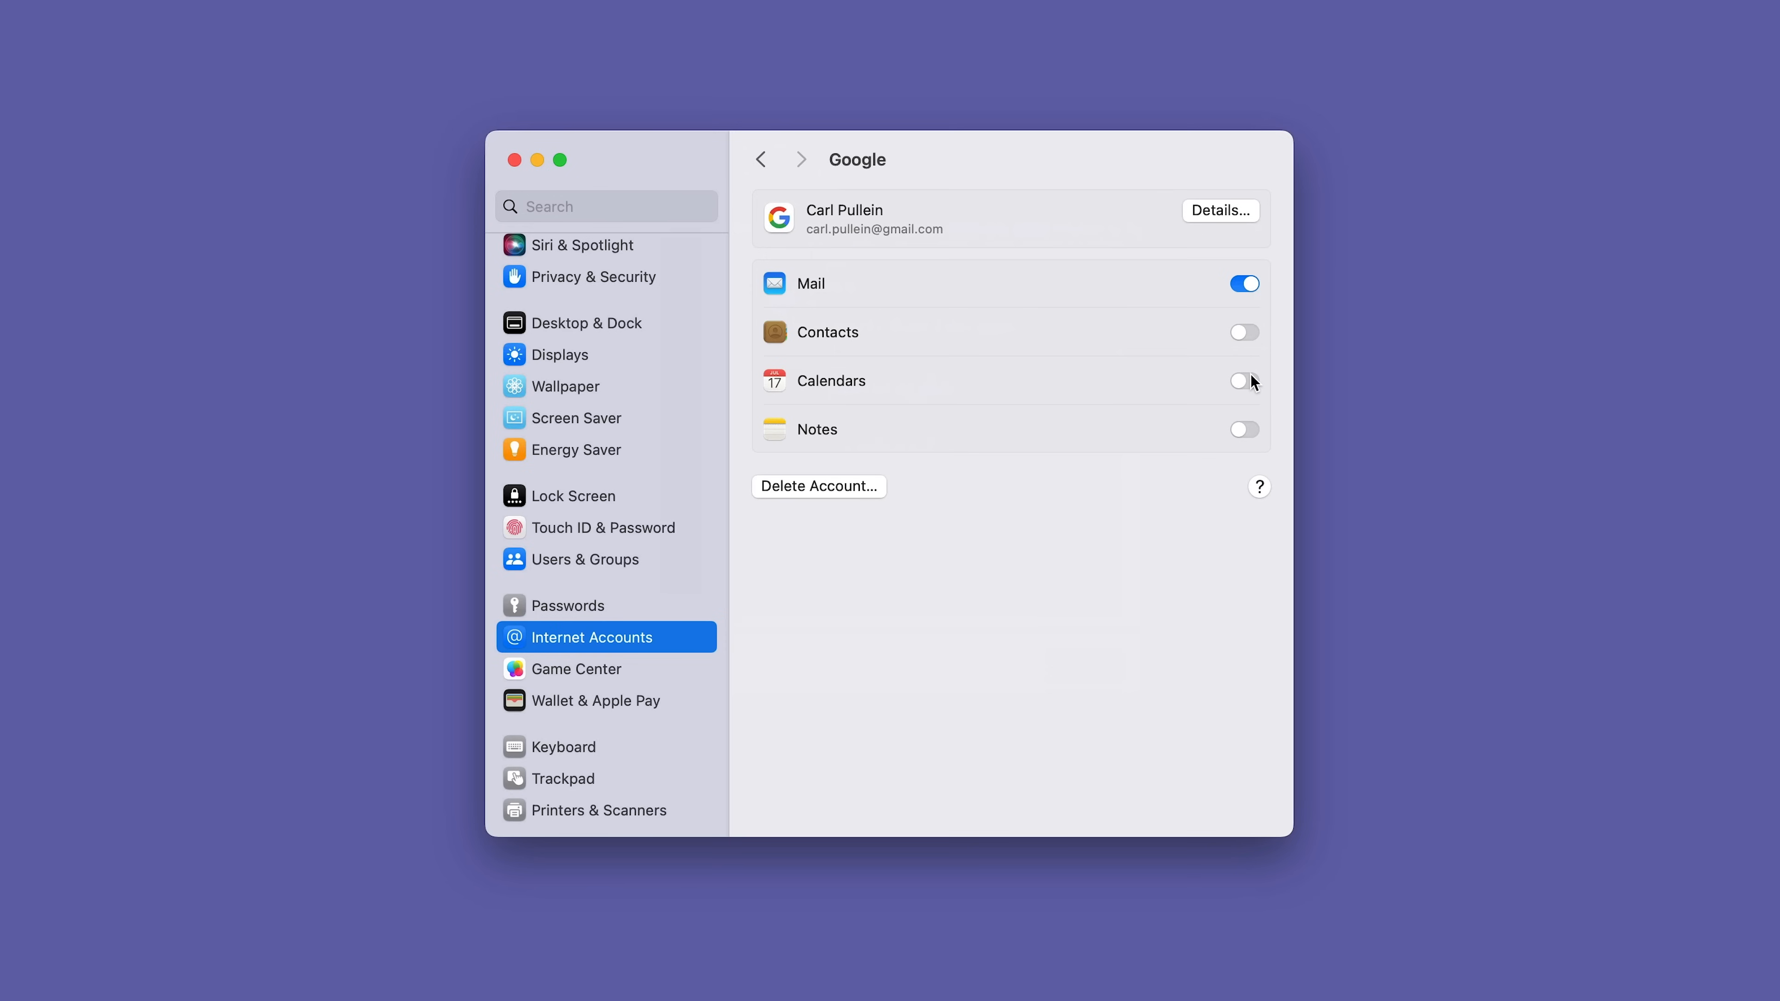
Step: Toggle the Google account's Calendars syncing on and back off, leaving only Mail enabled
left_click(1244, 380)
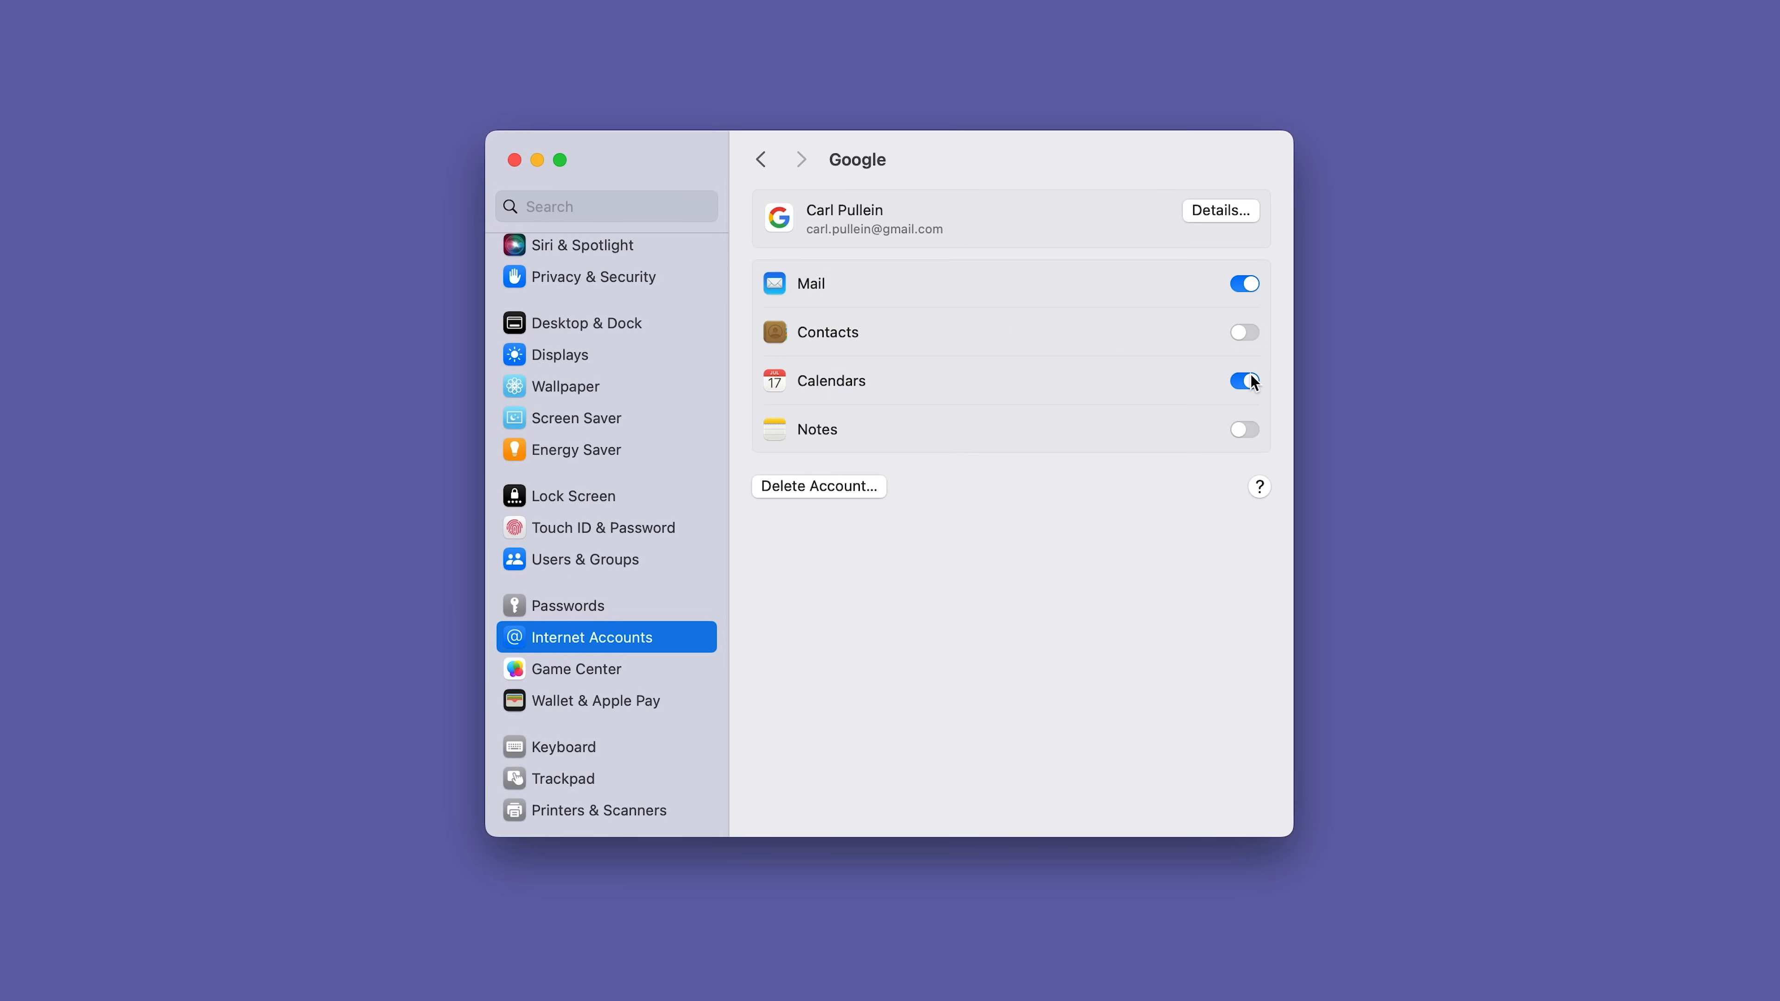
left_click(1244, 380)
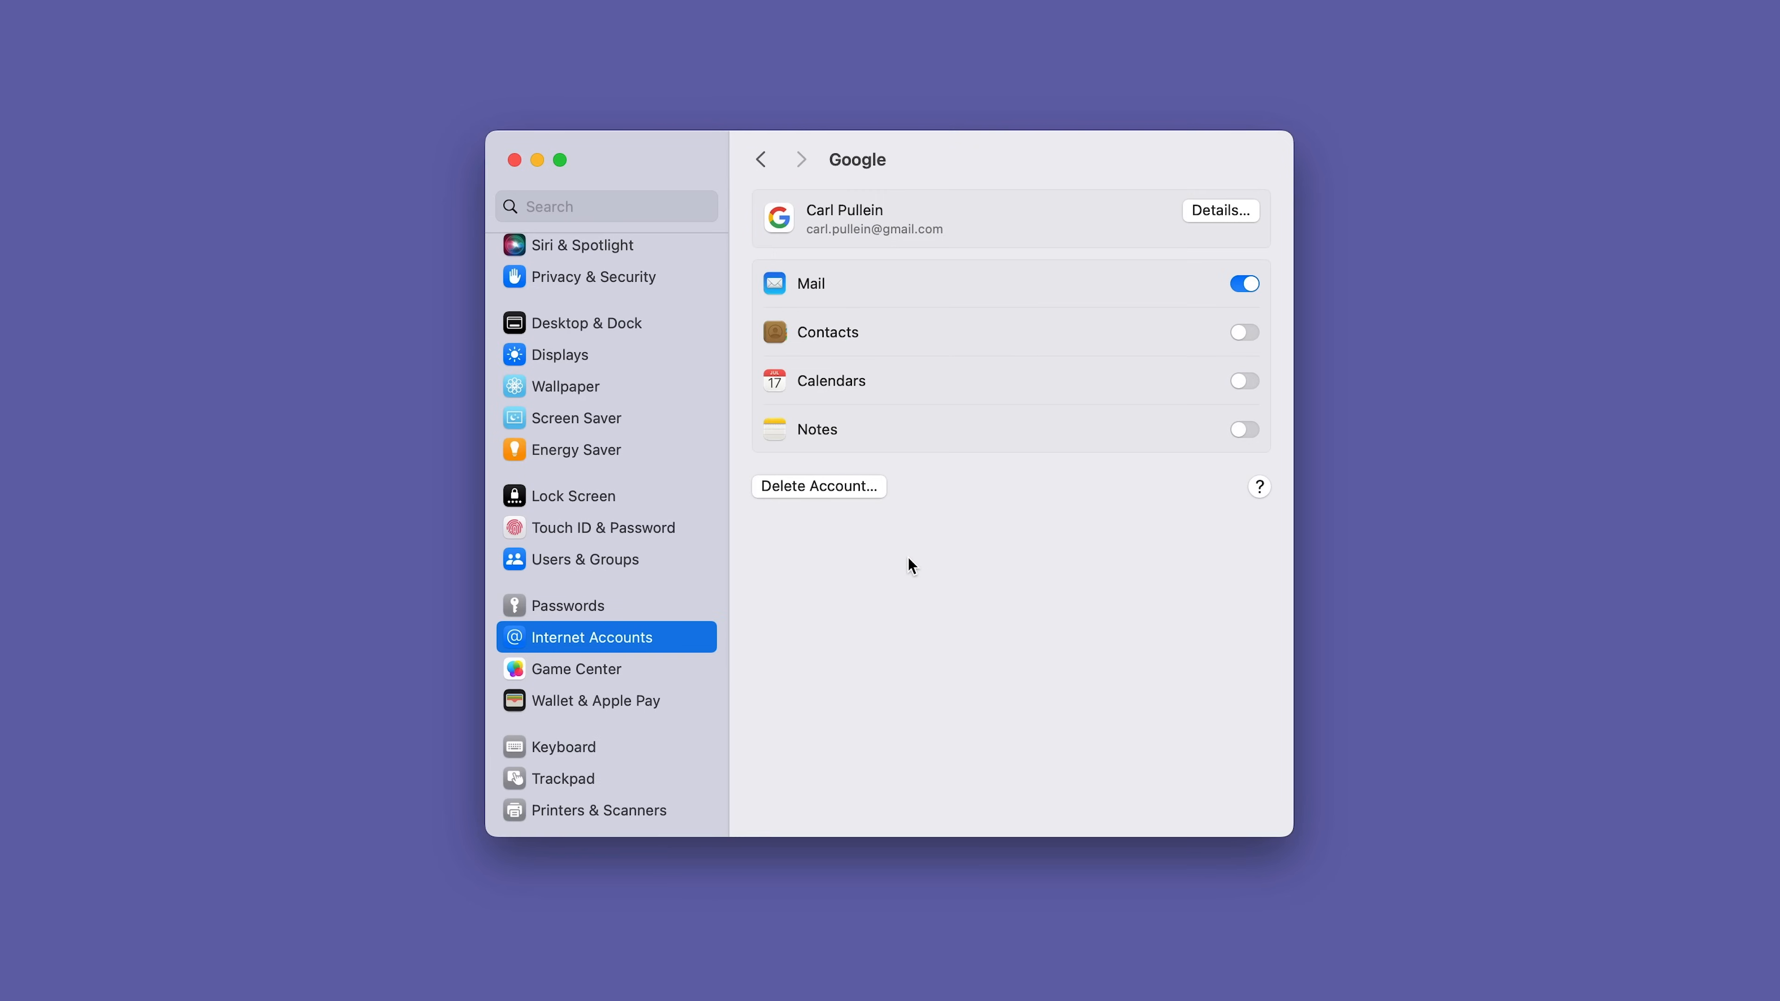
mouse_move(856, 391)
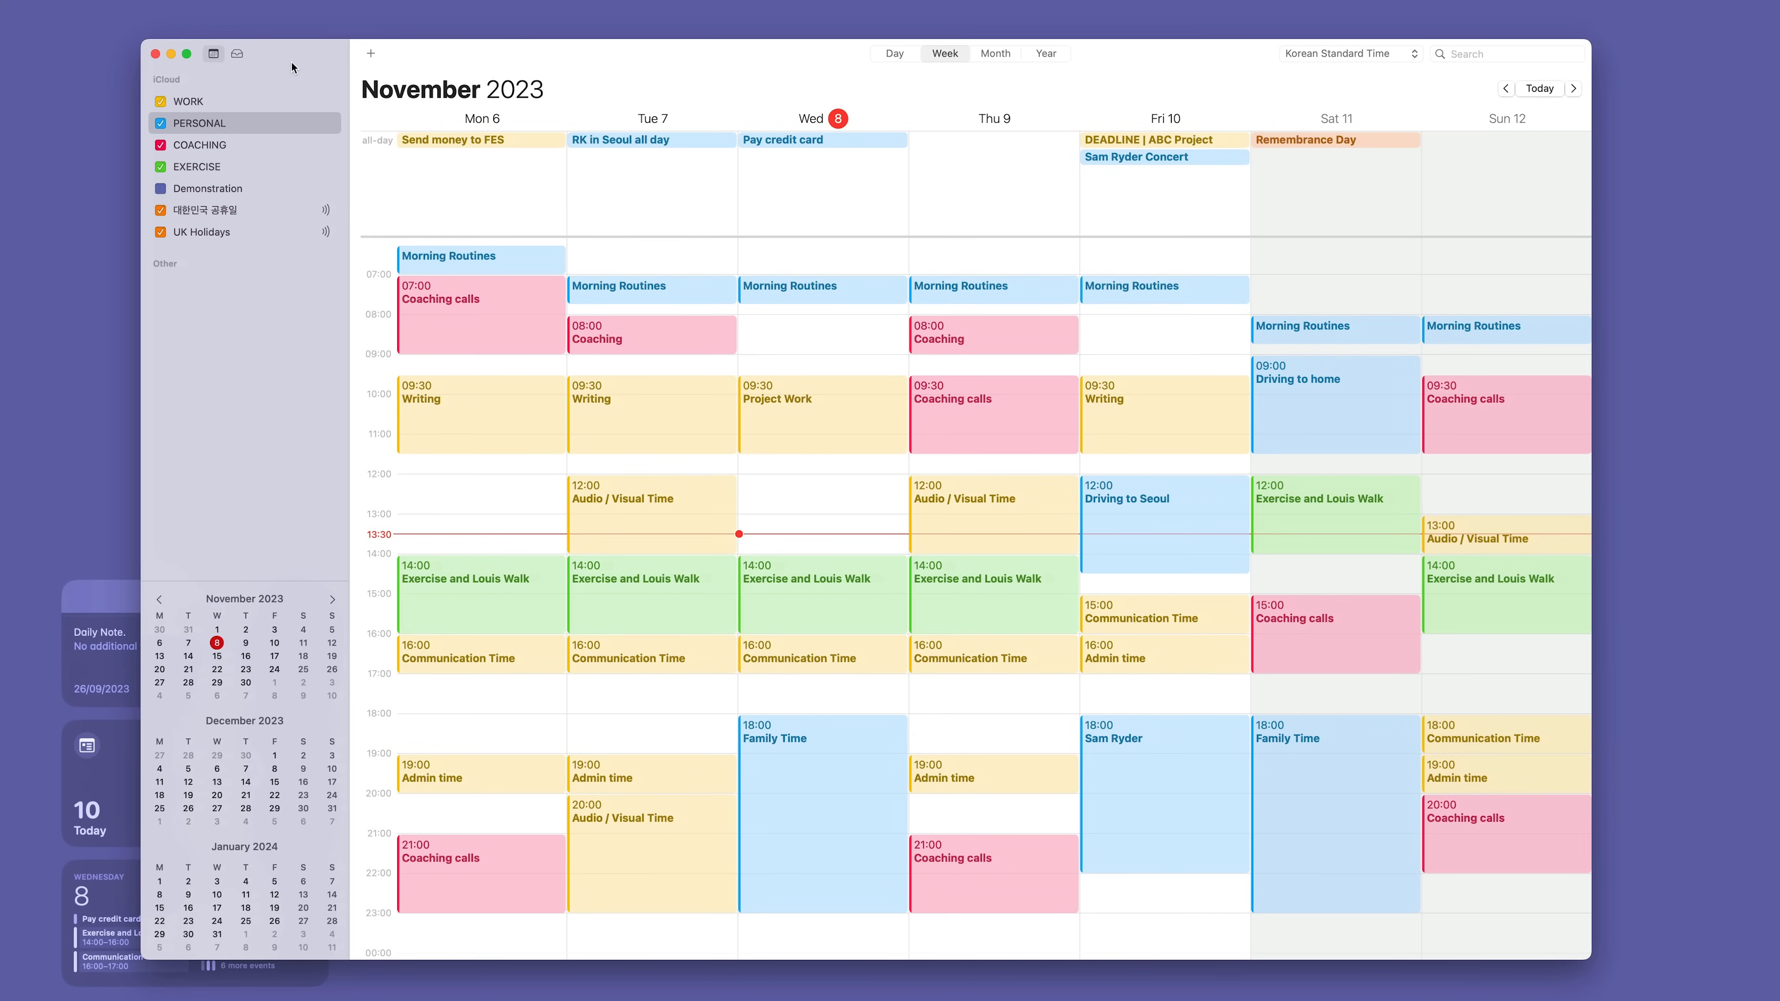
mouse_move(613, 504)
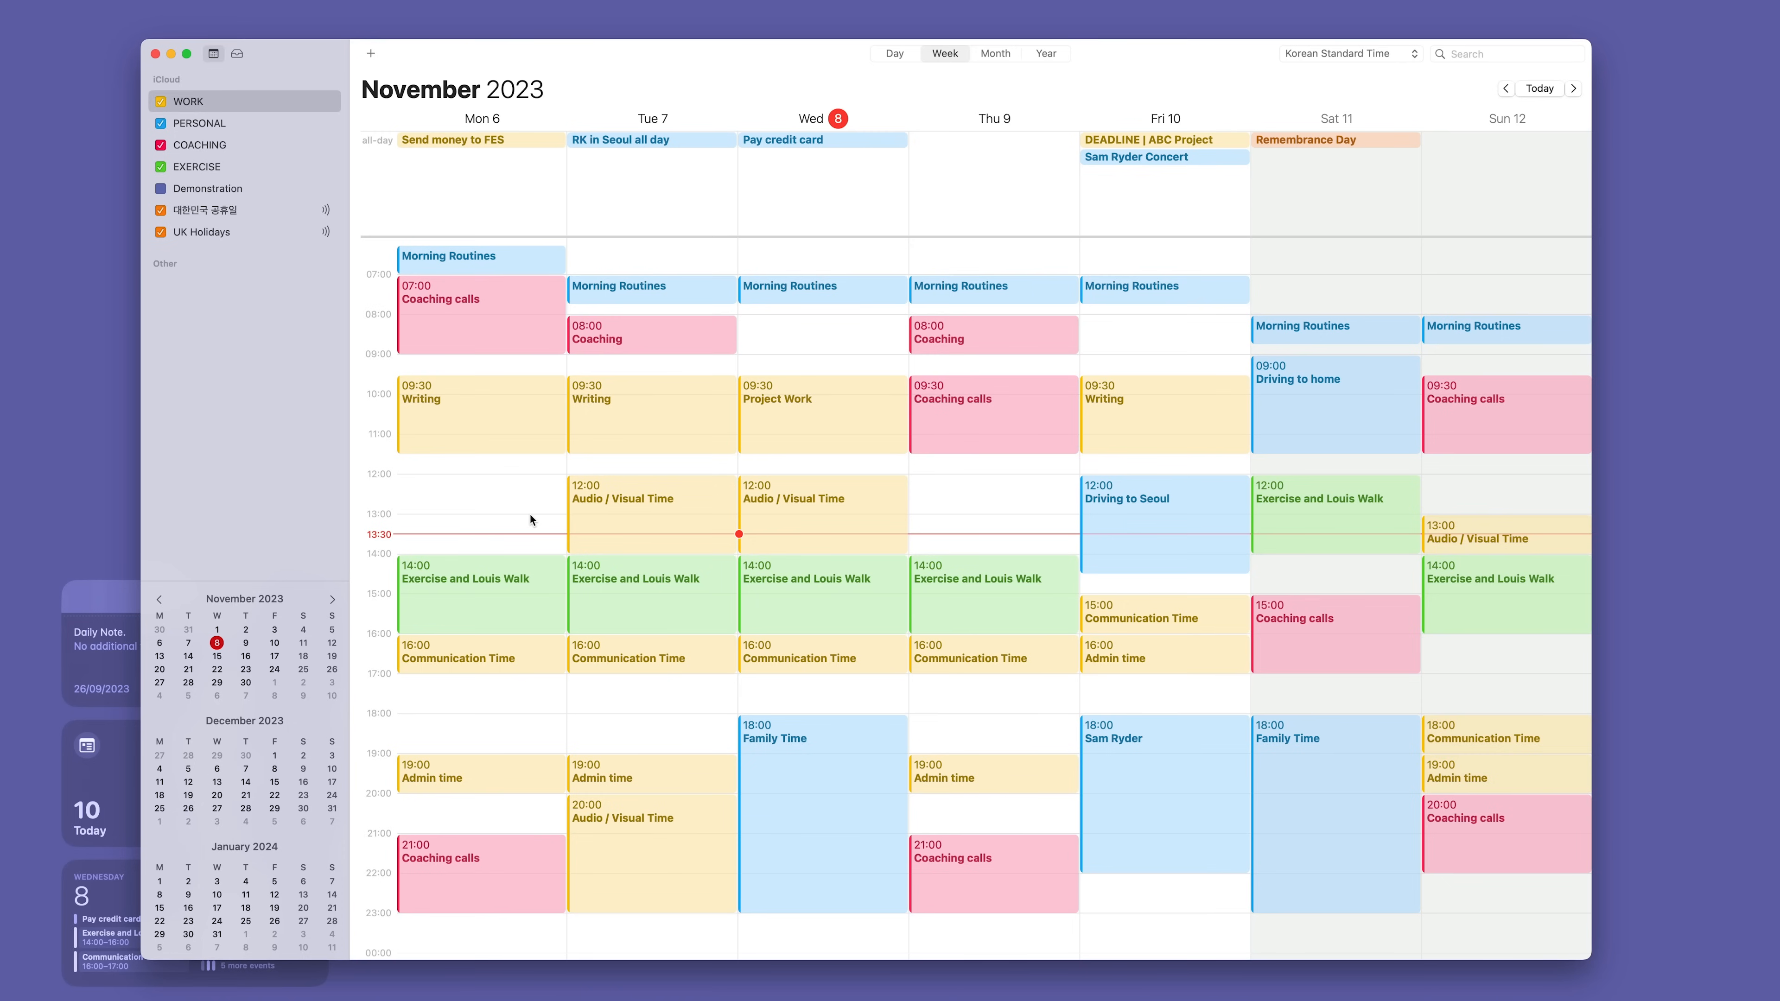
Step: Scroll the week view to reach the 12:00 slot on Wednesday 8 November
scroll("up", 3)
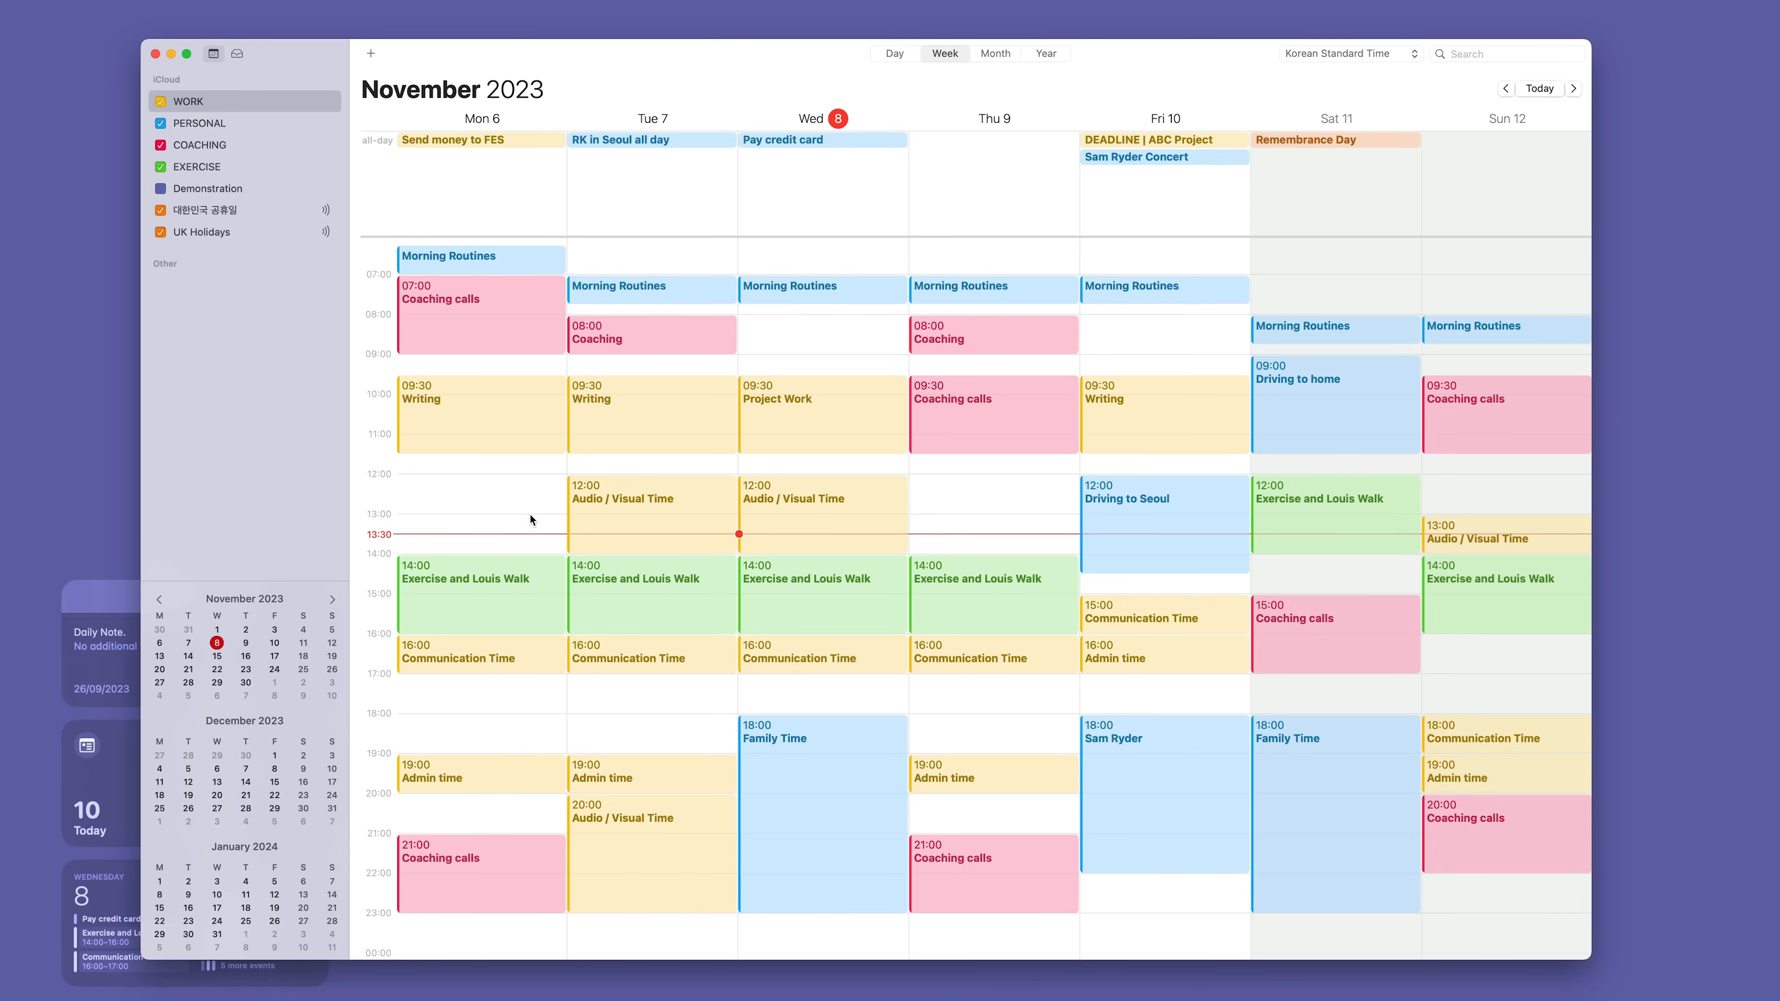
mouse_move(890, 79)
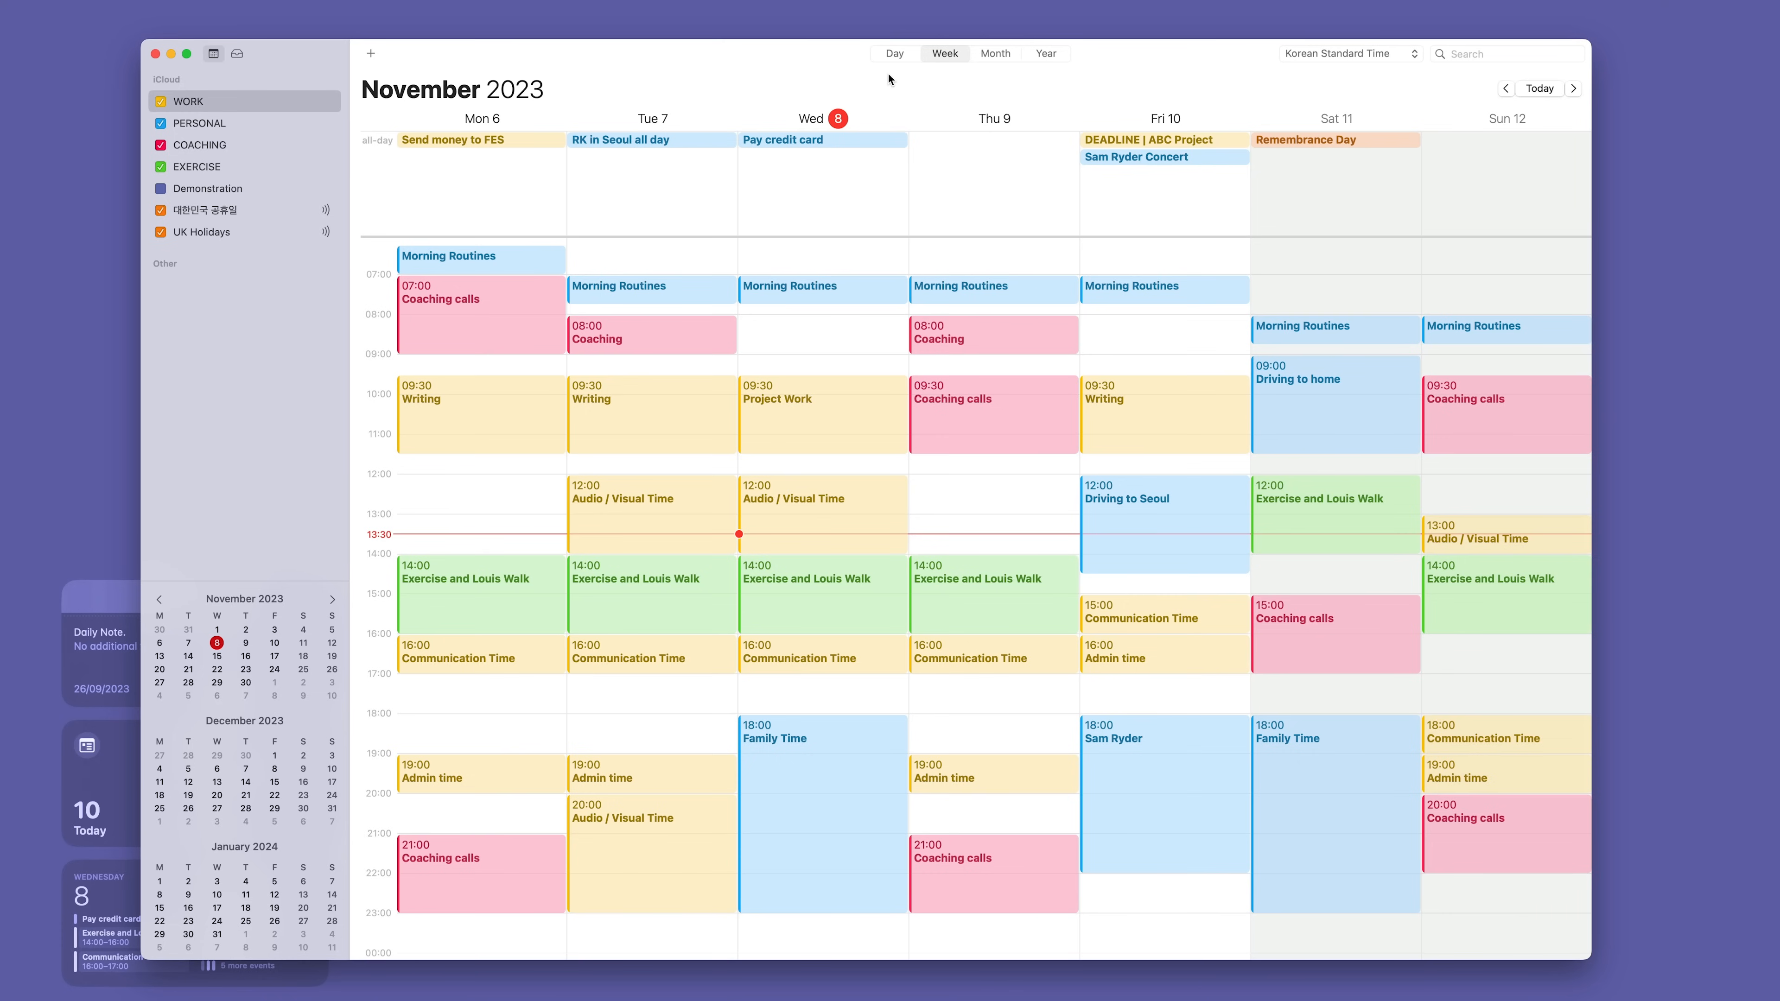
left_click(893, 52)
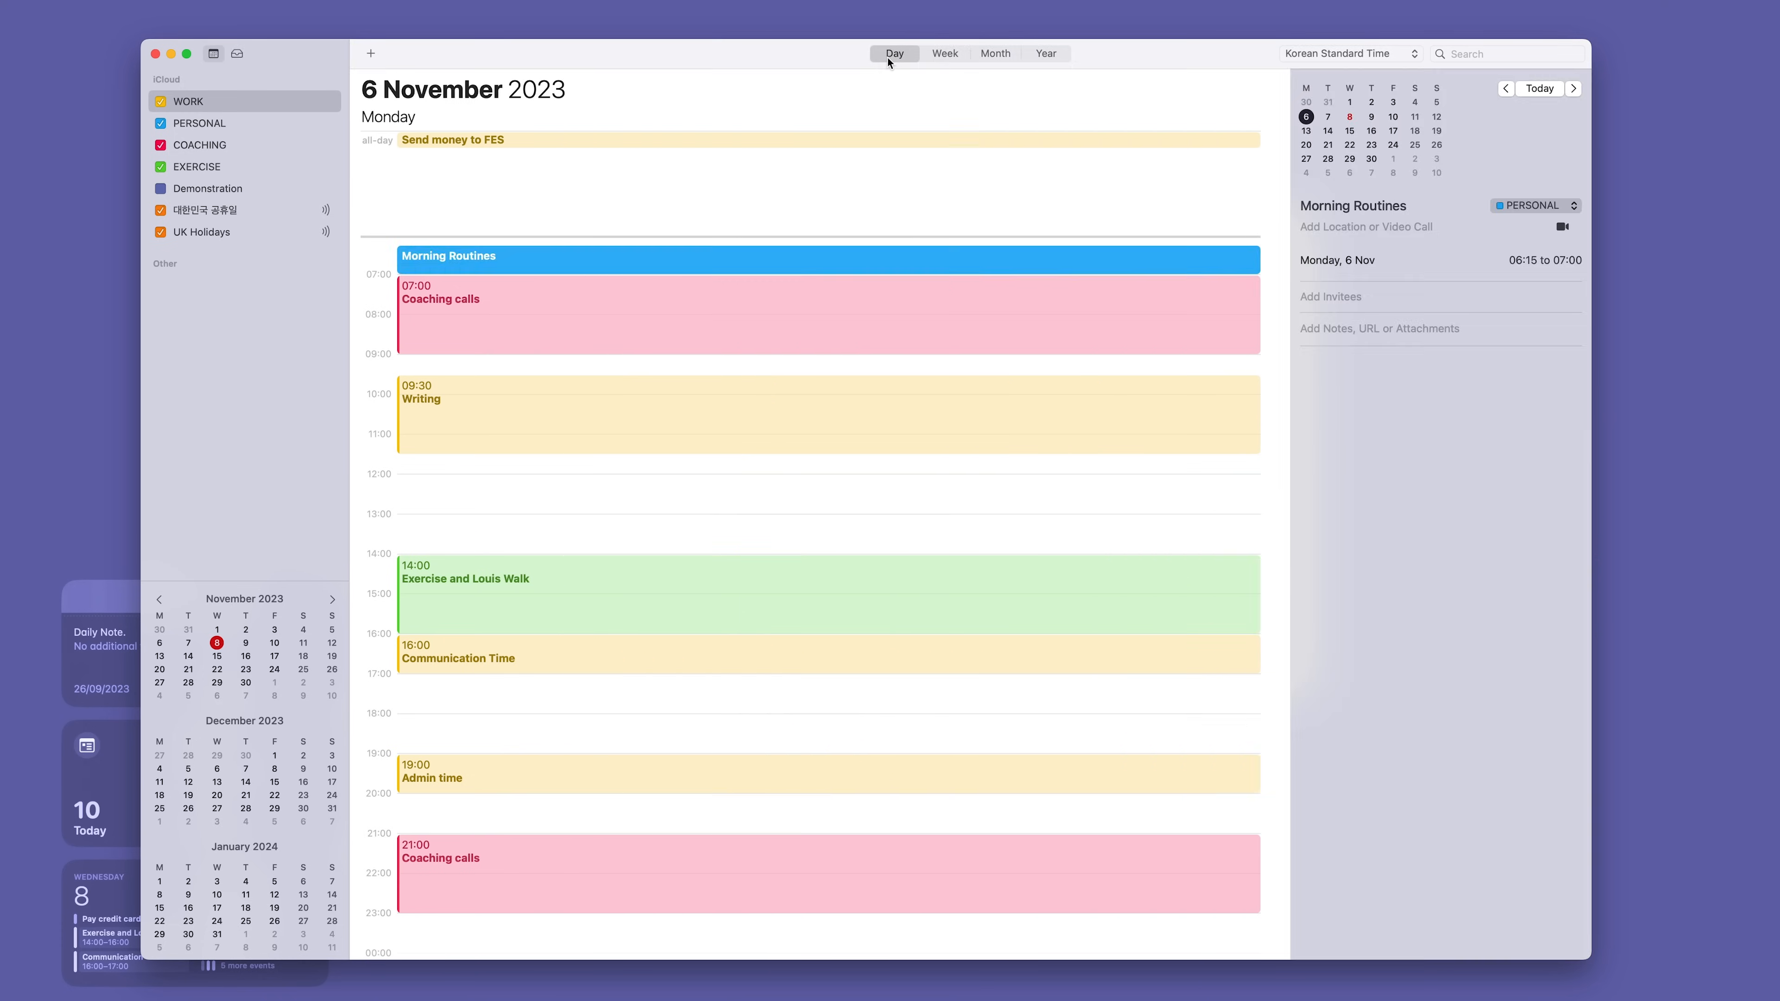
mouse_move(932, 59)
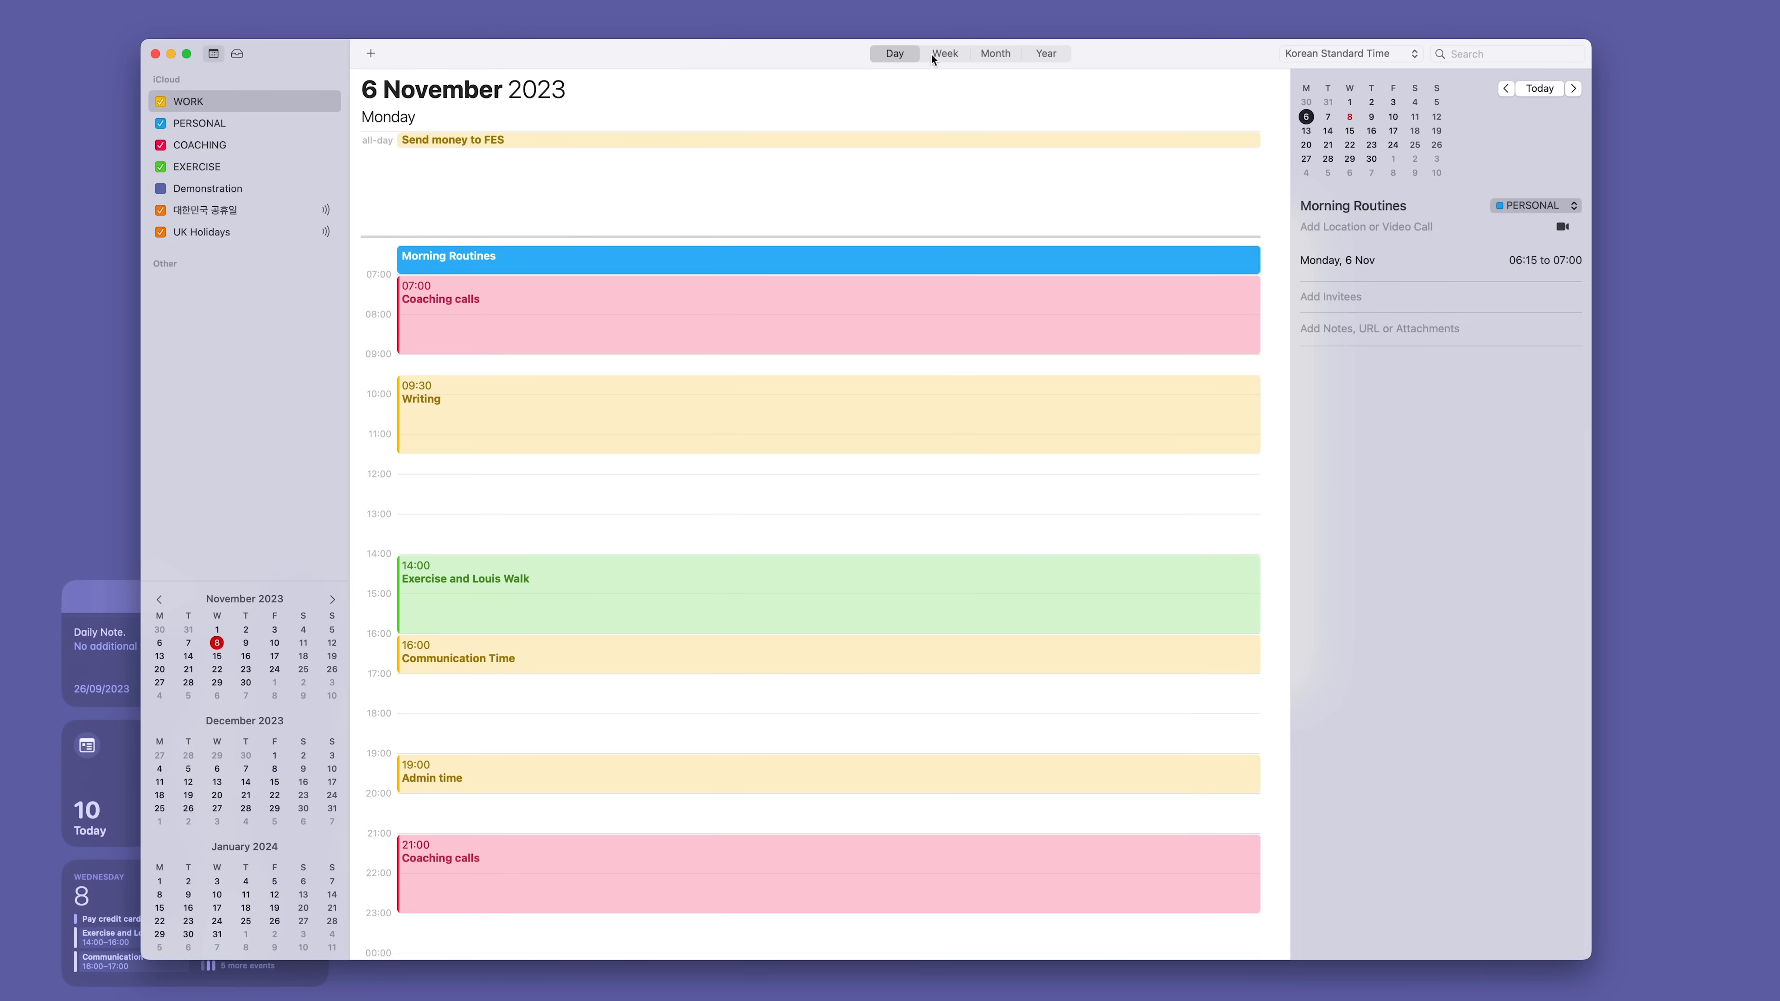
left_click(995, 52)
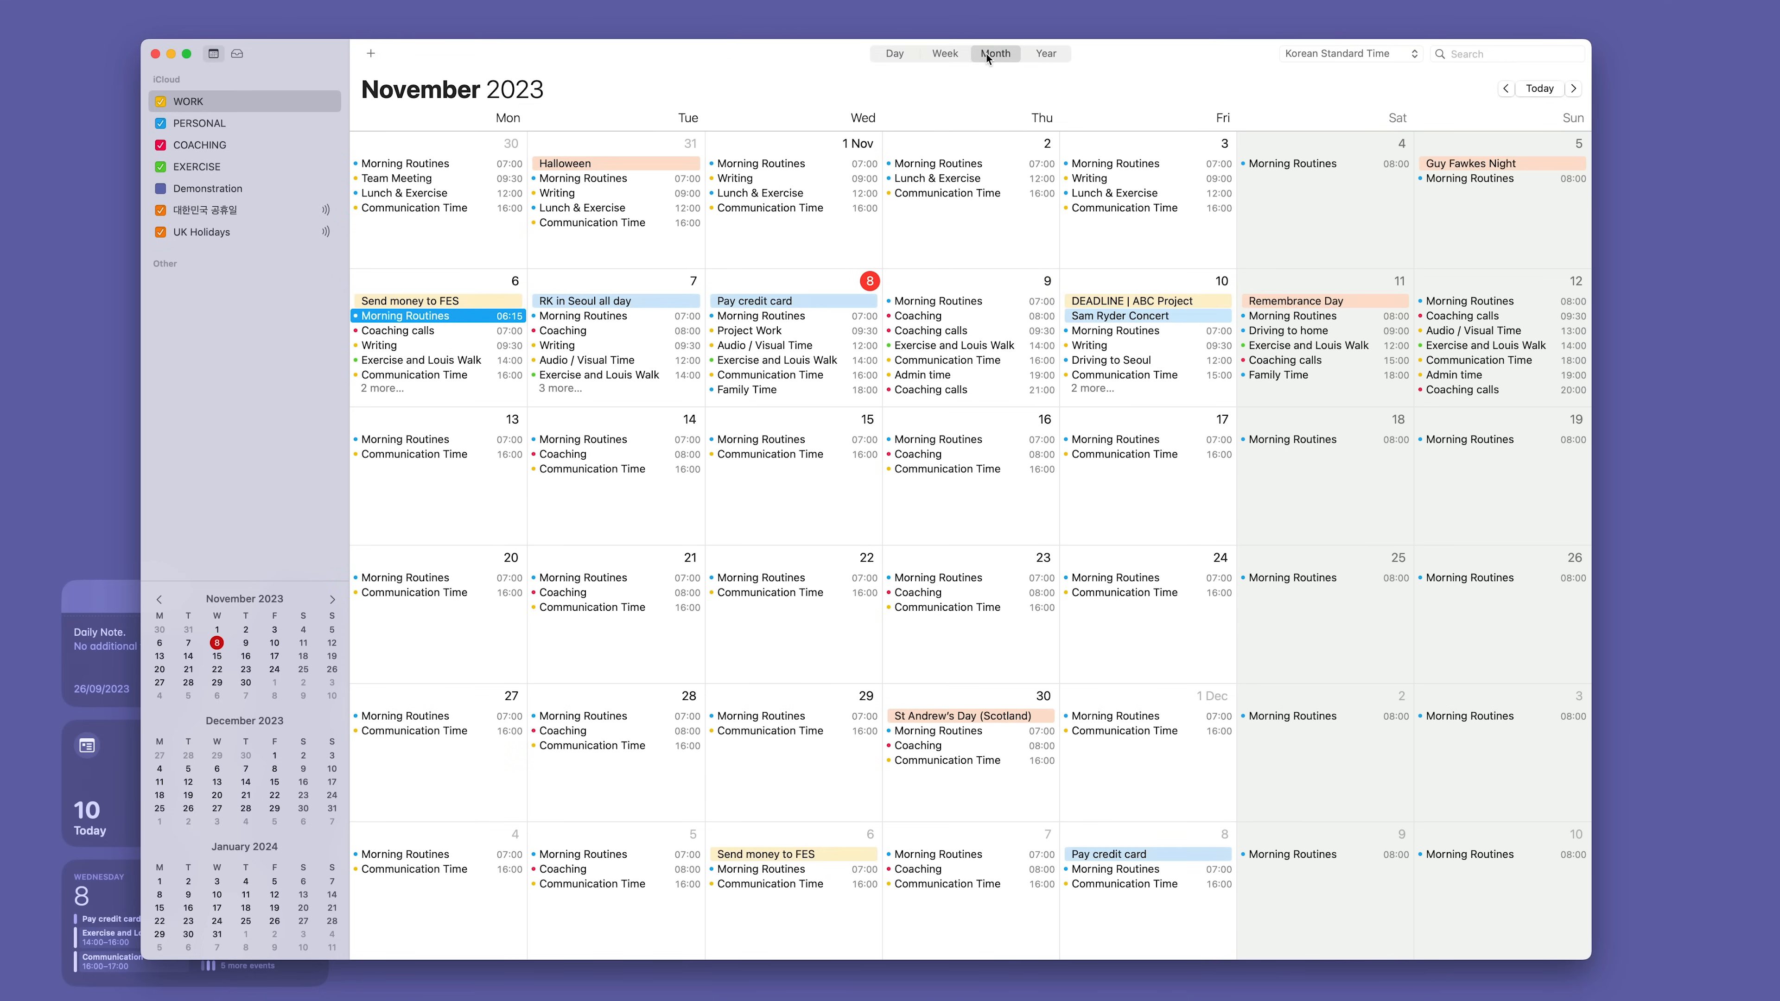
left_click(1045, 54)
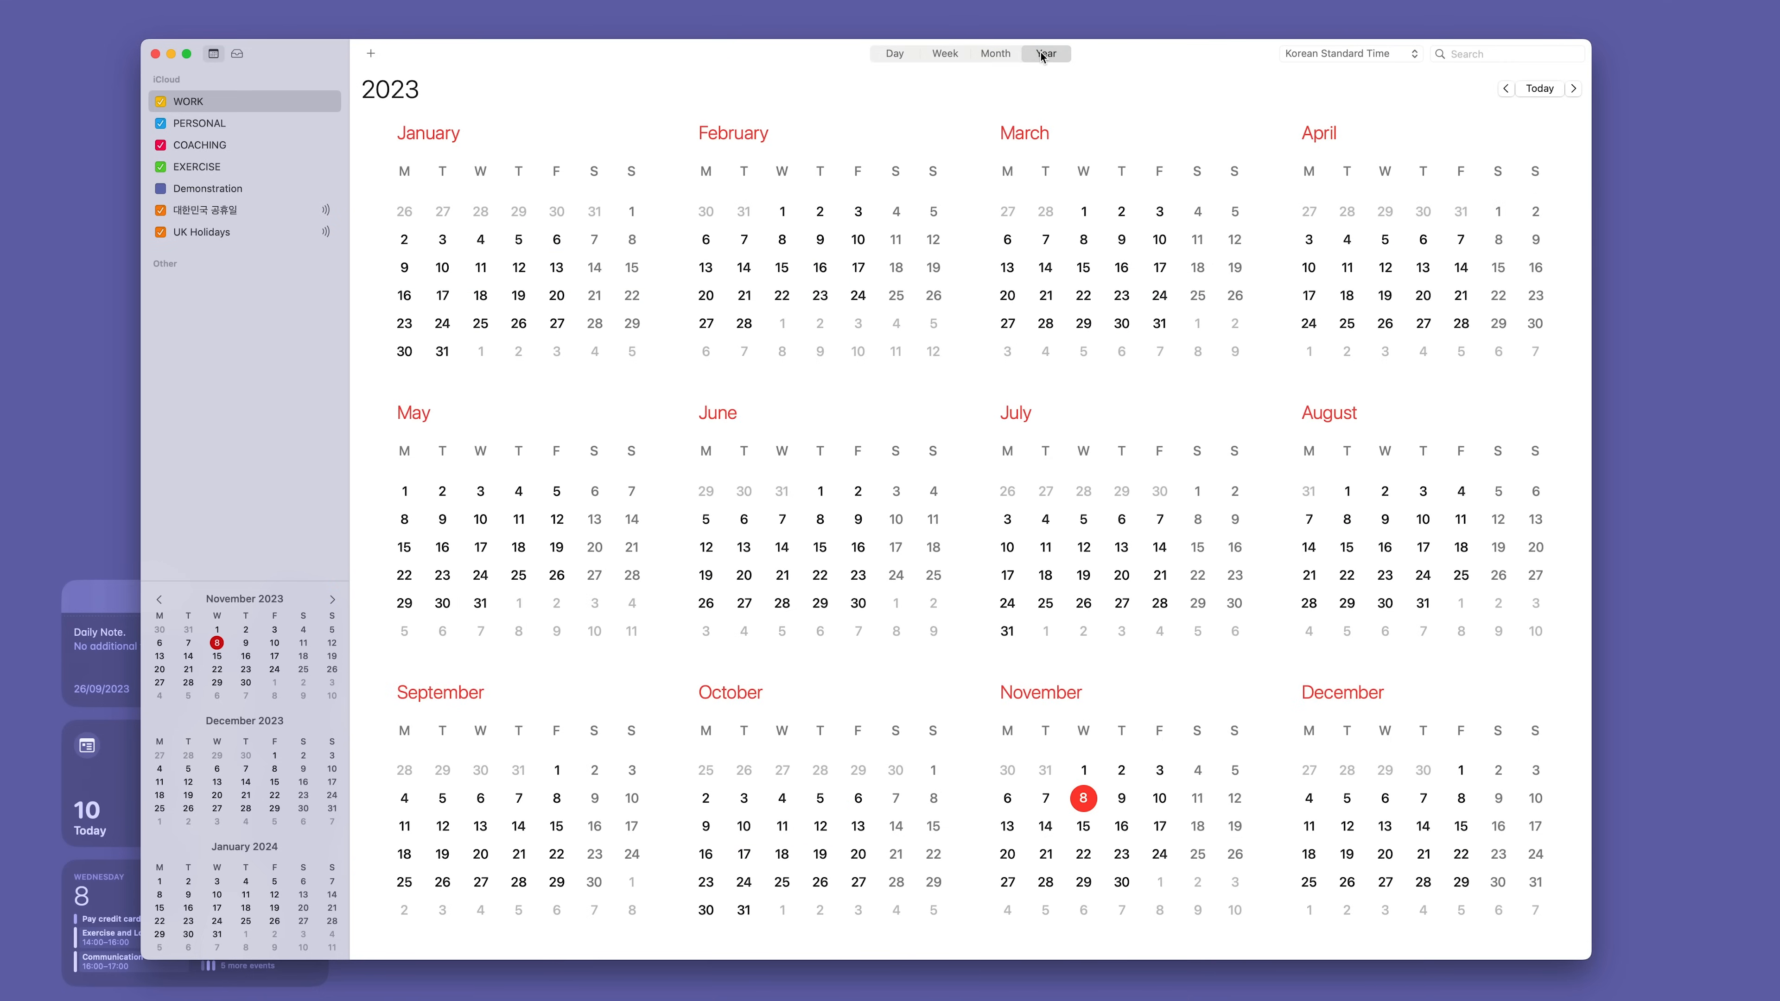
left_click(944, 54)
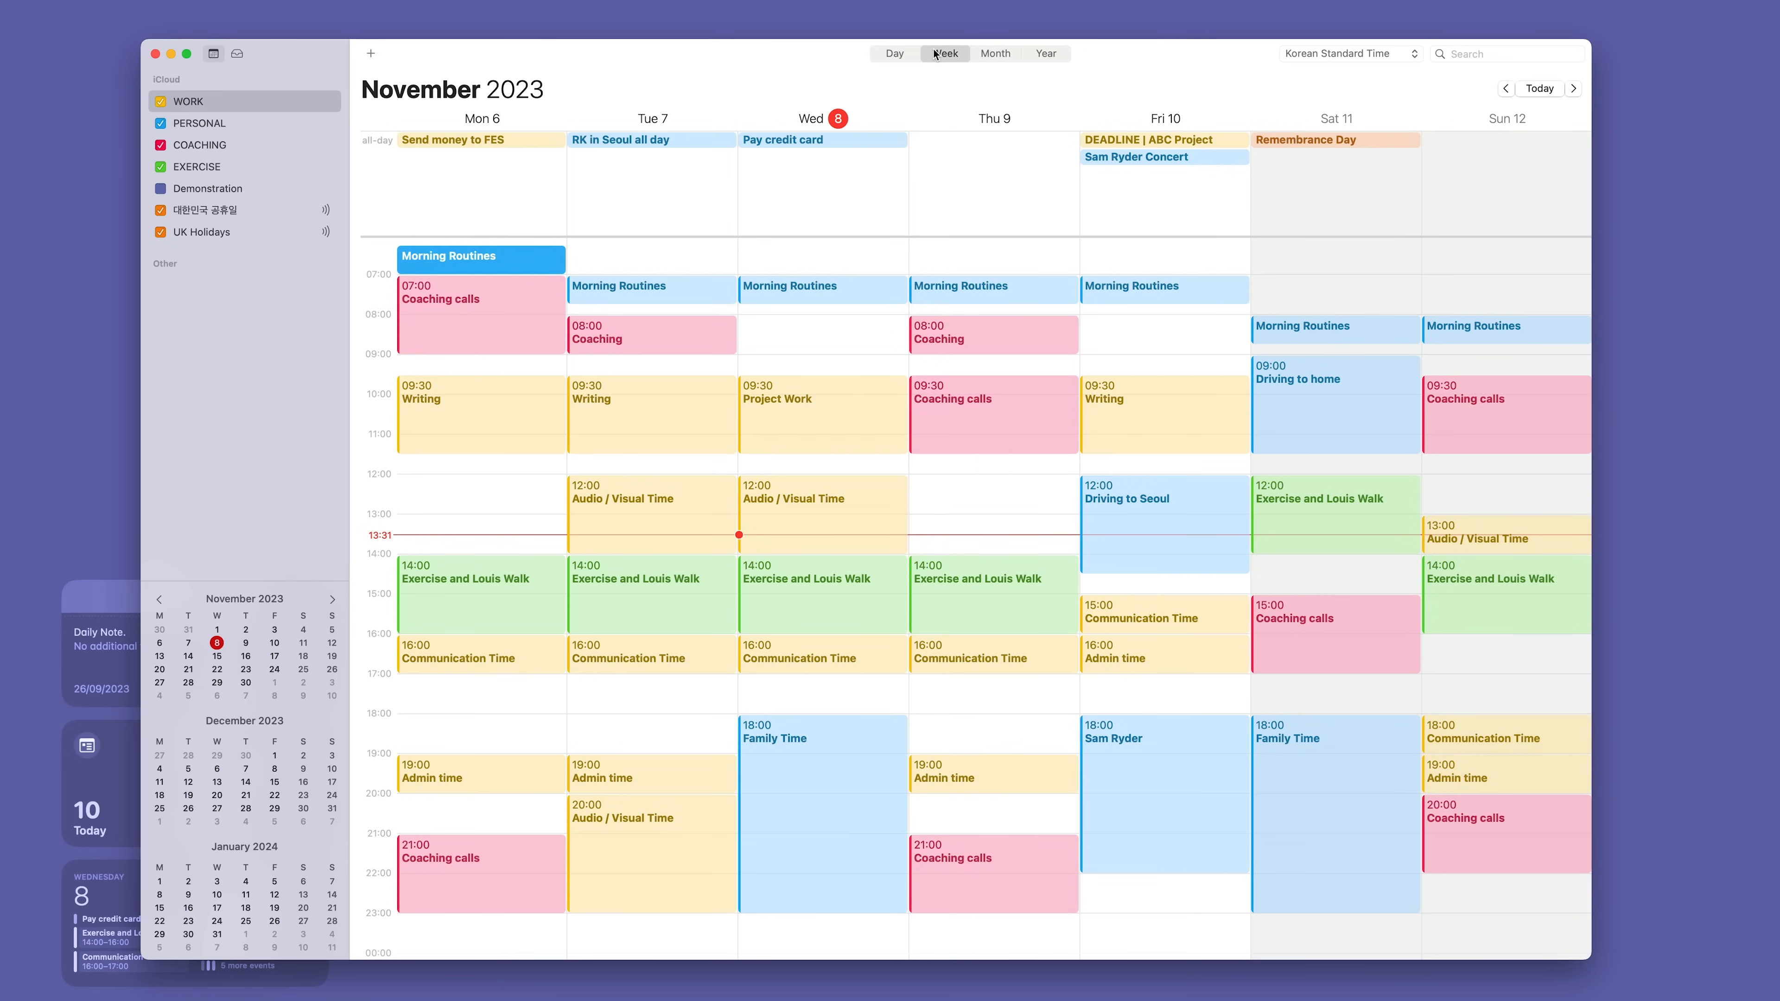
mouse_move(506, 184)
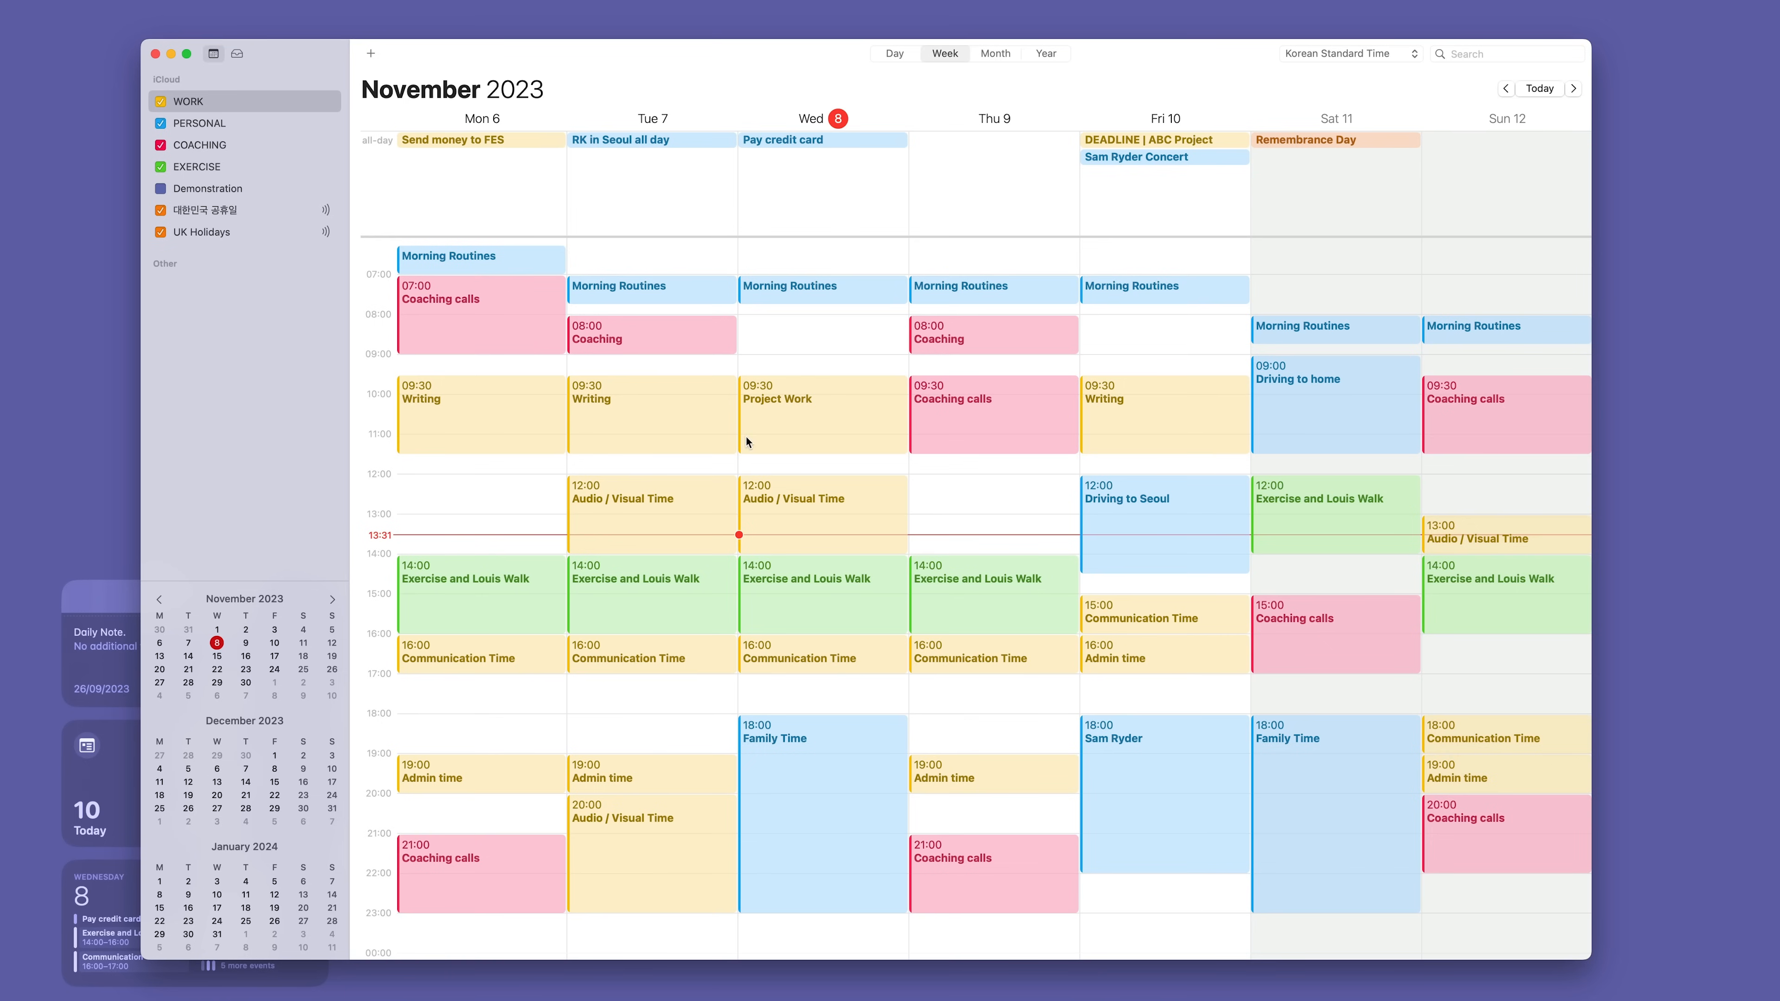
mouse_move(439, 383)
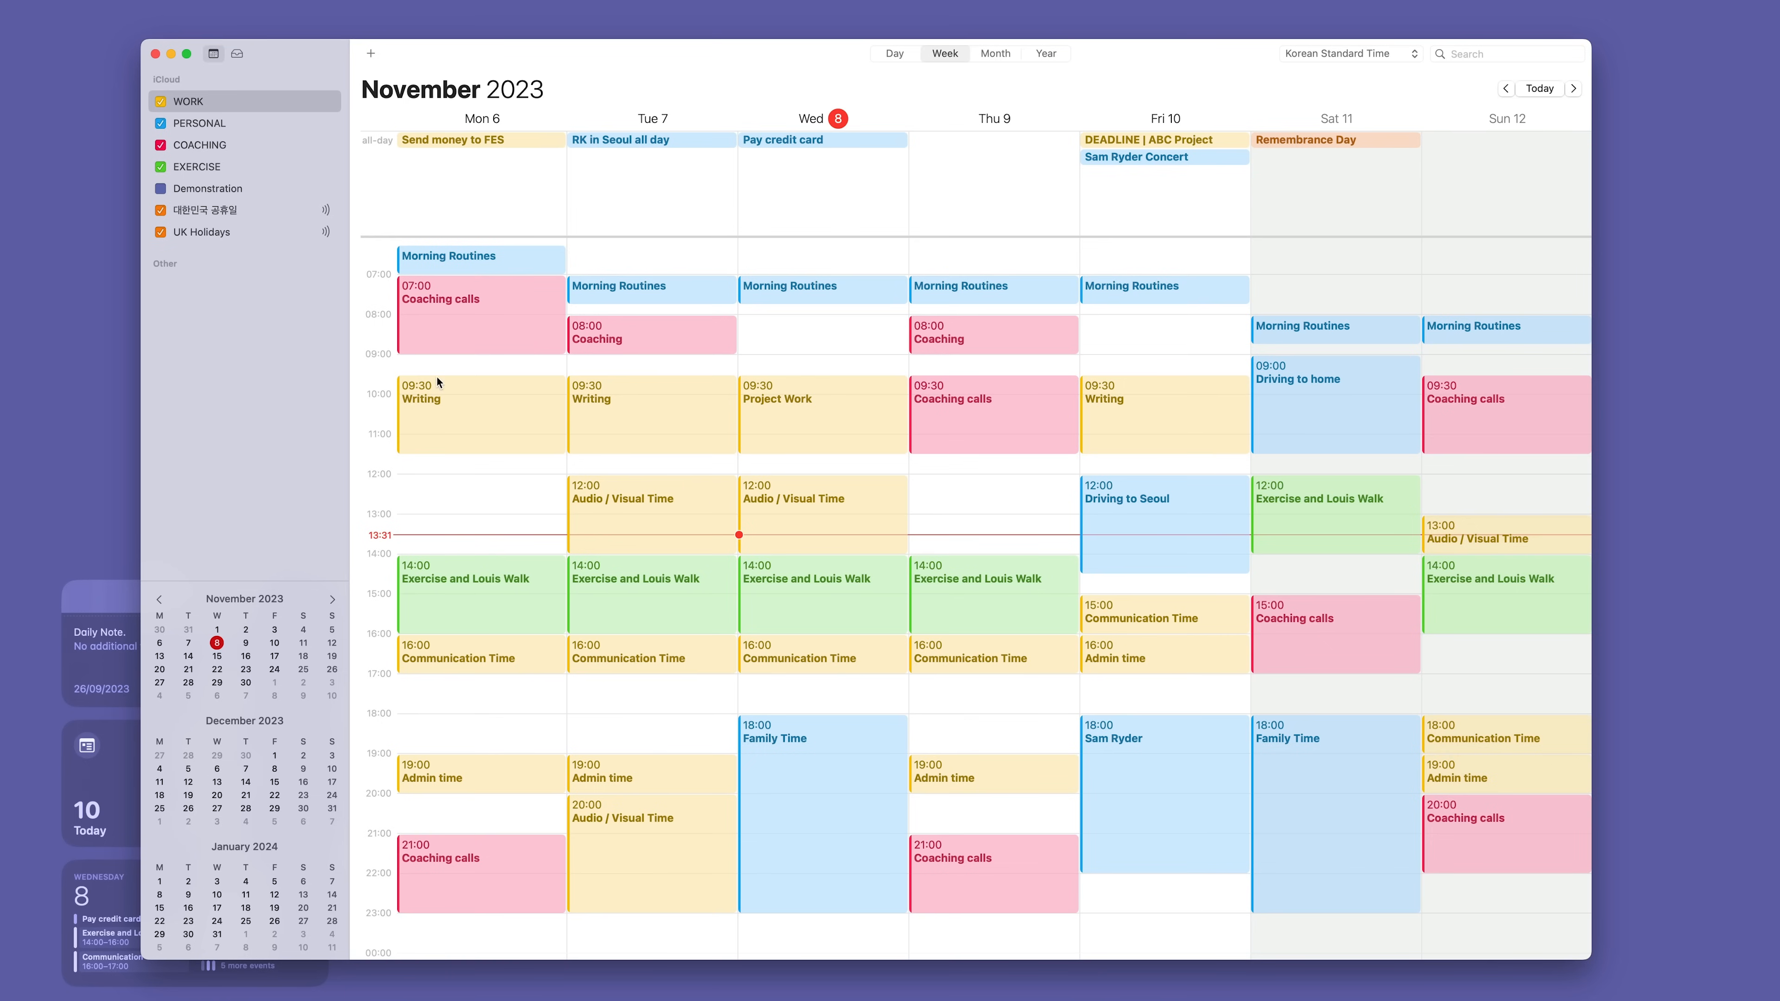
mouse_move(475, 185)
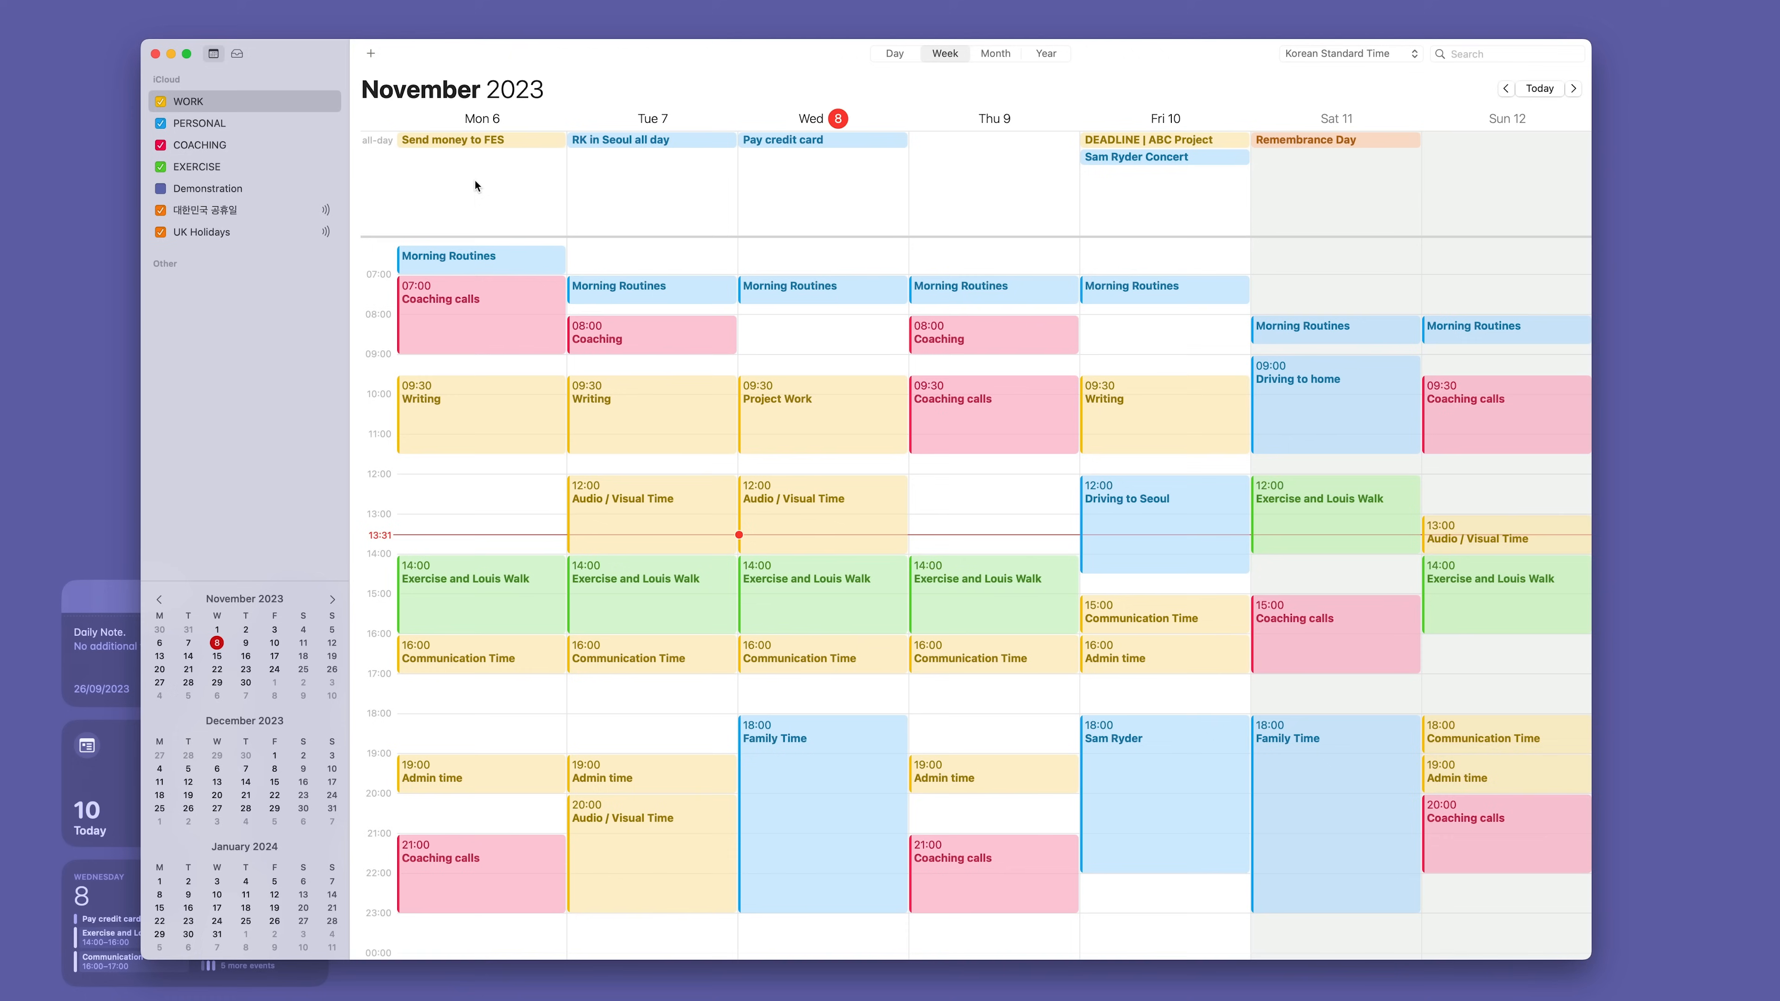
mouse_move(523, 208)
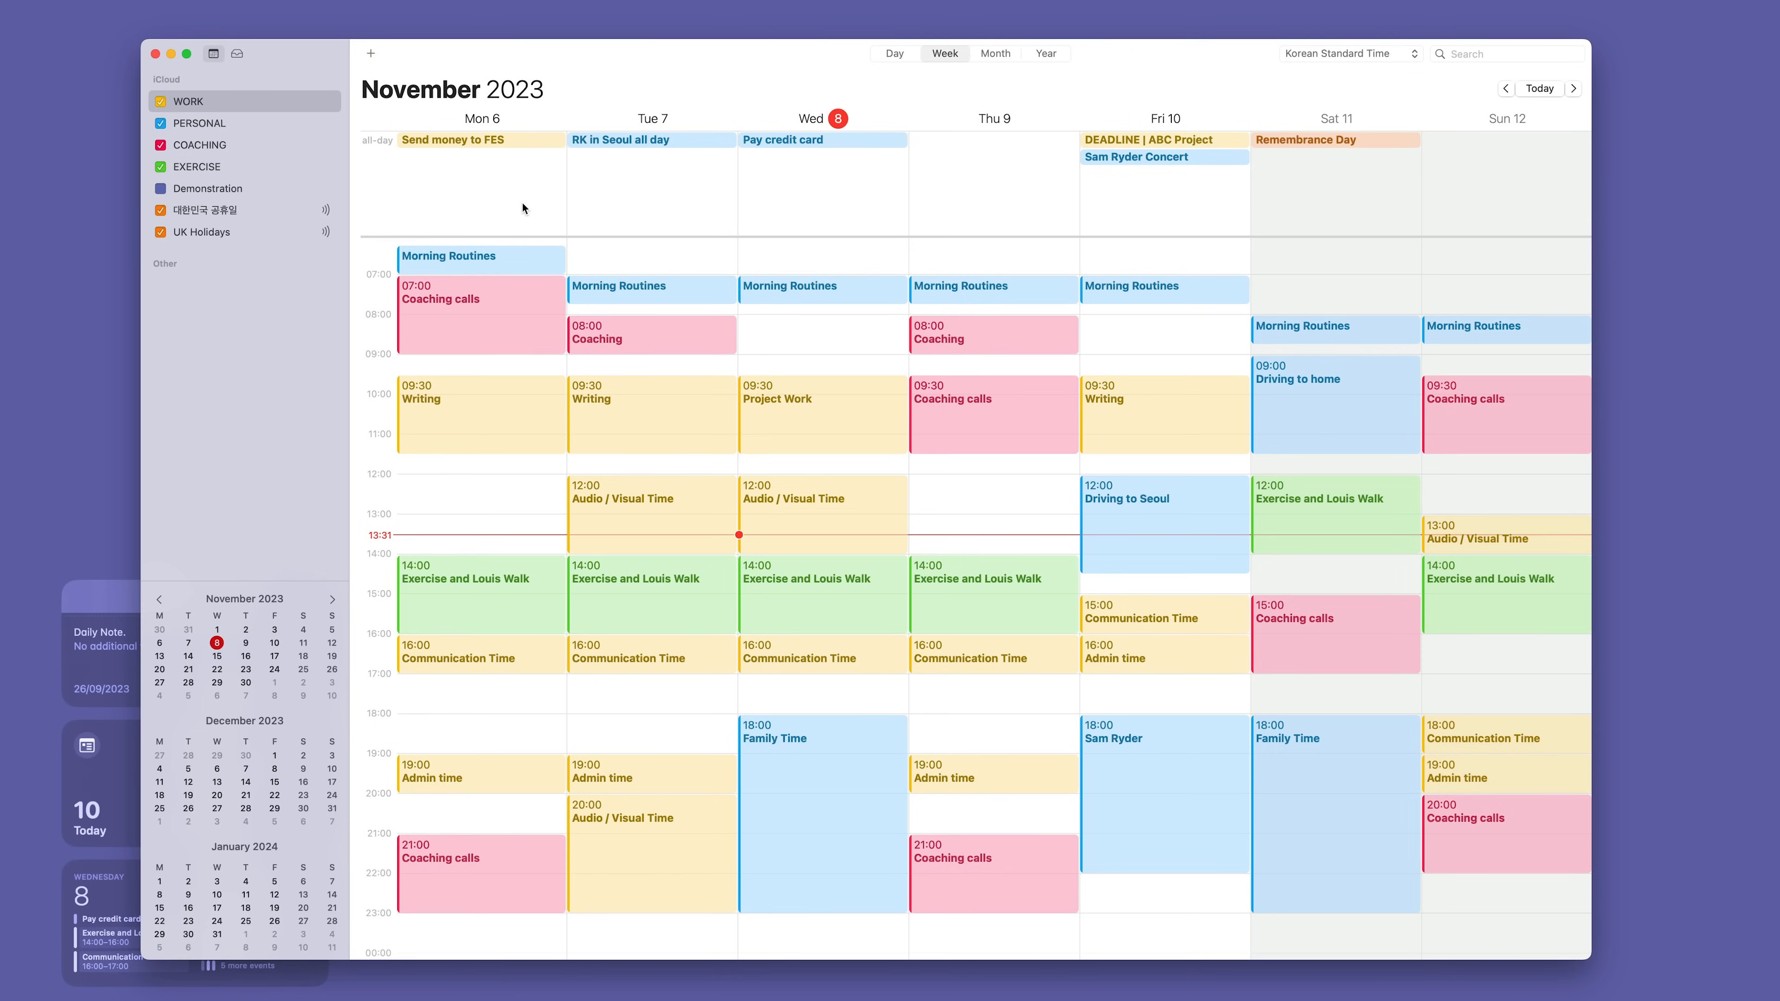
mouse_move(464, 210)
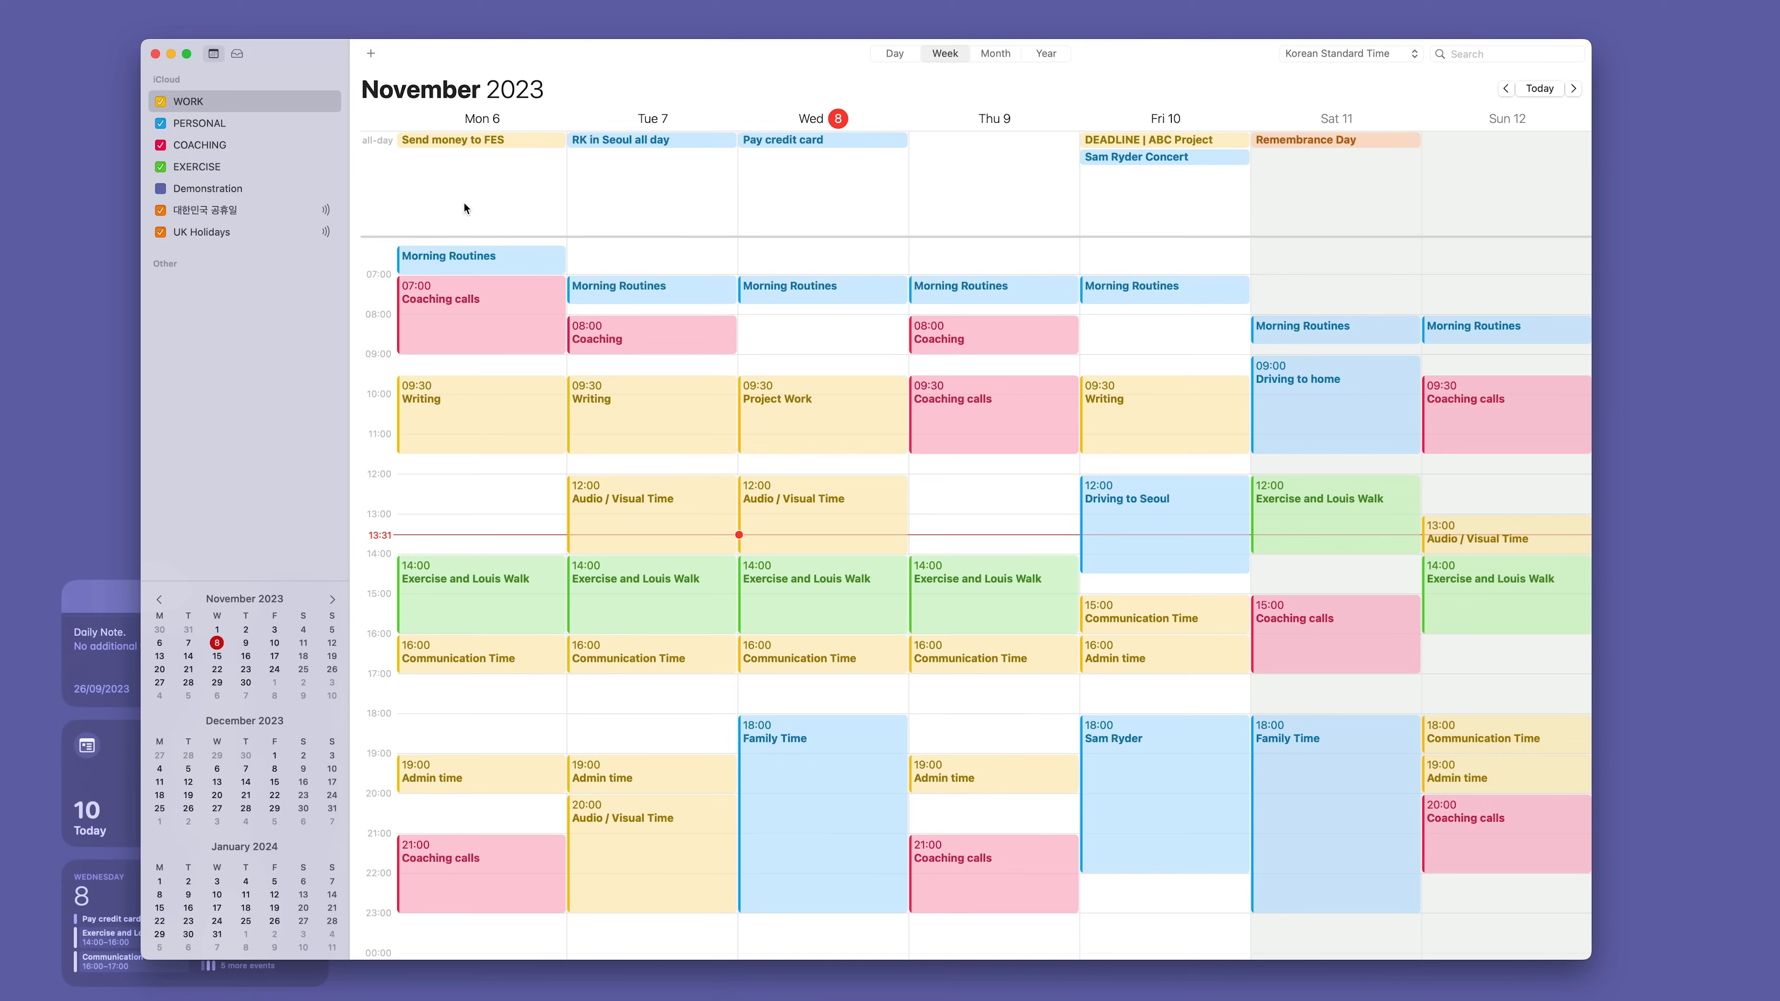
mouse_move(476, 182)
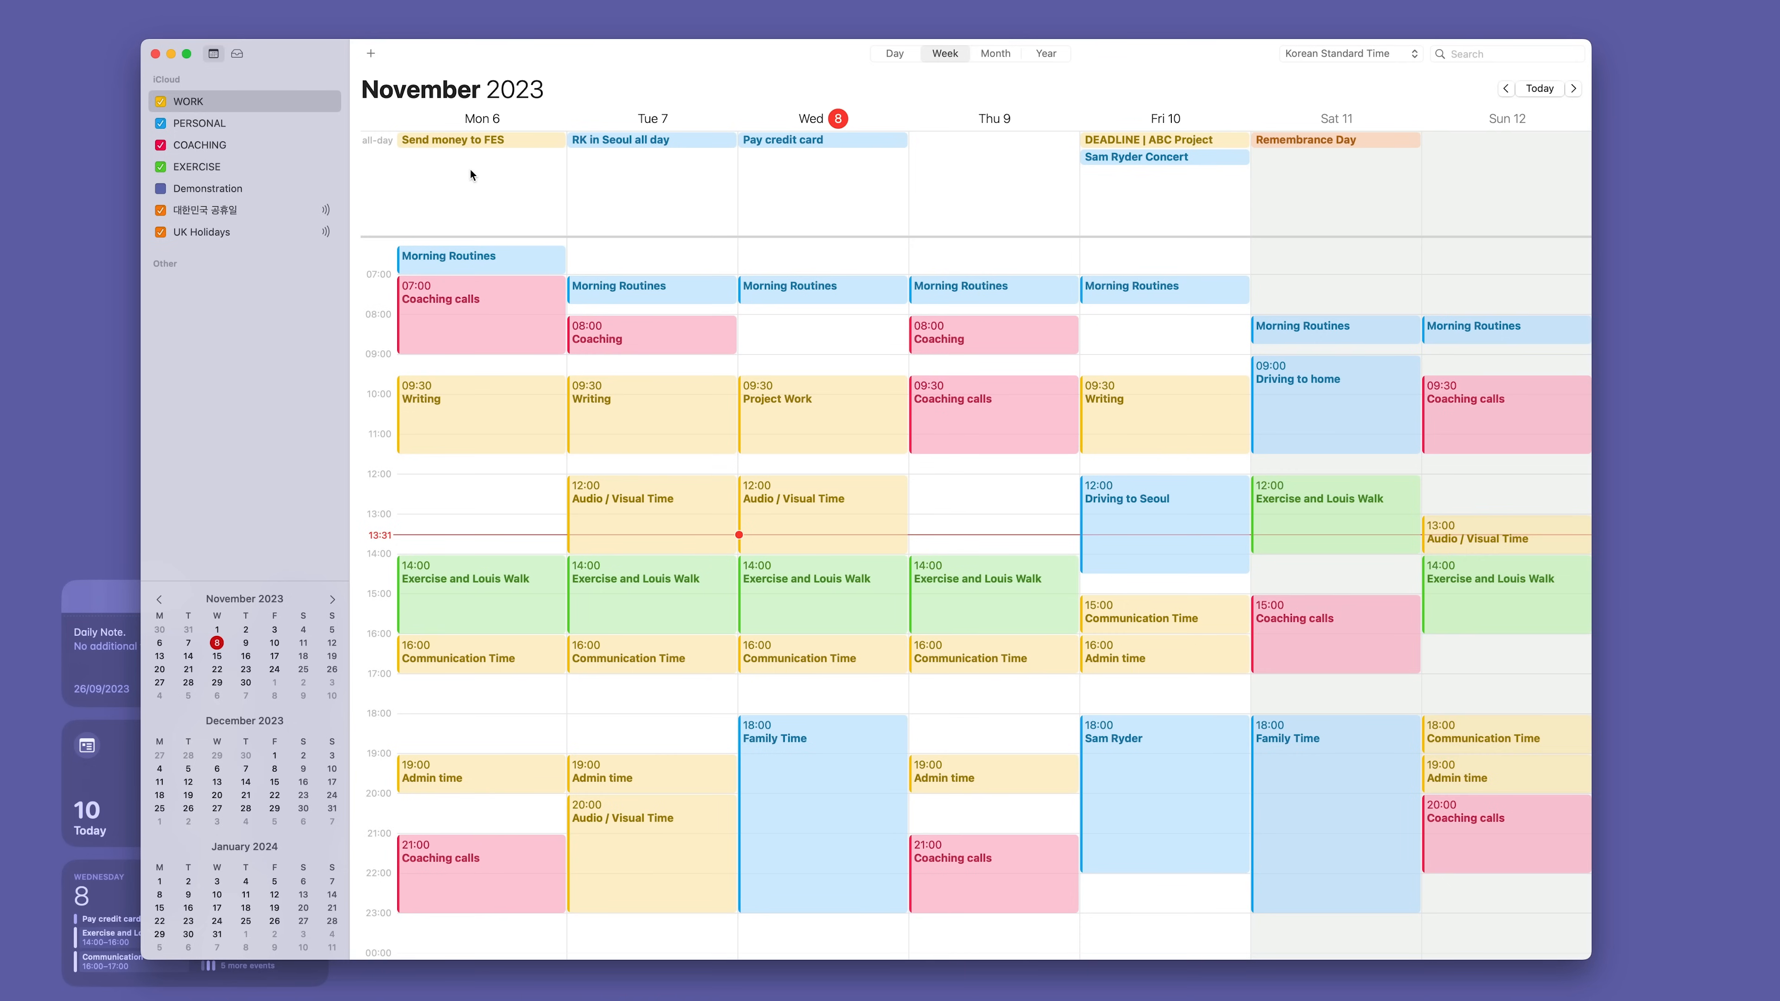
mouse_move(473, 171)
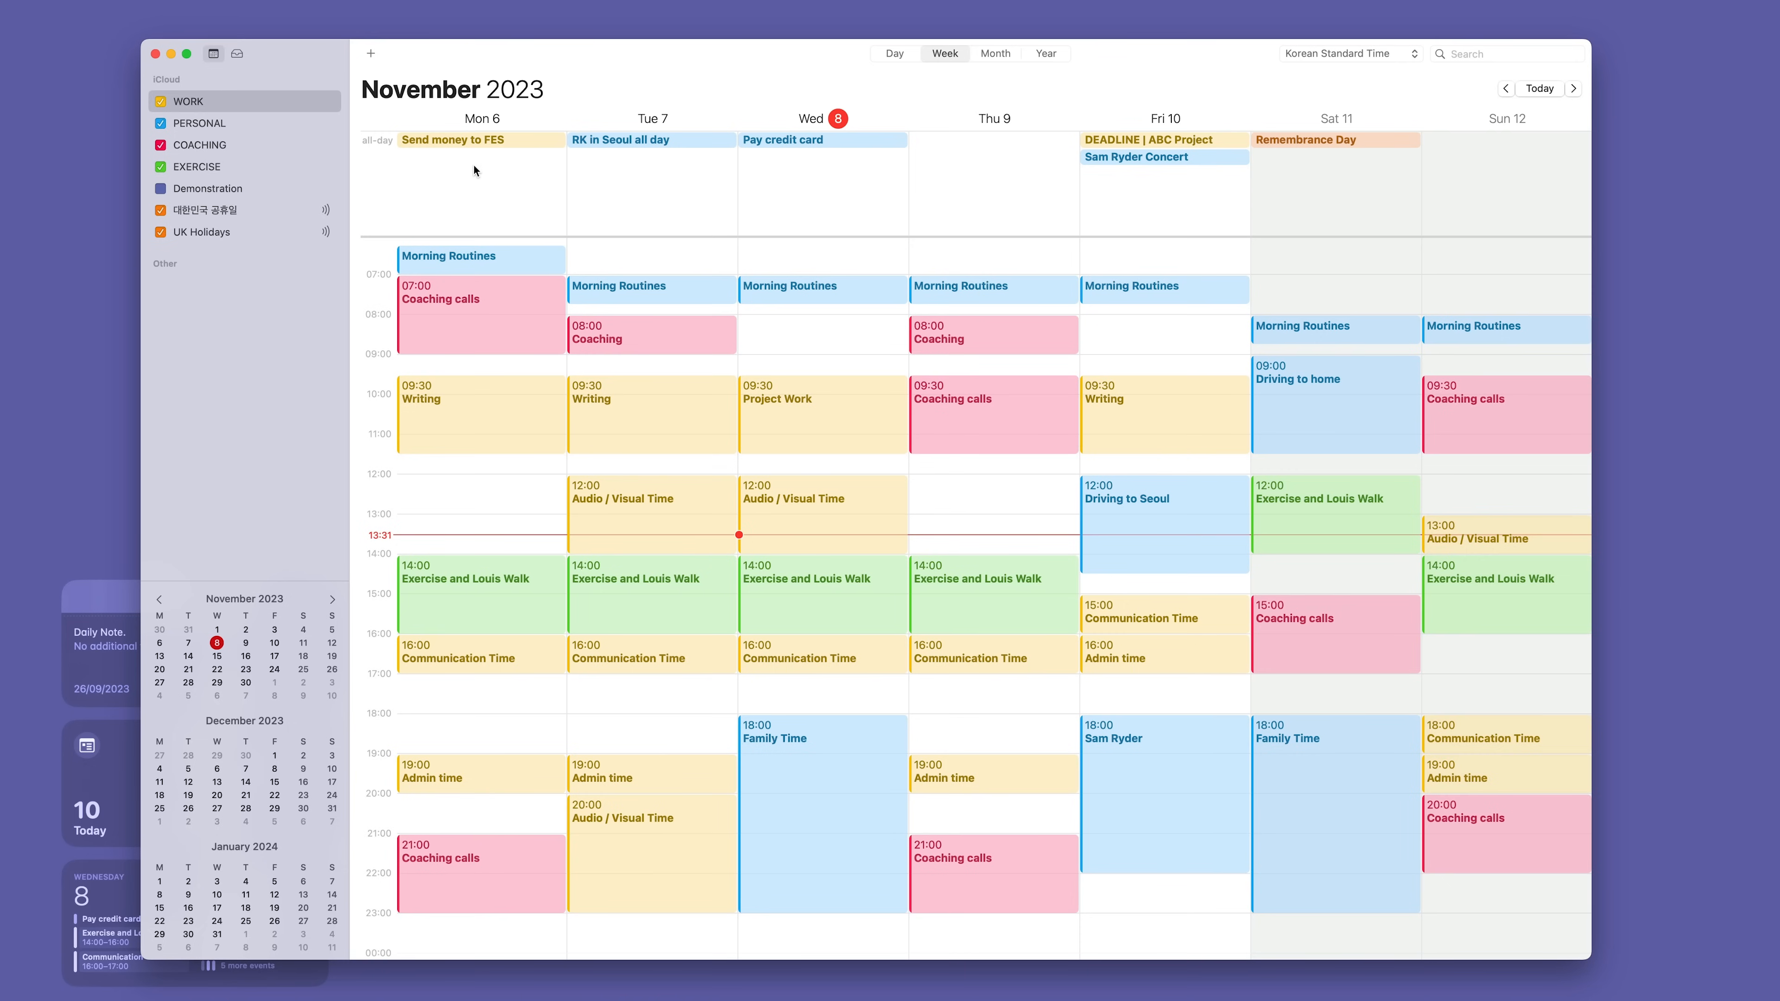
left_click(452, 140)
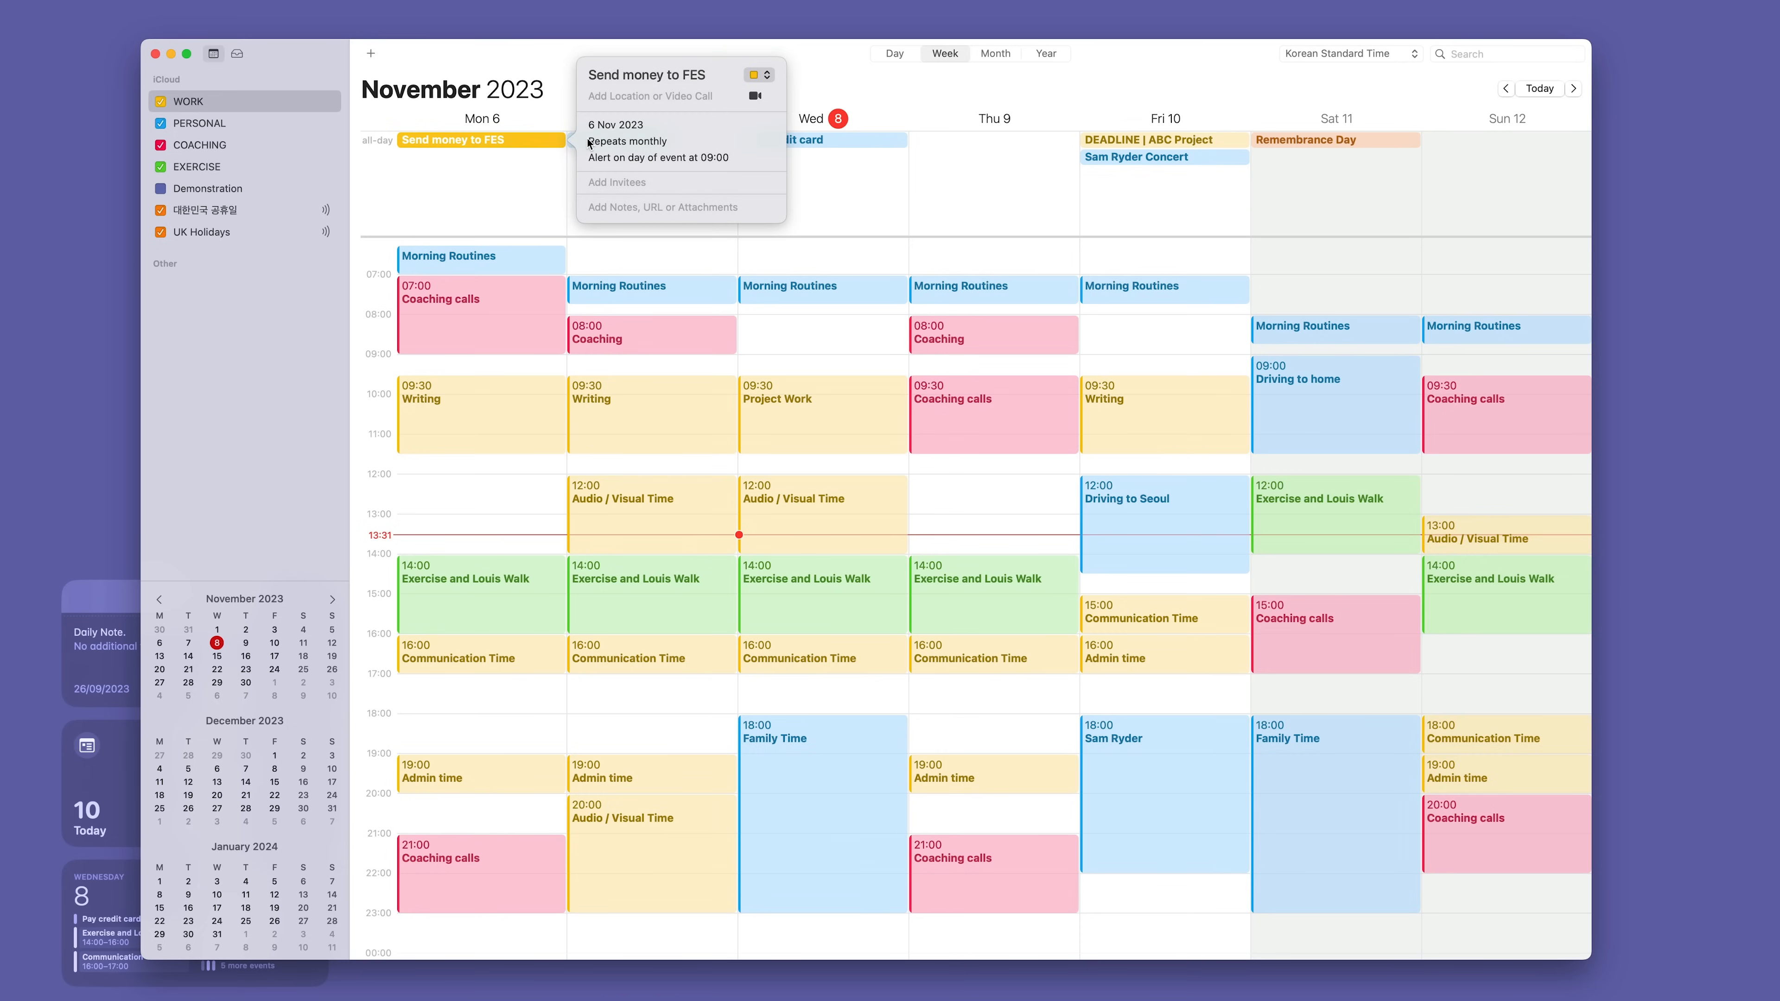
mouse_move(650, 146)
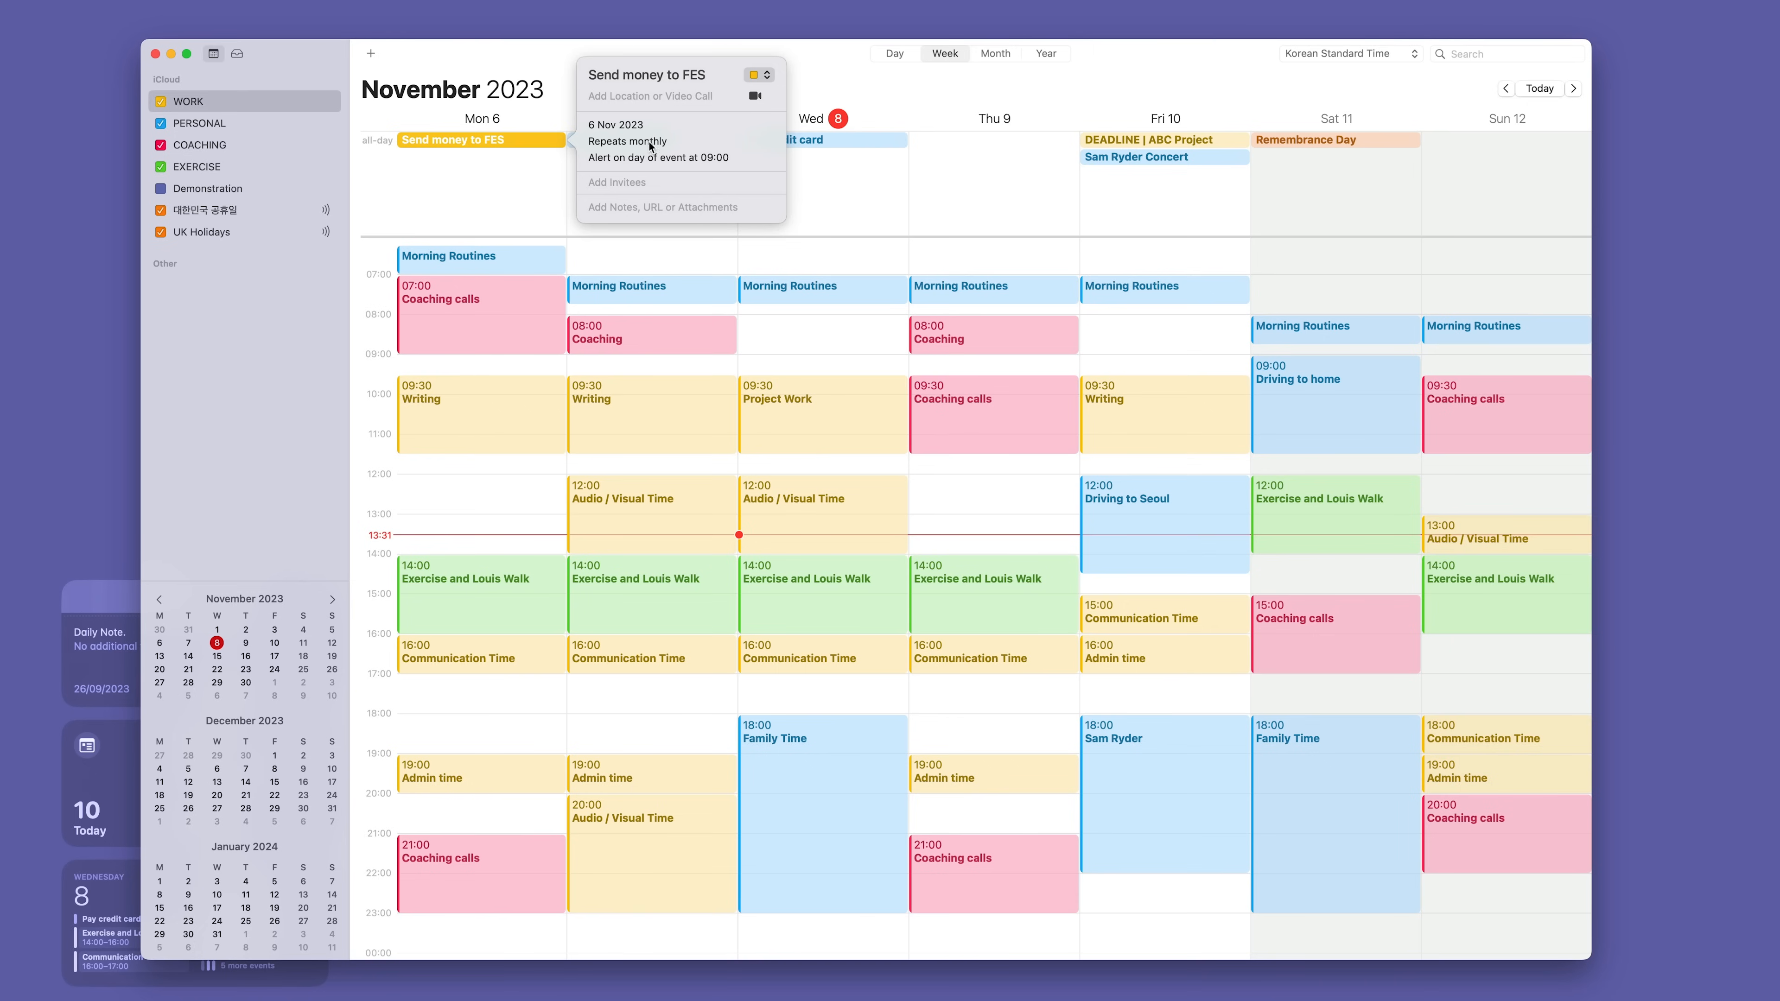
mouse_move(641, 162)
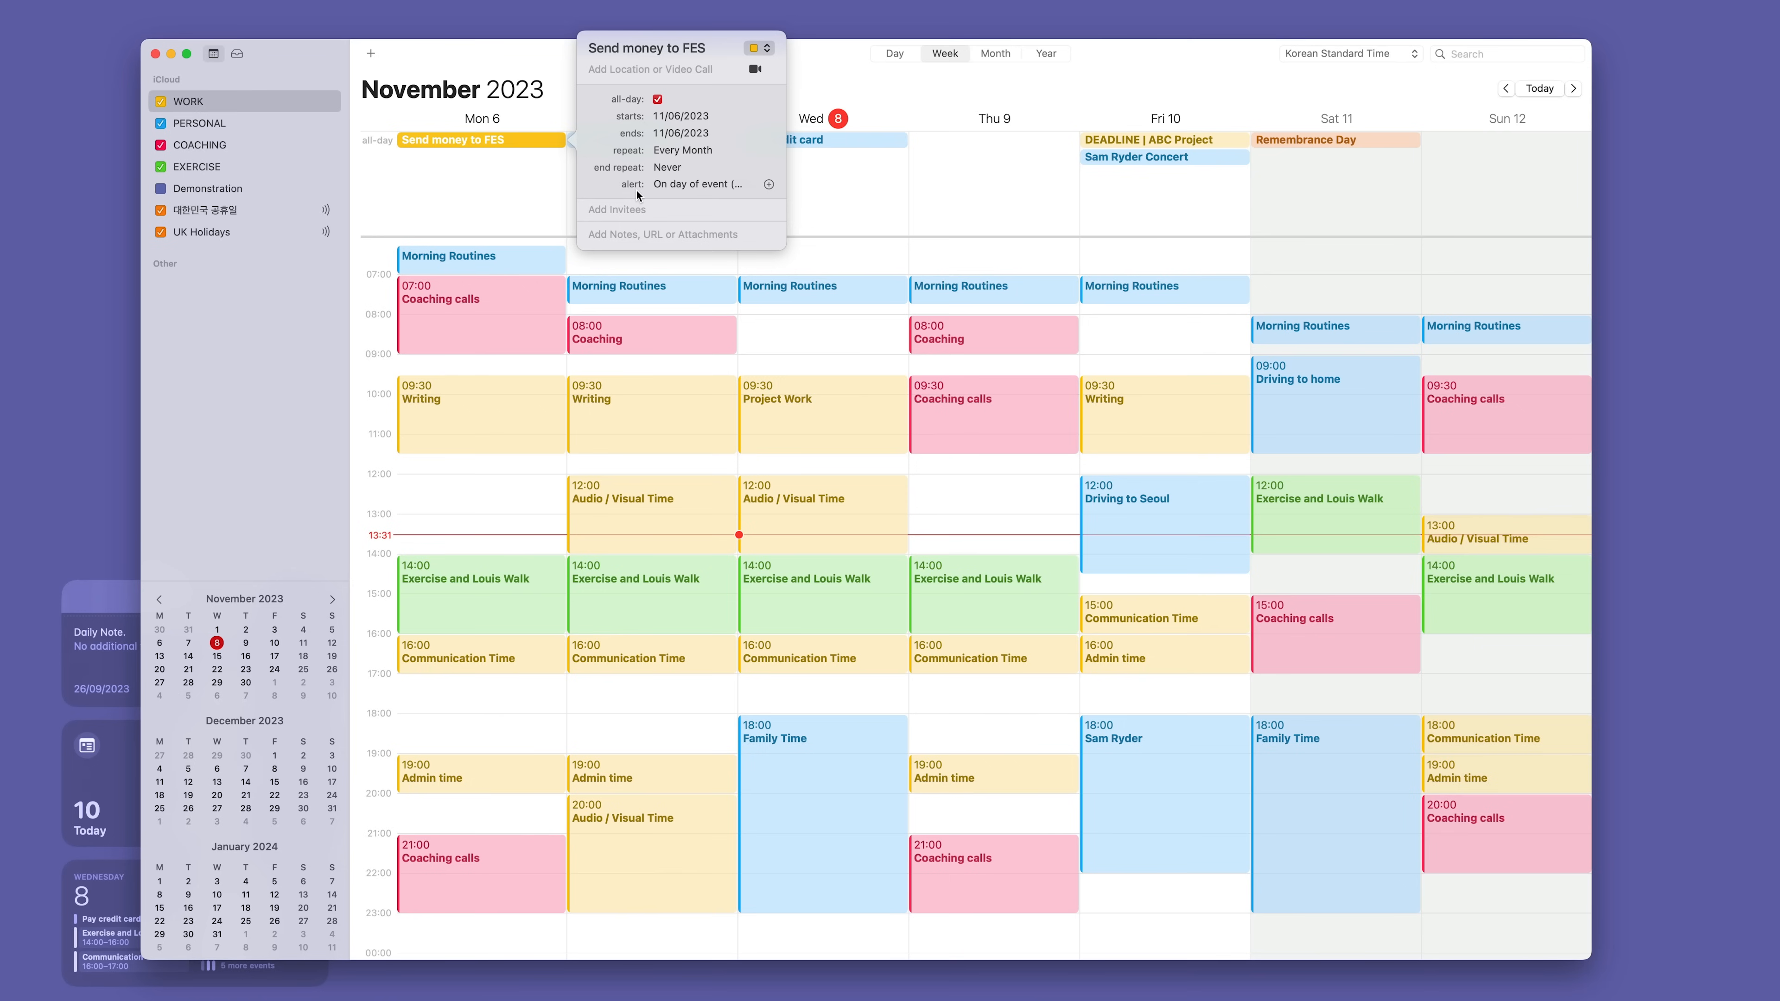
left_click(698, 184)
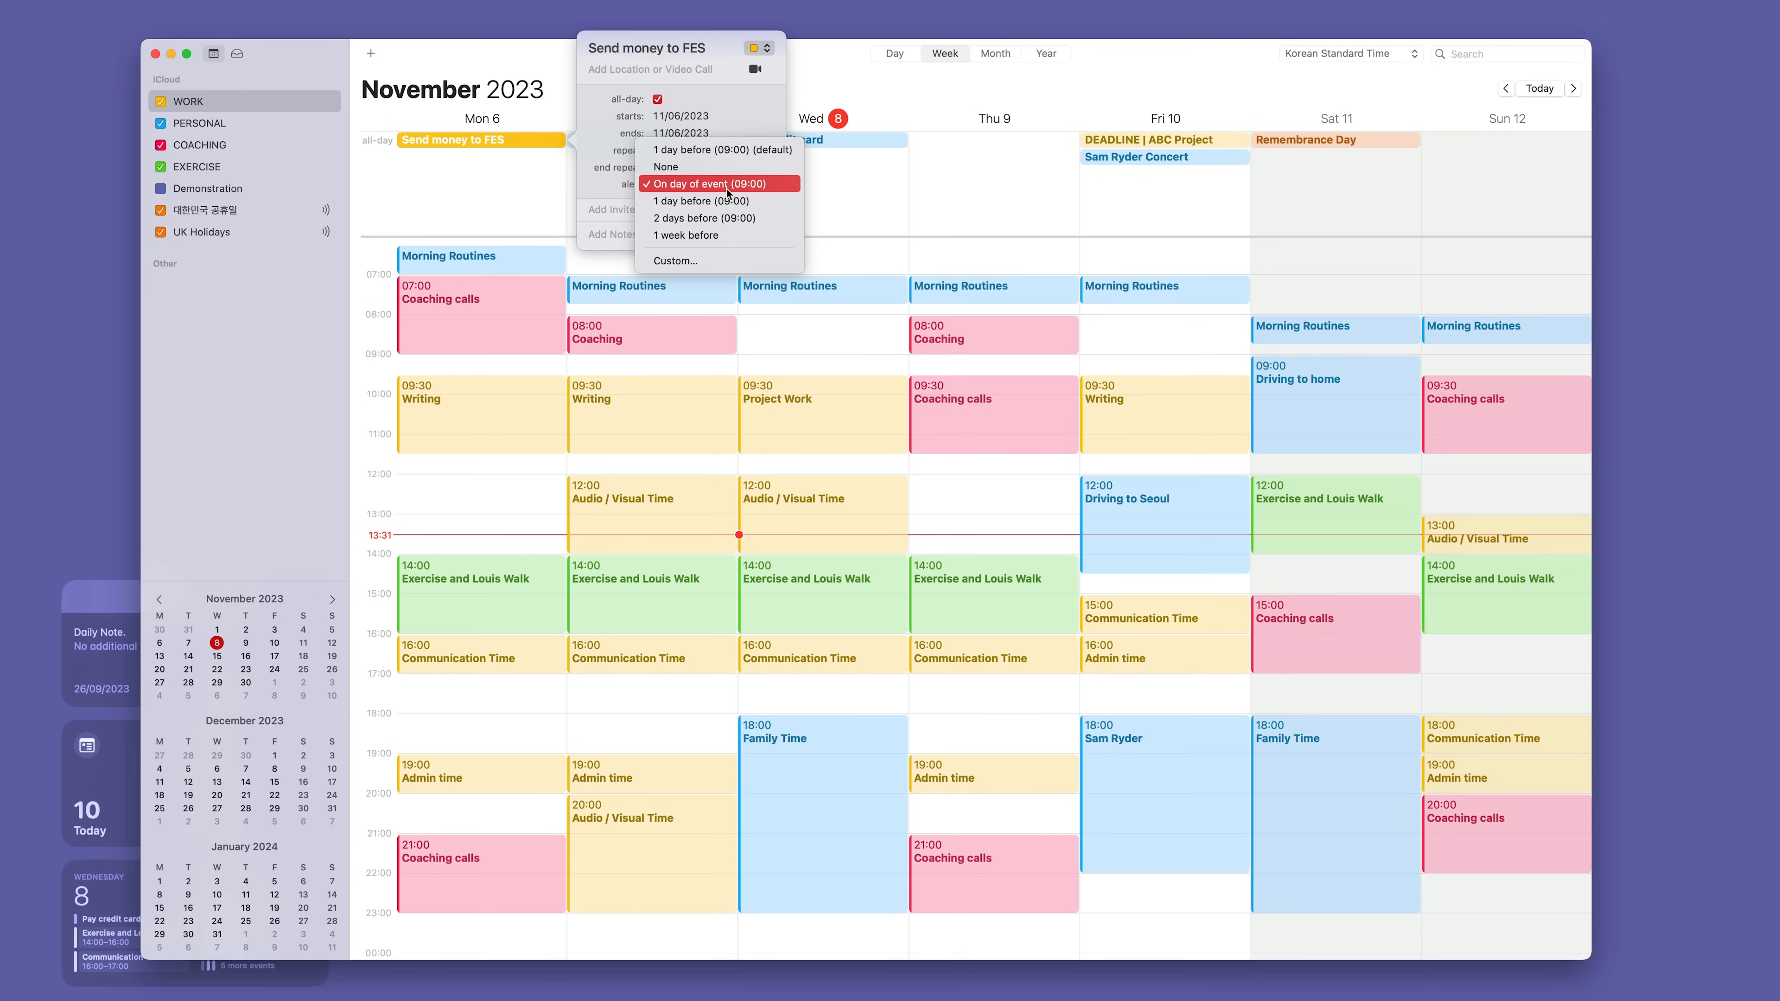
mouse_move(718, 149)
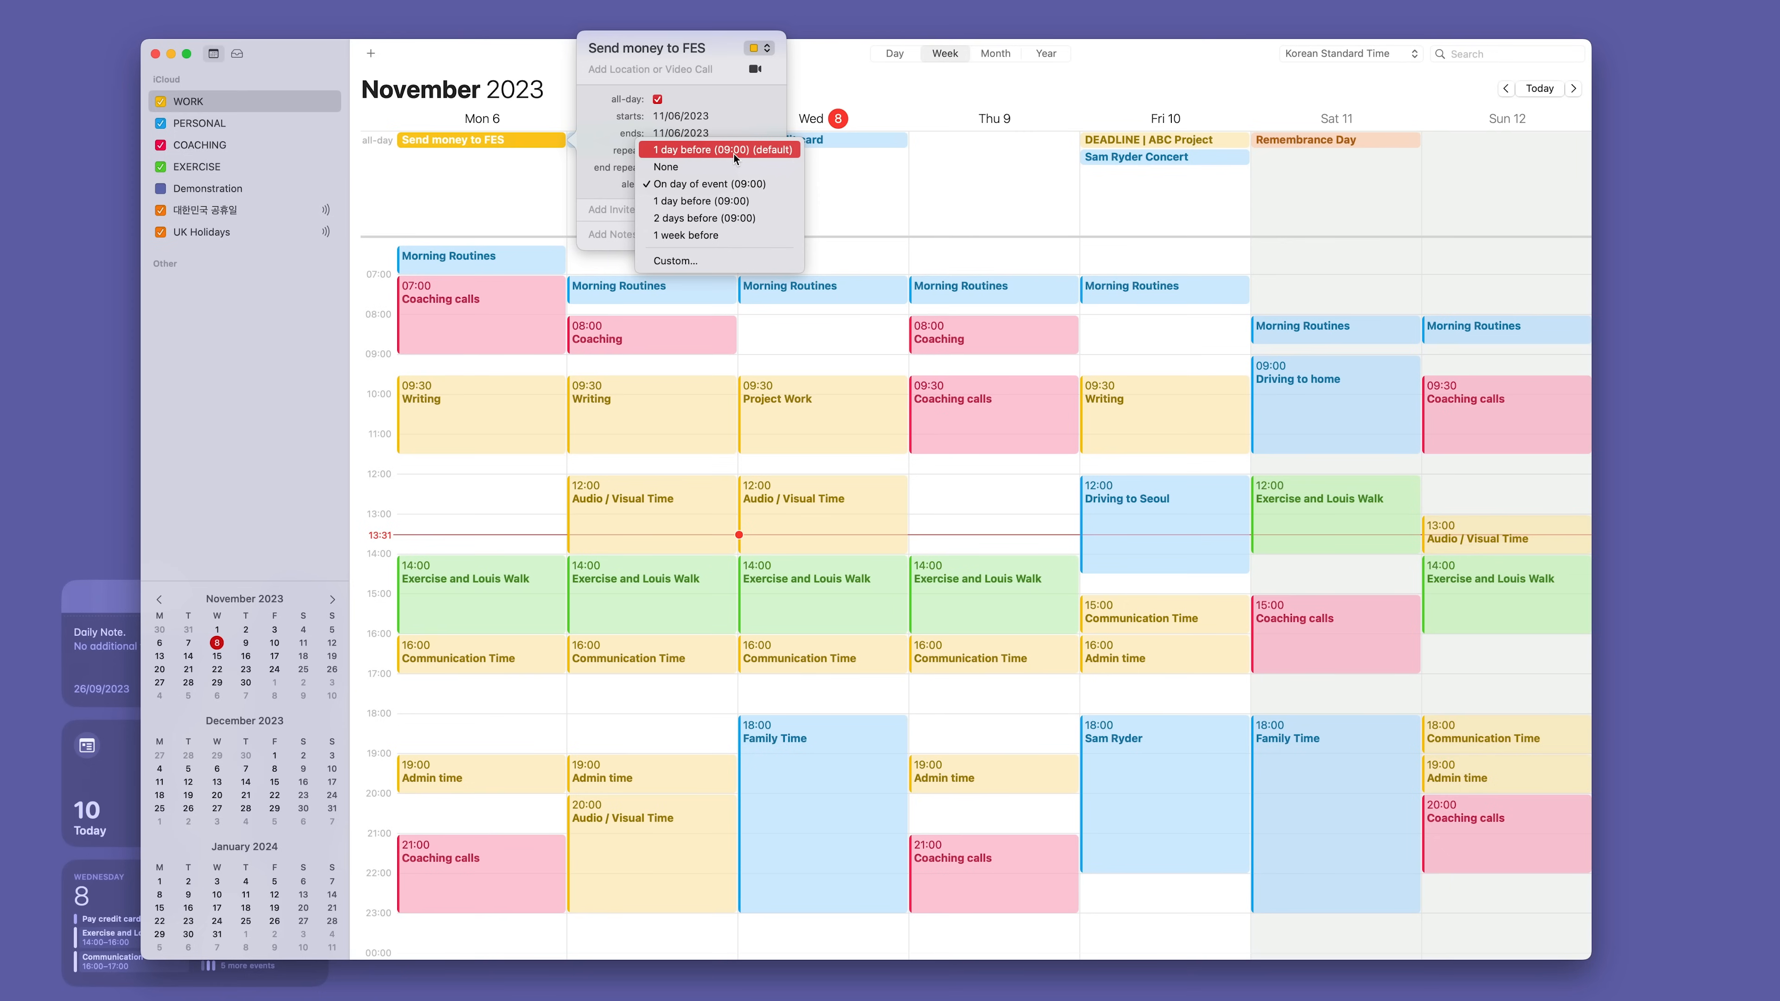
mouse_move(717, 234)
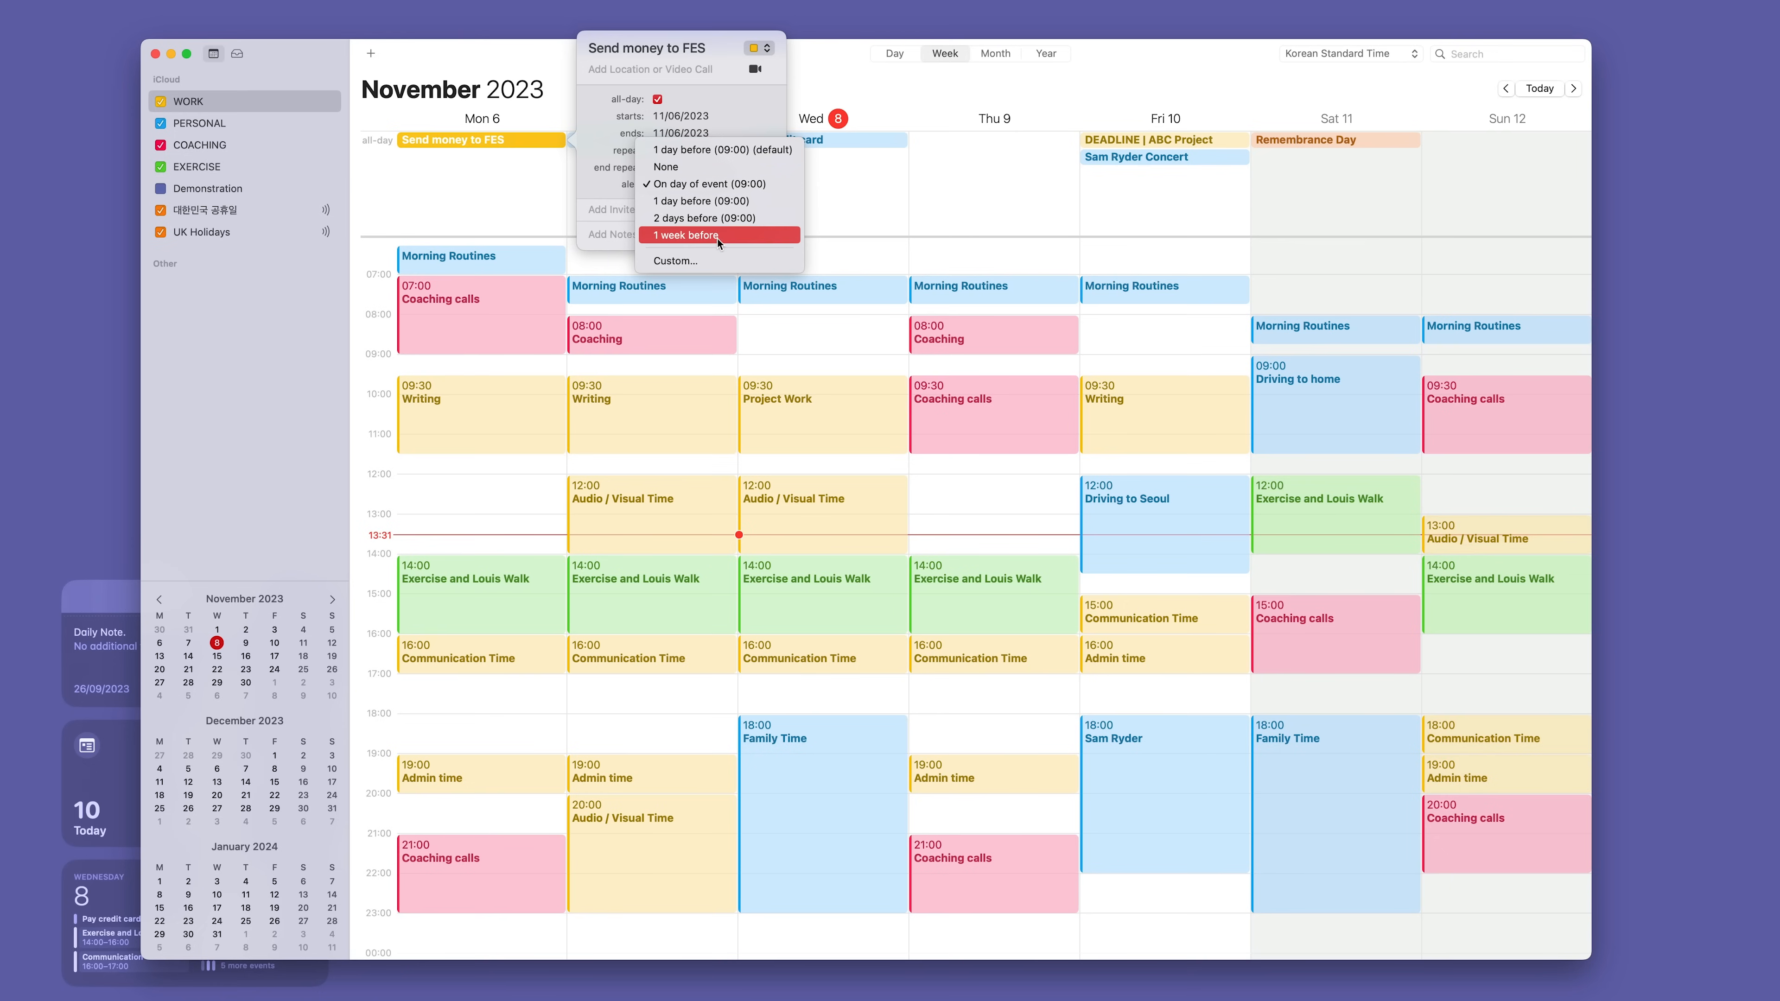
mouse_move(683, 259)
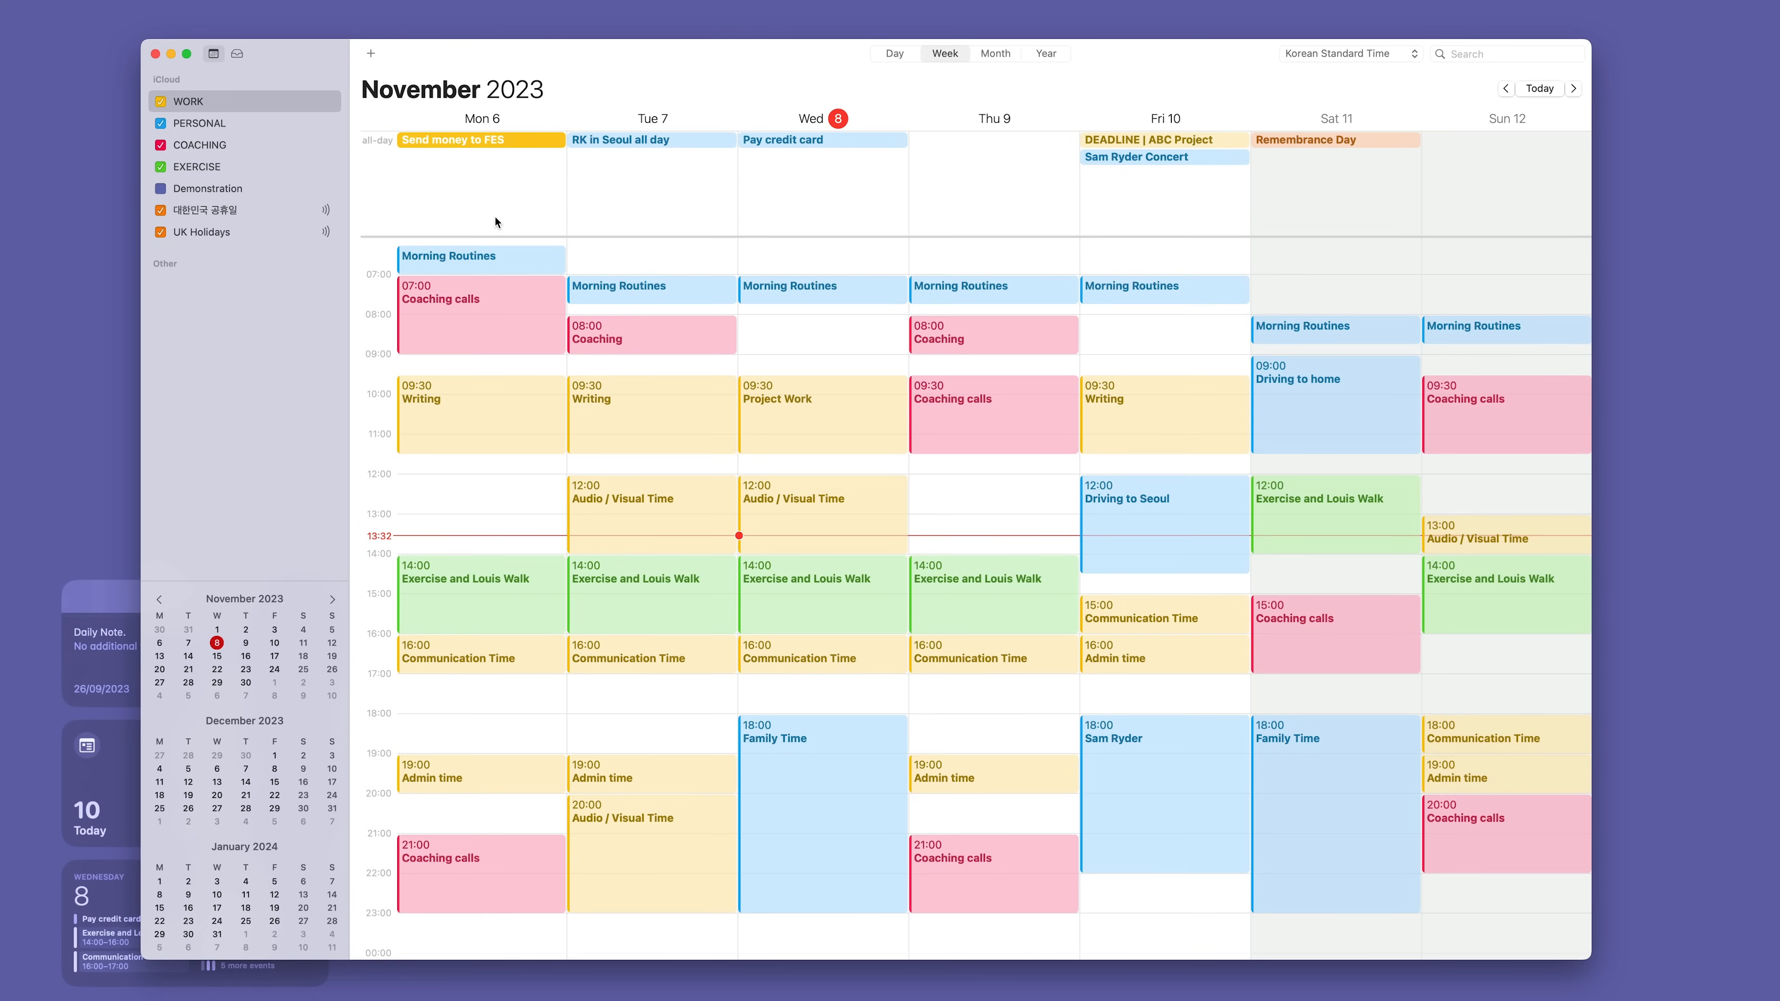
mouse_move(587, 167)
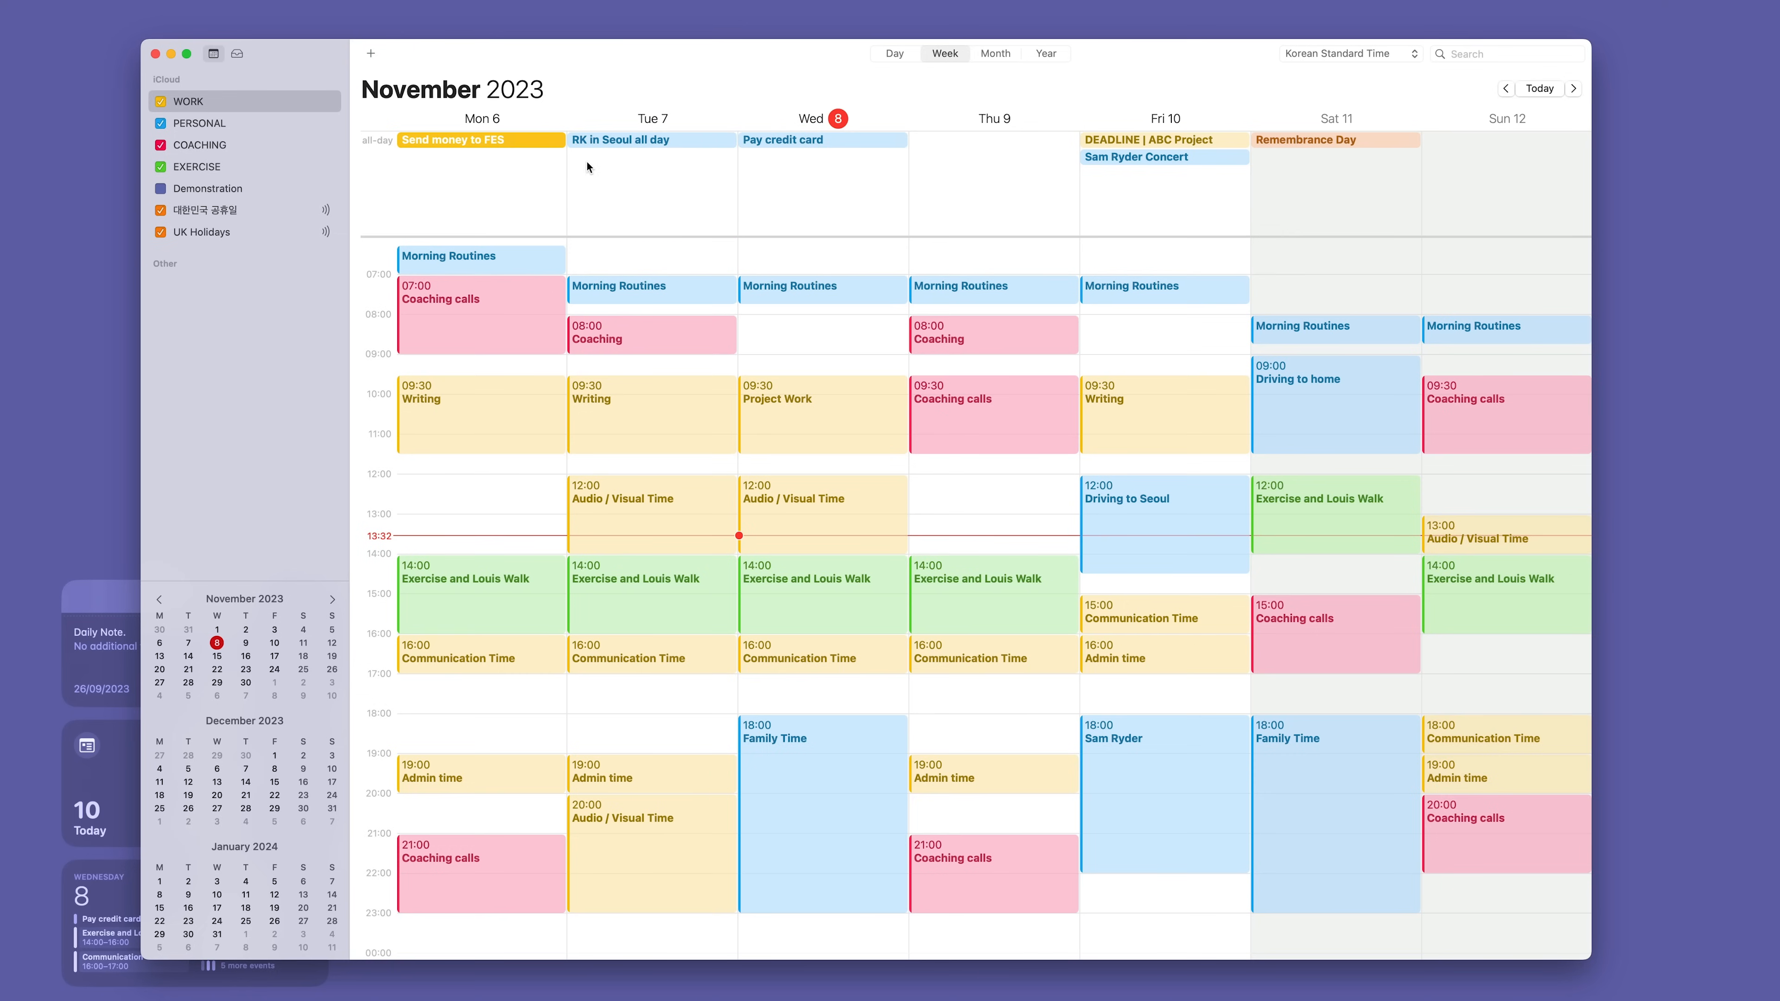
mouse_move(607, 145)
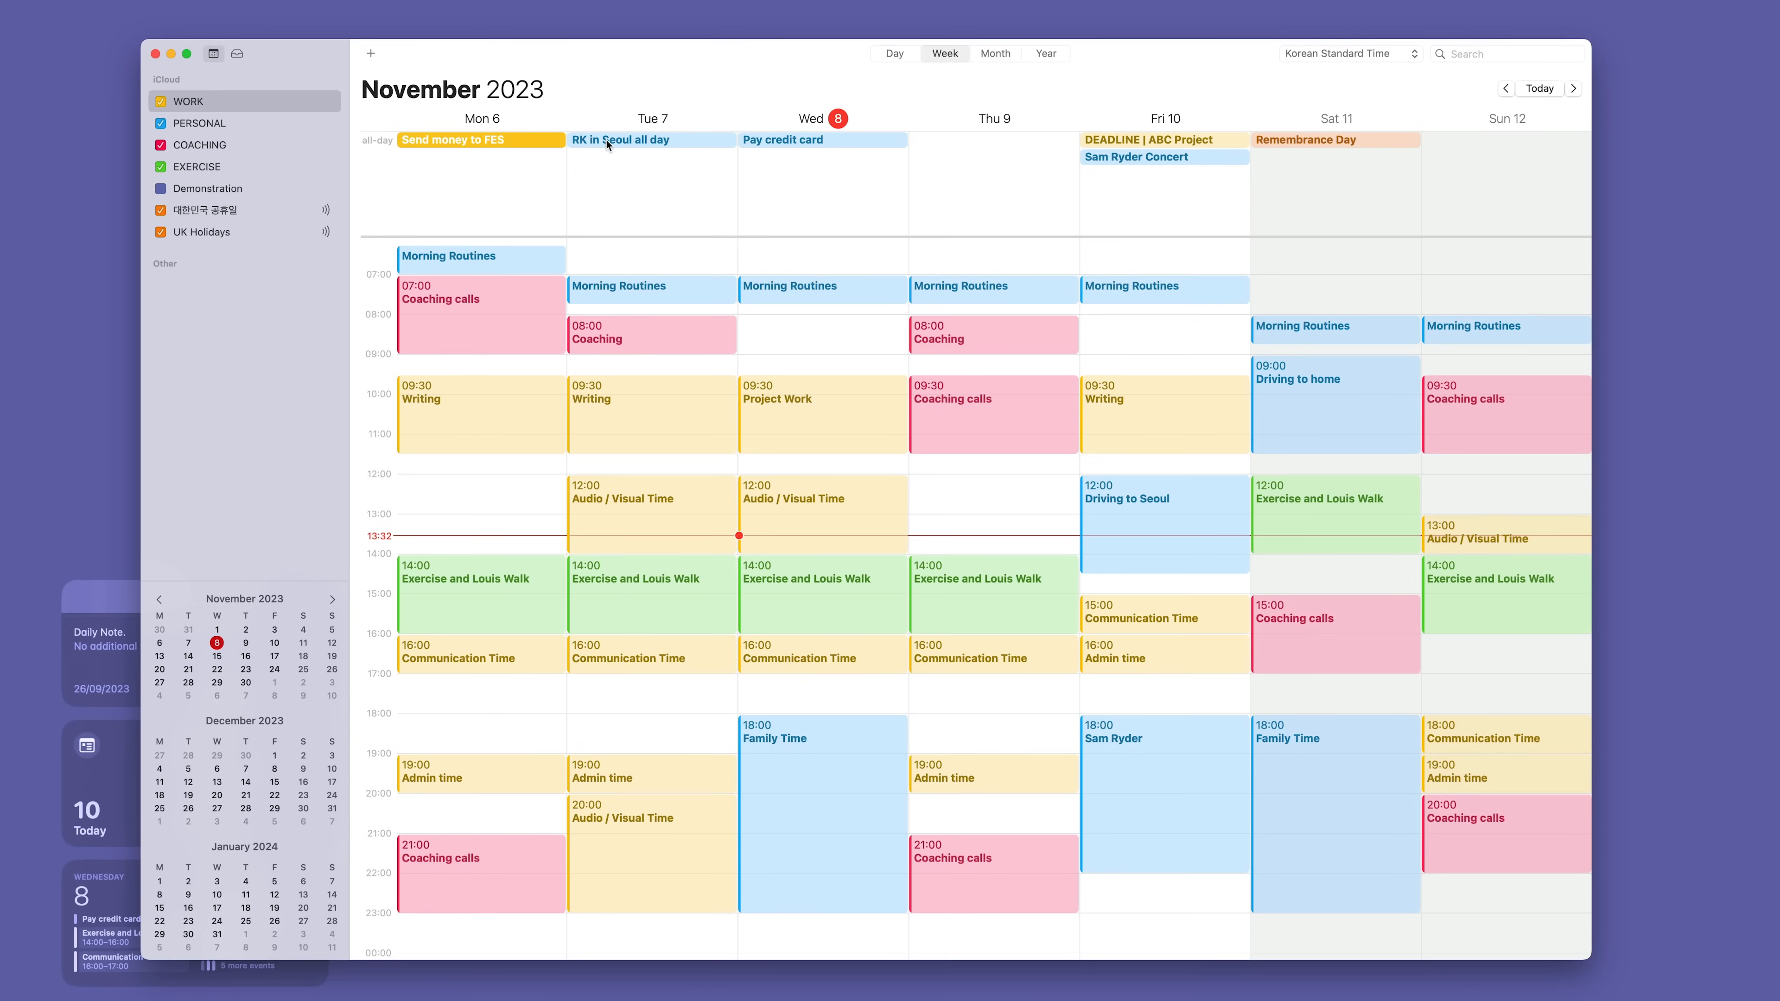
mouse_move(823, 145)
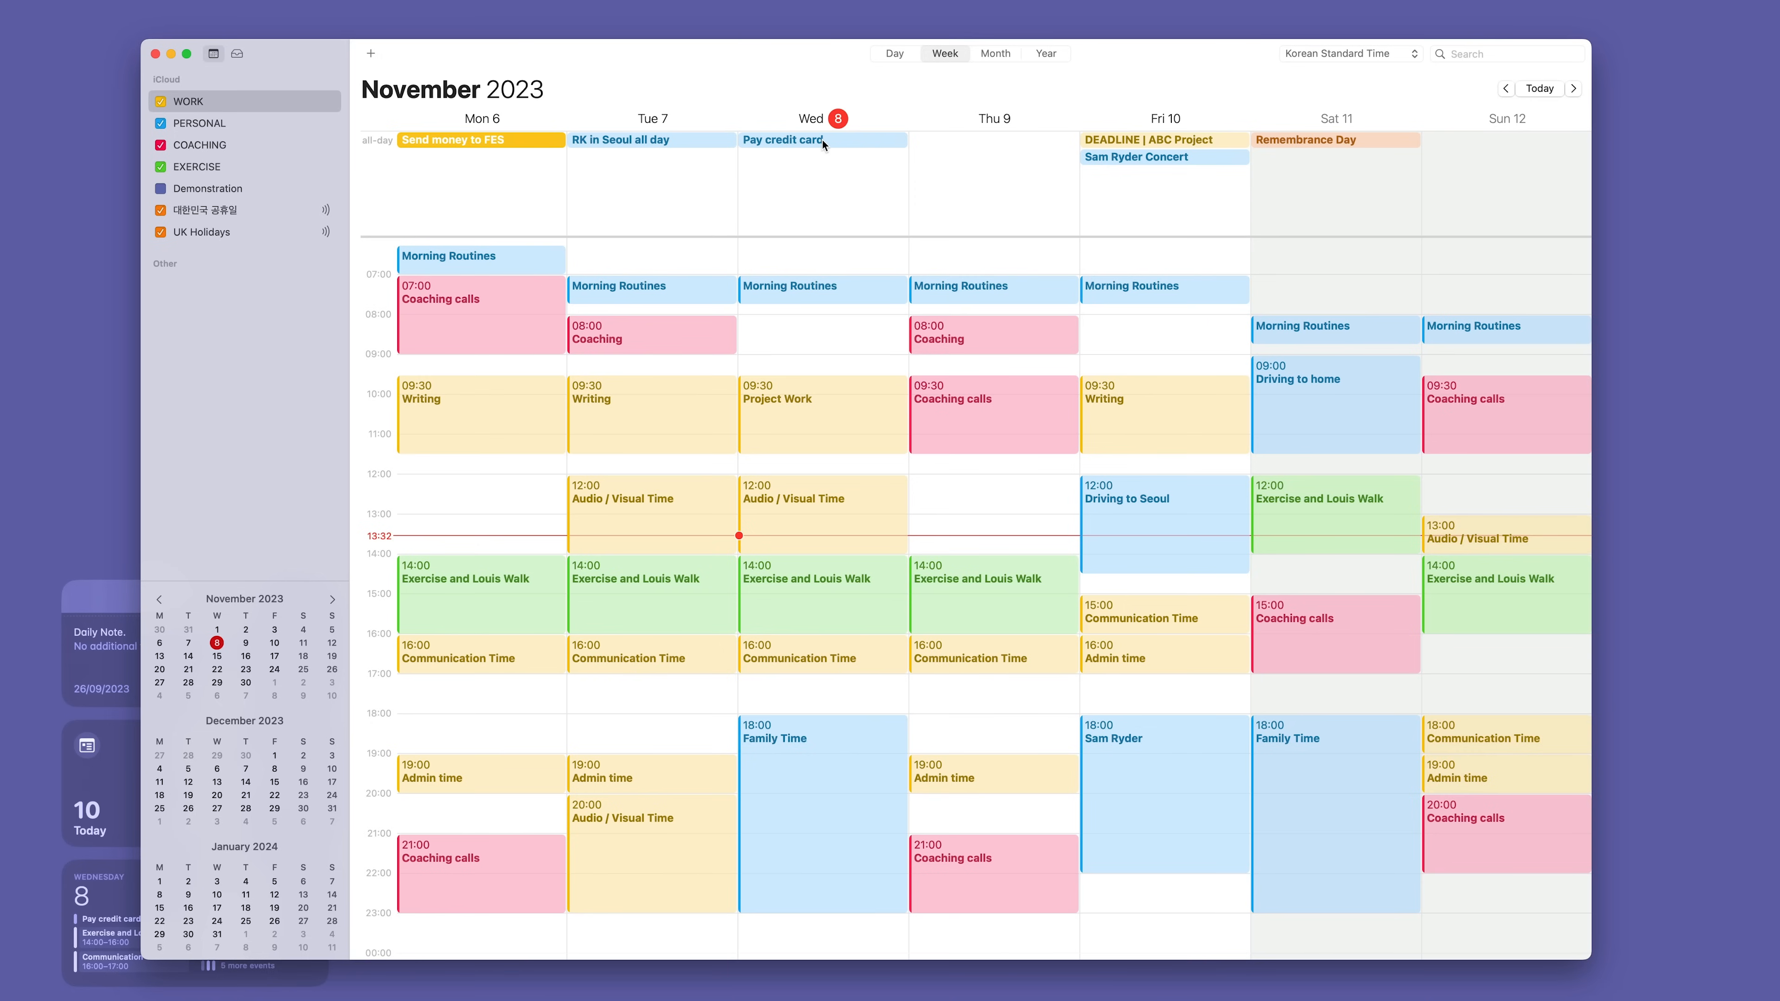
mouse_move(1146, 161)
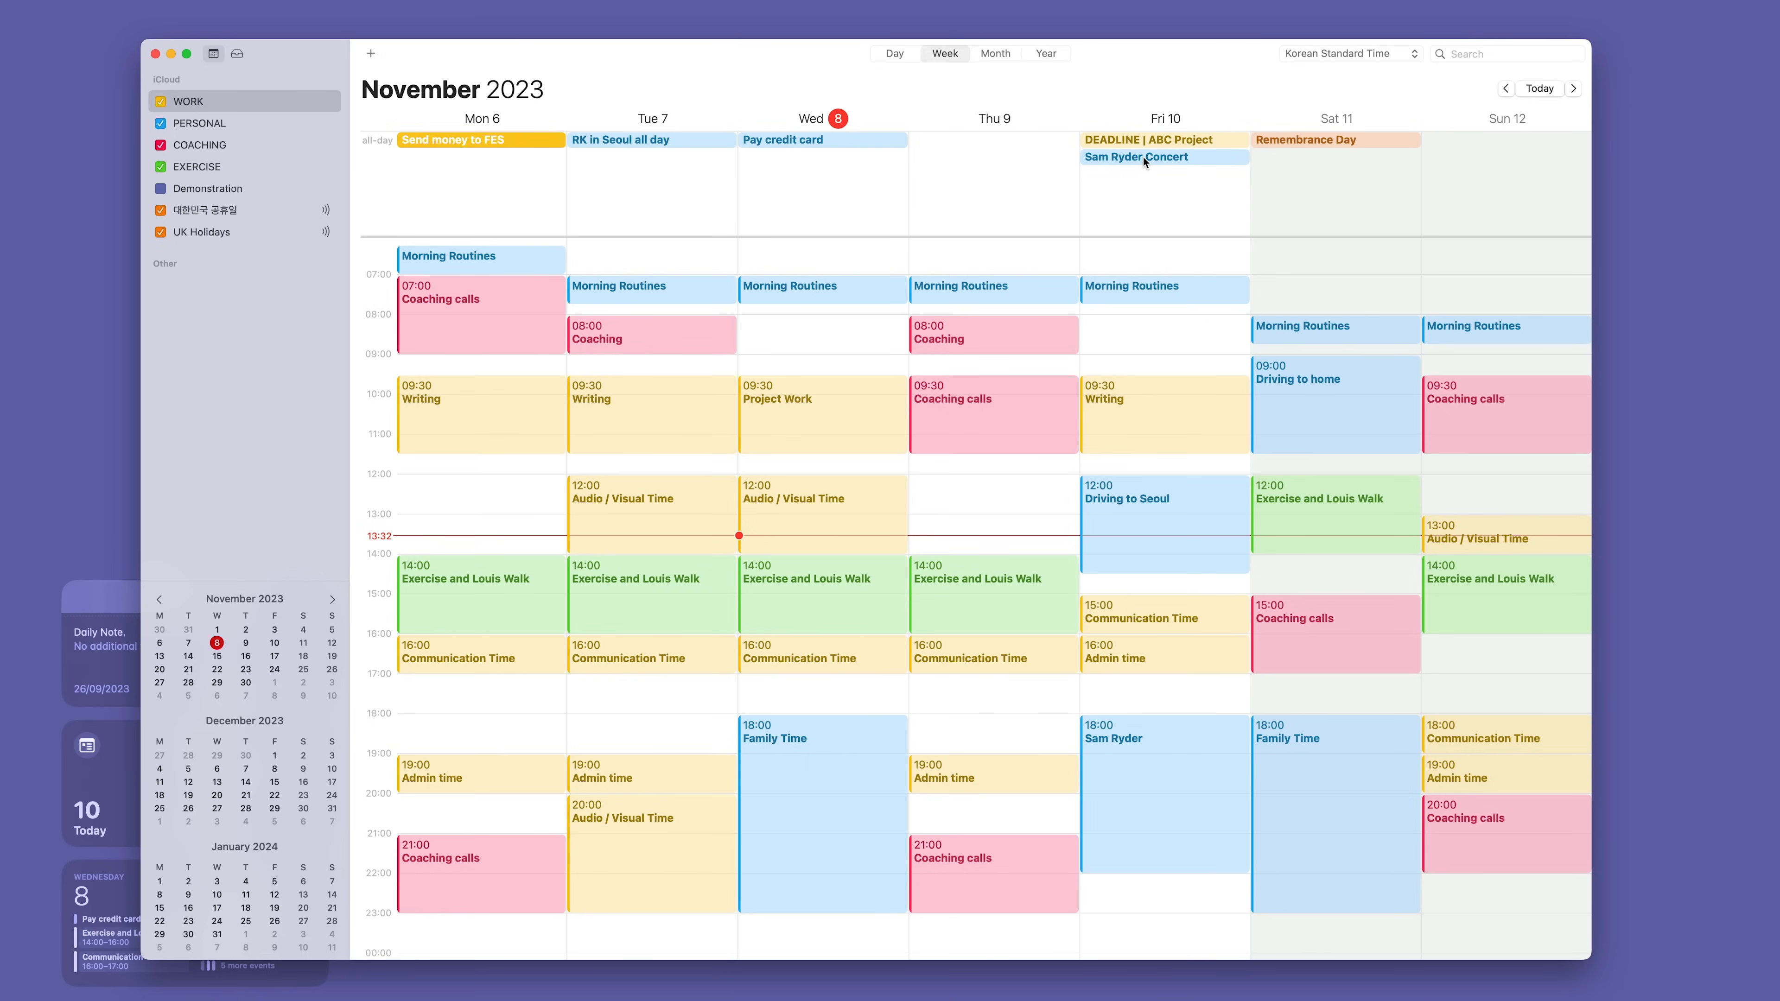
left_click(1158, 140)
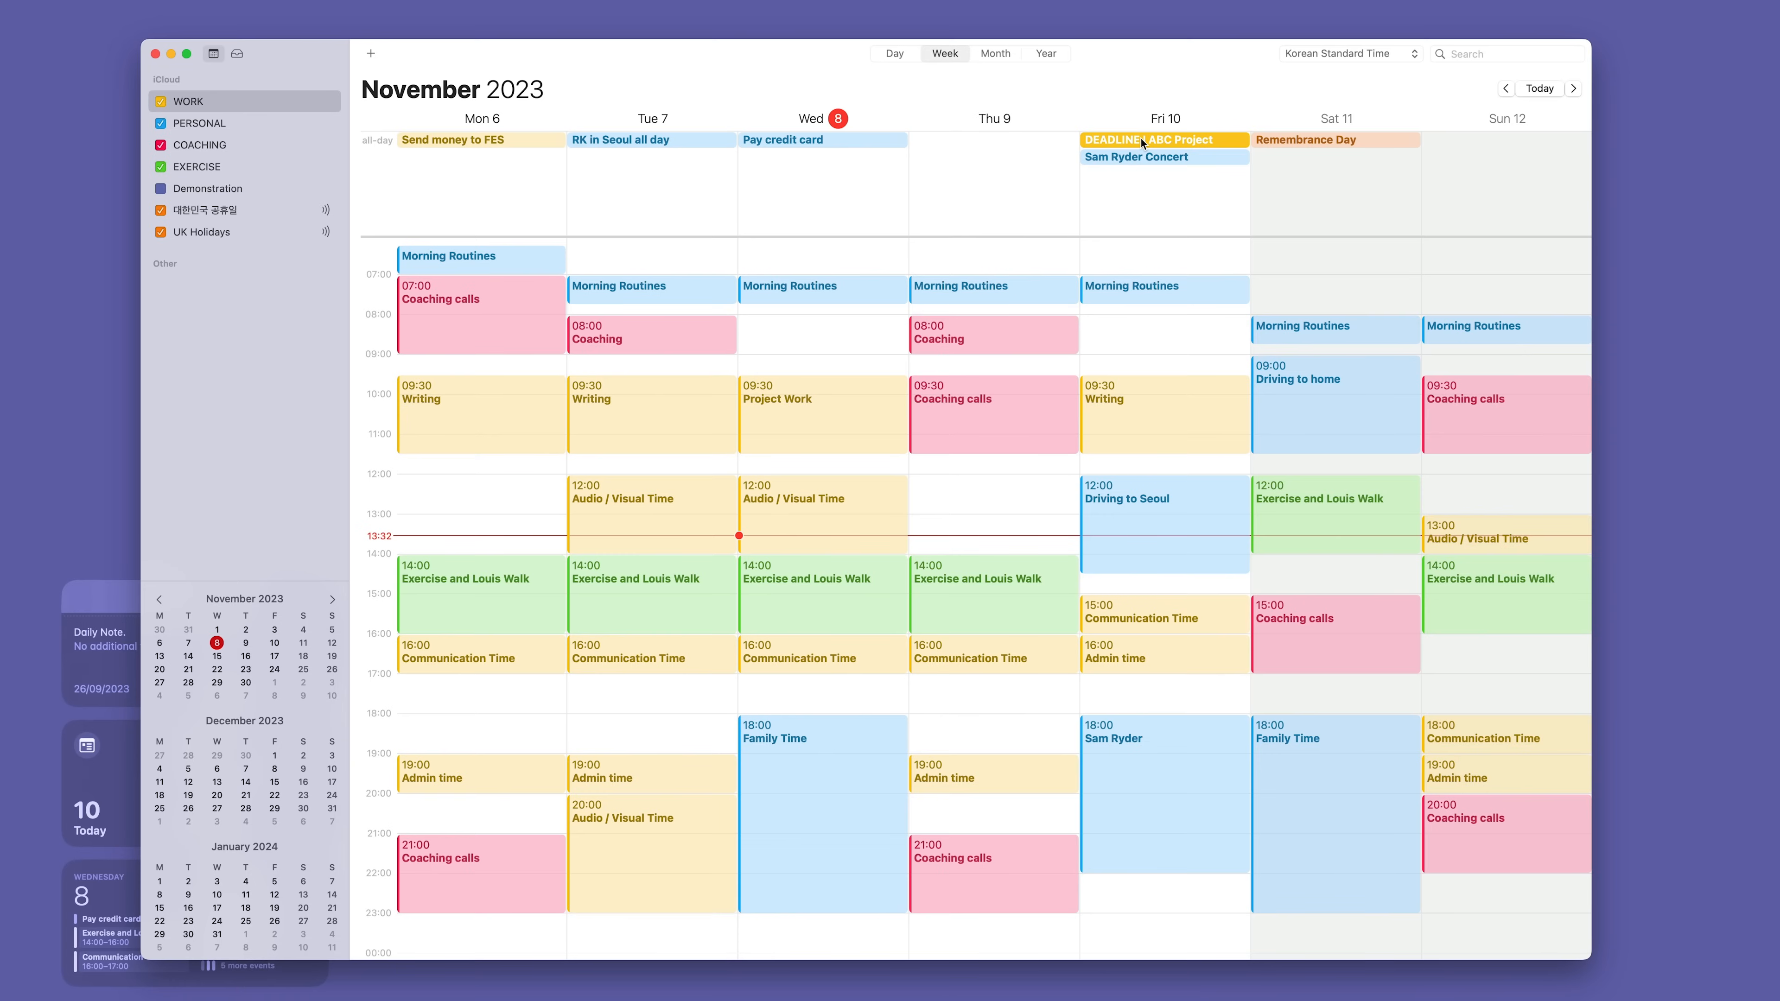
Step: Expand the DEADLINE | ABC Project event to show 10 November, no repeat and a 2-days-before alert
left_click(1163, 140)
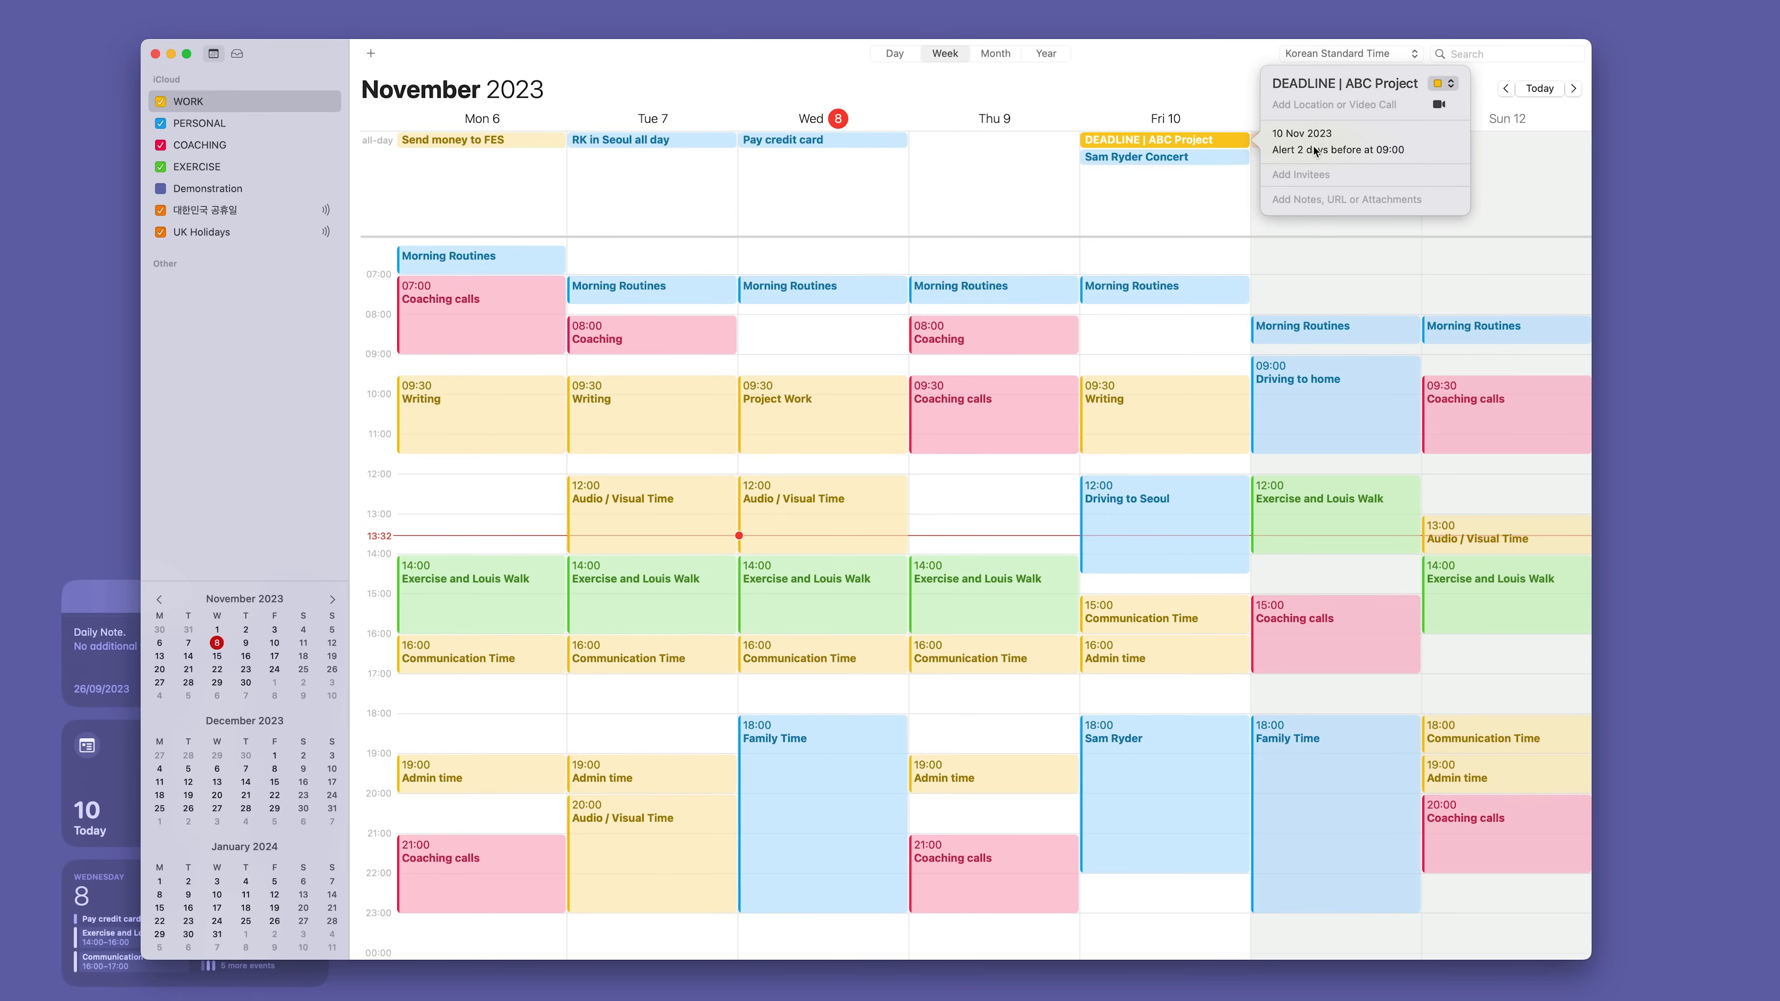
left_click(1337, 140)
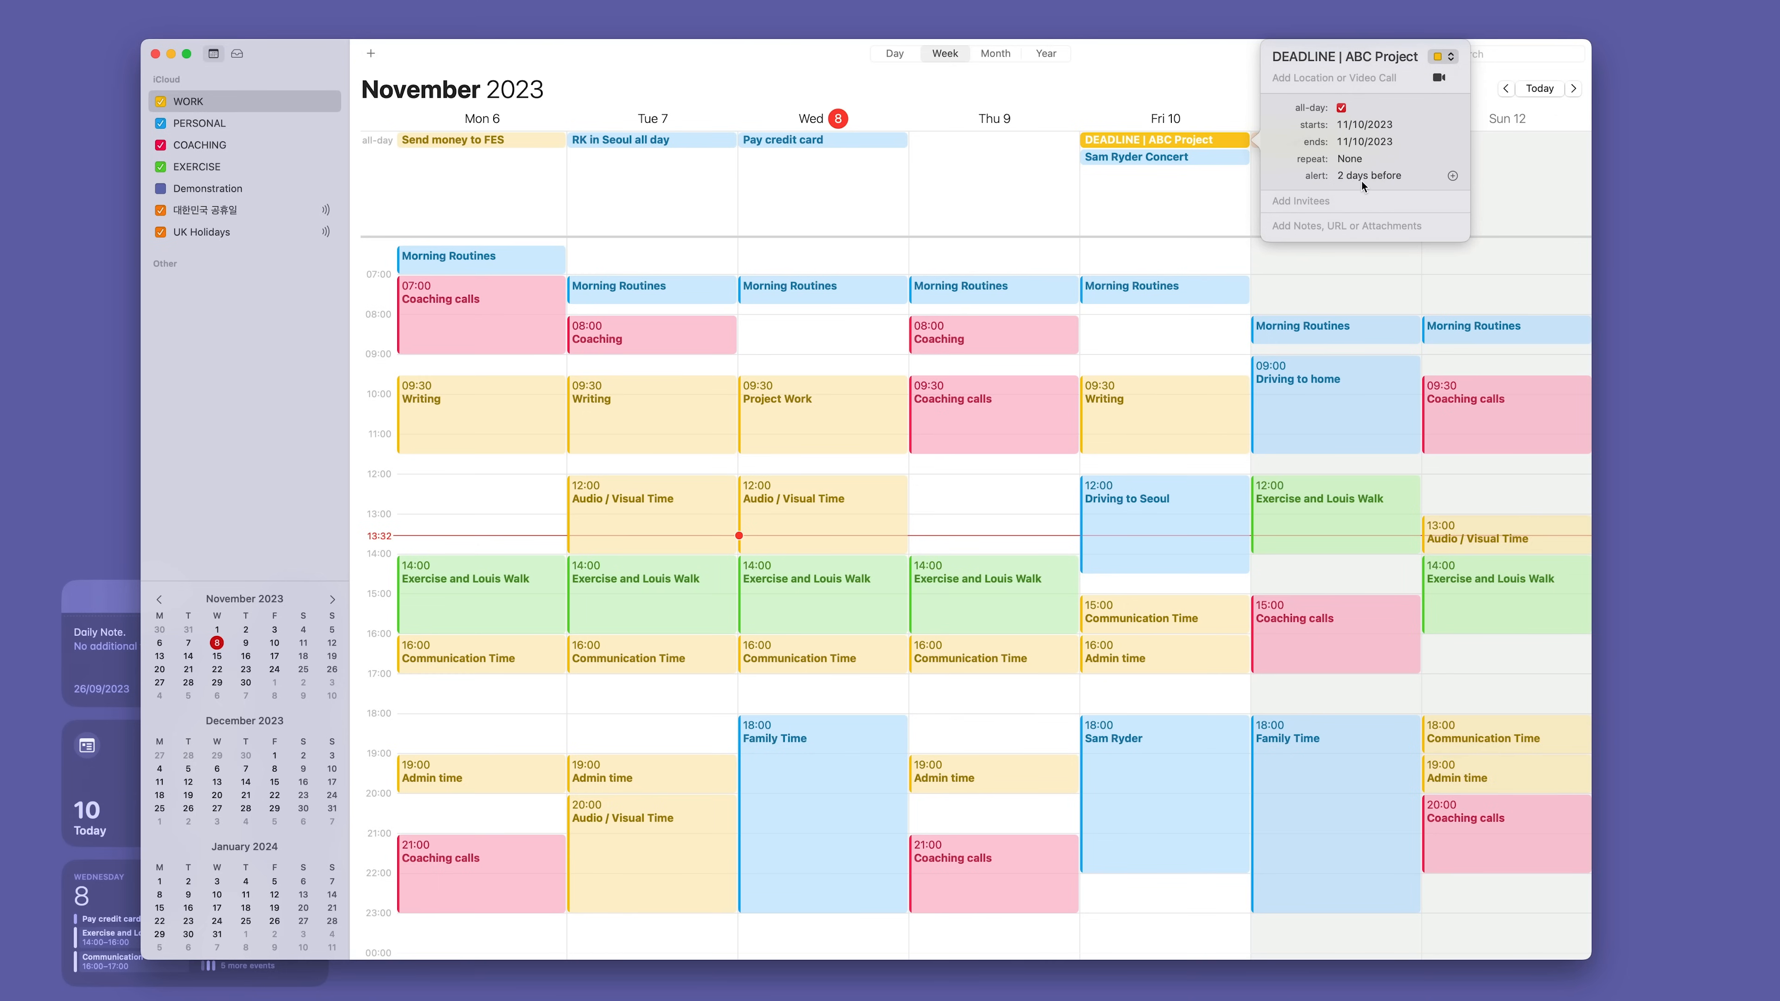
left_click(1370, 175)
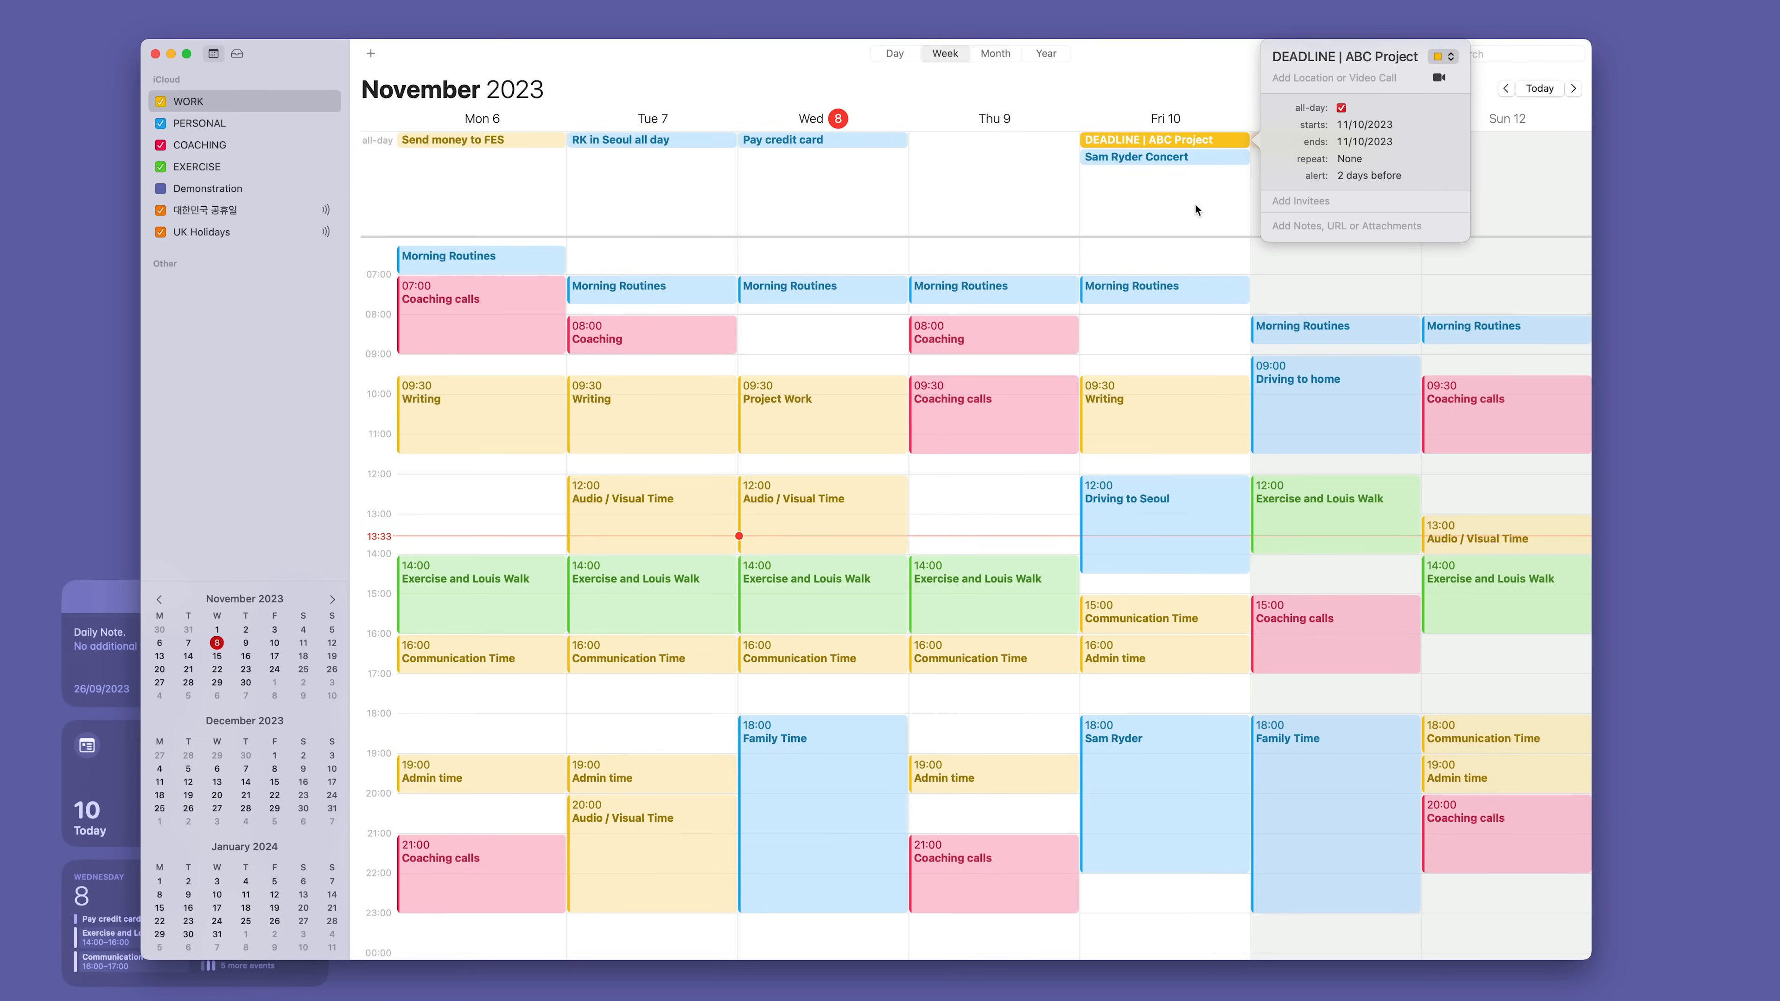
Step: Close the deadline details, view the Sam Ryder Concert's 1-day-before 09:00 alert, then dismiss it
left_click(1195, 209)
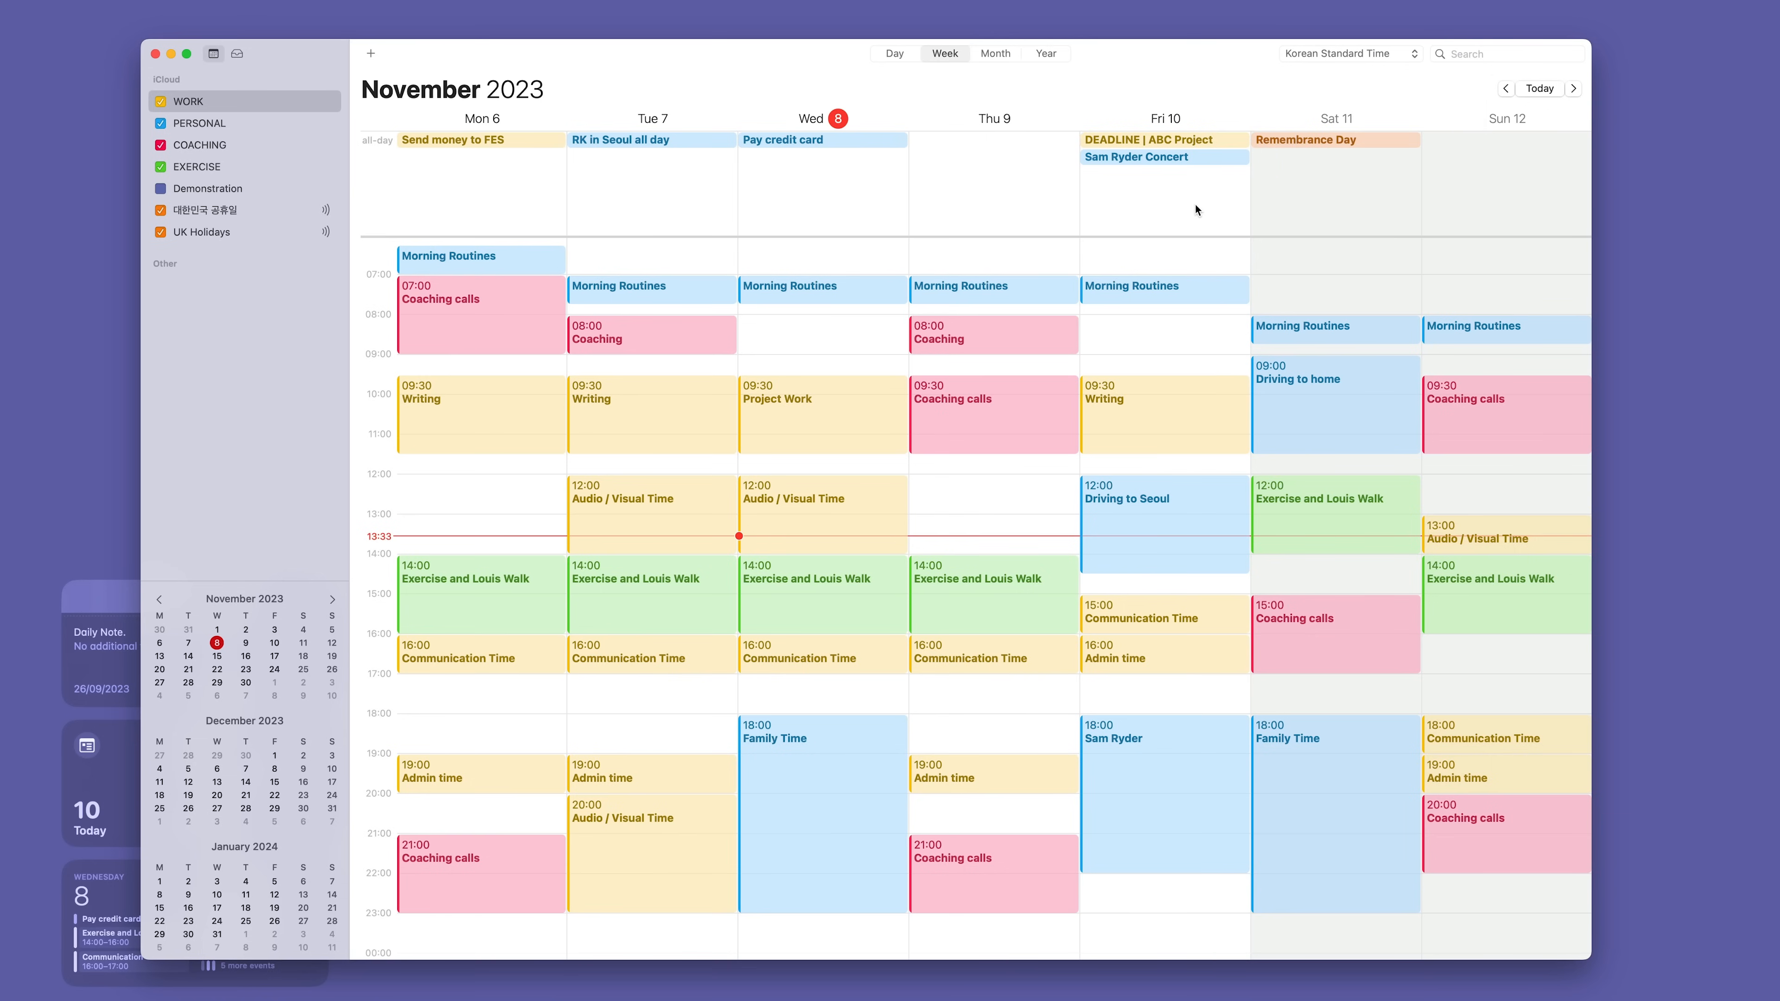
mouse_move(1180, 162)
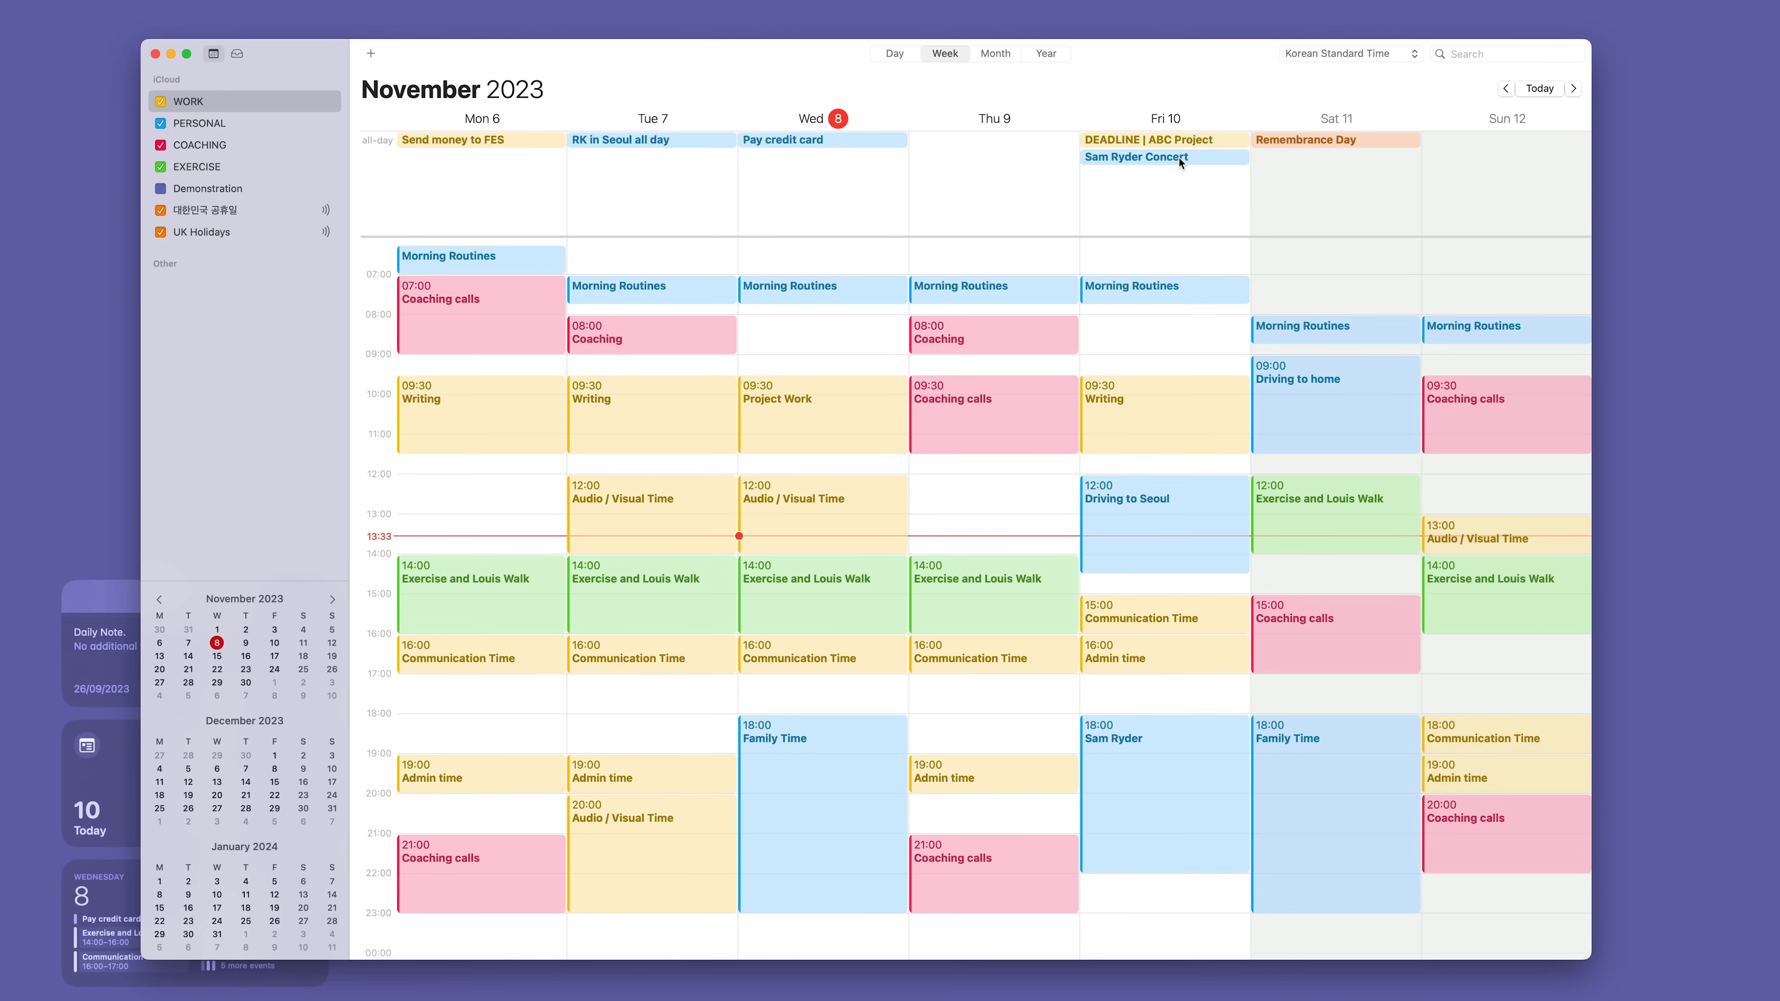
left_click(1163, 157)
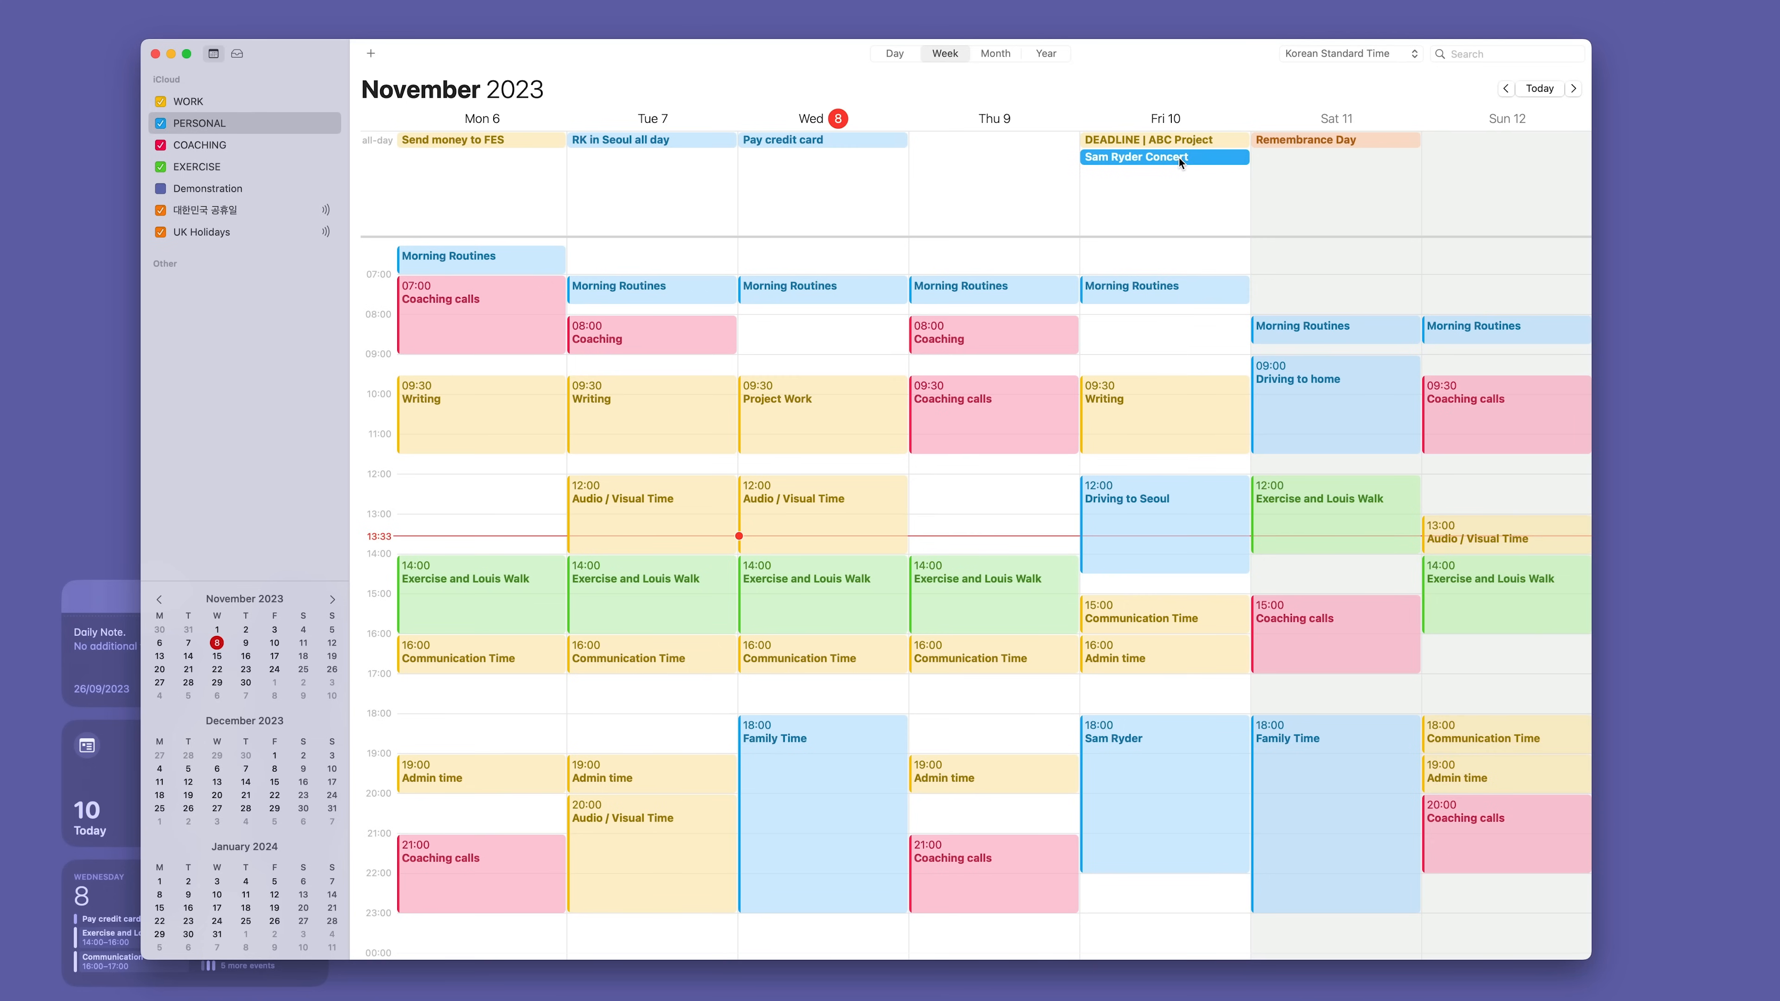
left_click(1133, 157)
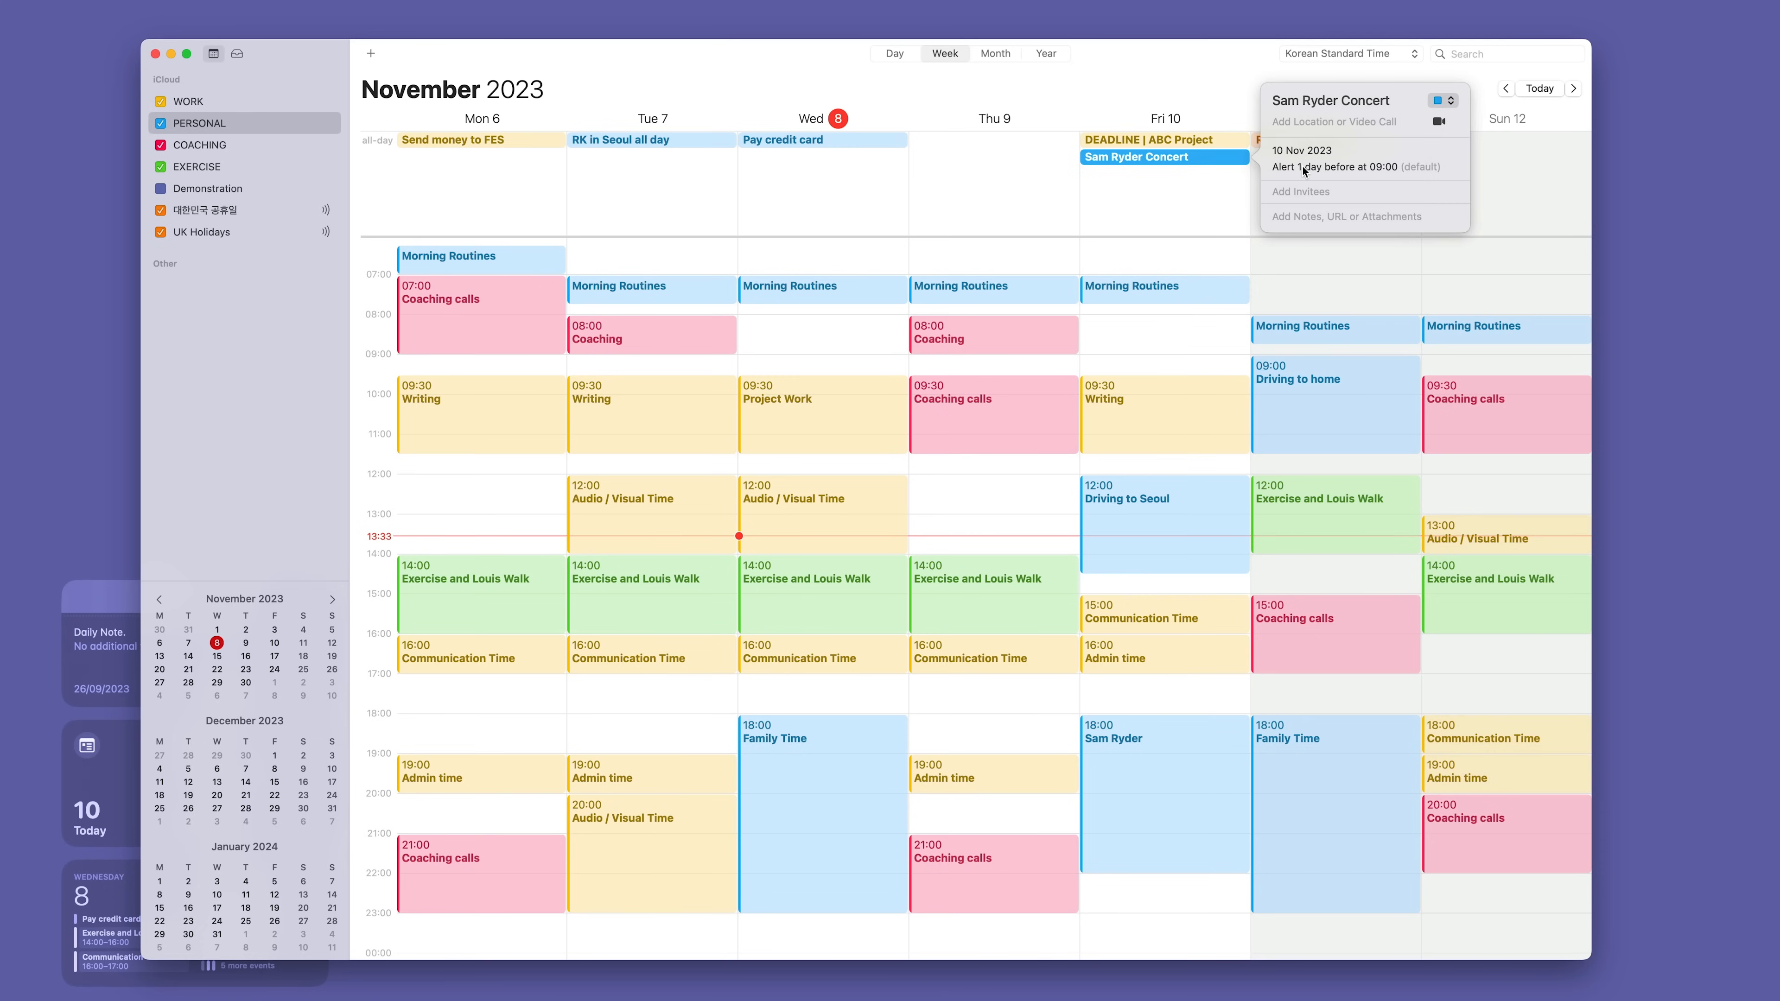
mouse_move(1354, 175)
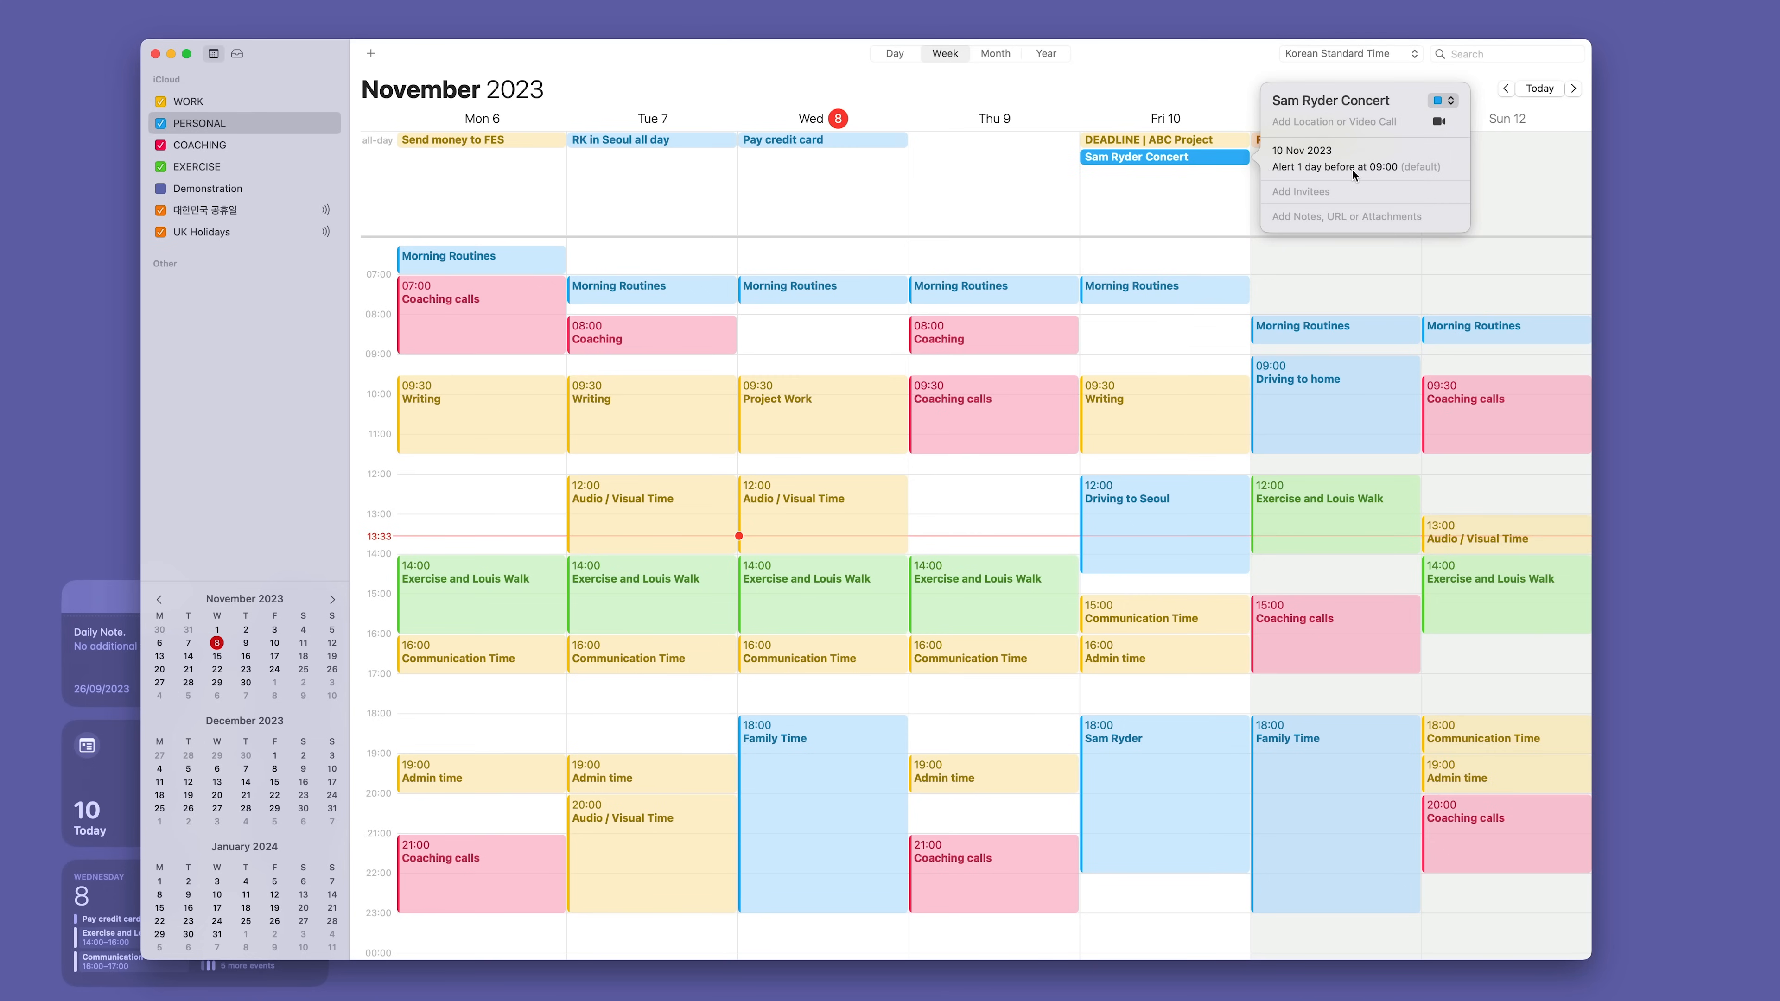
left_click(1176, 493)
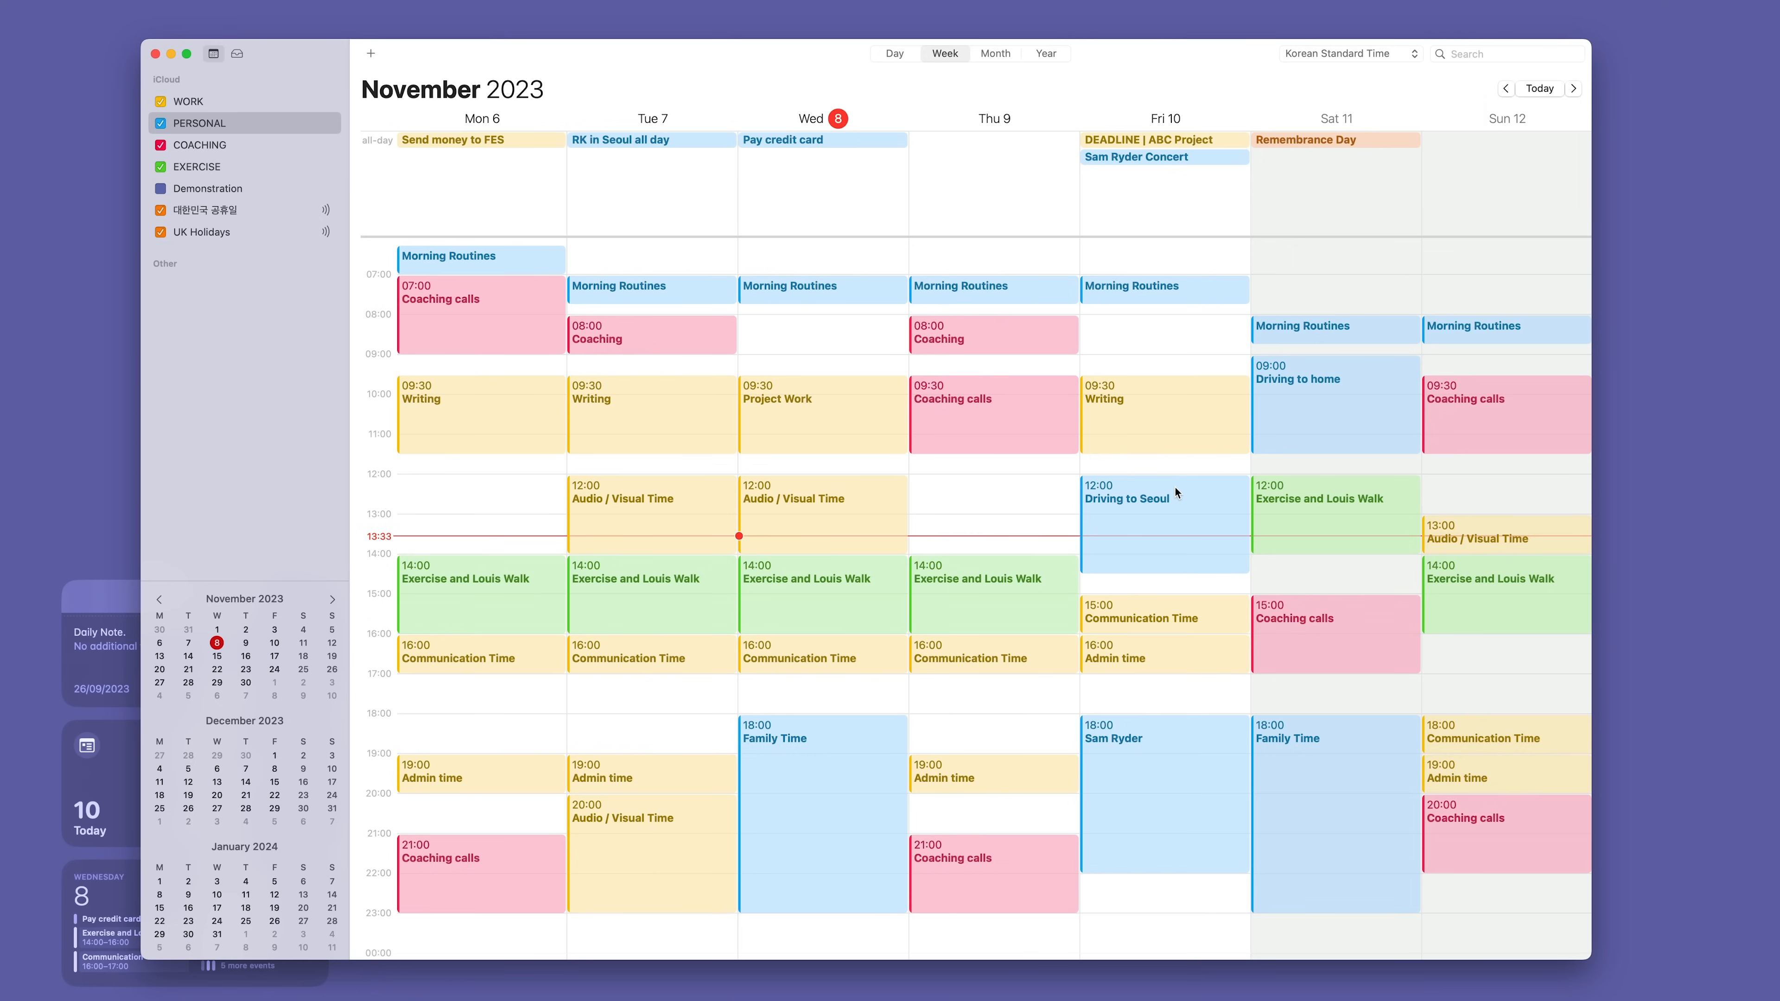
mouse_move(1169, 511)
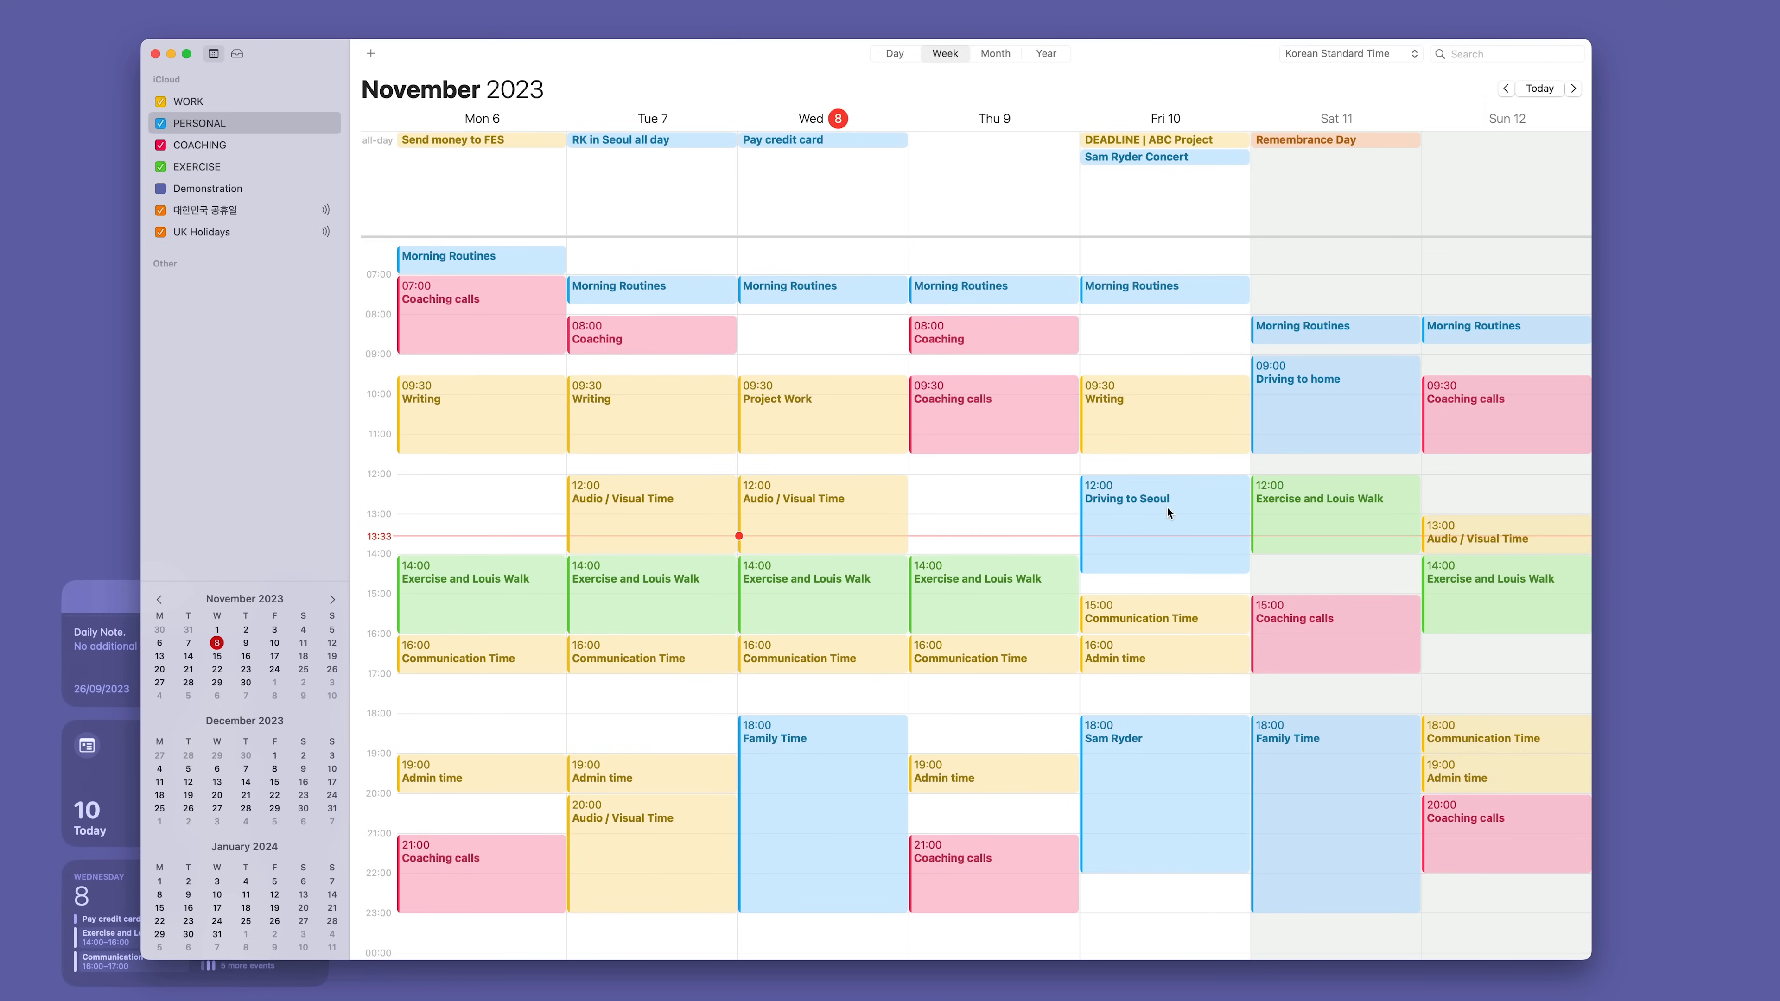
mouse_move(1192, 773)
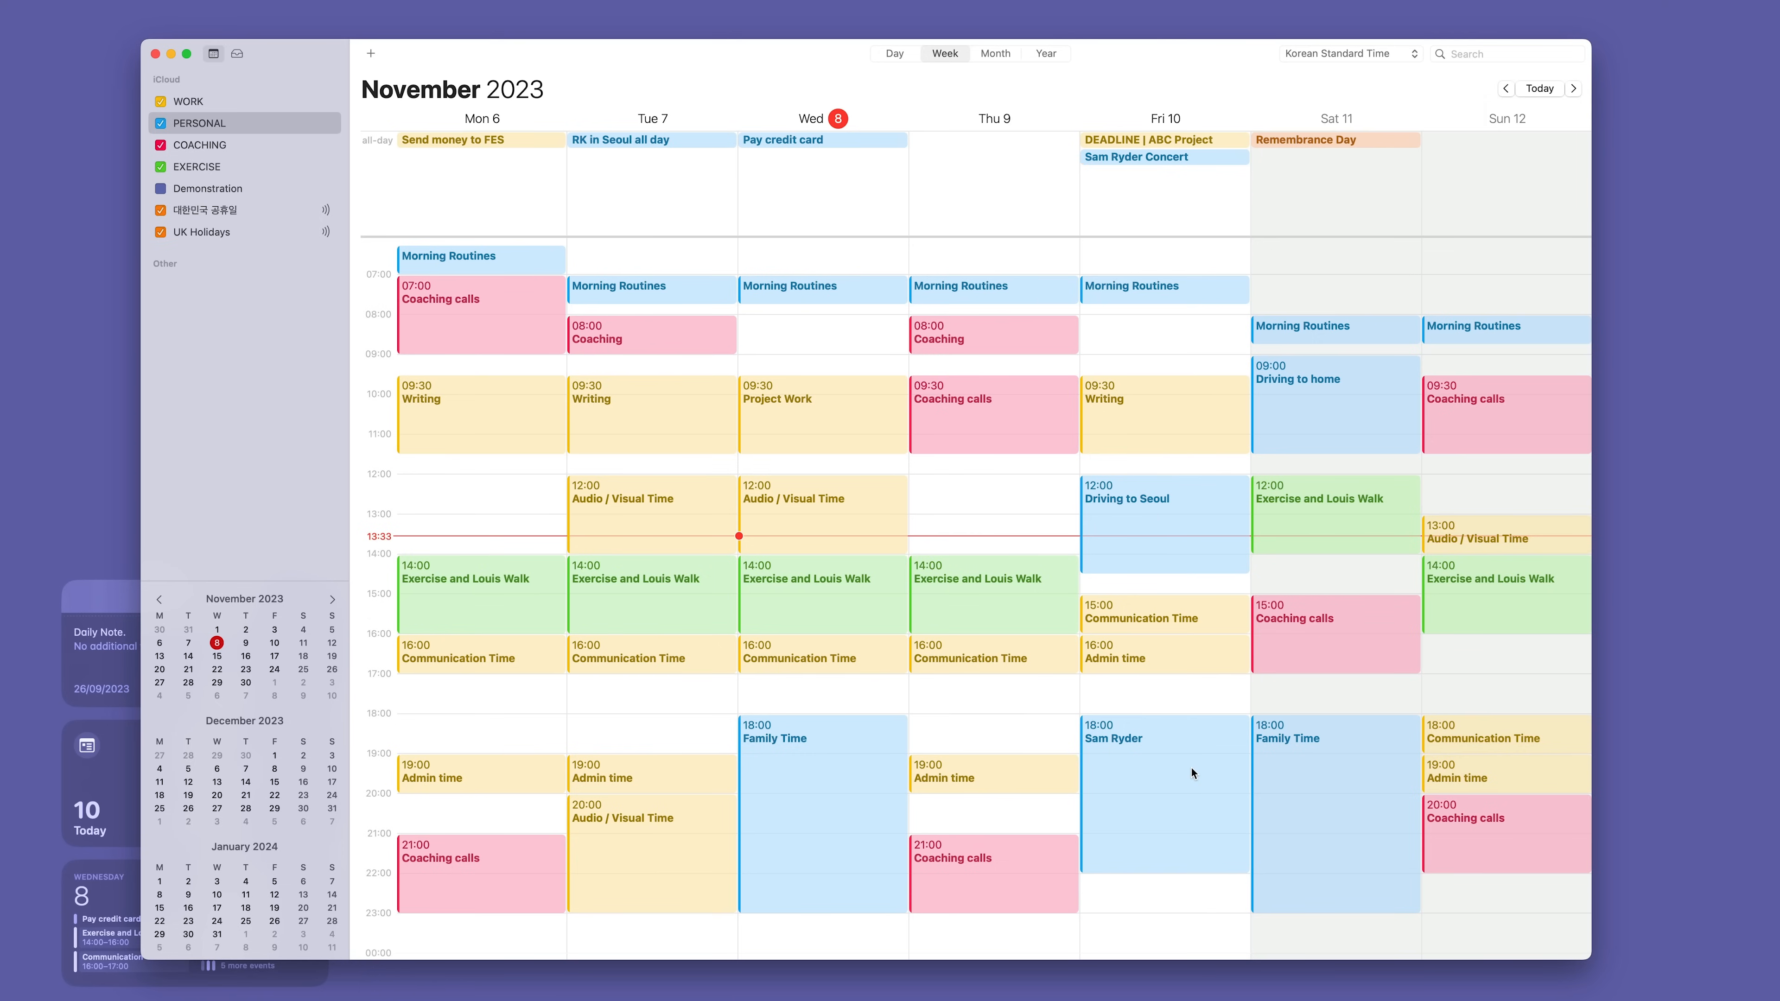
mouse_move(1290, 410)
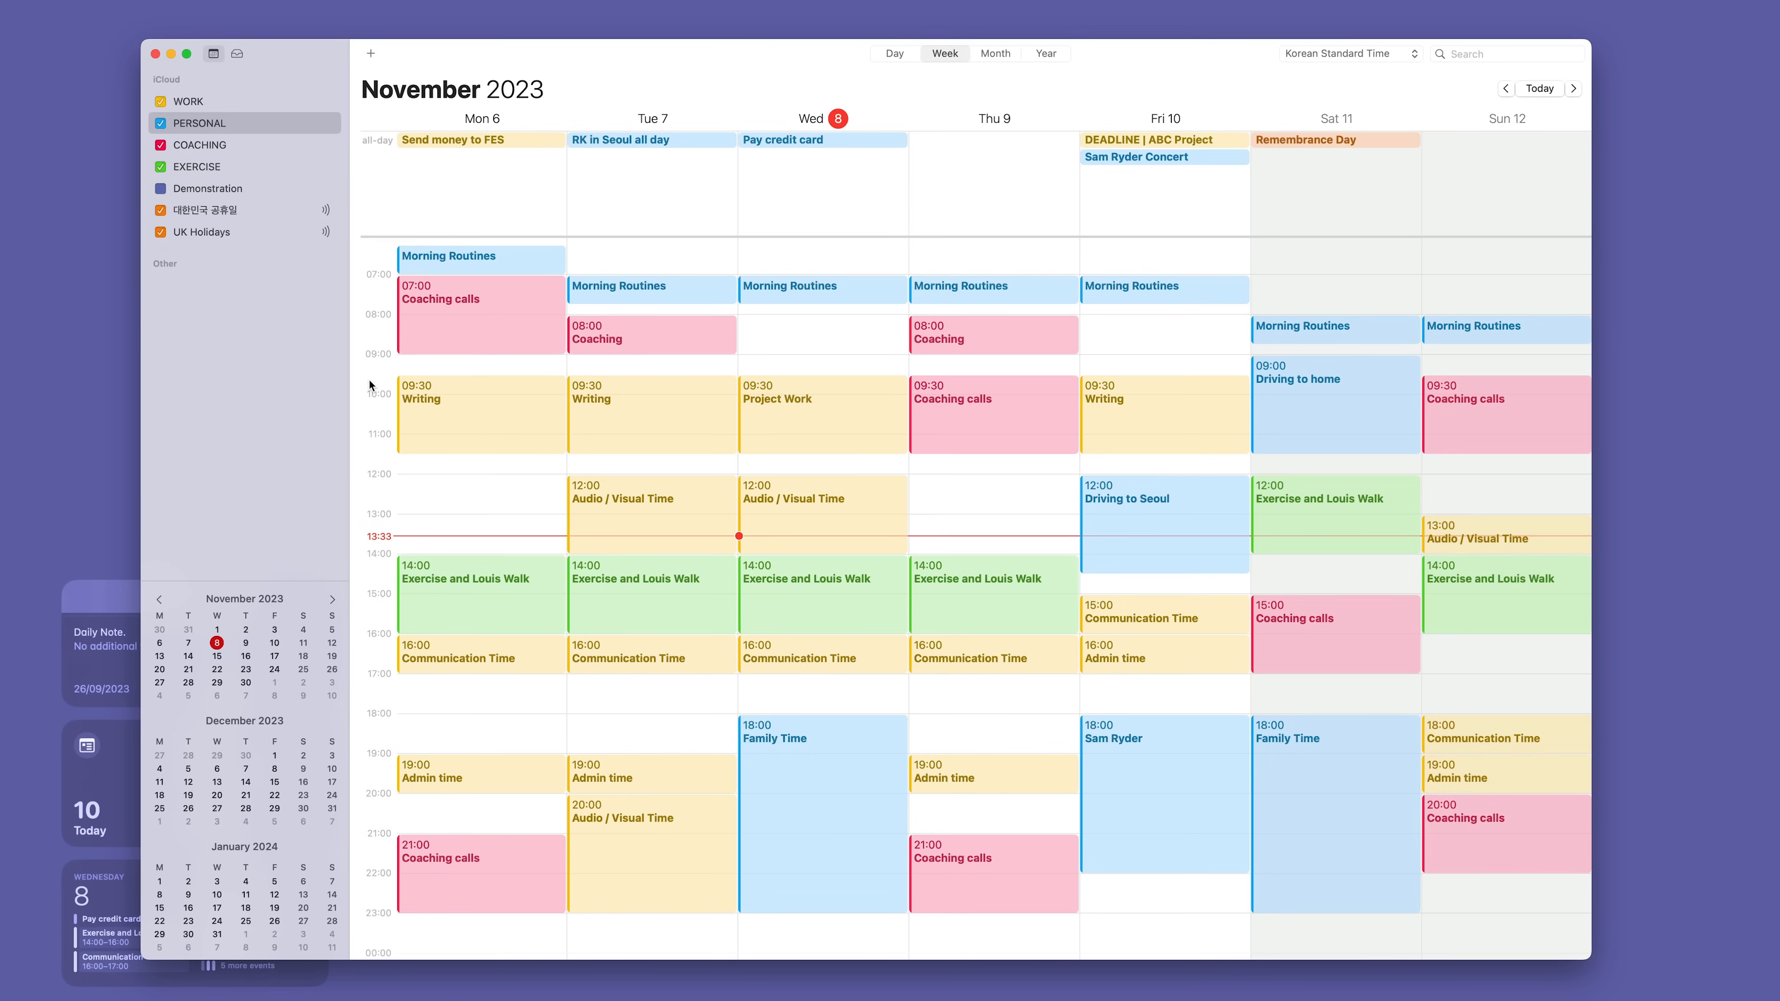
mouse_move(520, 303)
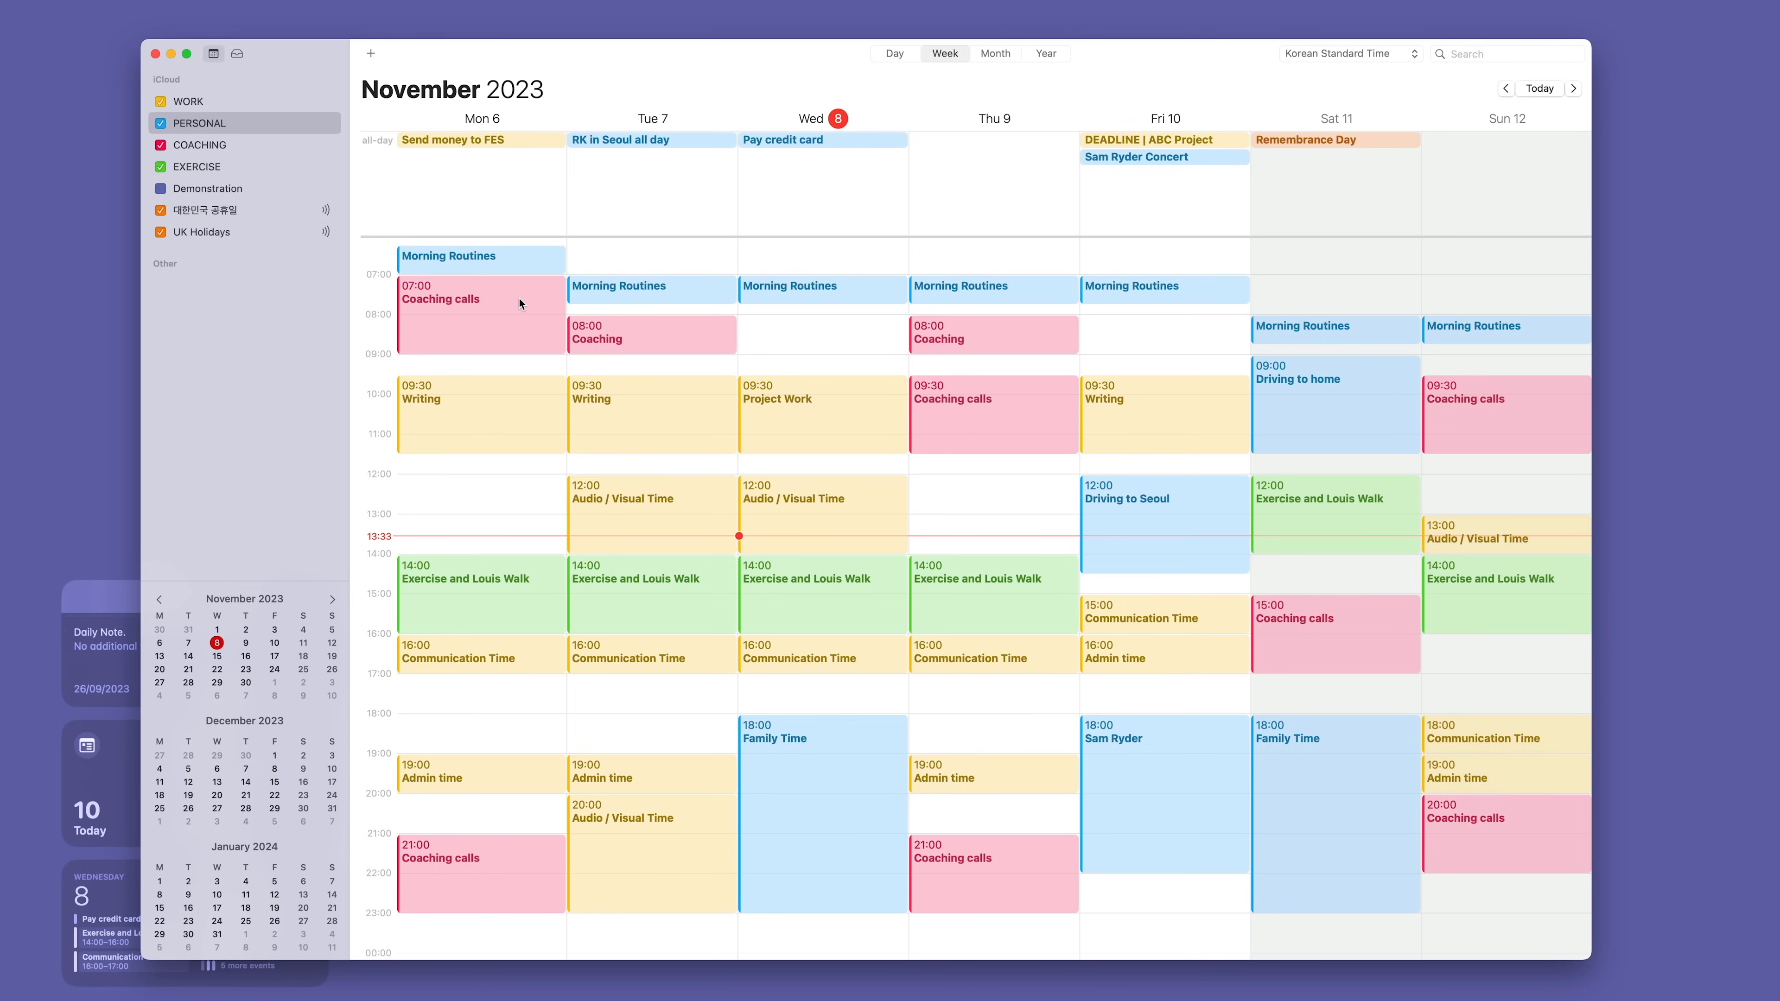
mouse_move(297, 204)
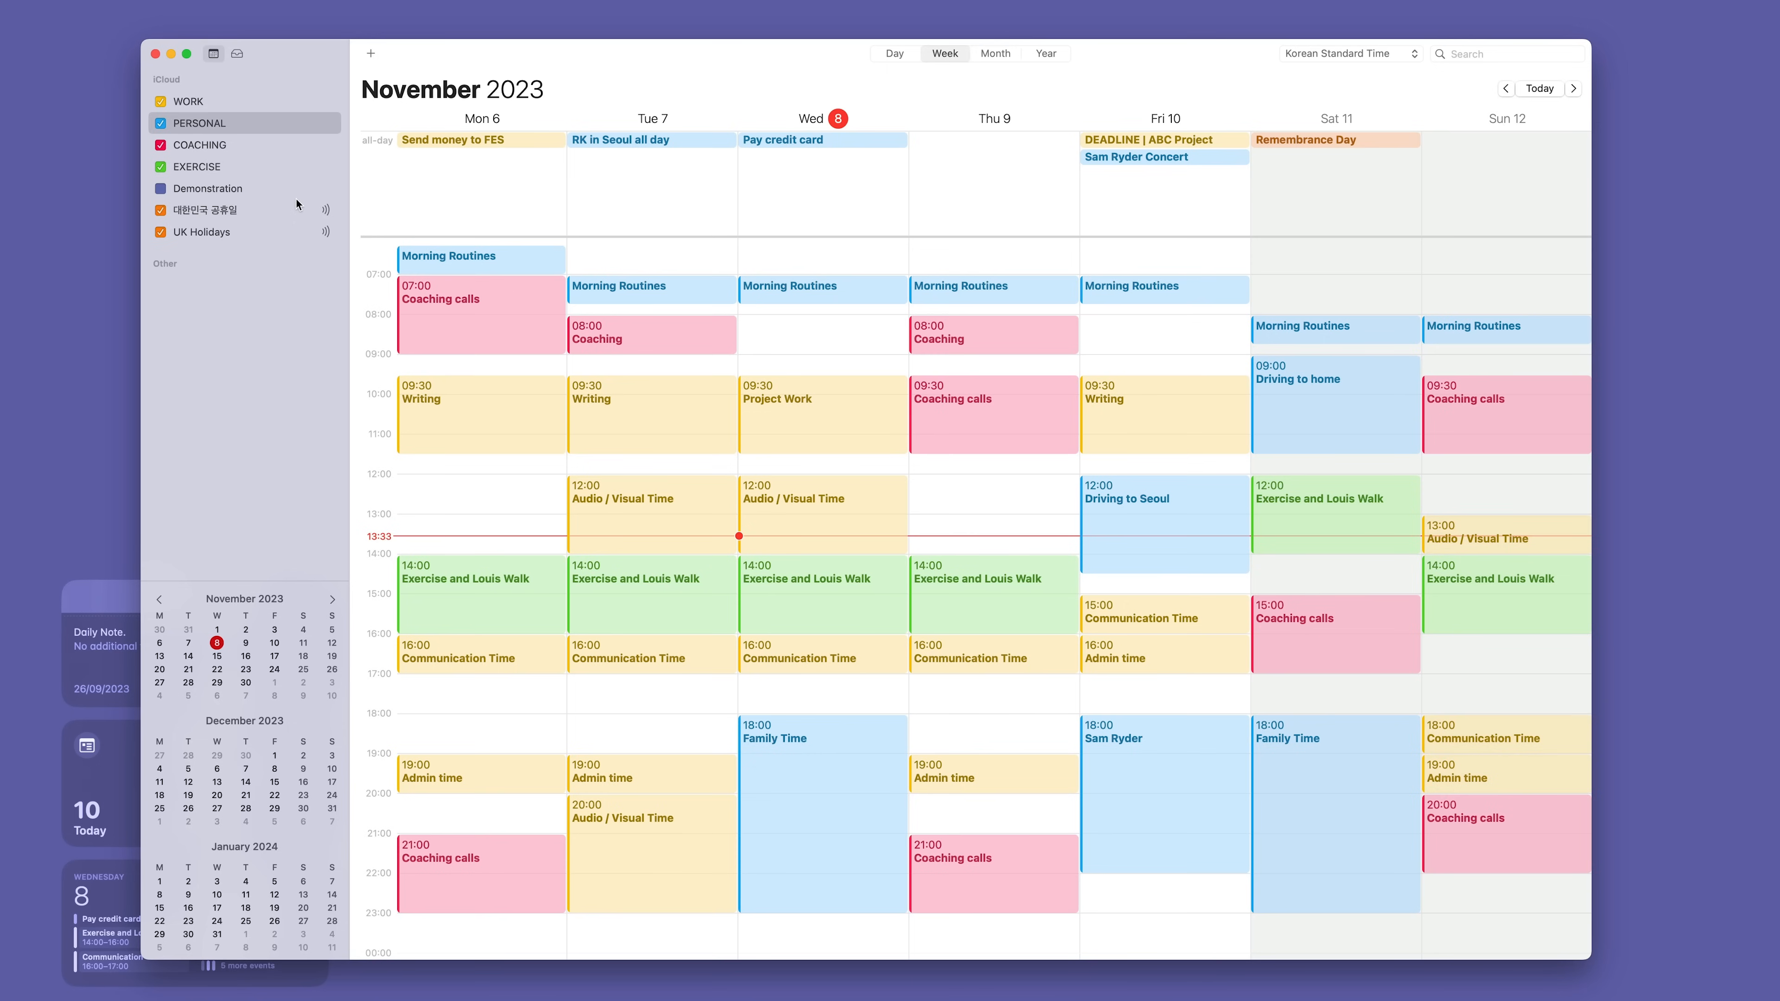
mouse_move(270, 171)
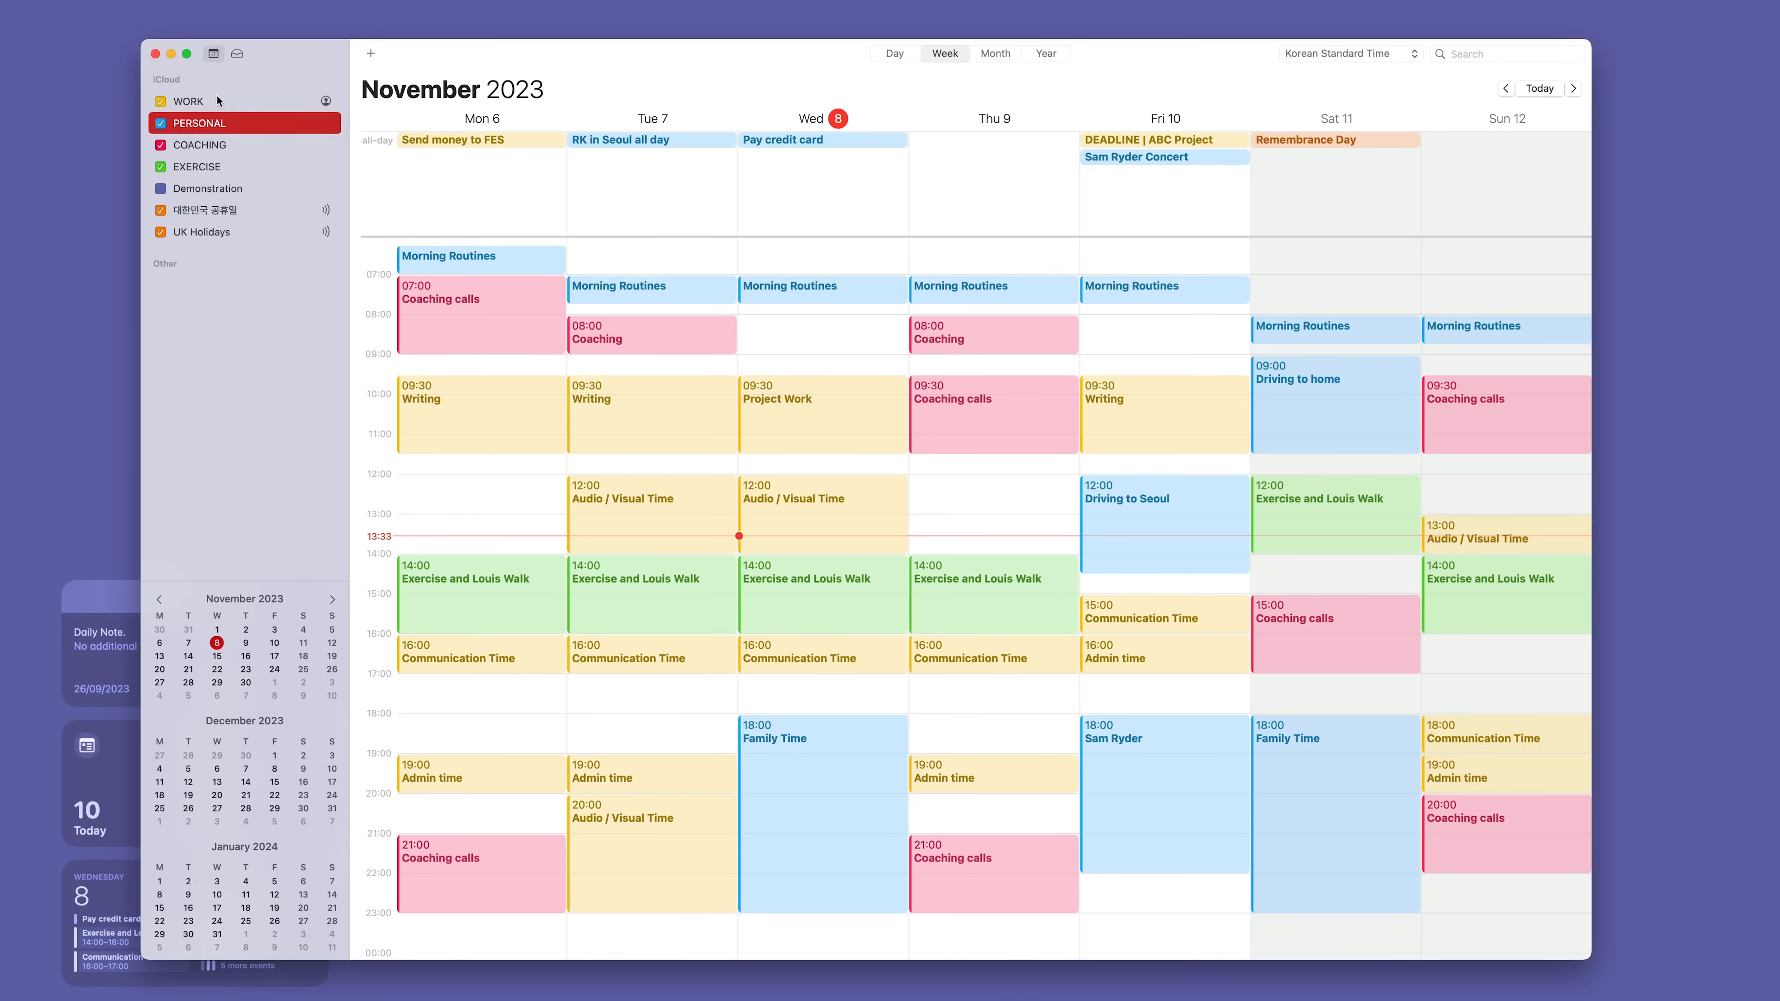
left_click(189, 100)
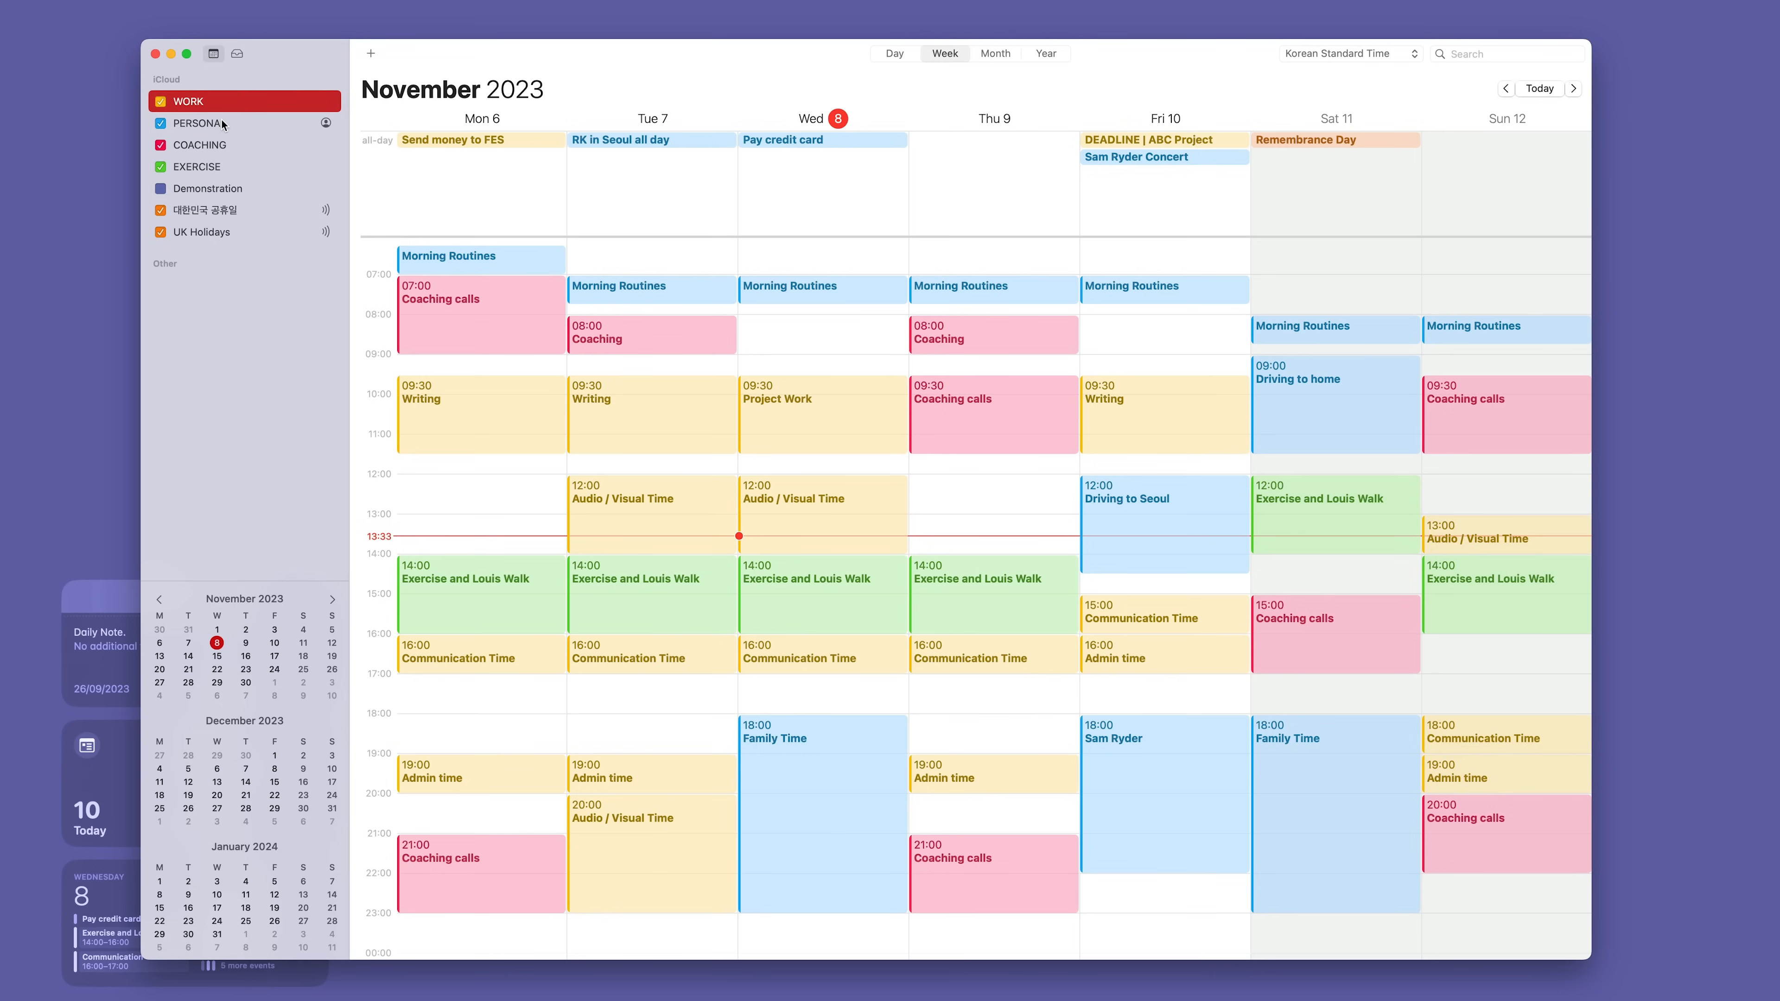
left_click(202, 122)
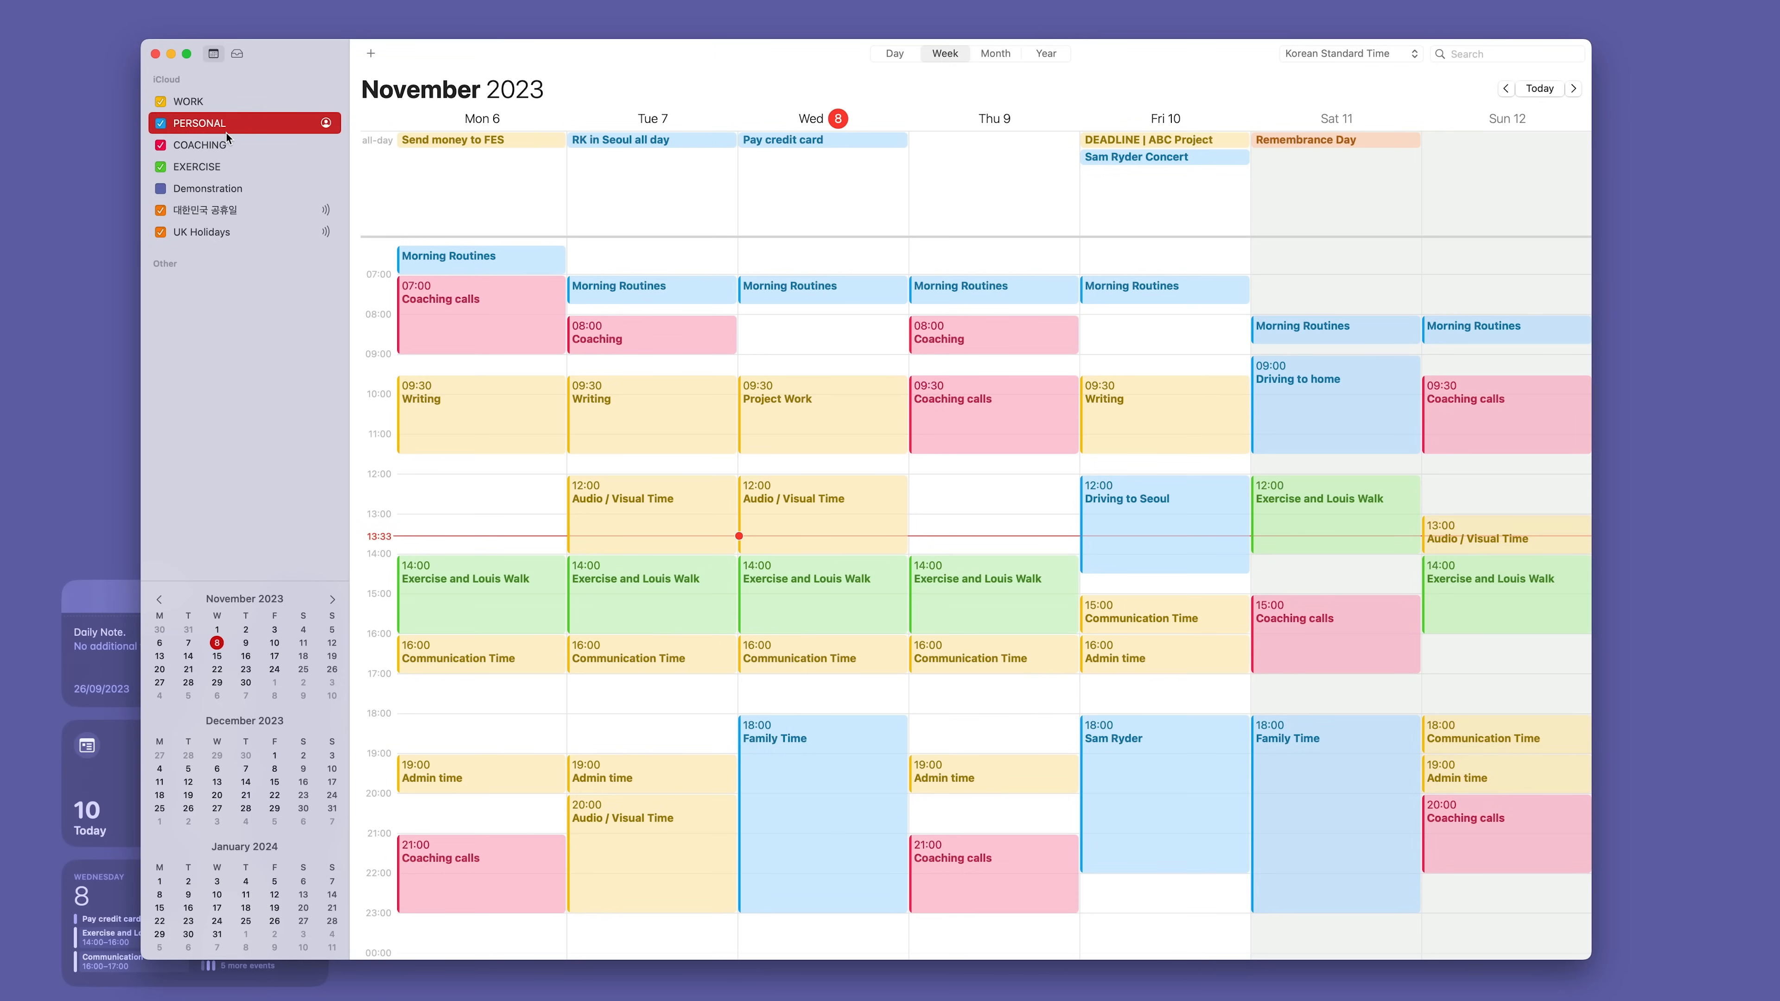
left_click(198, 145)
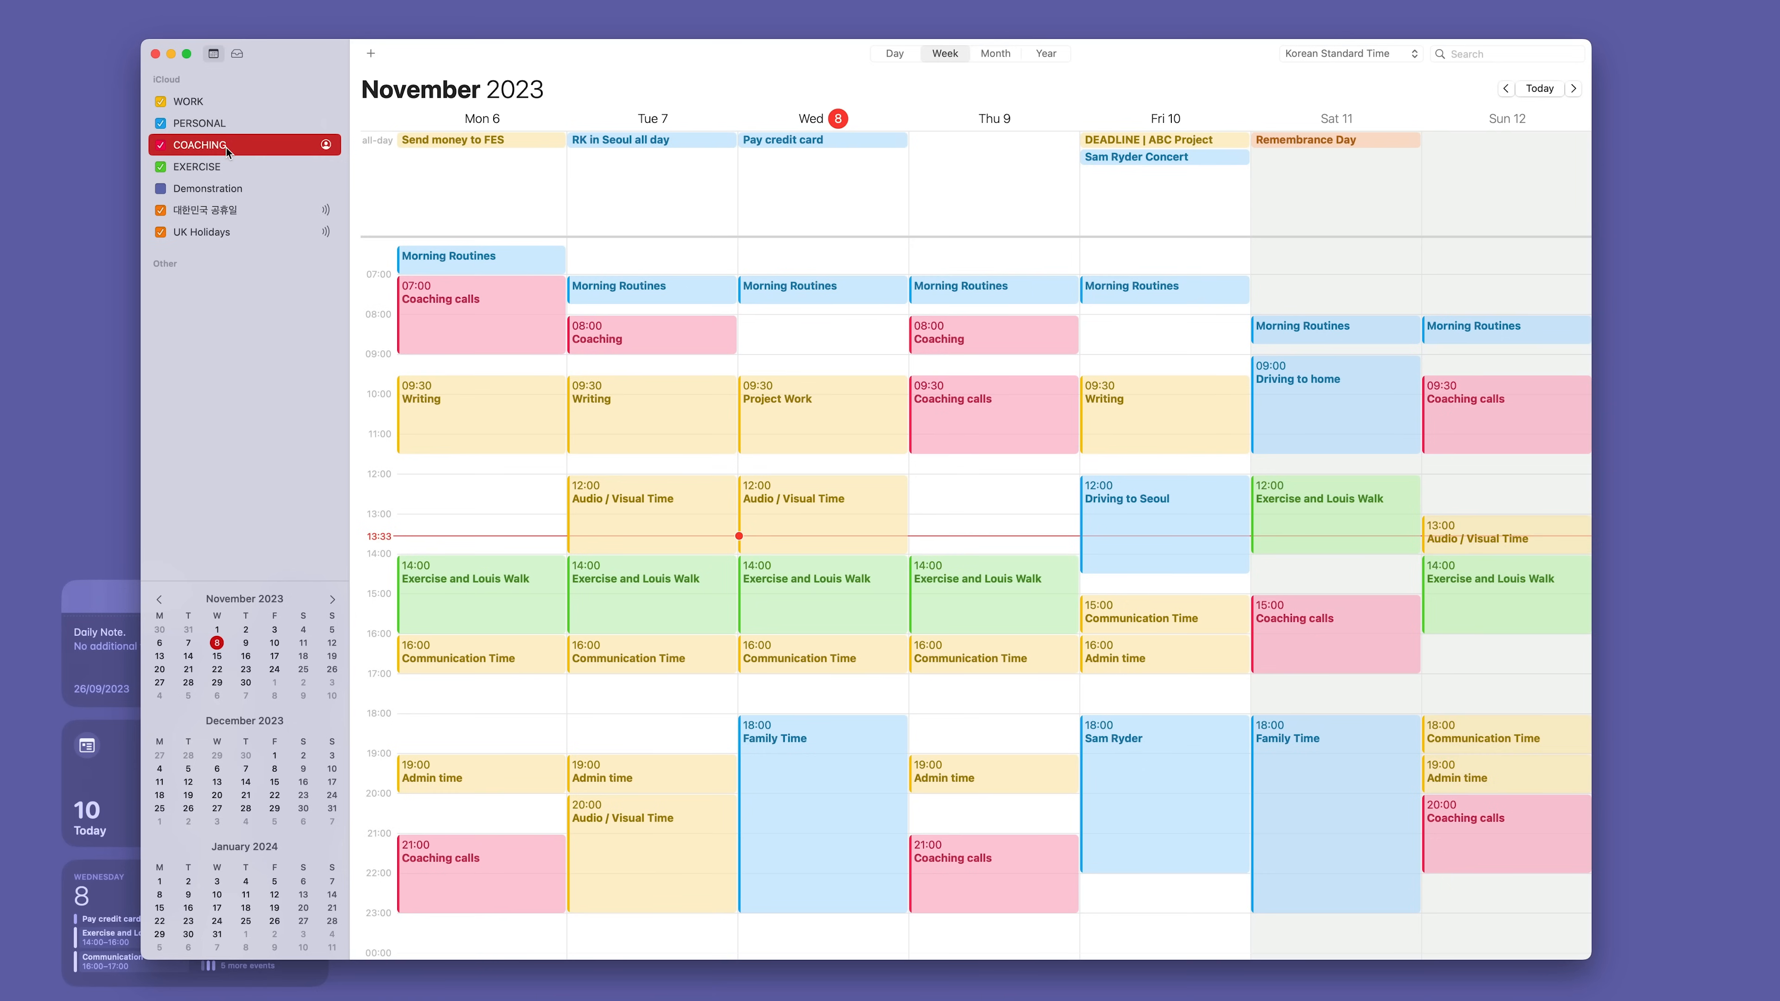
left_click(195, 166)
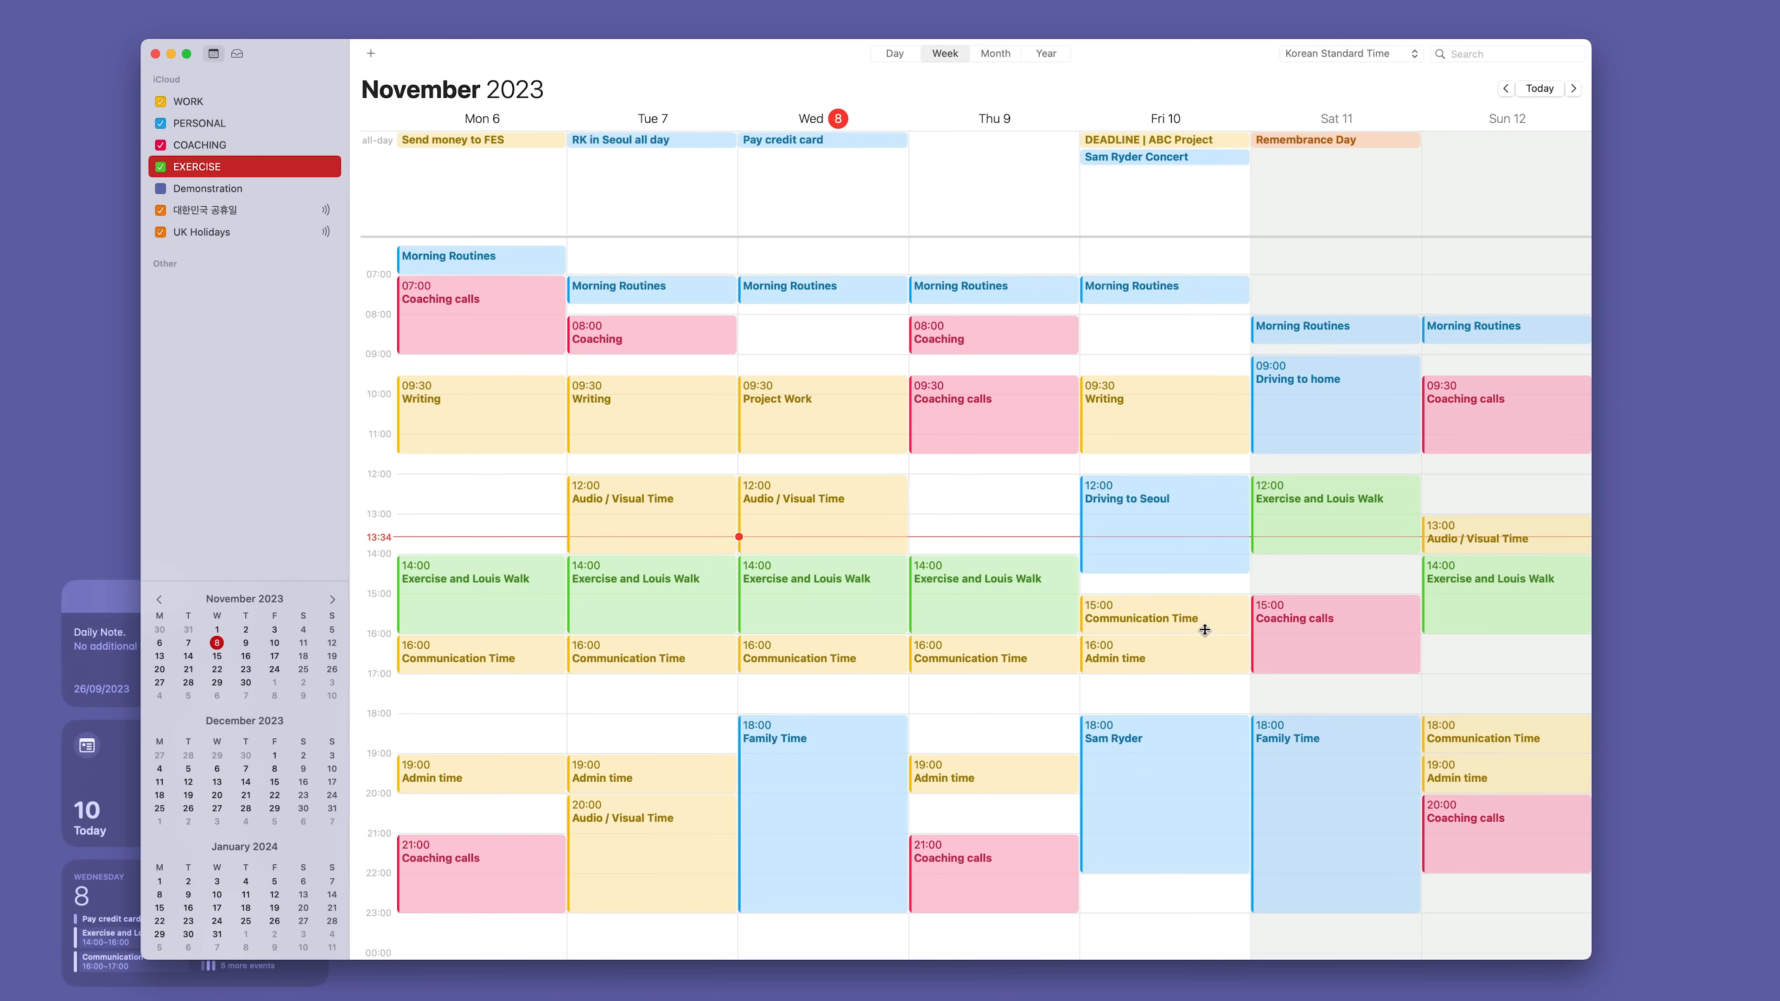
mouse_move(1047, 607)
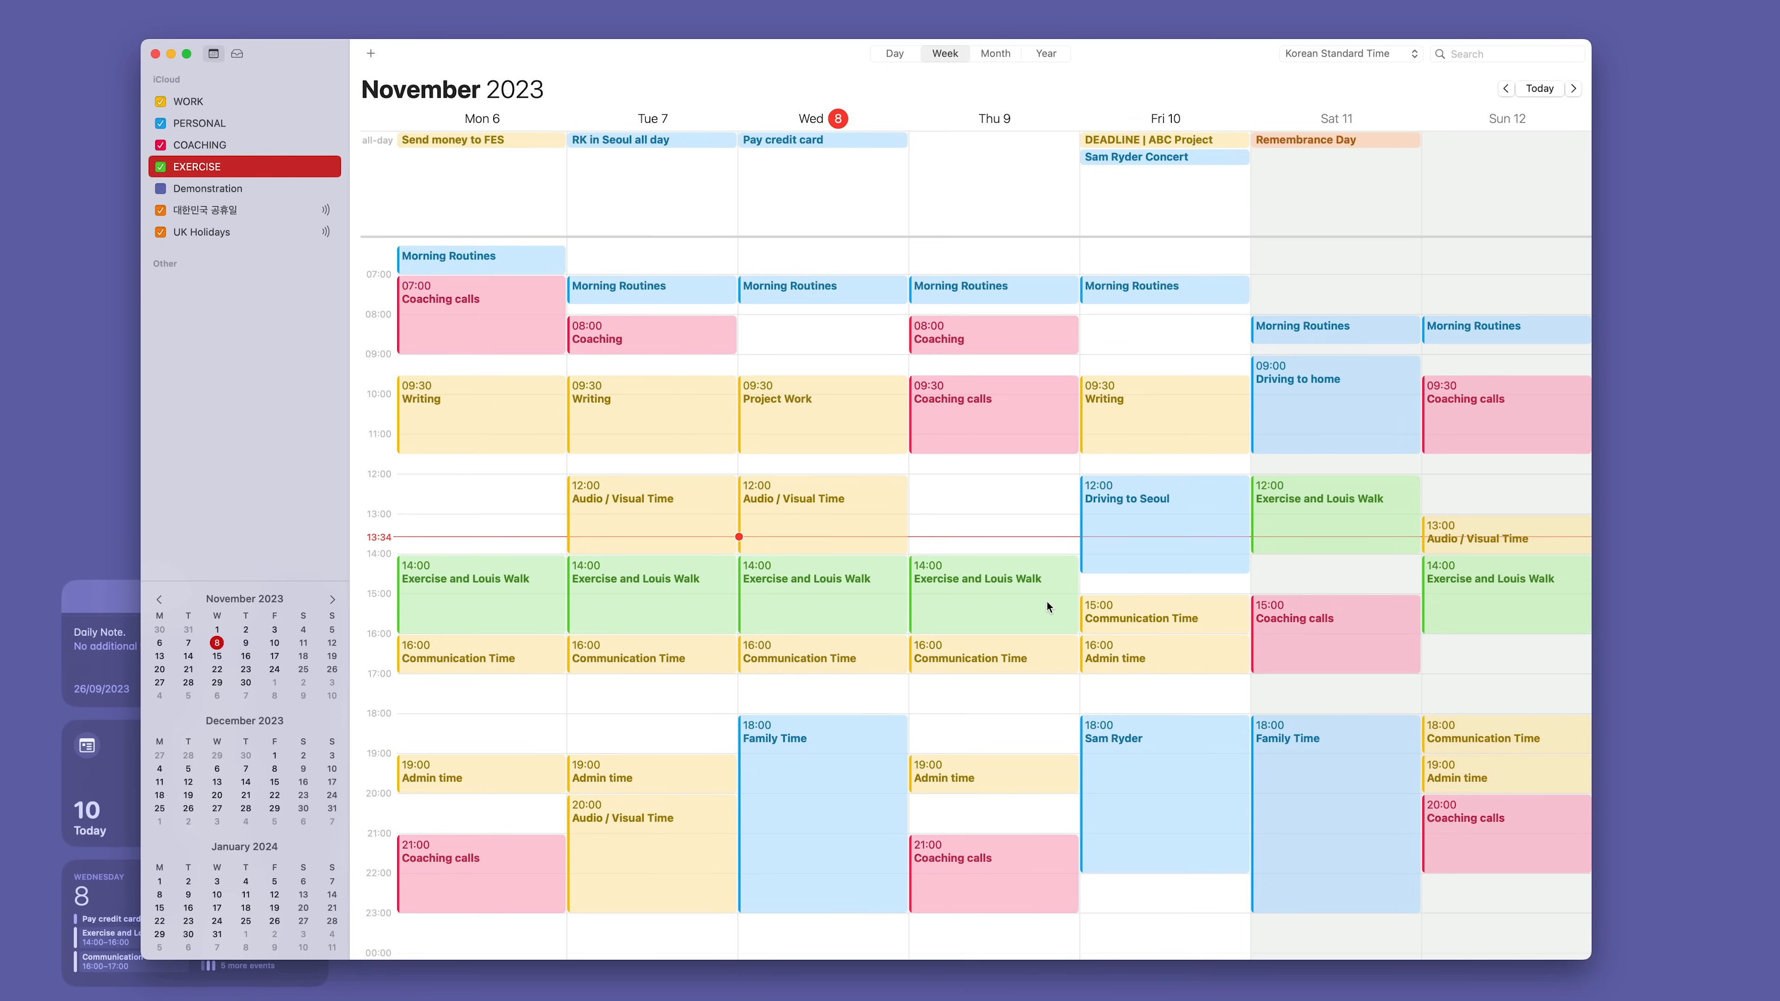
mouse_move(411, 435)
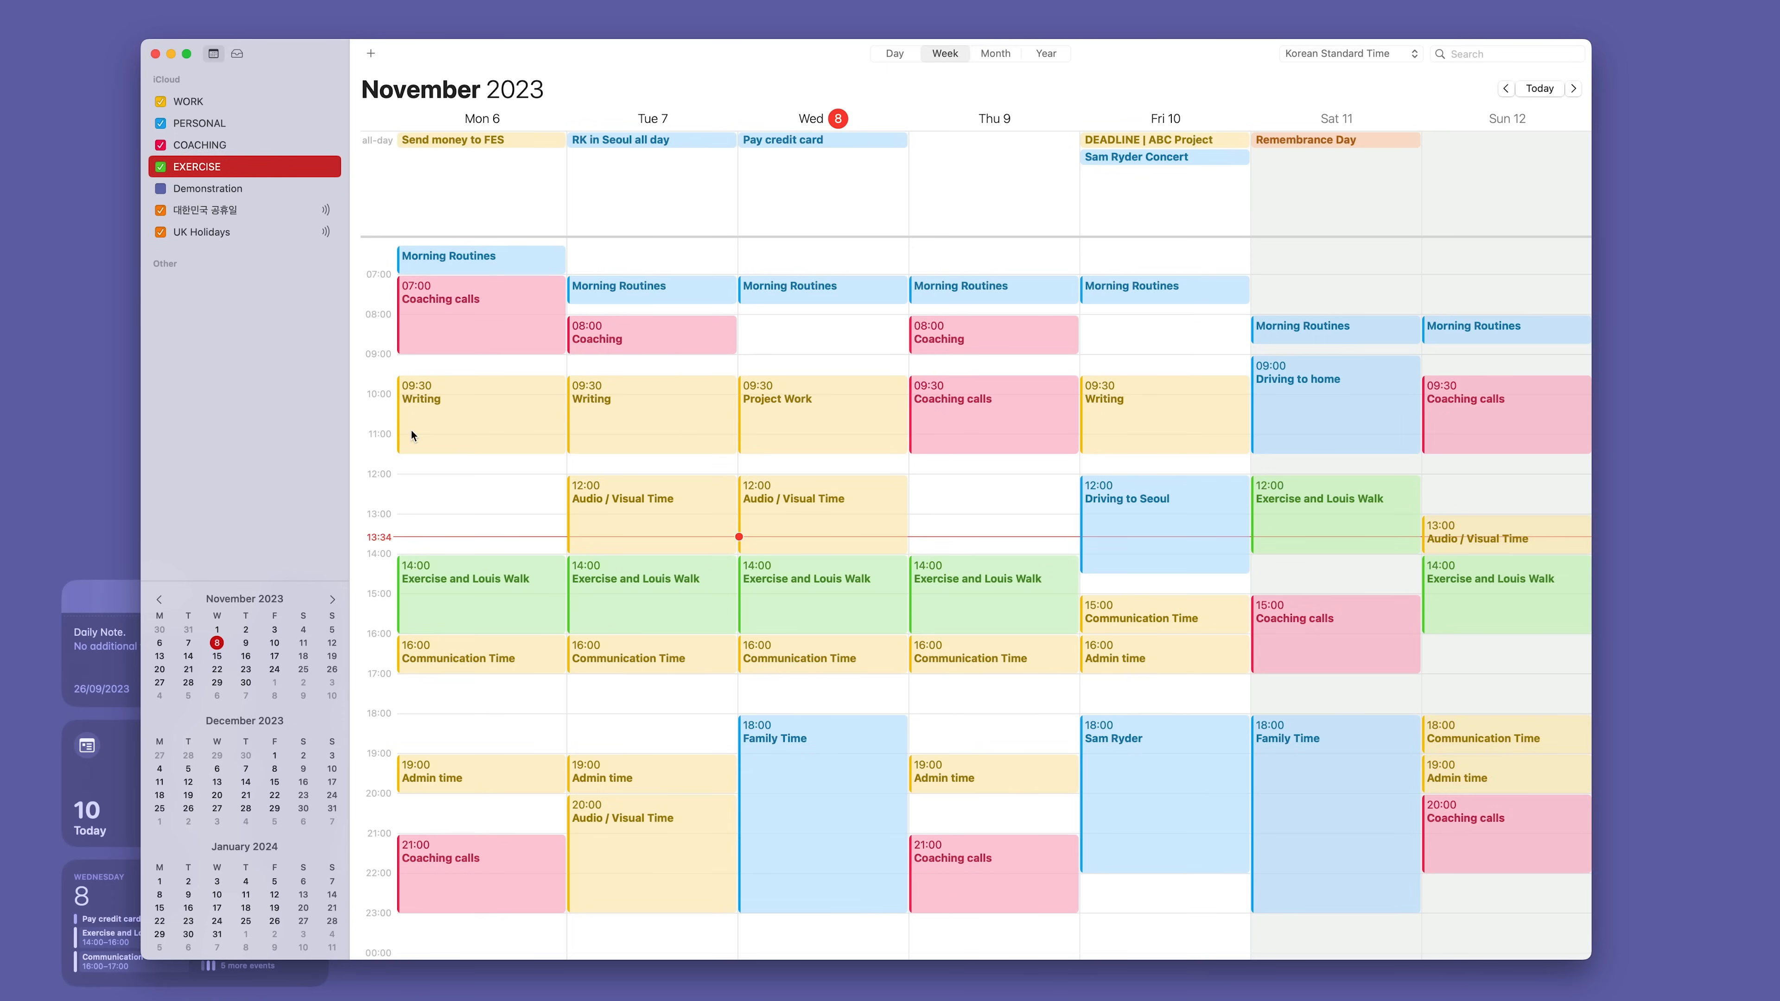
mouse_move(224, 144)
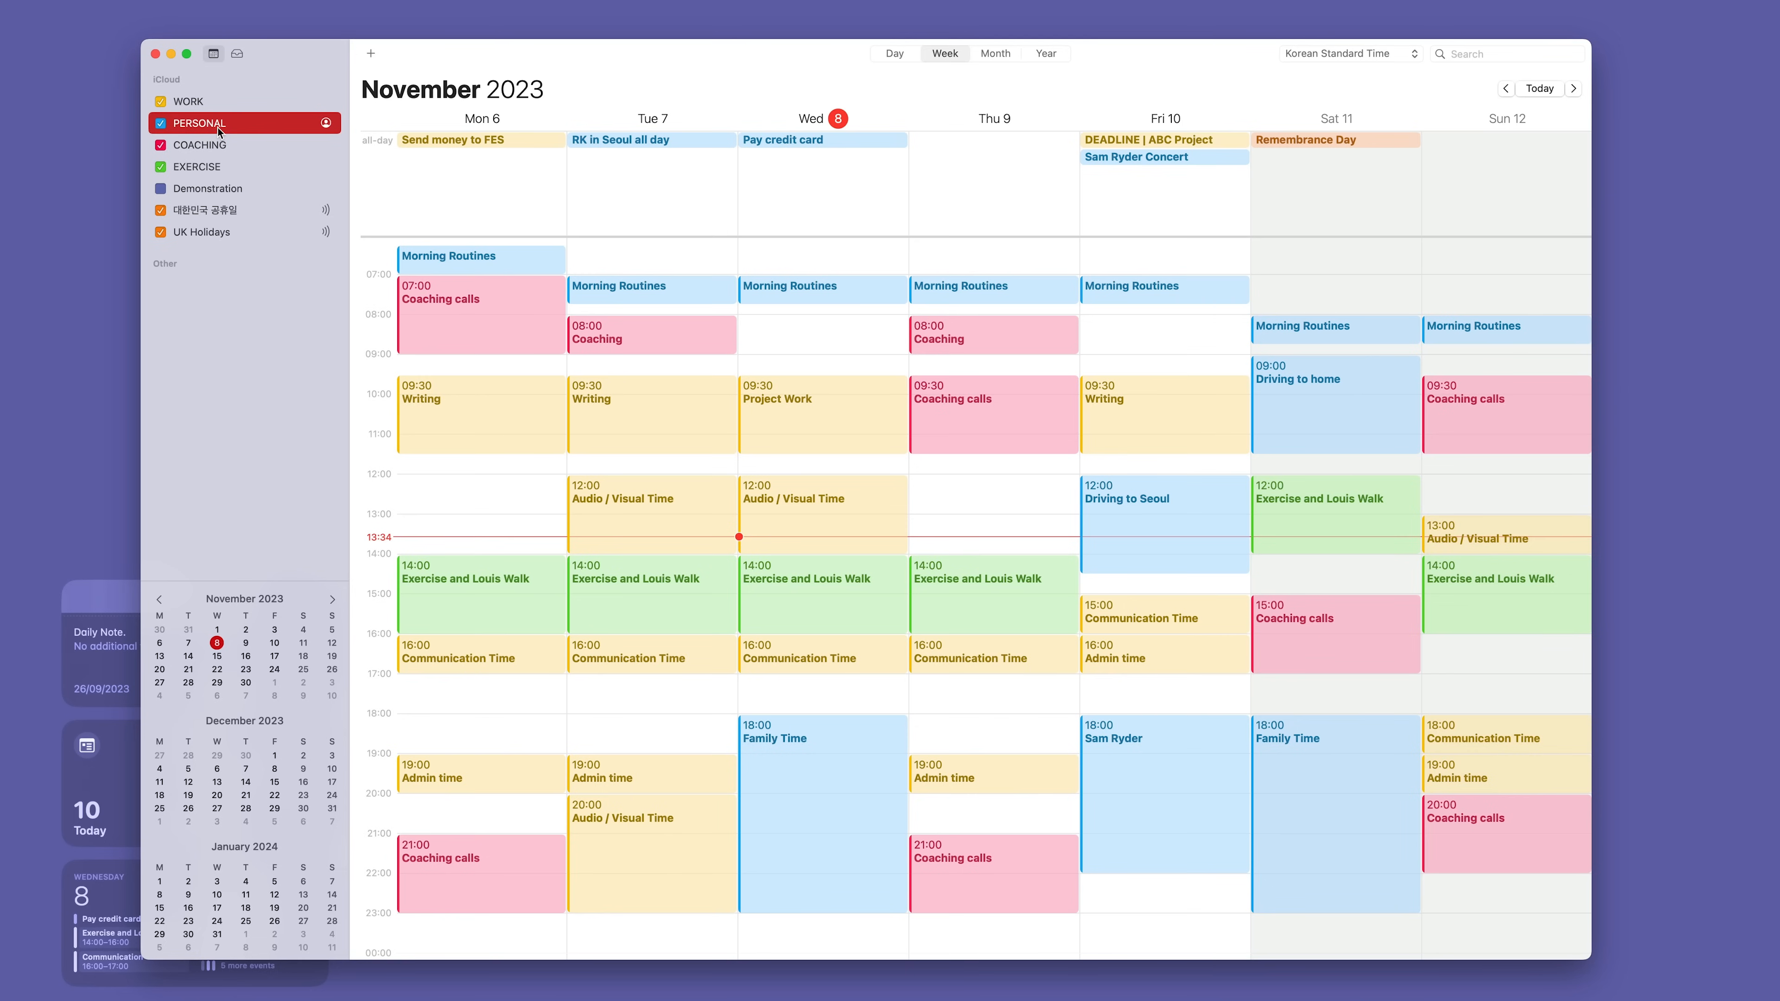
right_click(201, 123)
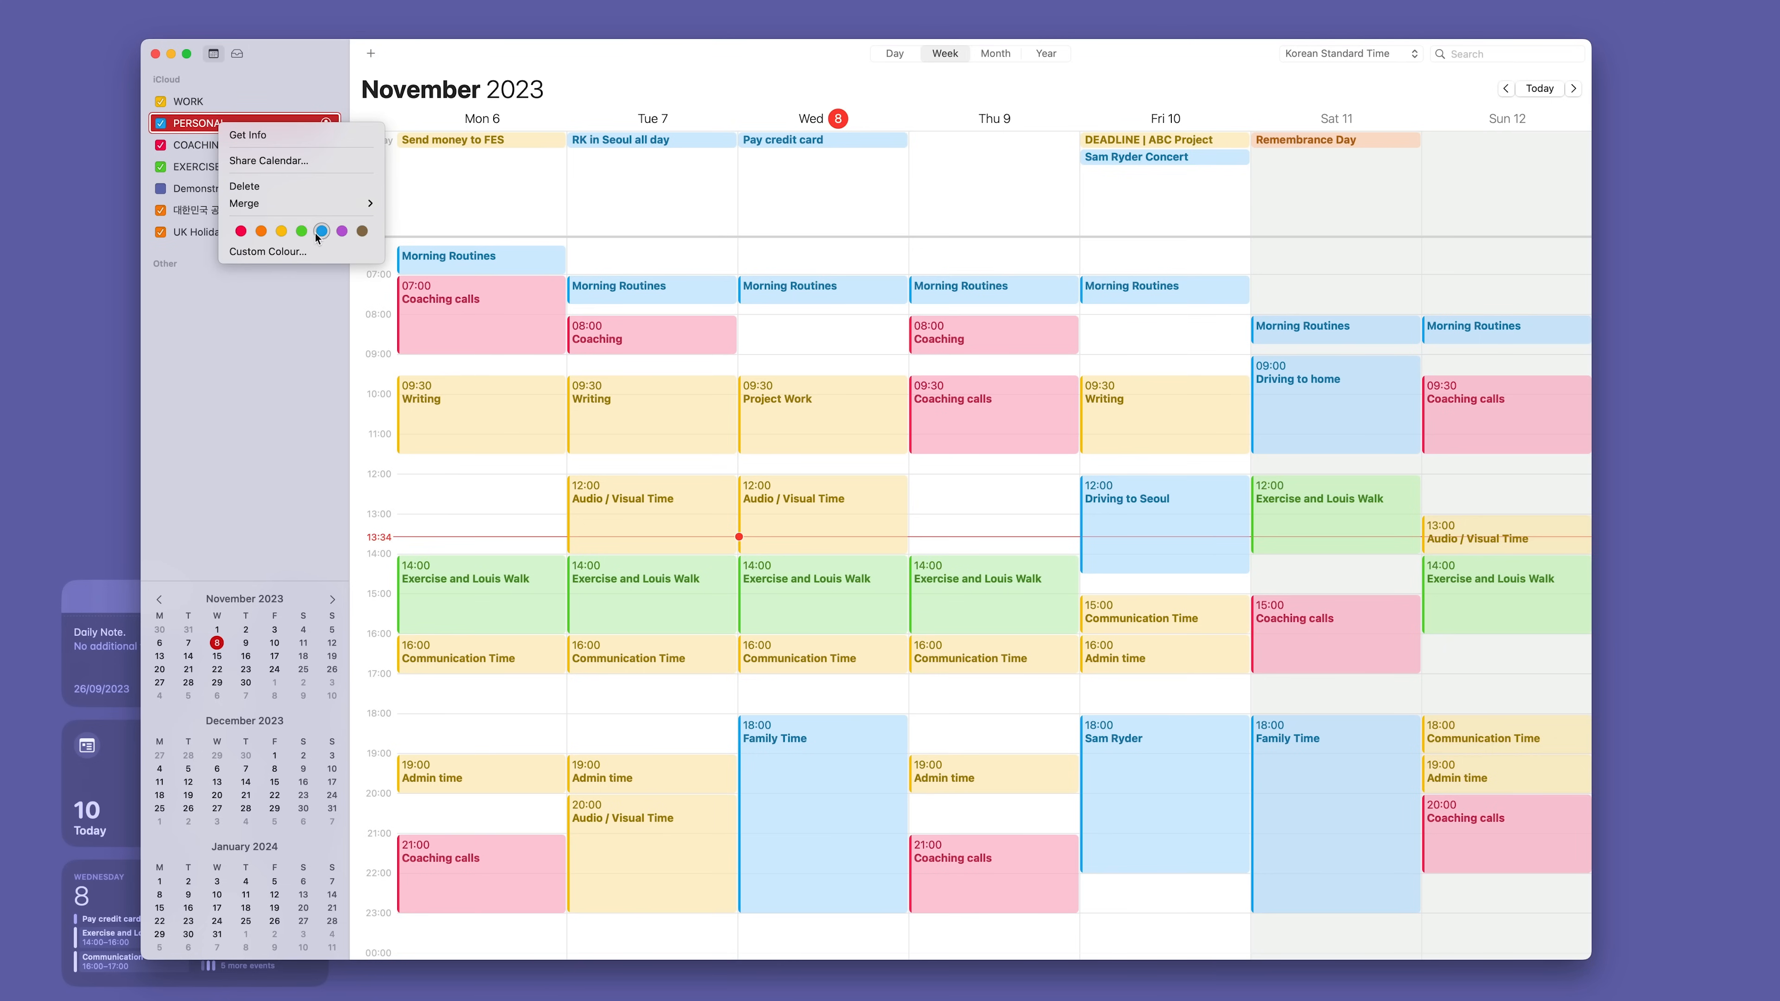
mouse_move(374, 243)
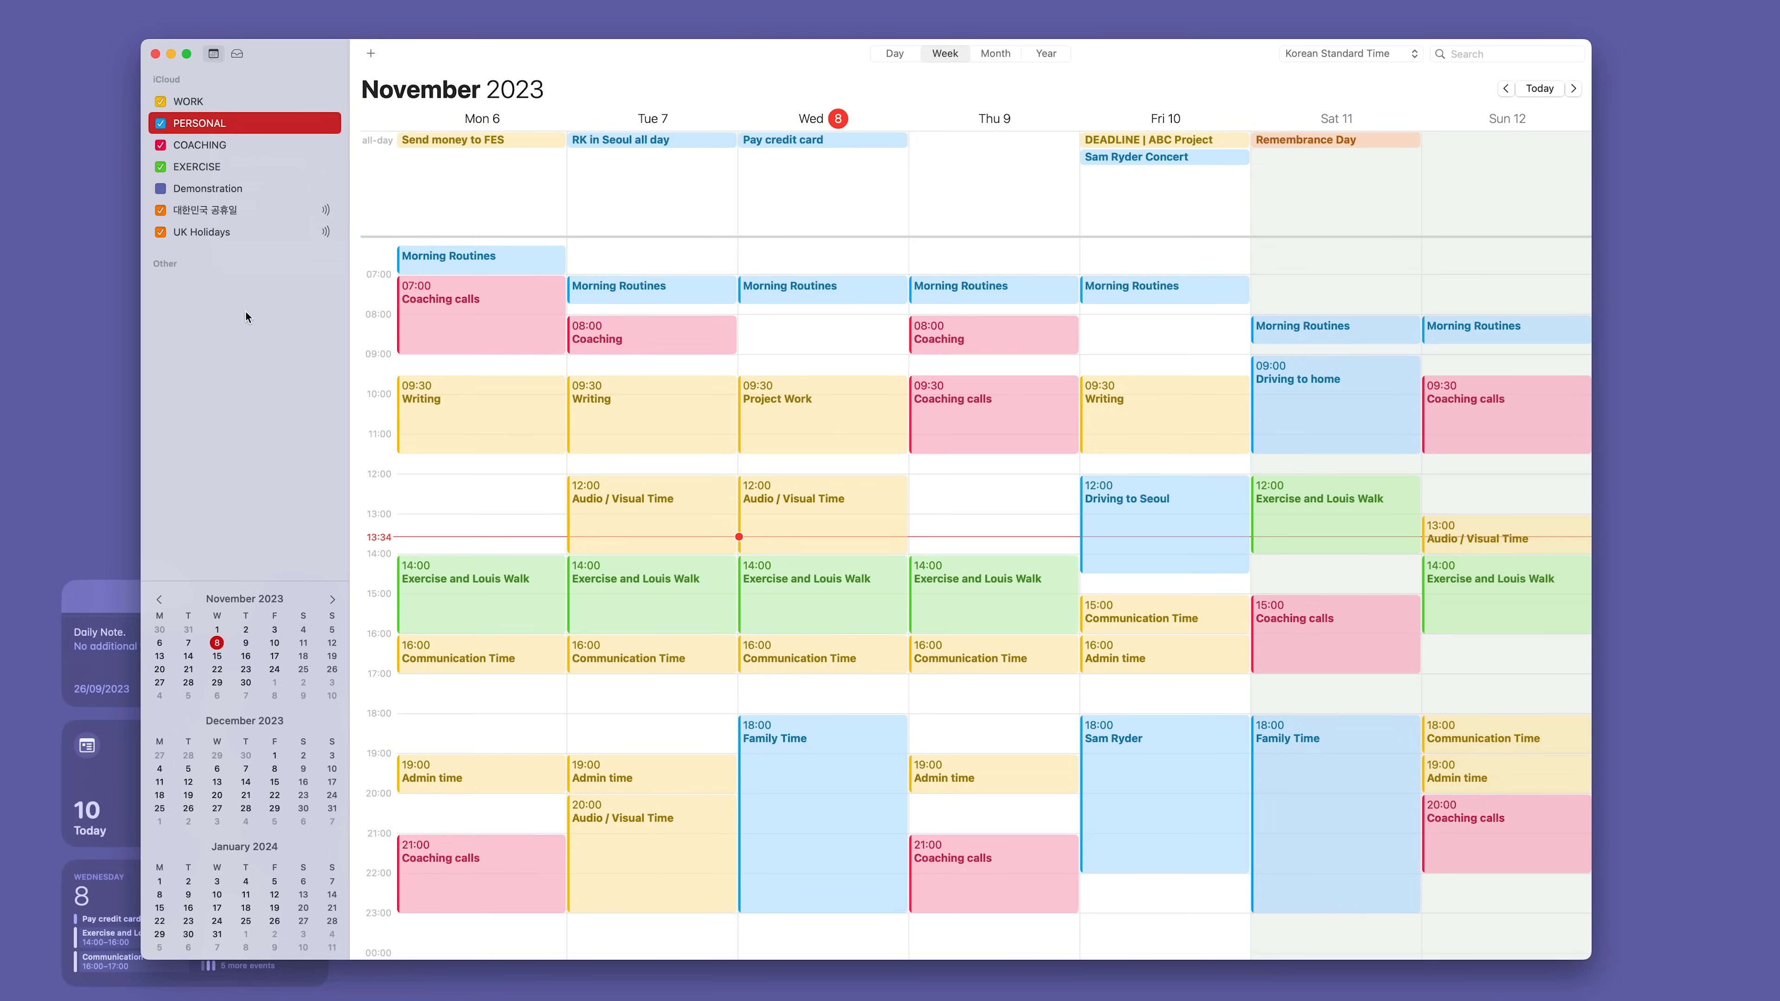
mouse_move(294, 322)
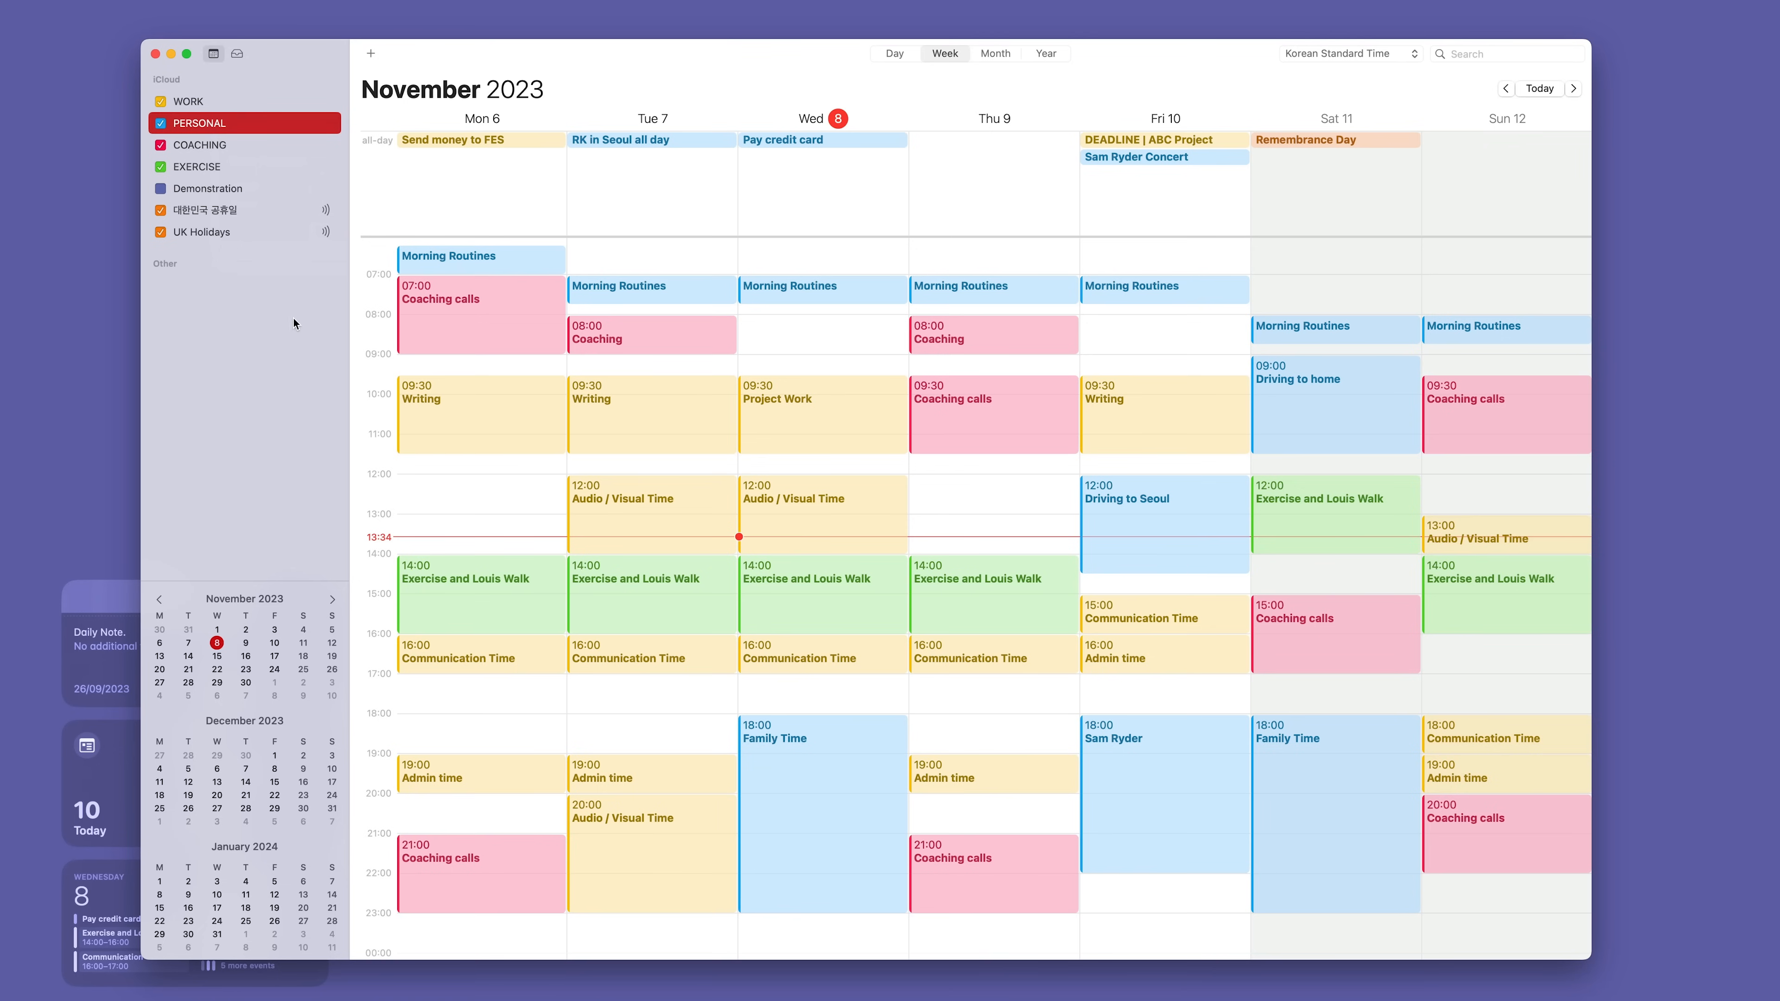
mouse_move(462, 436)
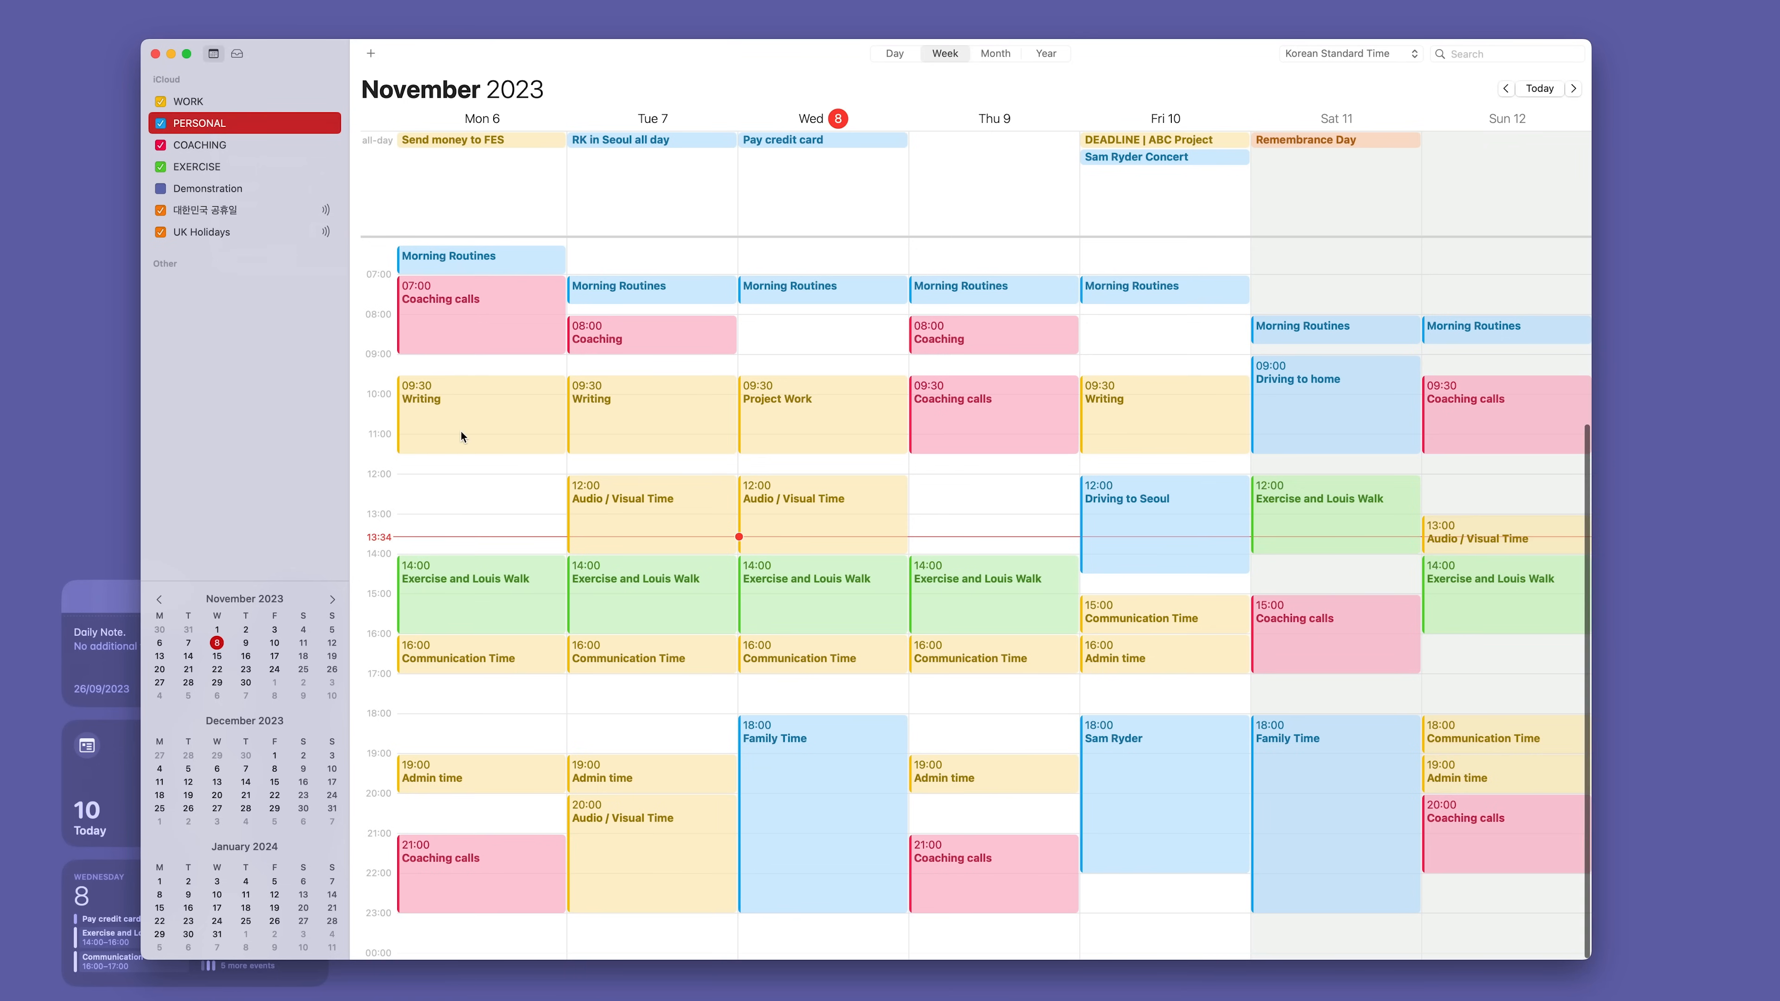
left_click(465, 412)
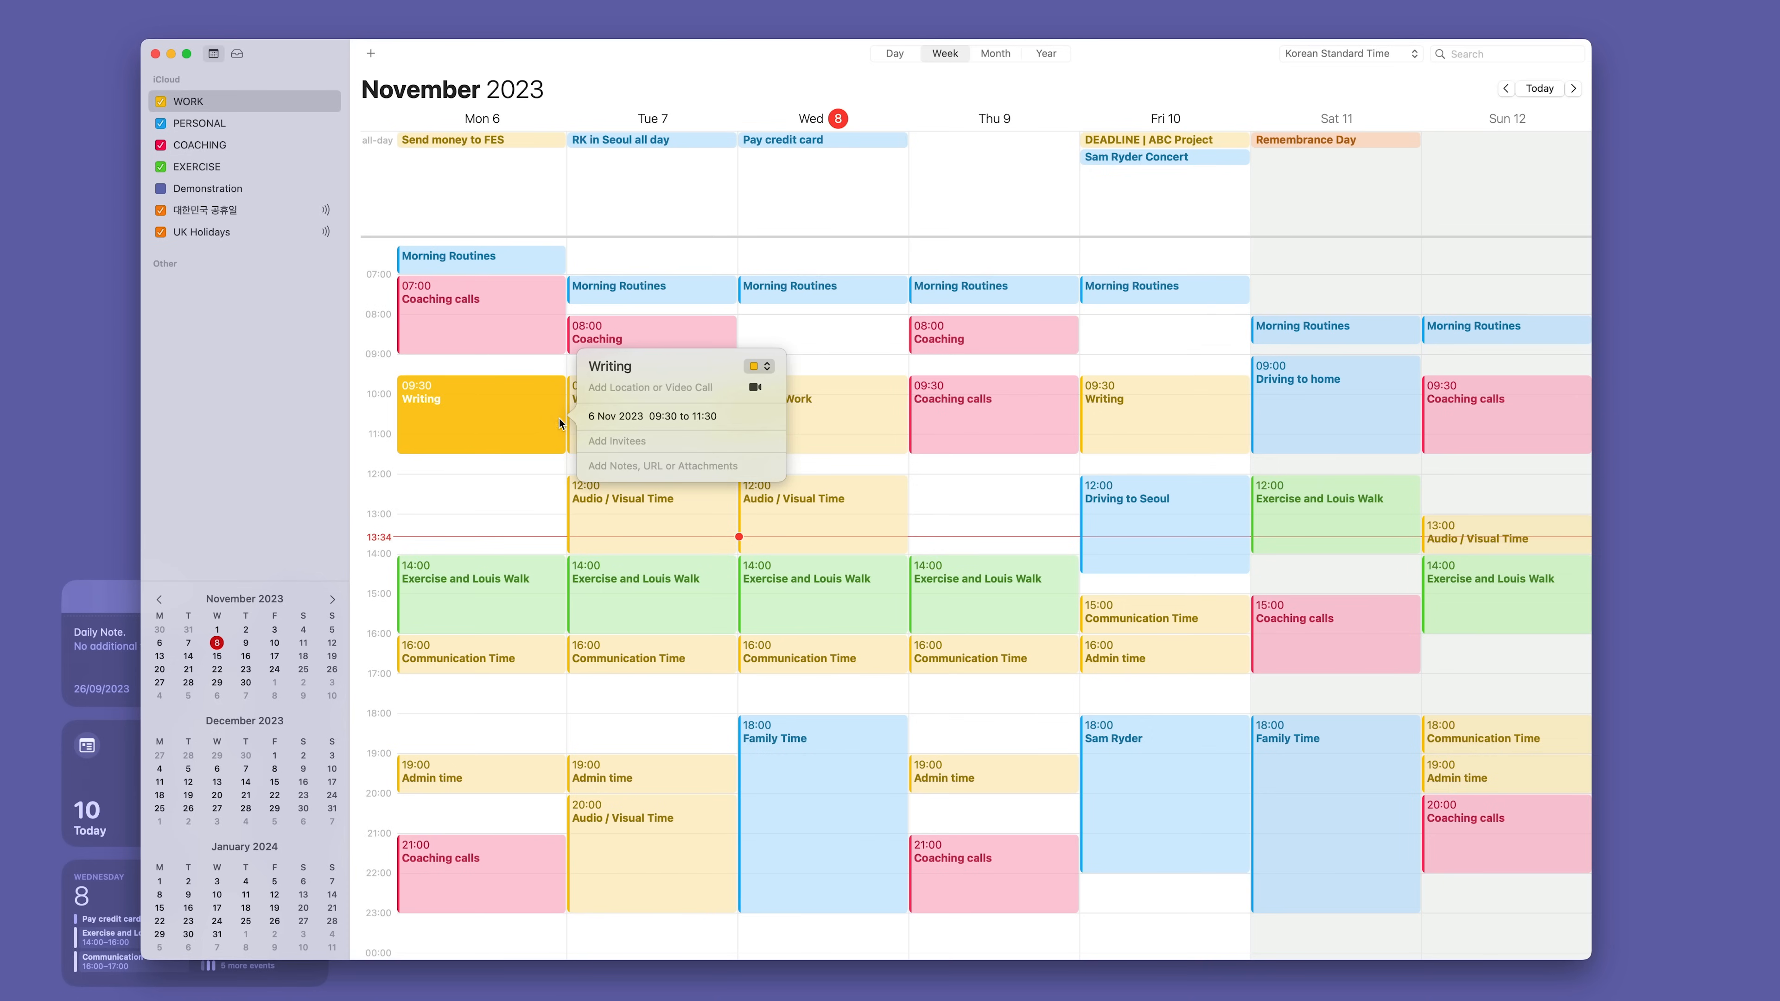
mouse_move(612, 421)
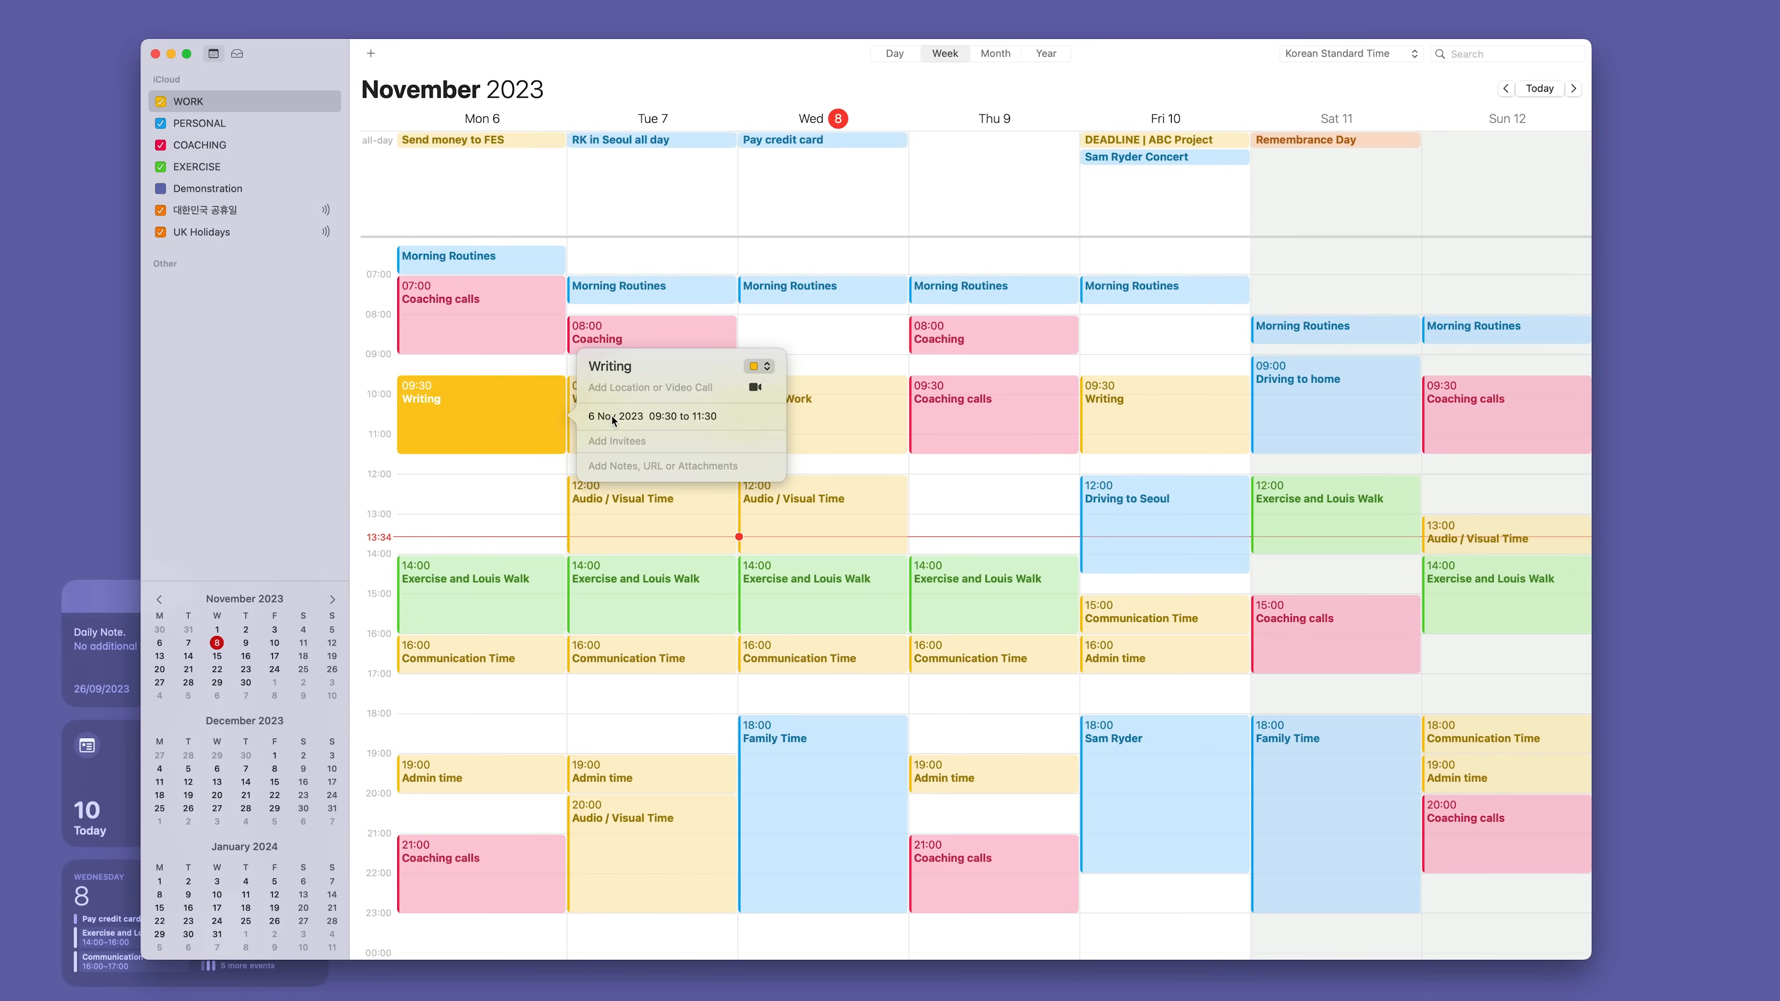
left_click(653, 415)
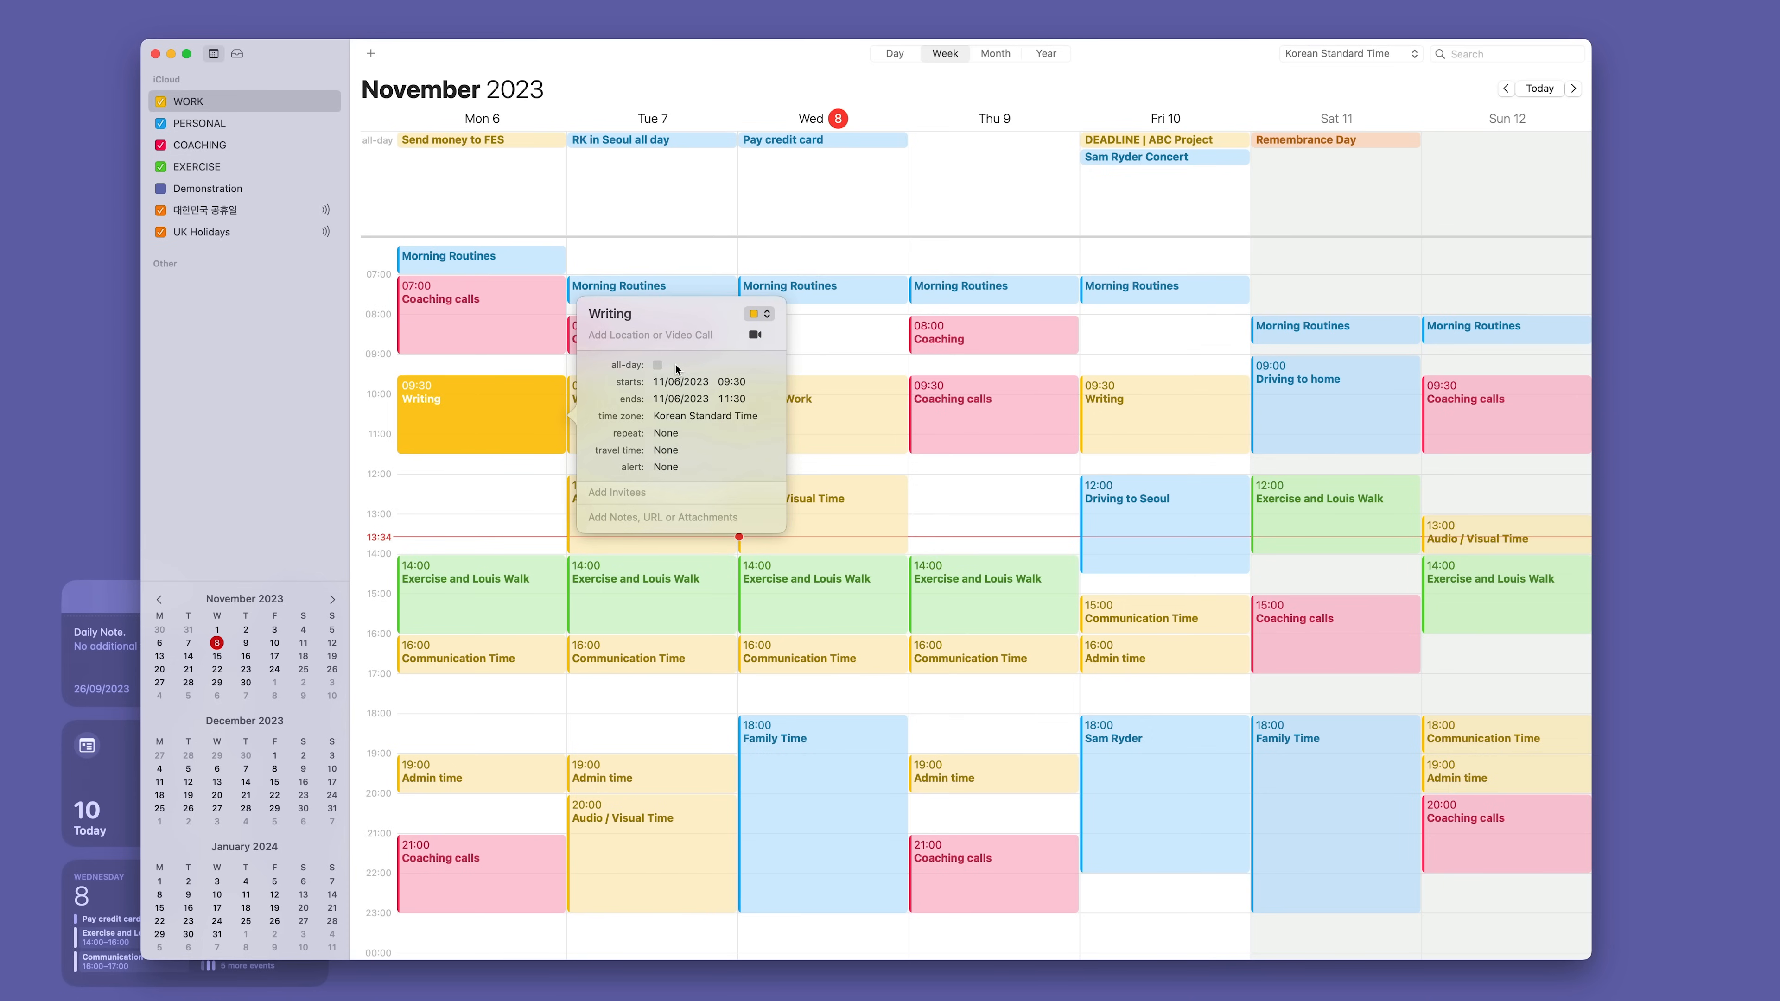
mouse_move(606, 219)
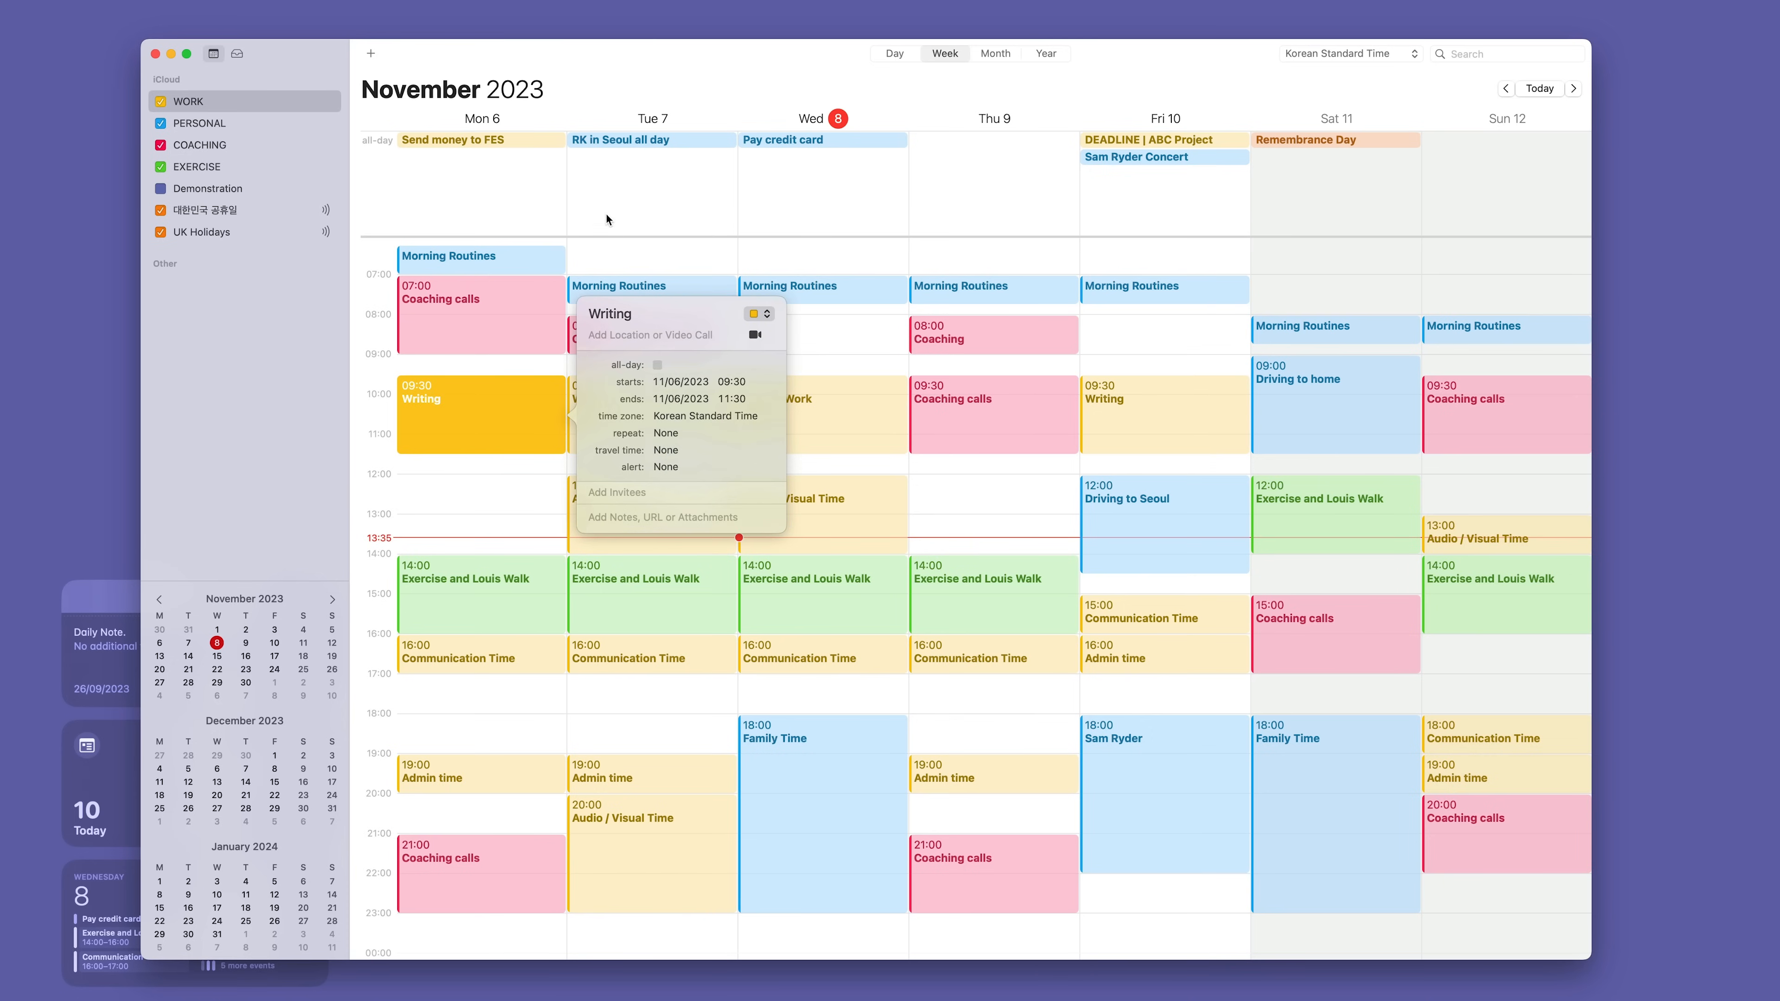
mouse_move(671, 386)
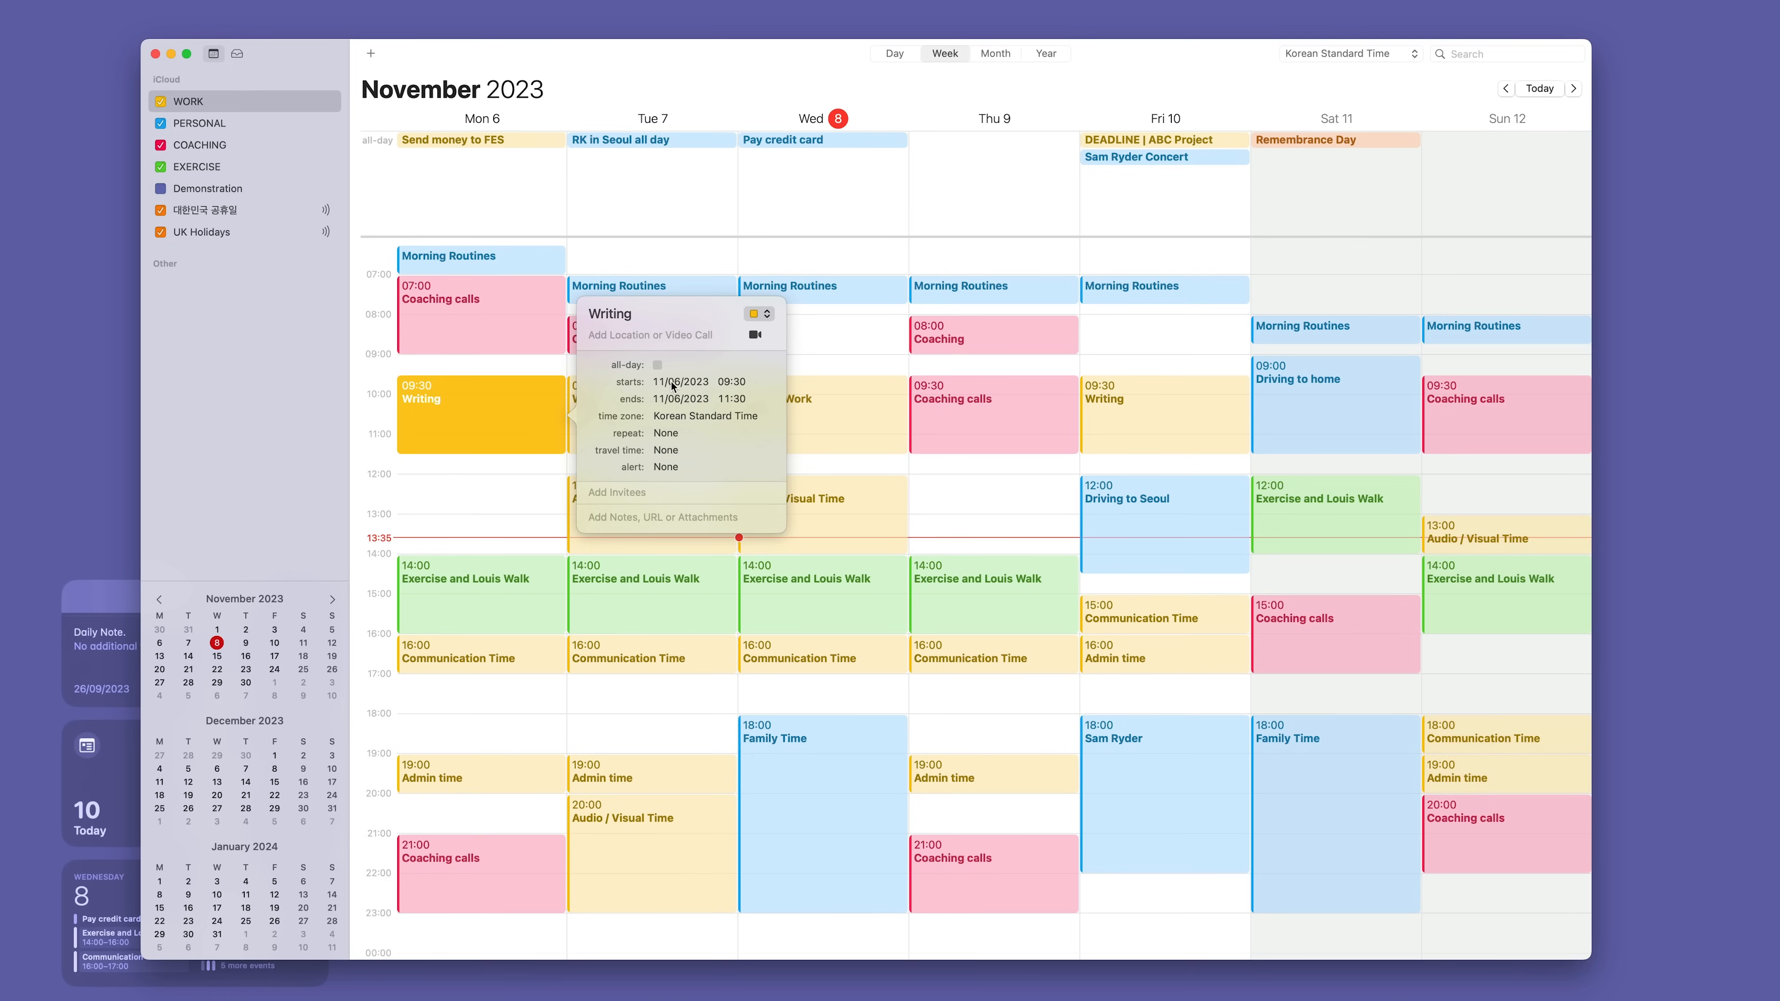
mouse_move(726, 405)
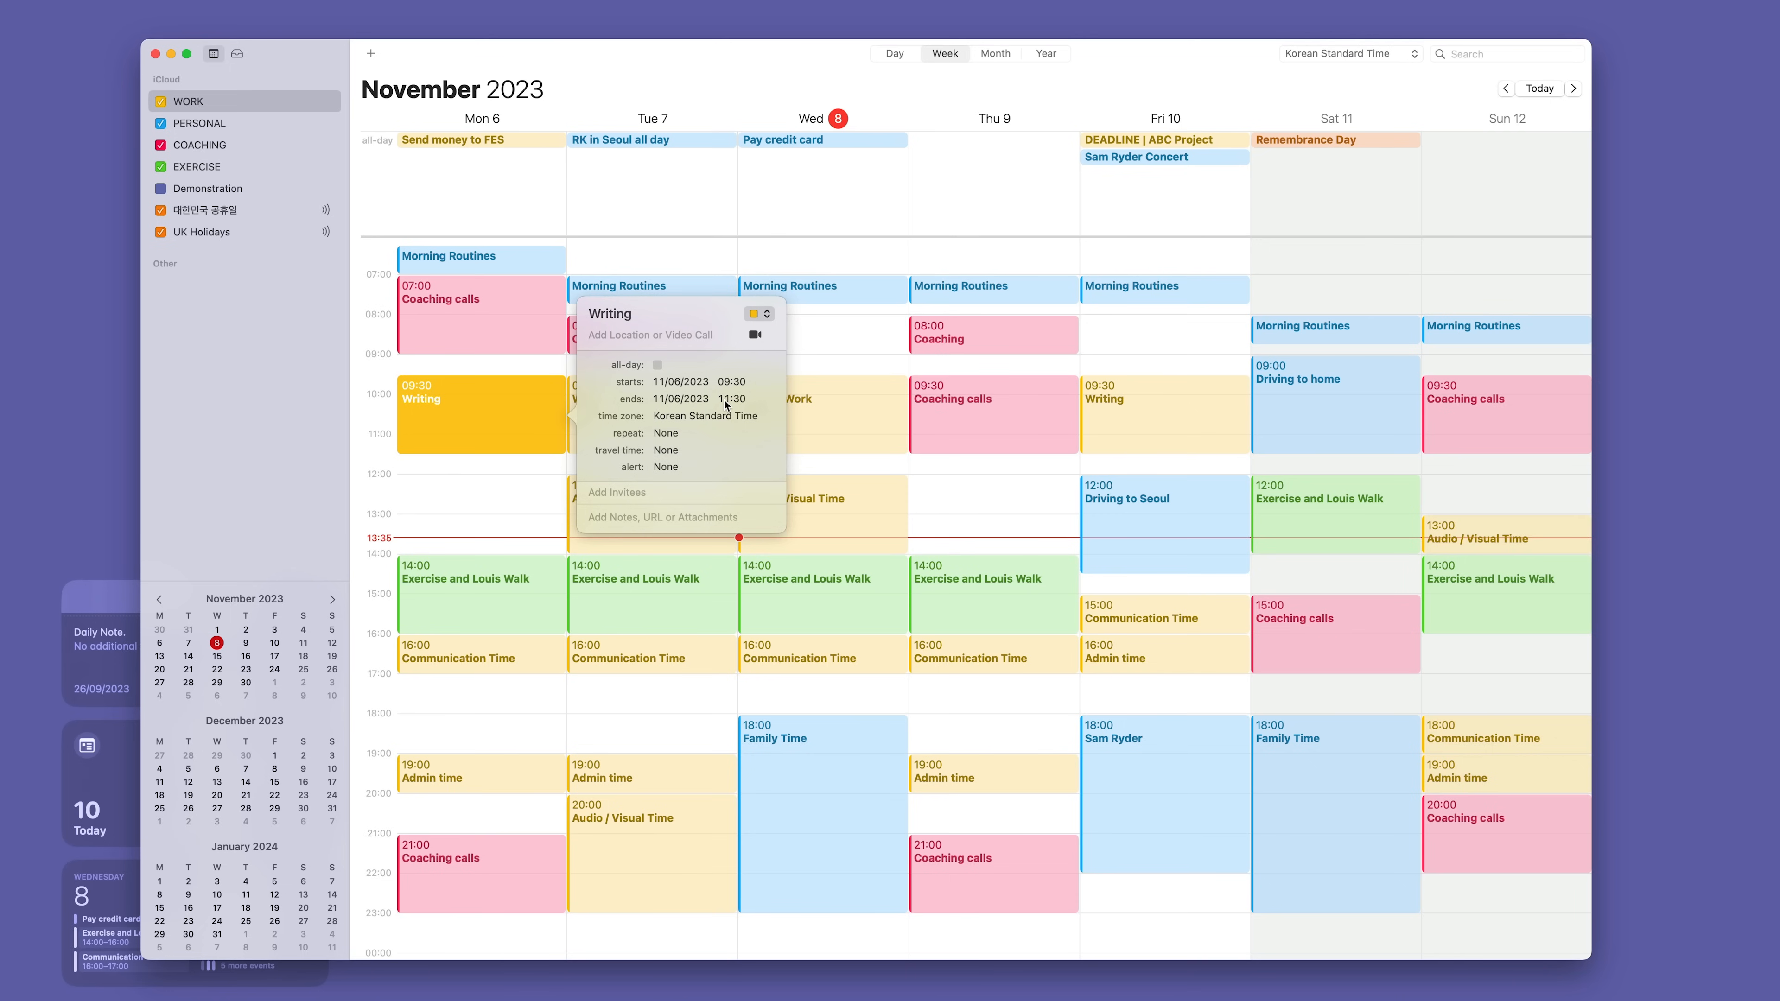
left_click(703, 416)
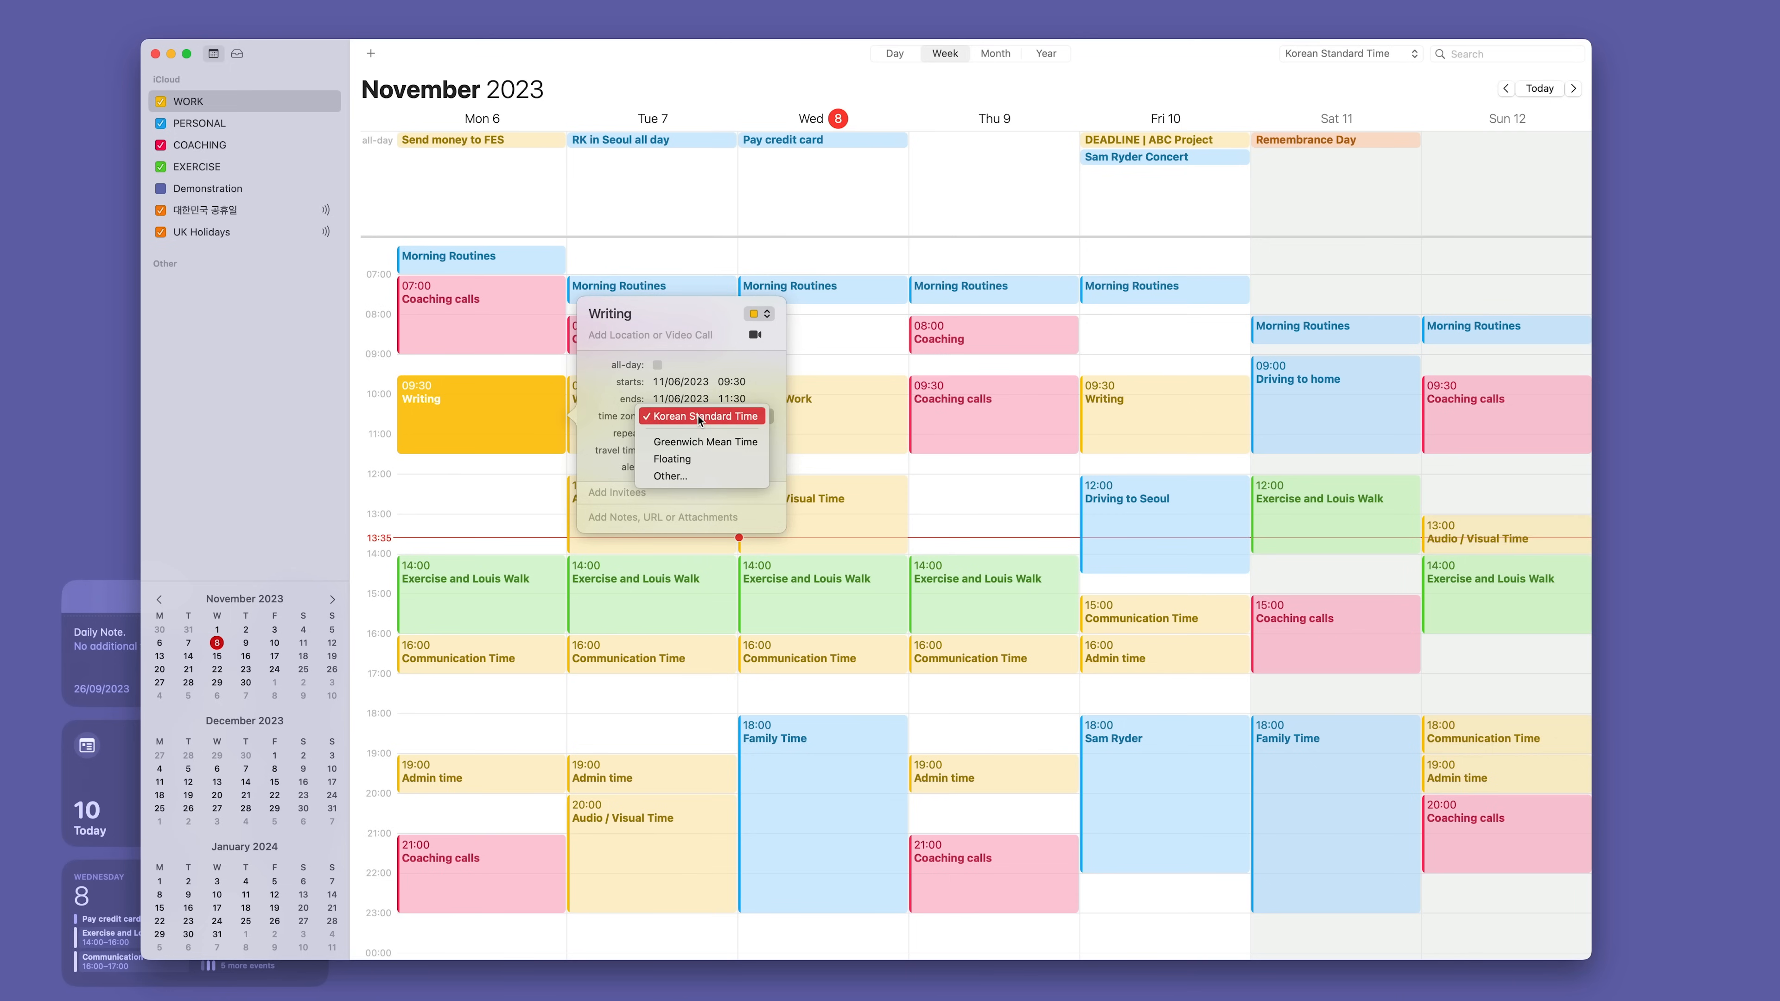
left_click(704, 415)
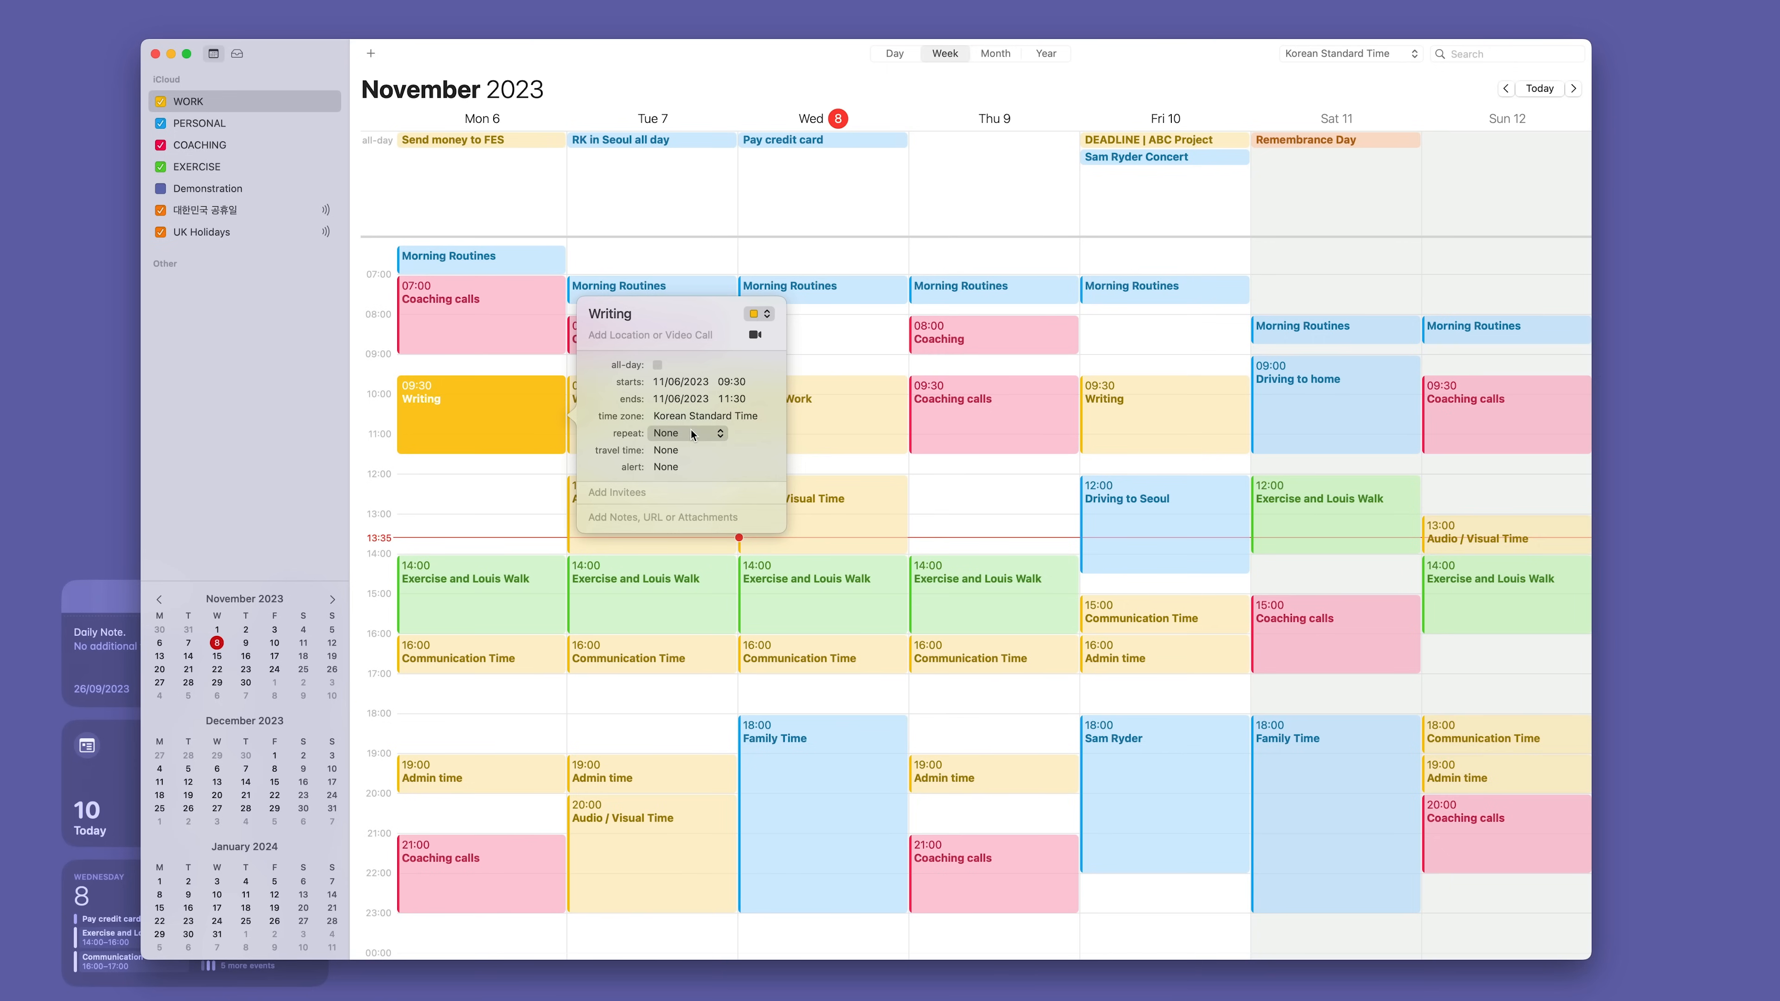
mouse_move(689, 450)
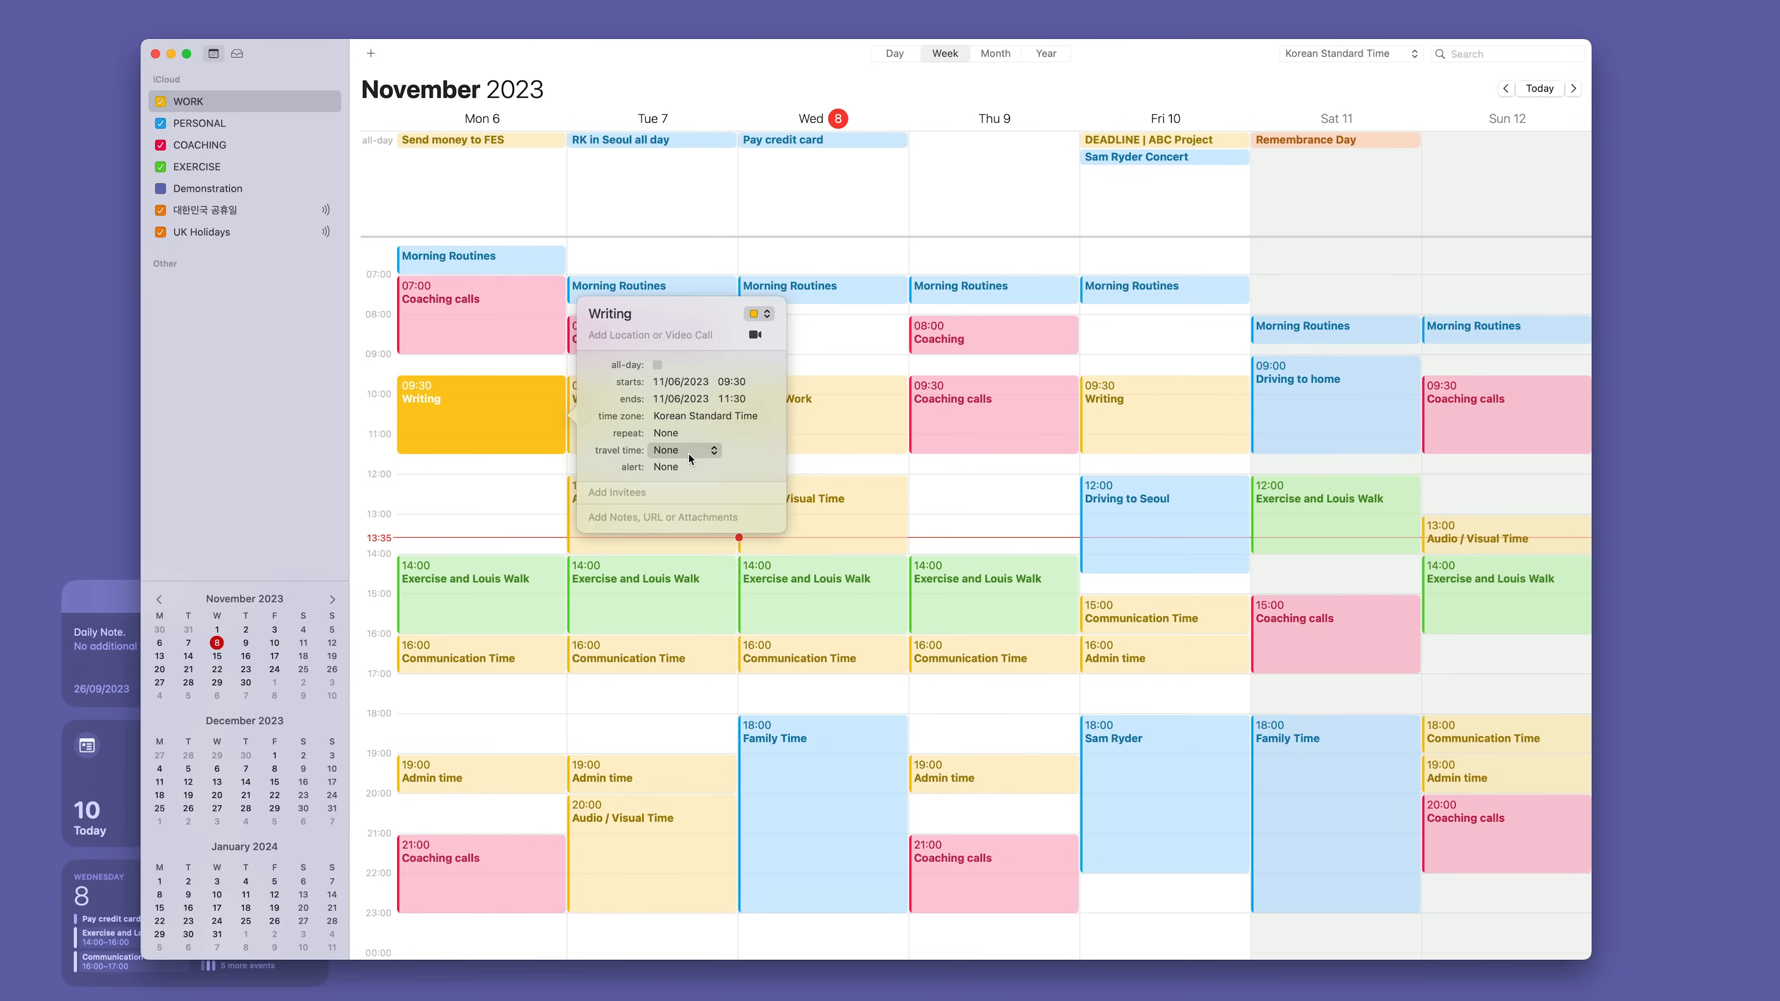
left_click(681, 450)
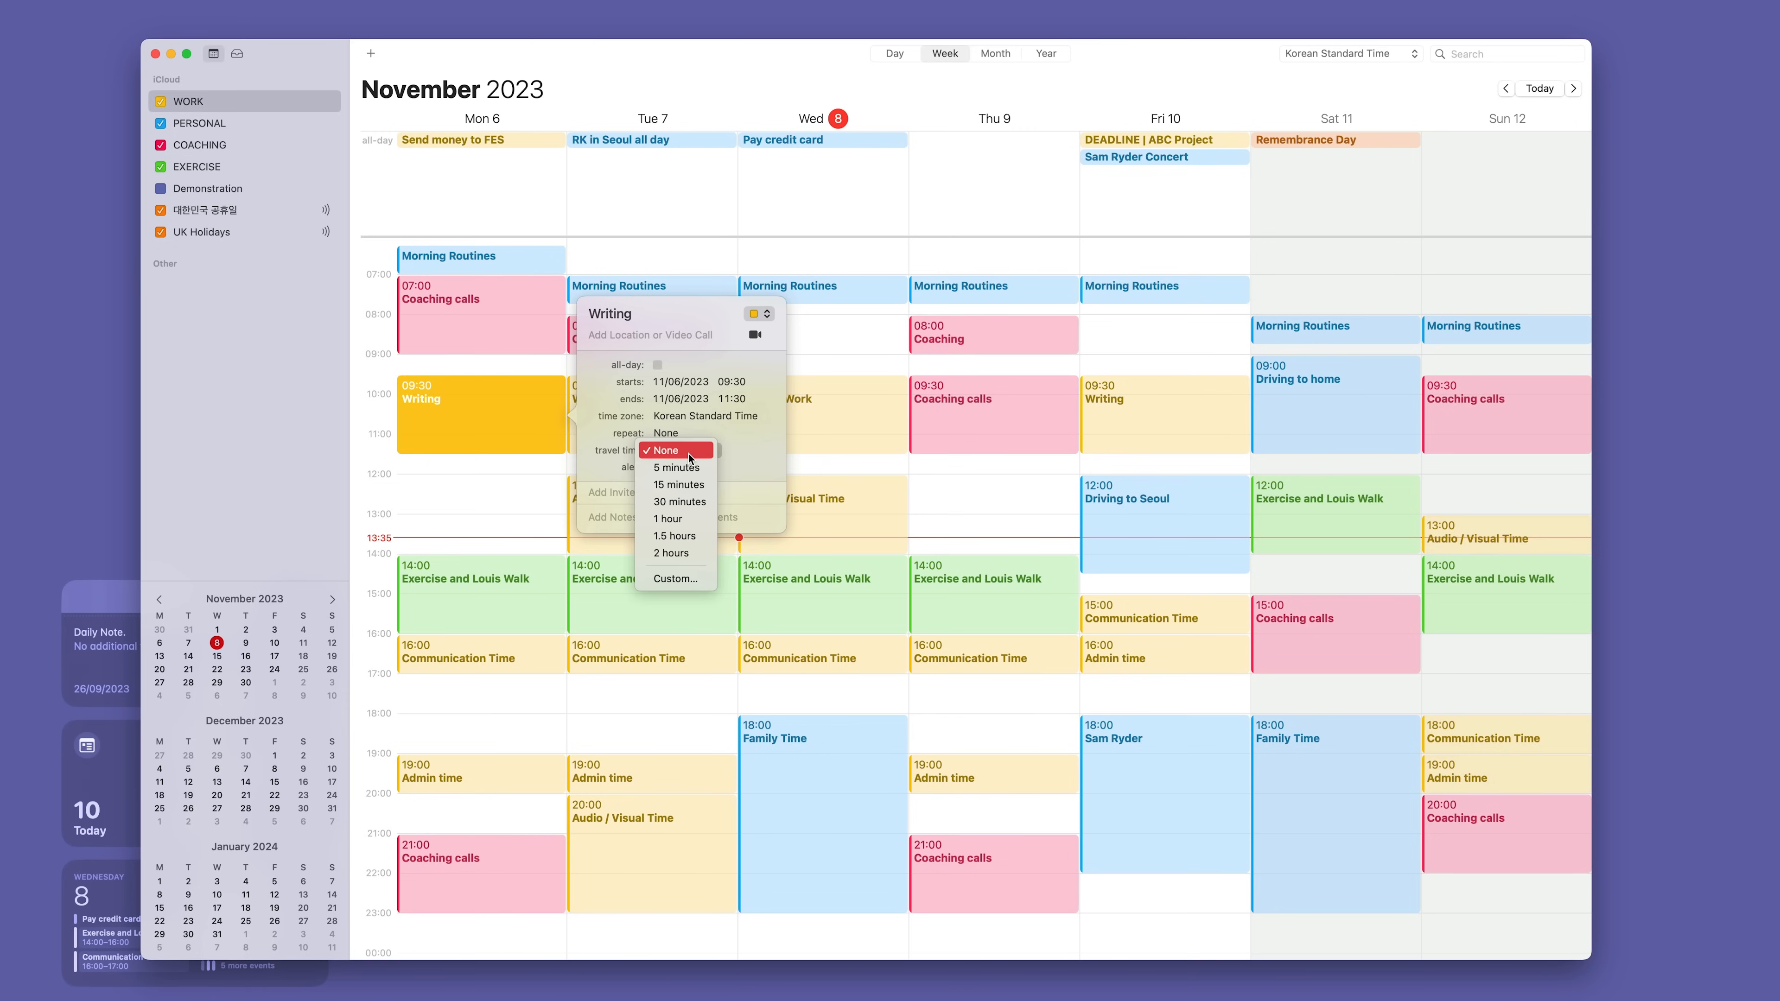
mouse_move(682, 455)
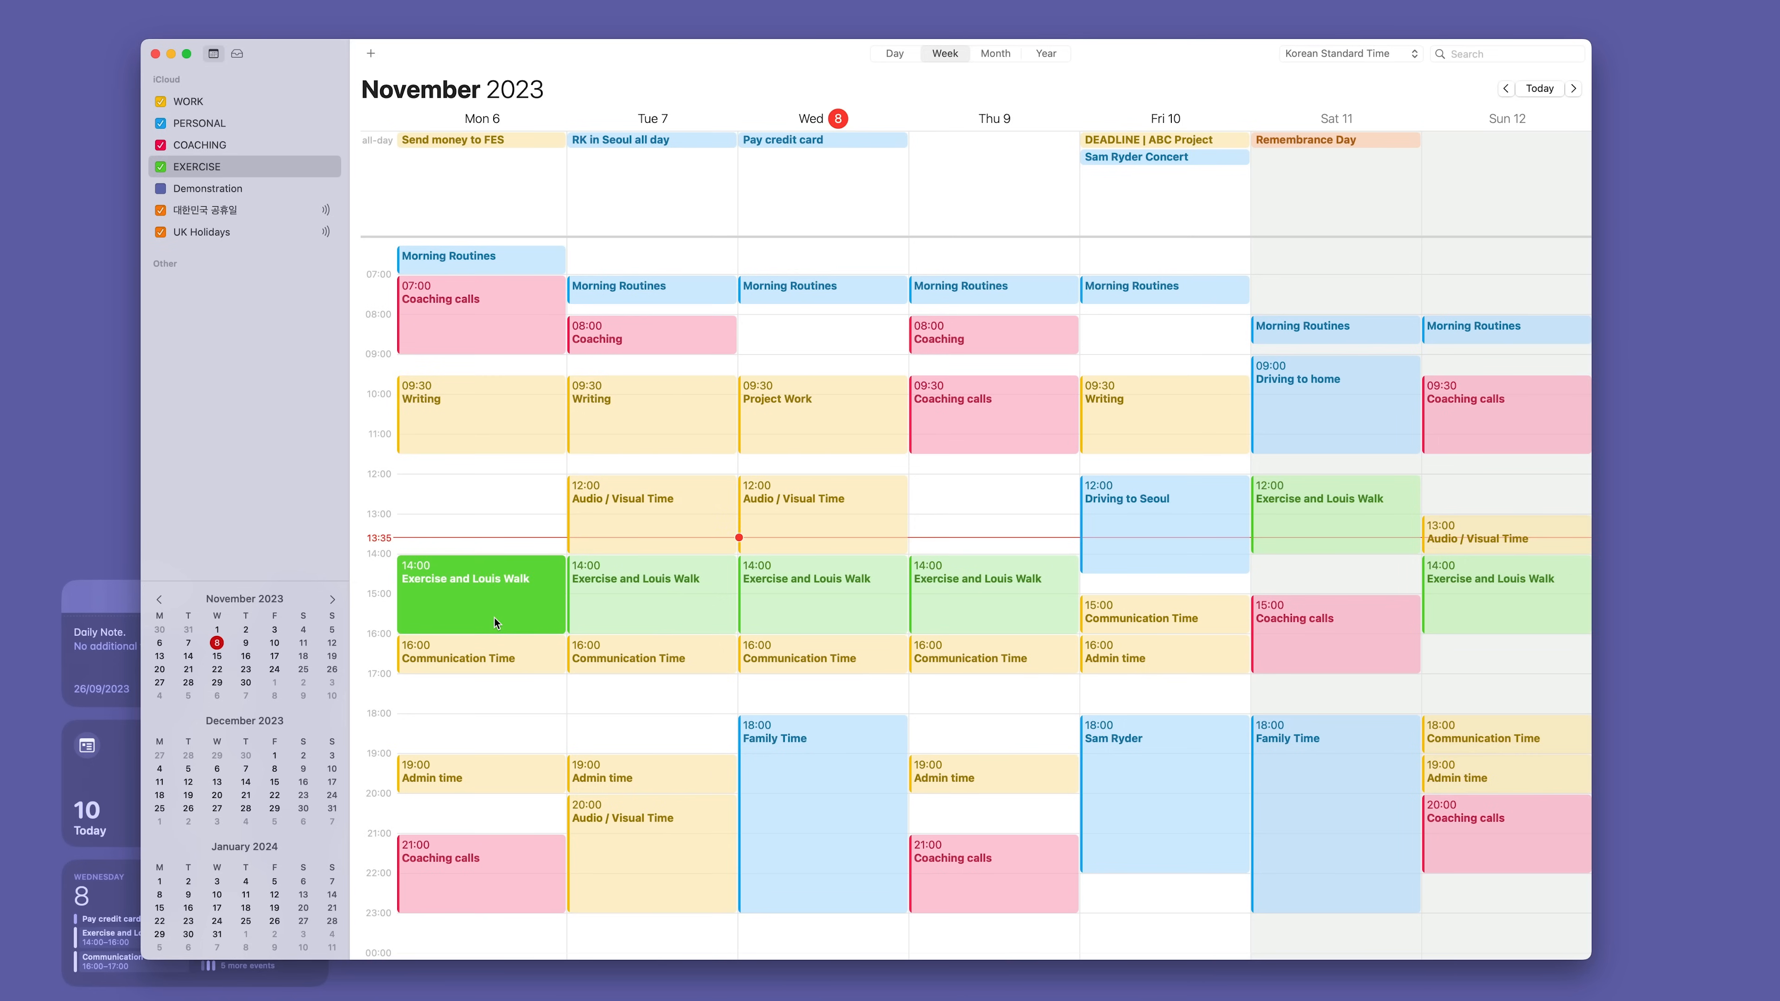
Step: Give Monday's Exercise and Louis Walk event 15 minutes of travel time
left_click(480, 594)
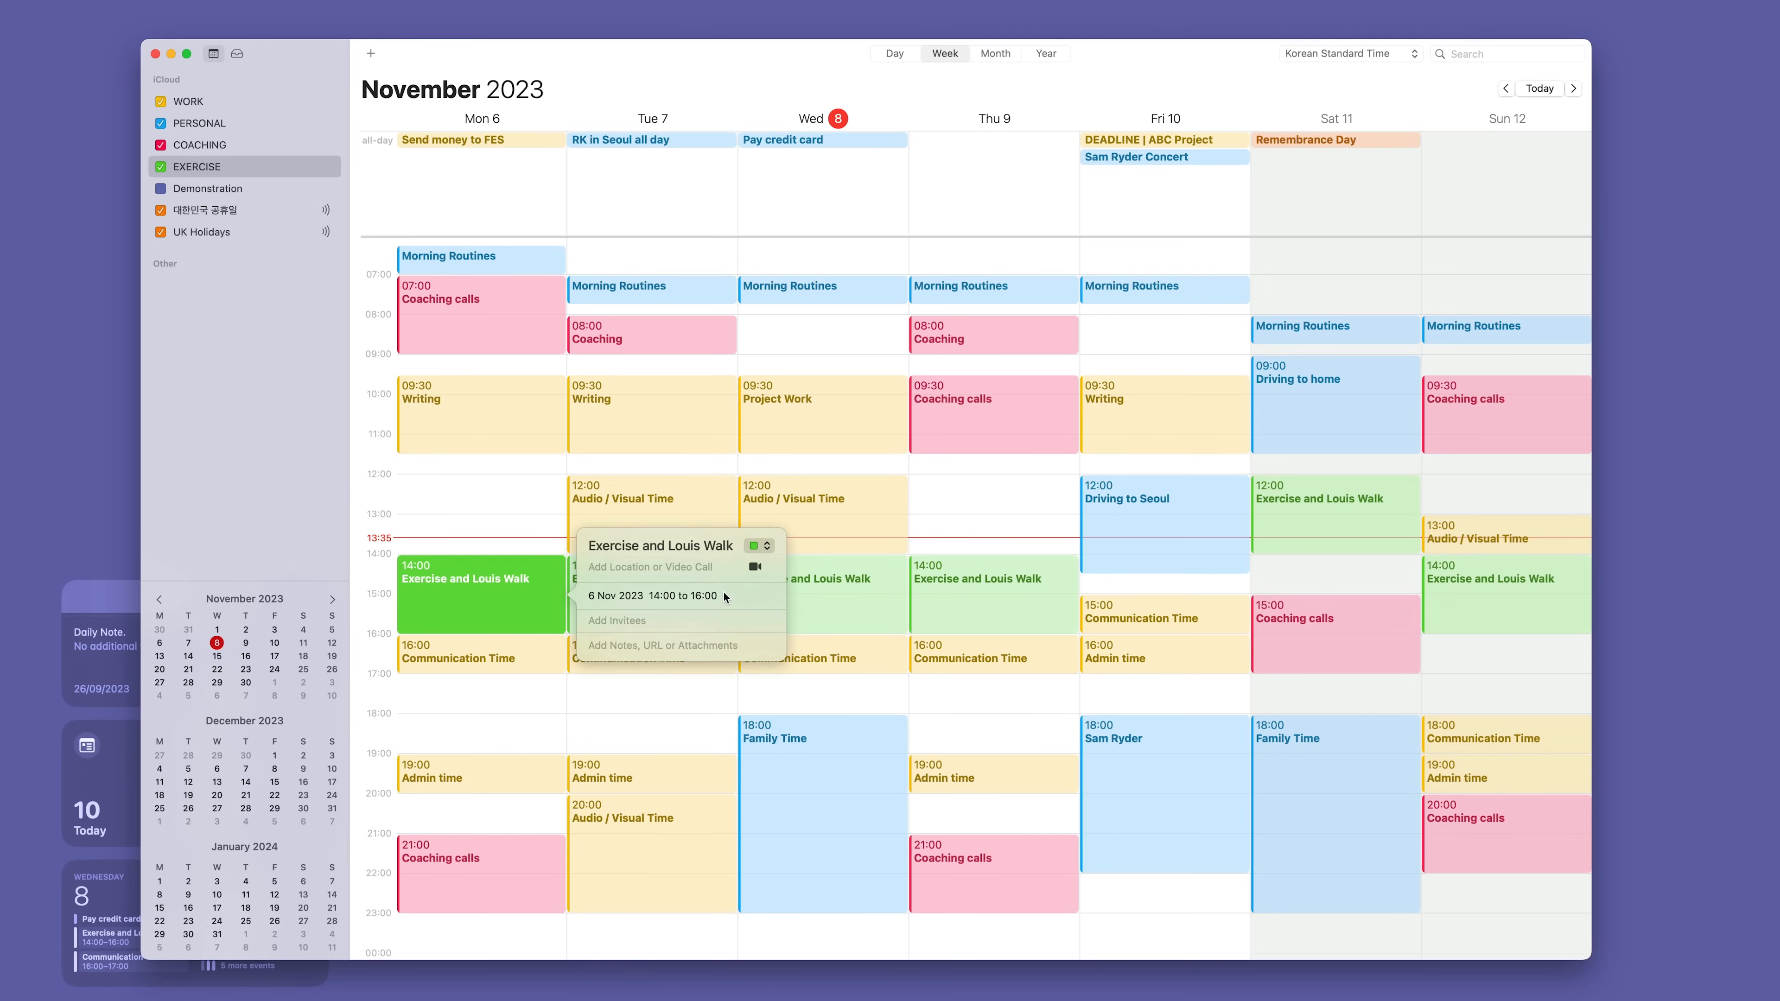
left_click(649, 596)
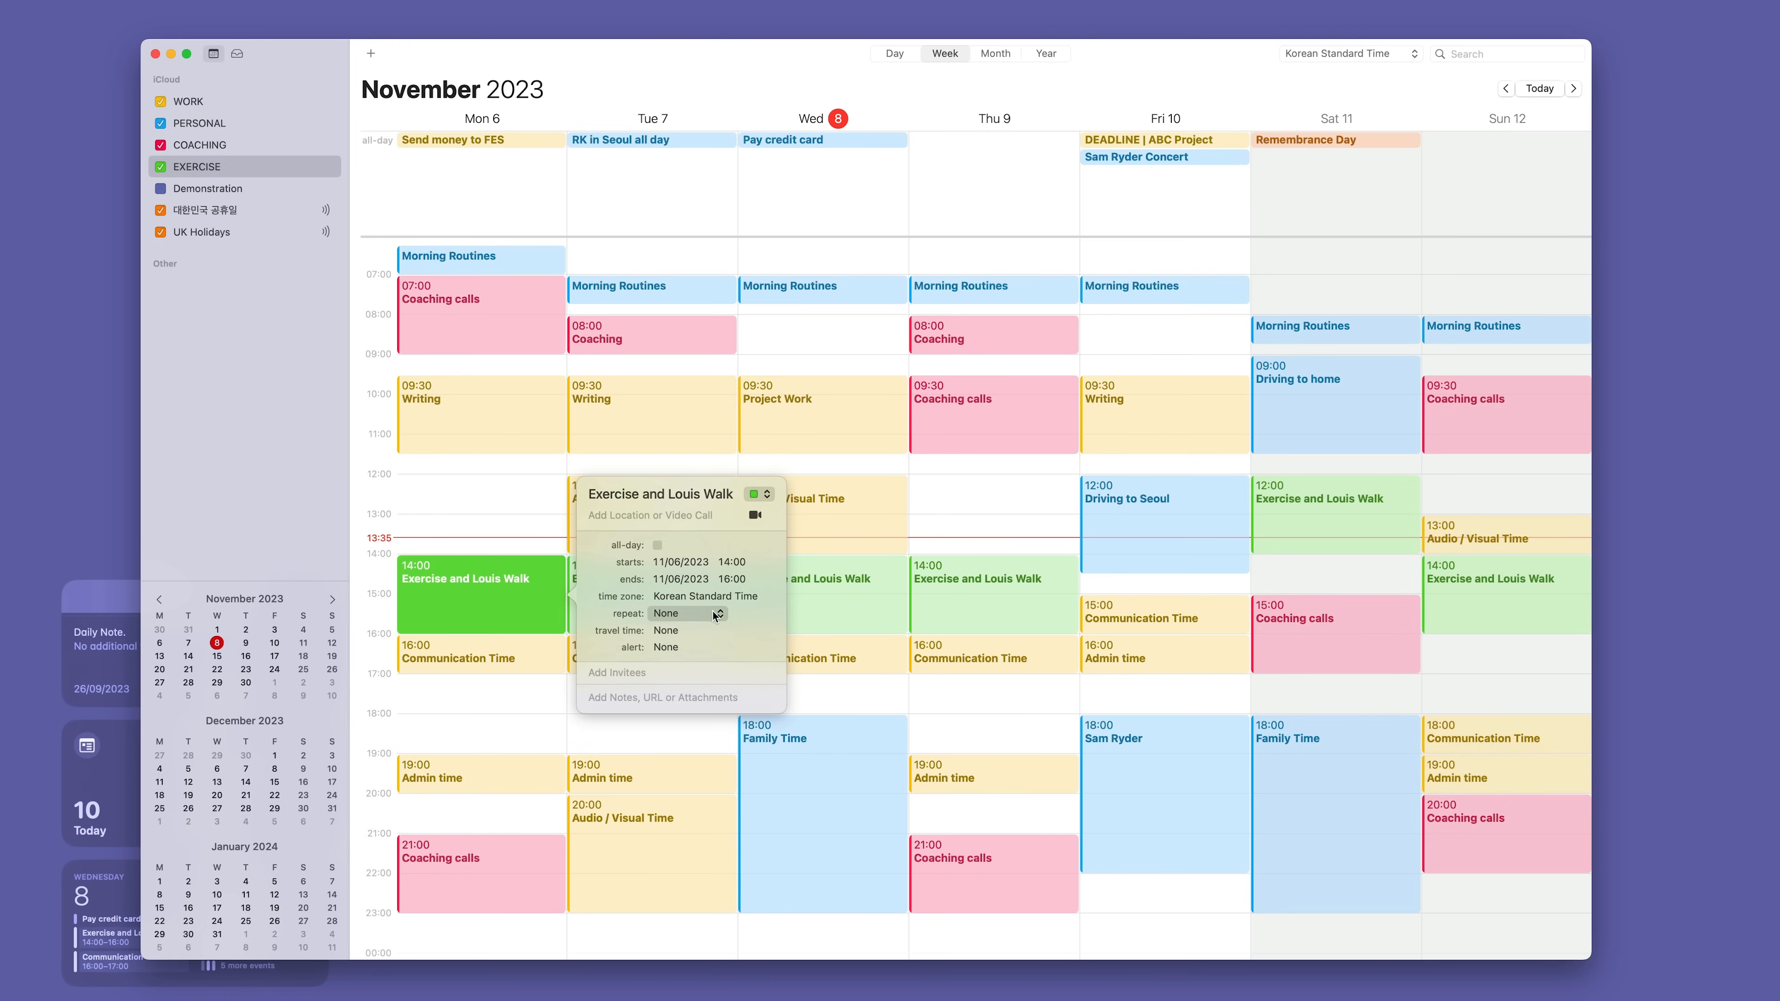
left_click(683, 614)
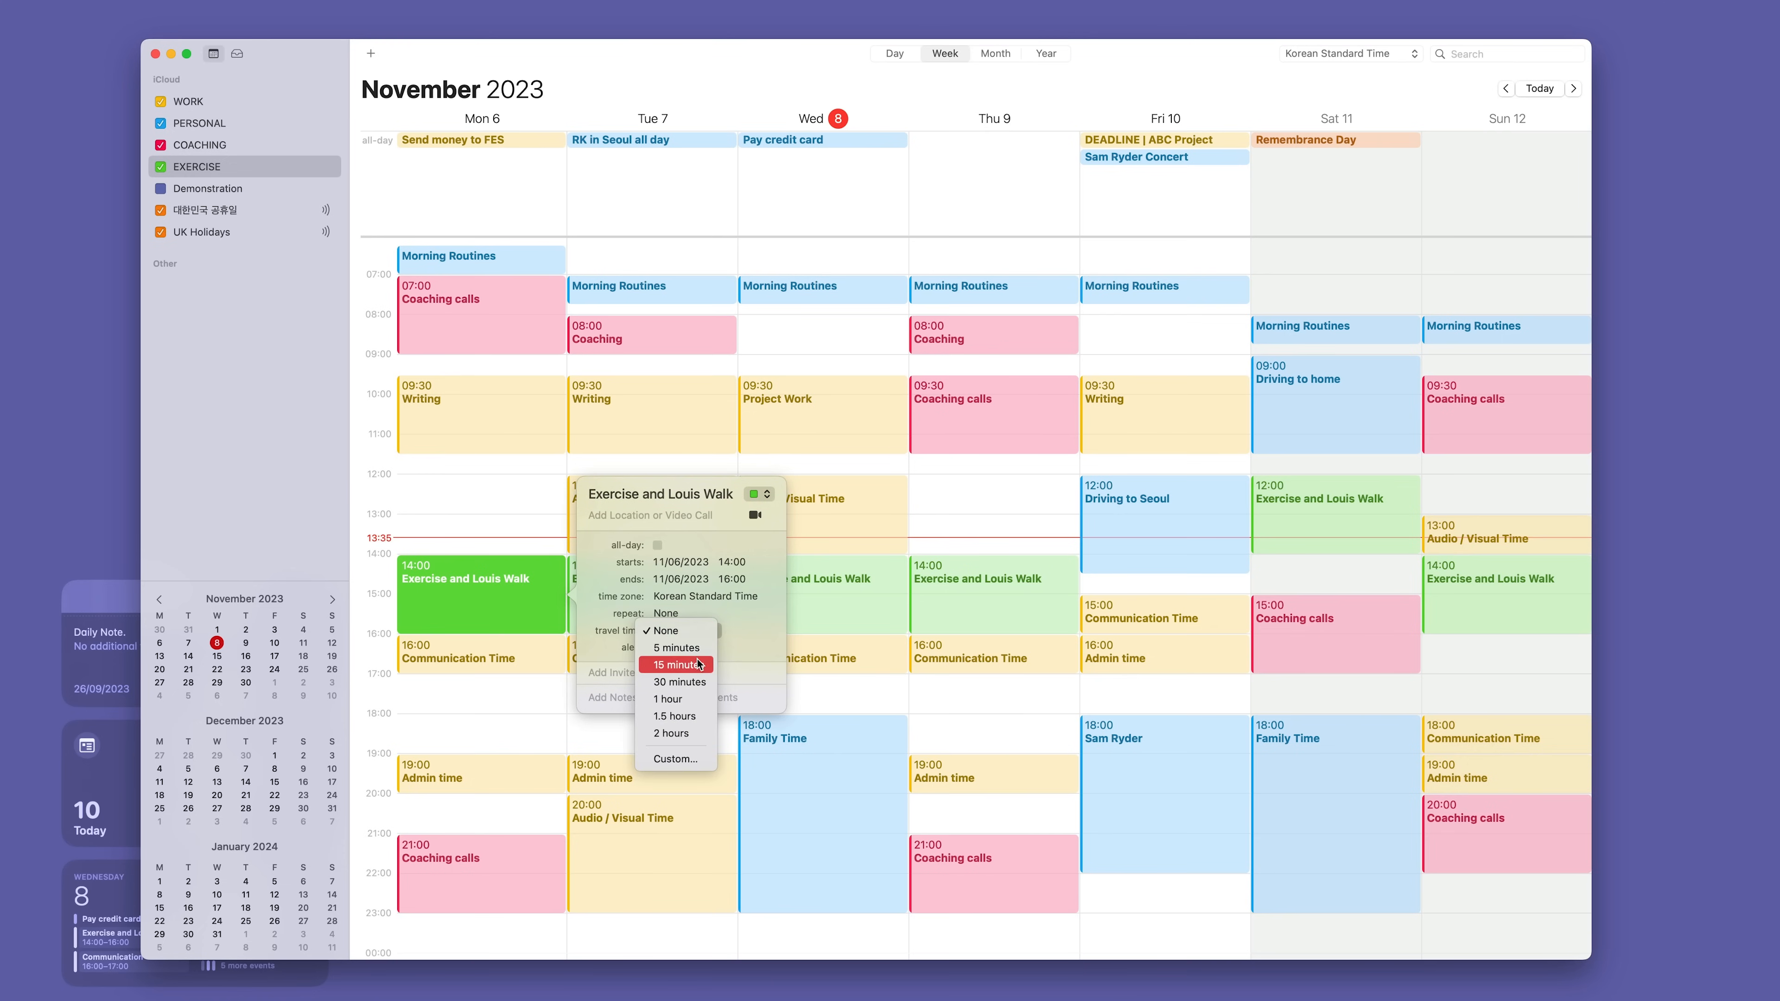
left_click(678, 664)
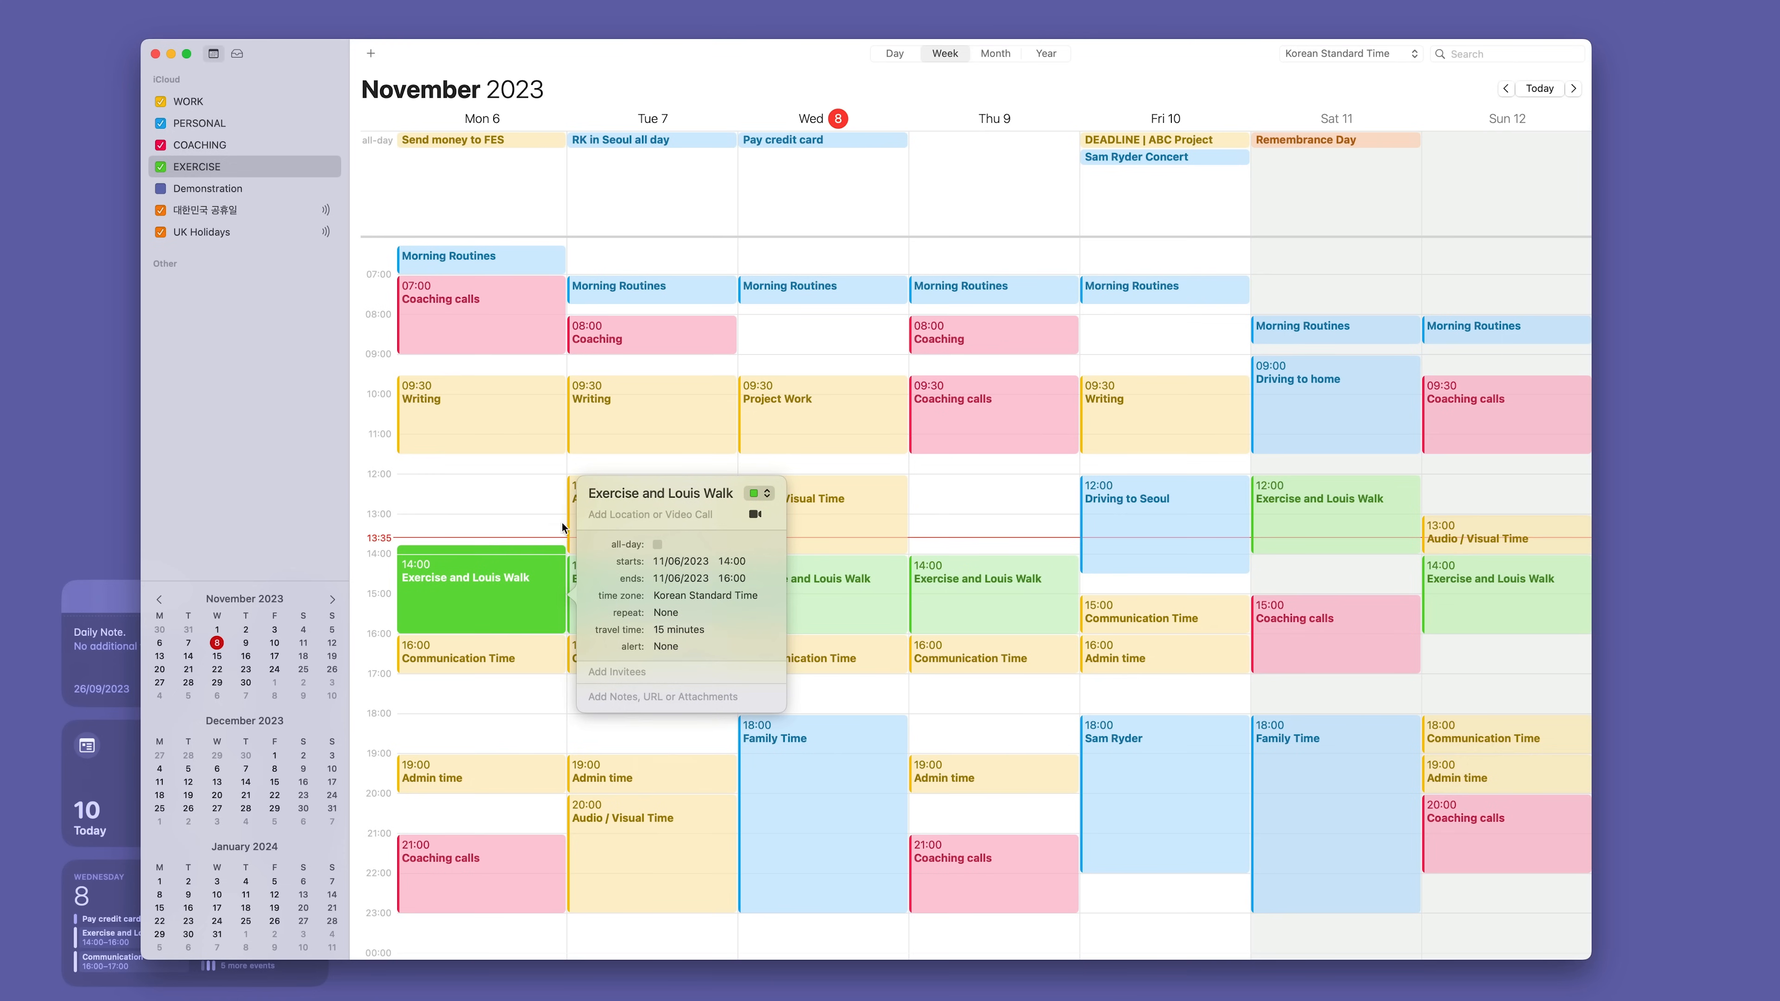
Step: Set Monday's walk alert to 15 minutes before travel time and close the details
left_click(709, 646)
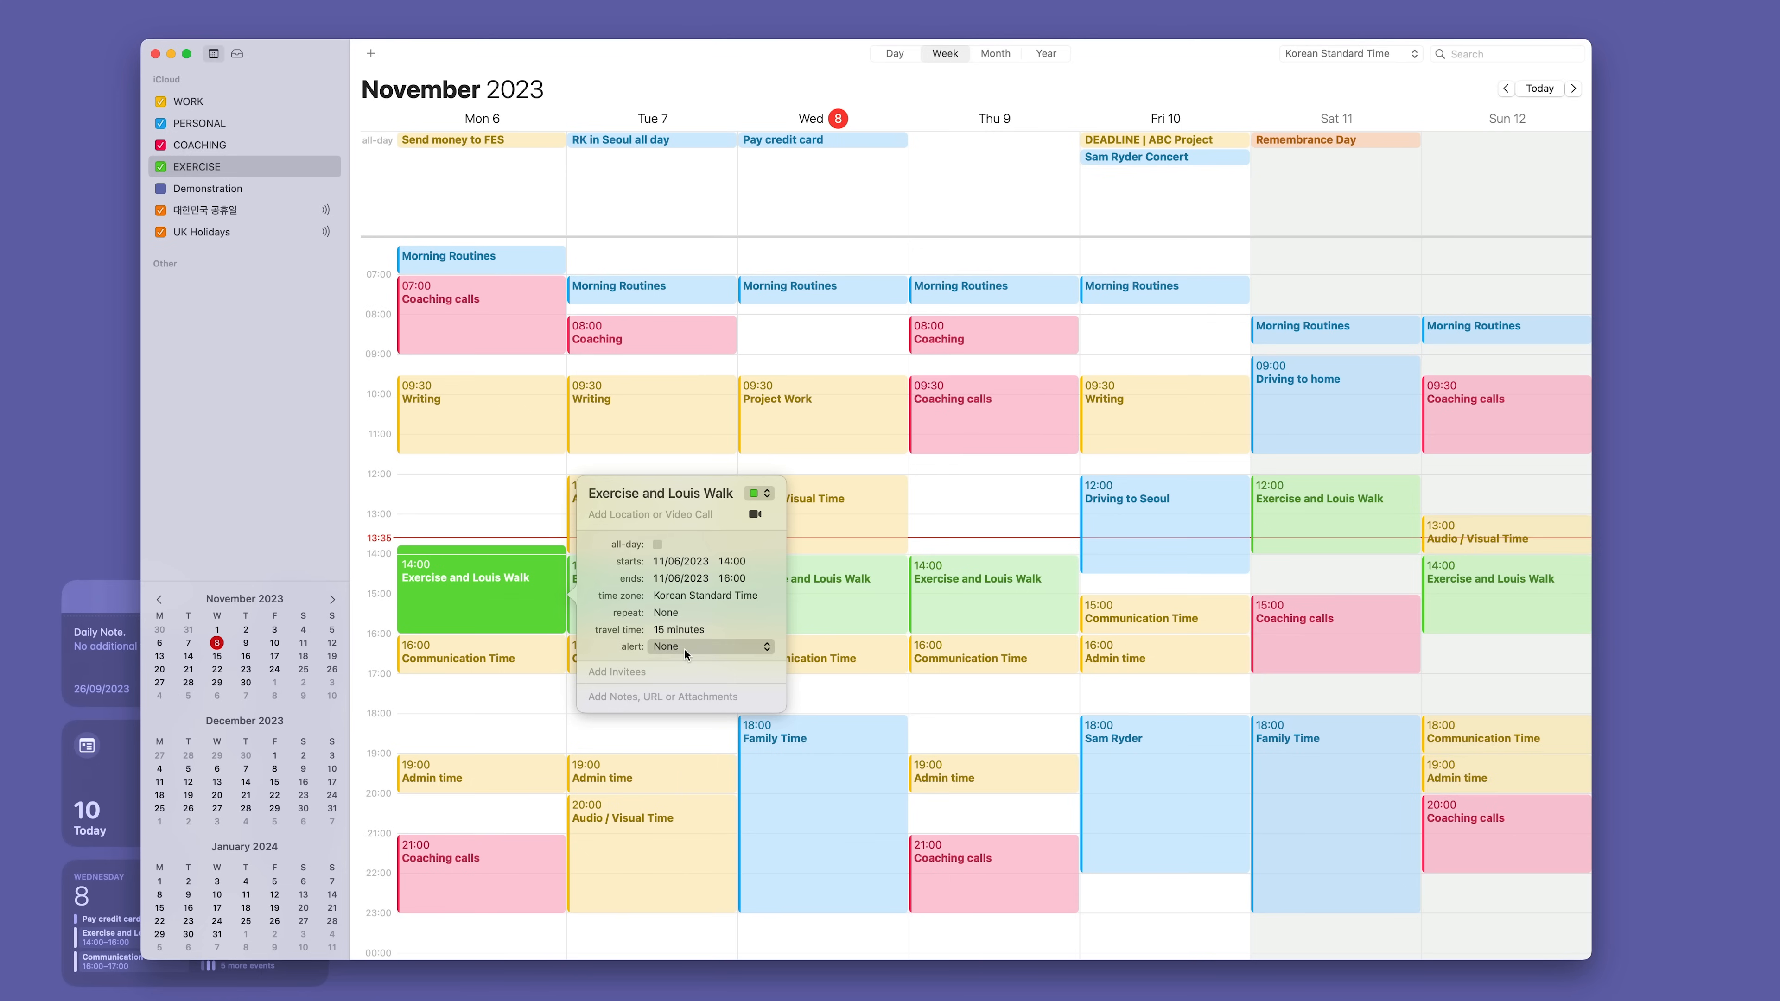
left_click(712, 646)
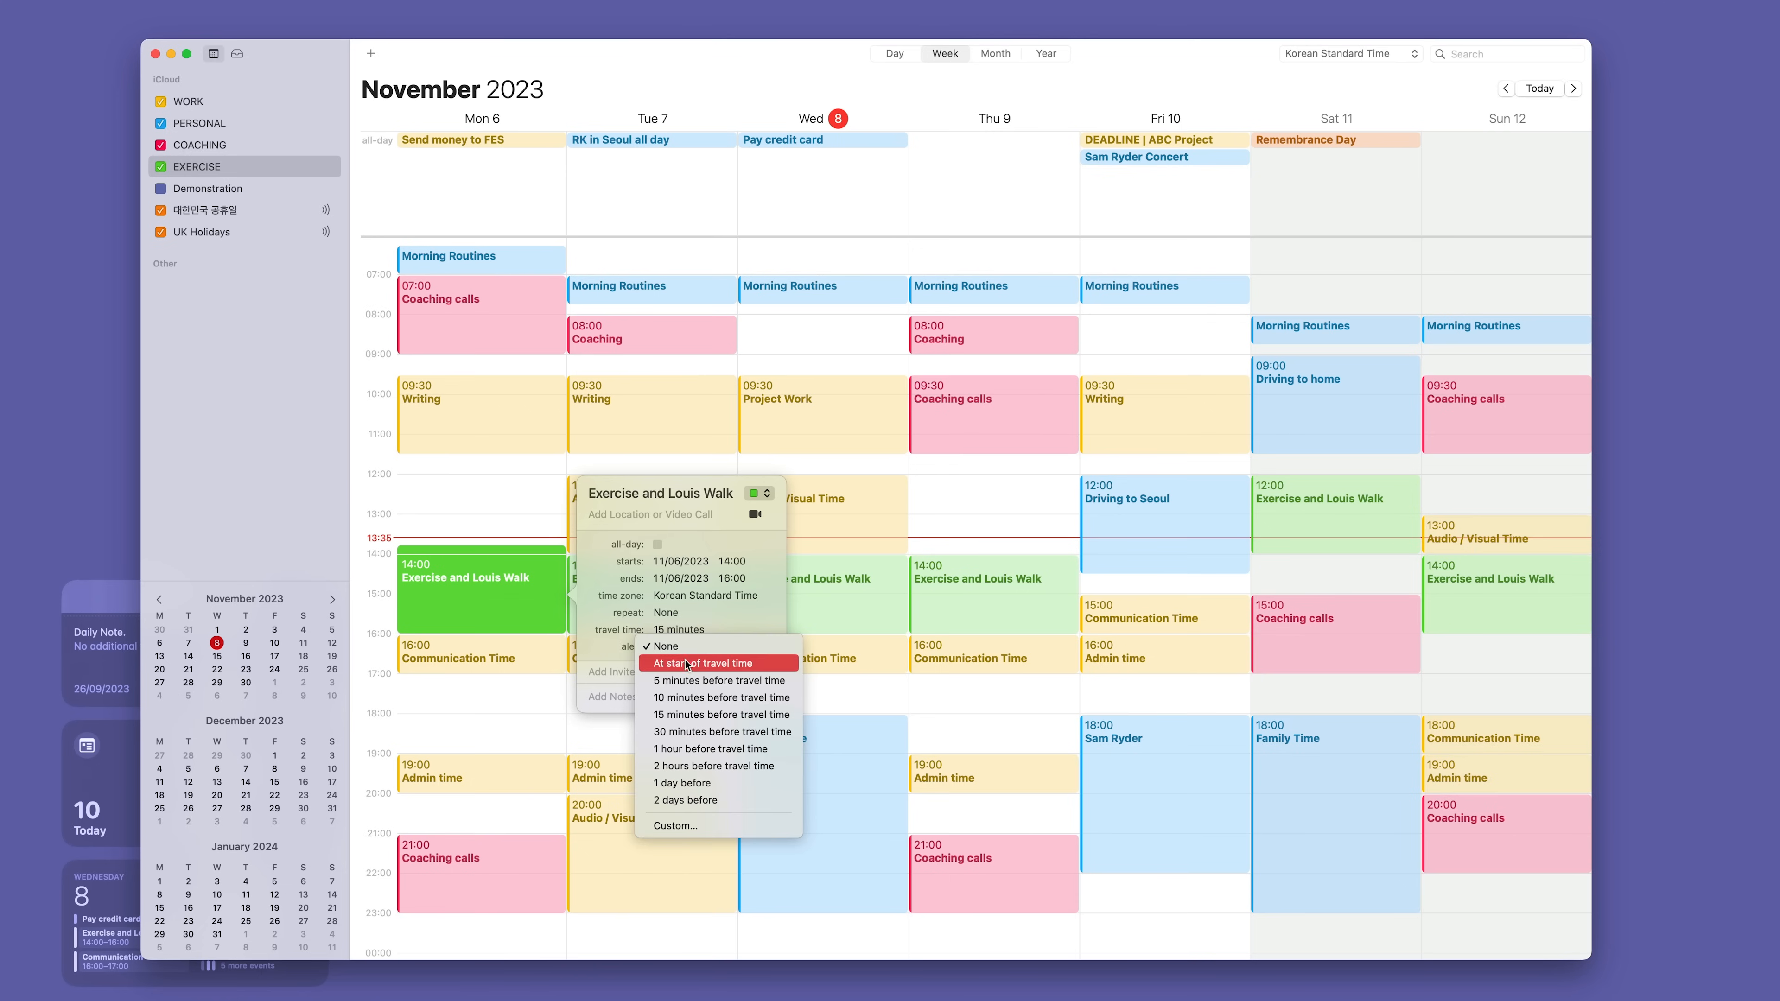
left_click(721, 714)
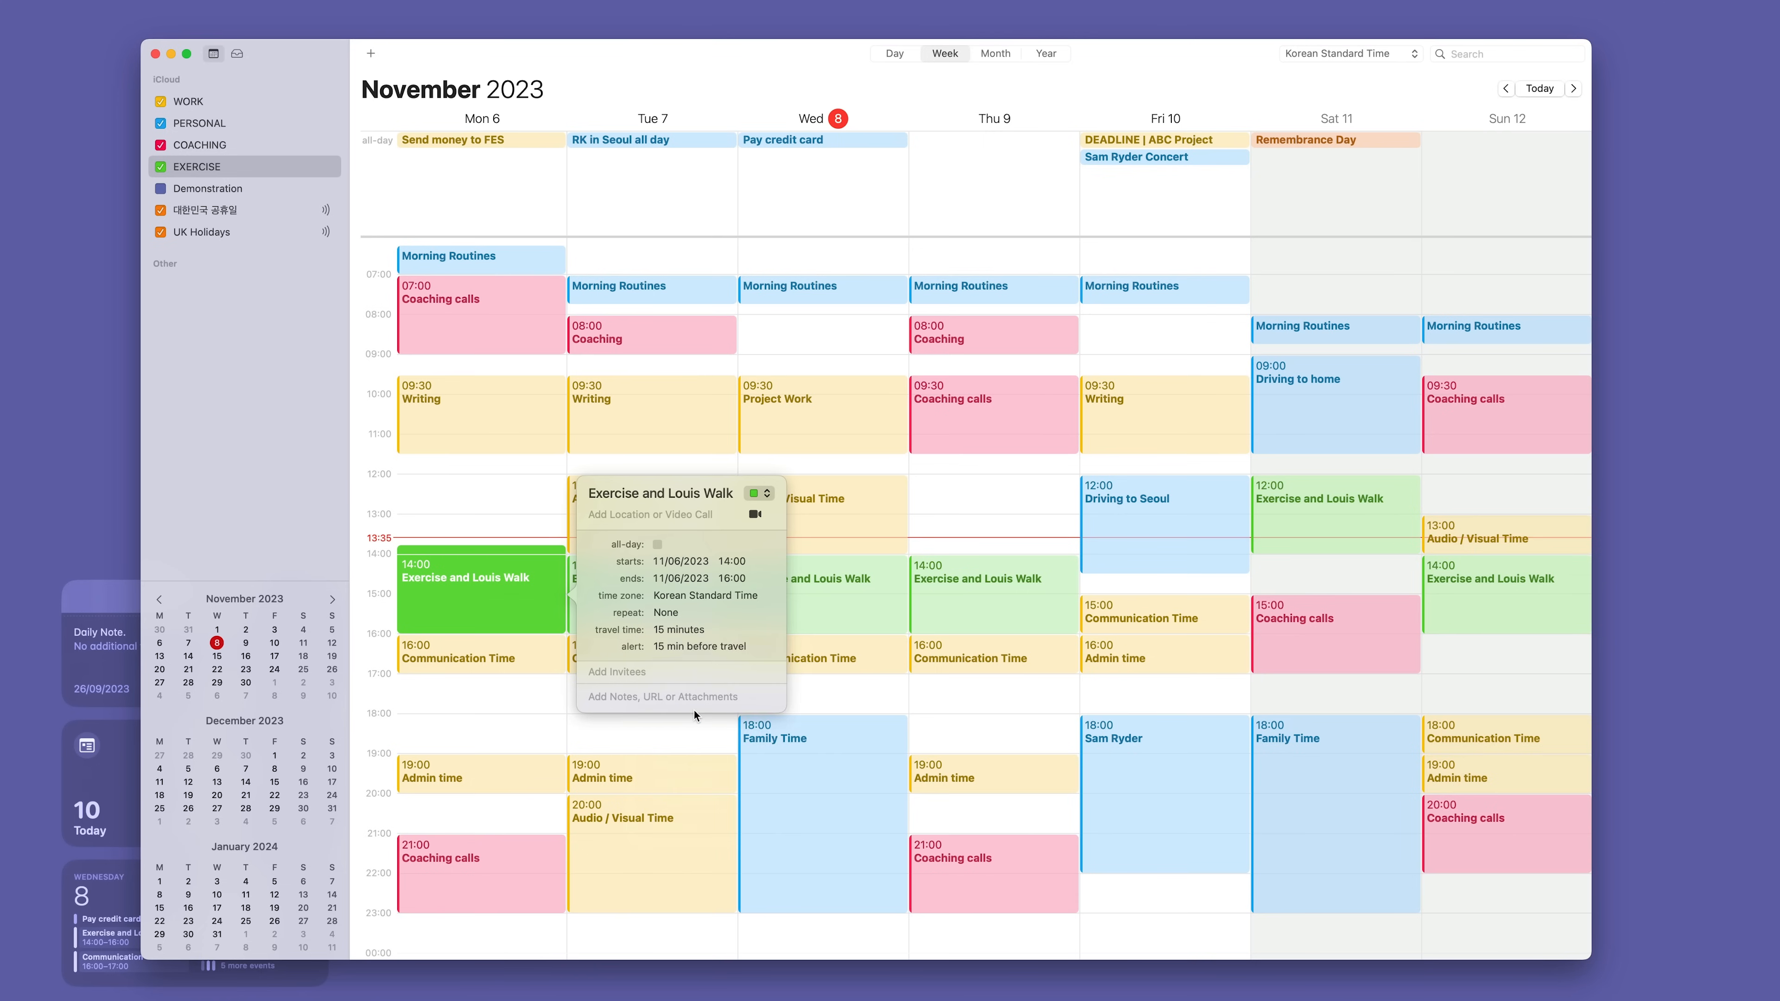
mouse_move(409, 481)
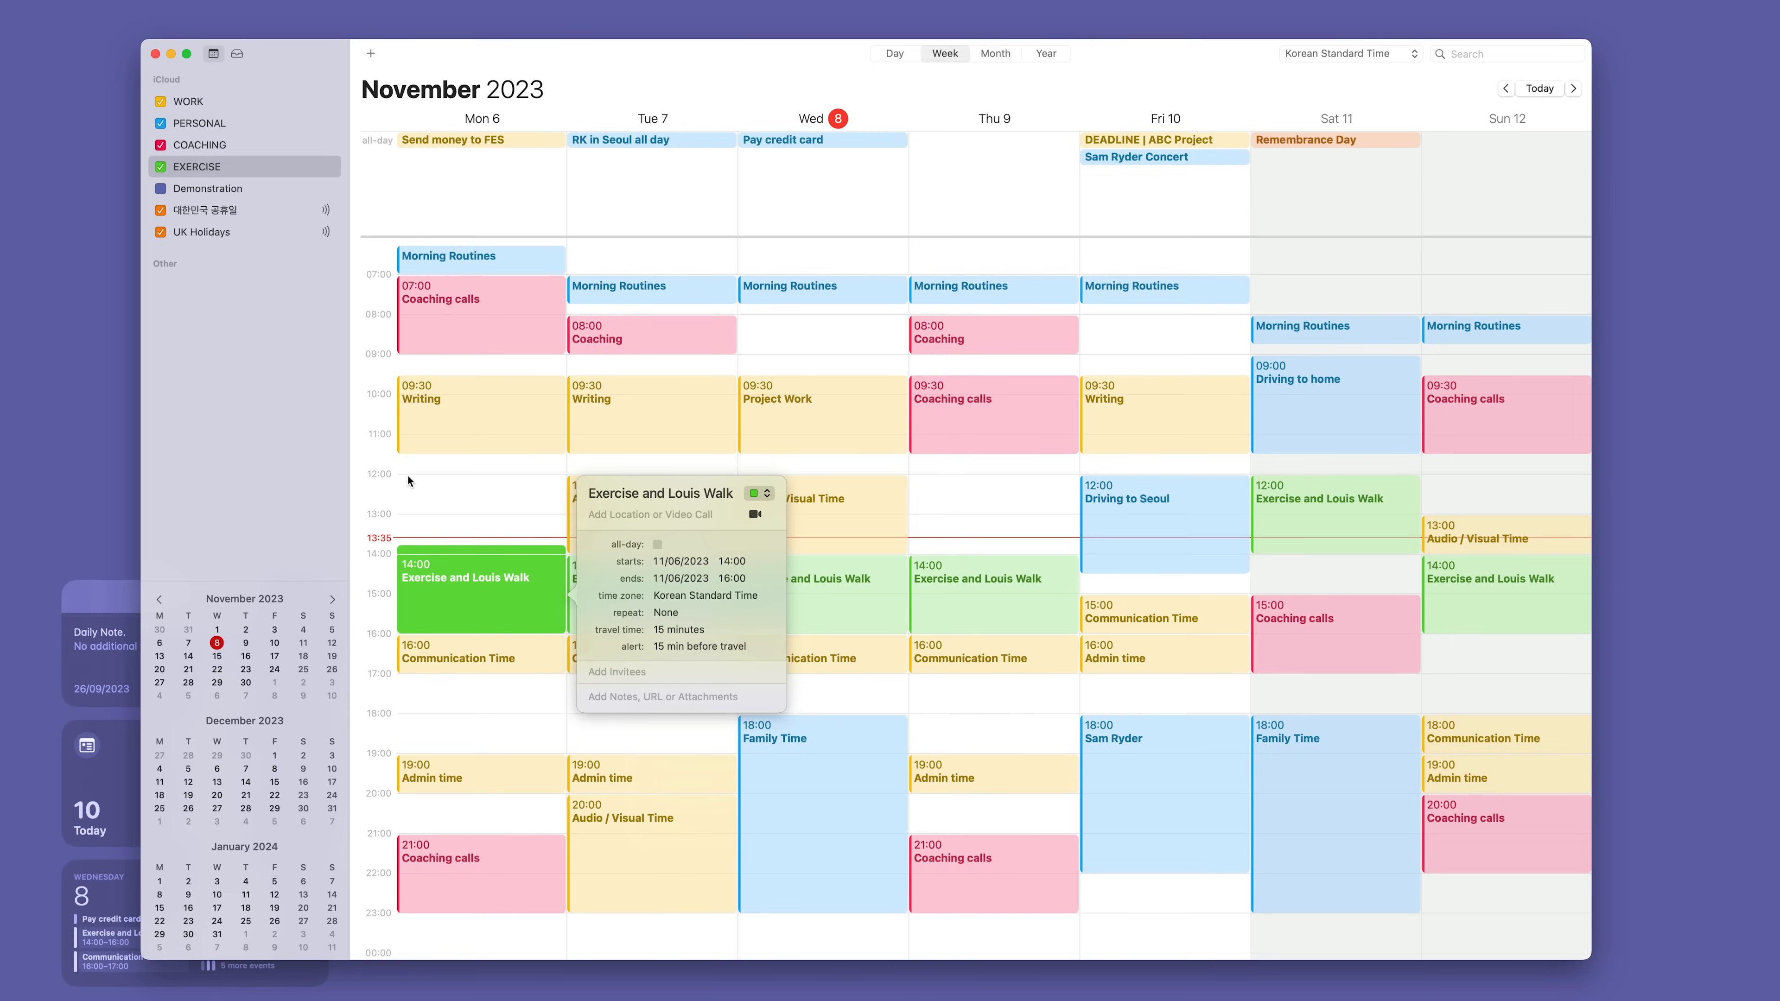
left_click(409, 481)
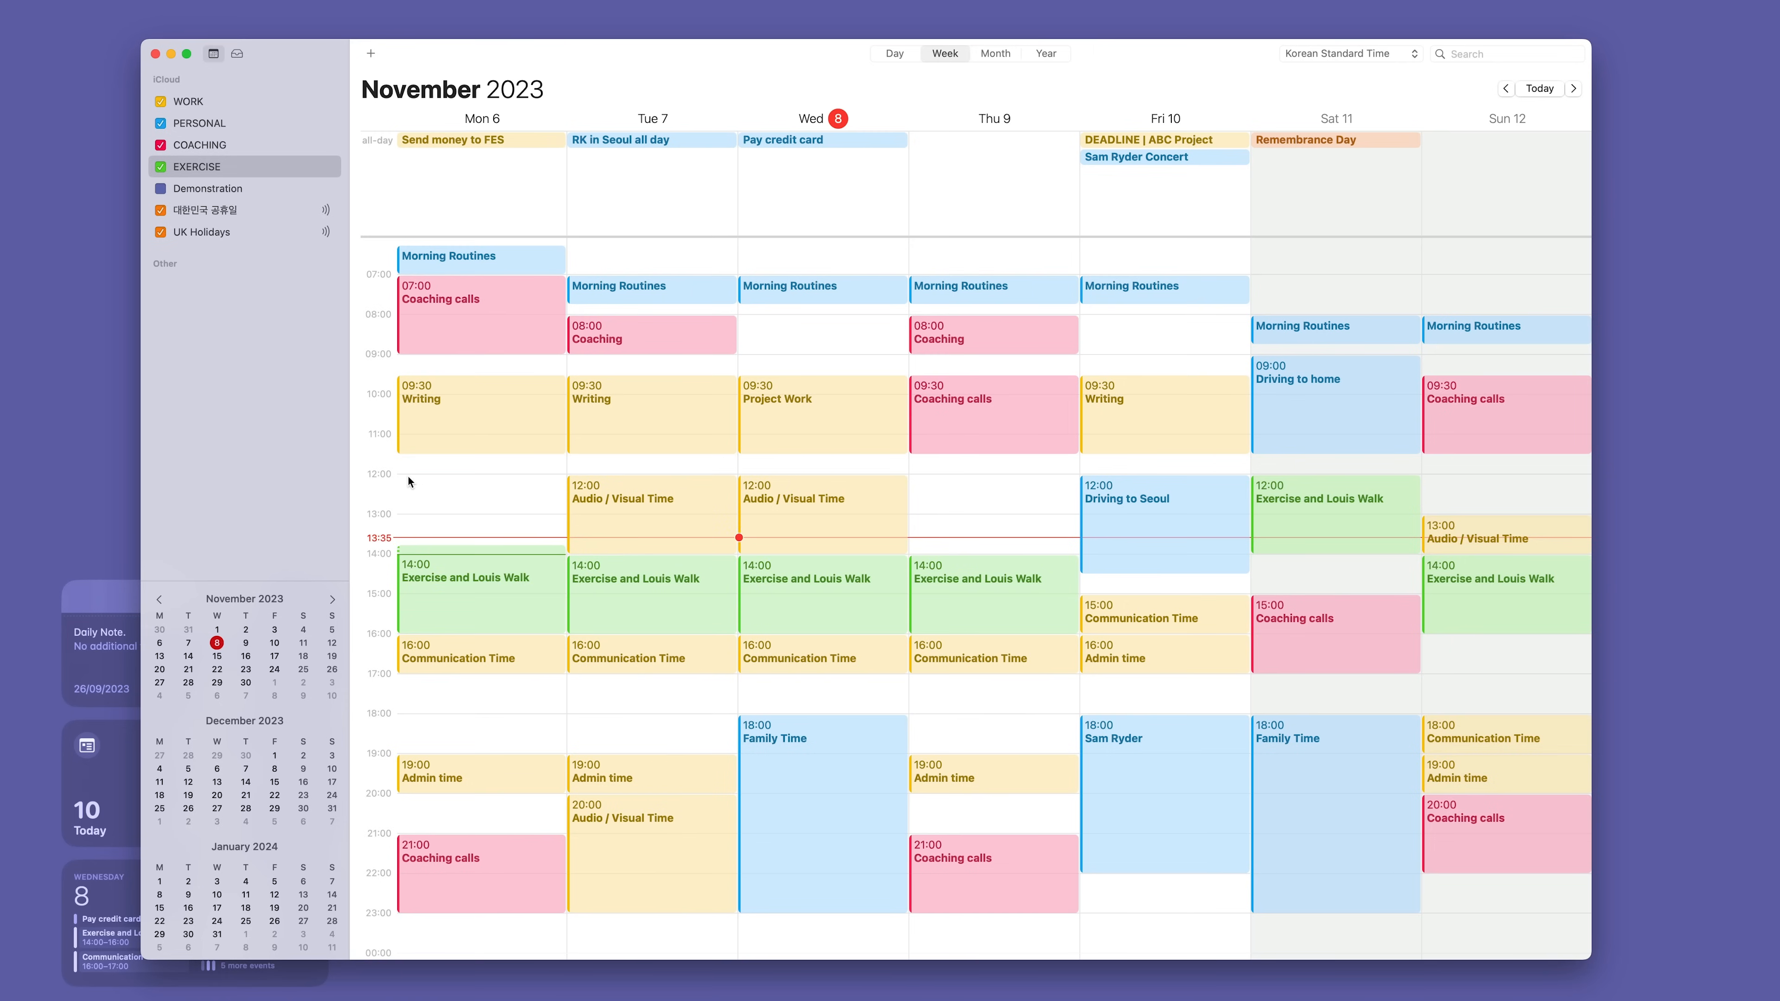
mouse_move(463, 556)
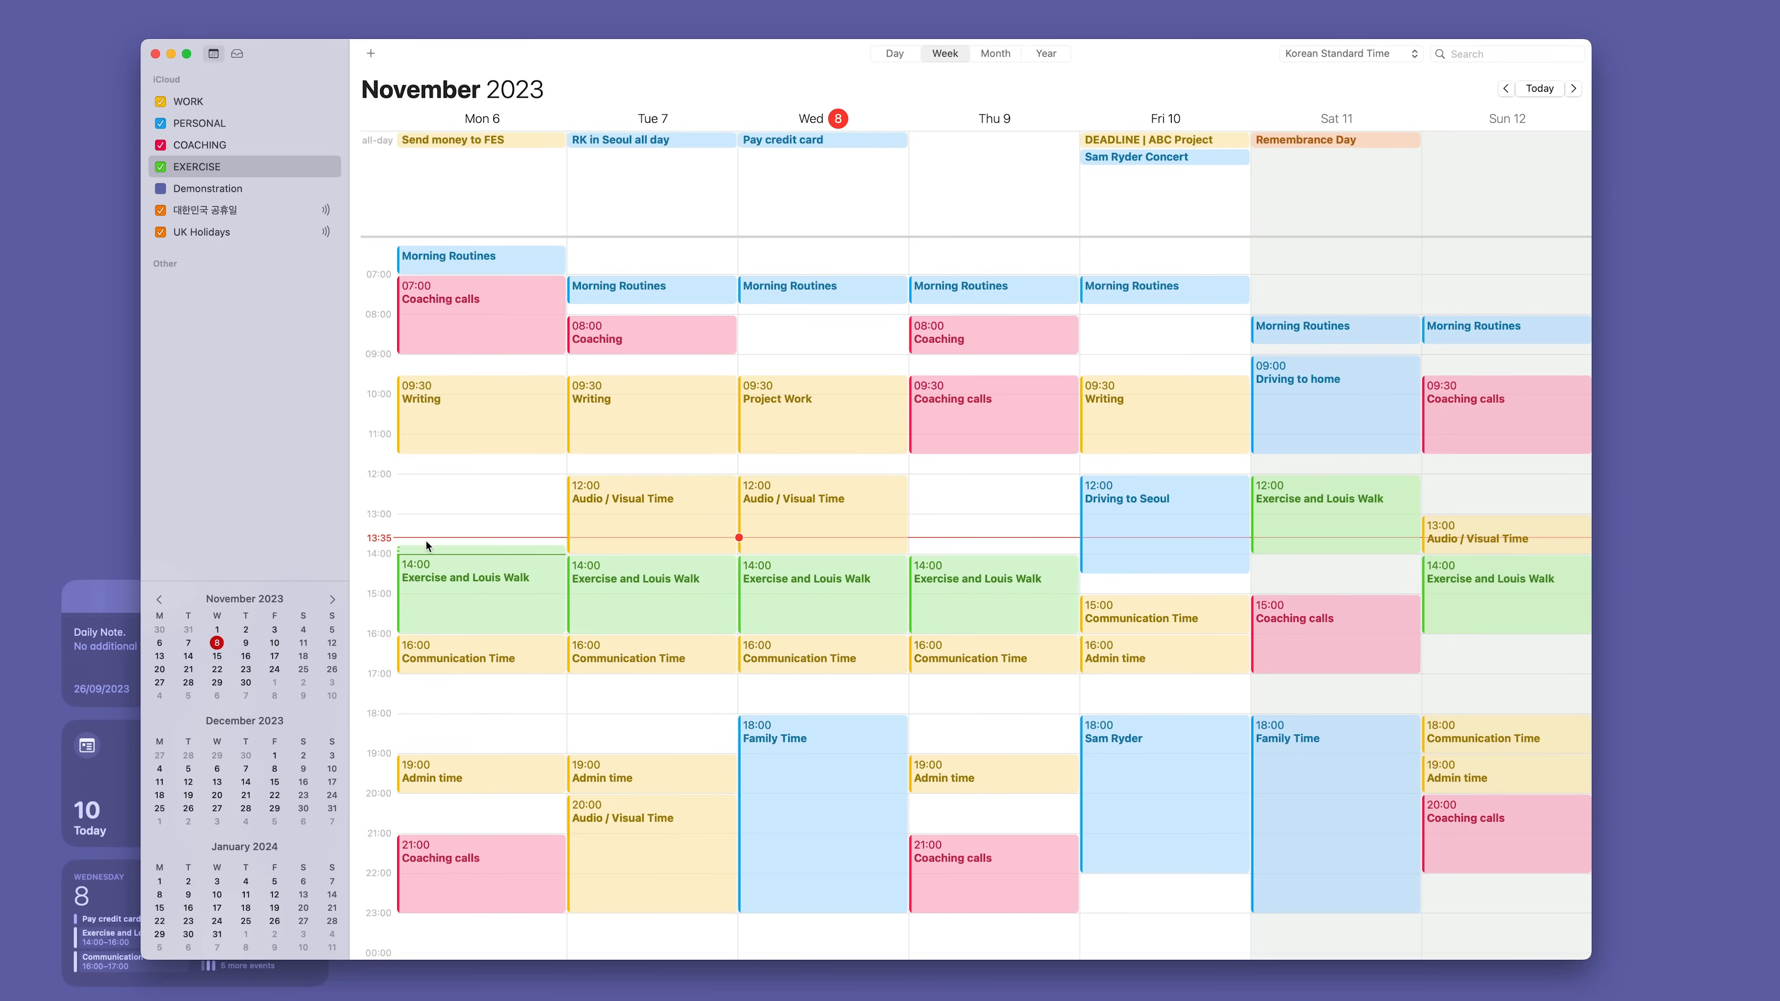
mouse_move(440, 511)
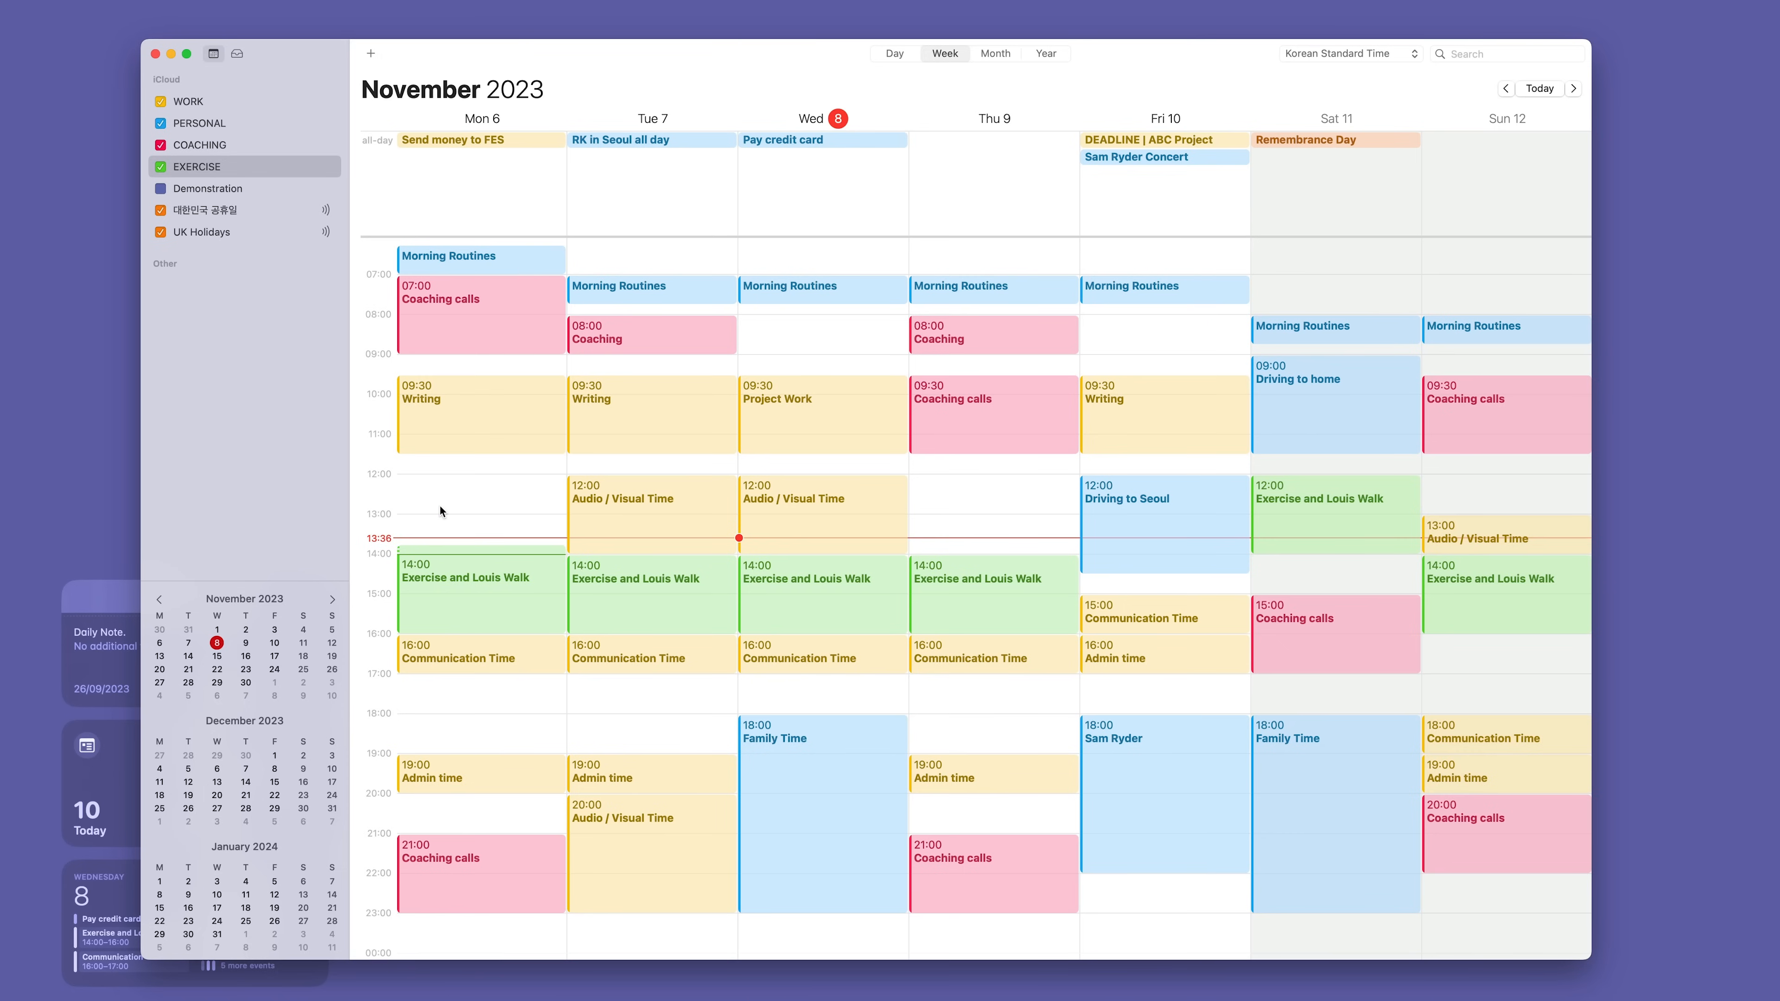
mouse_move(455, 557)
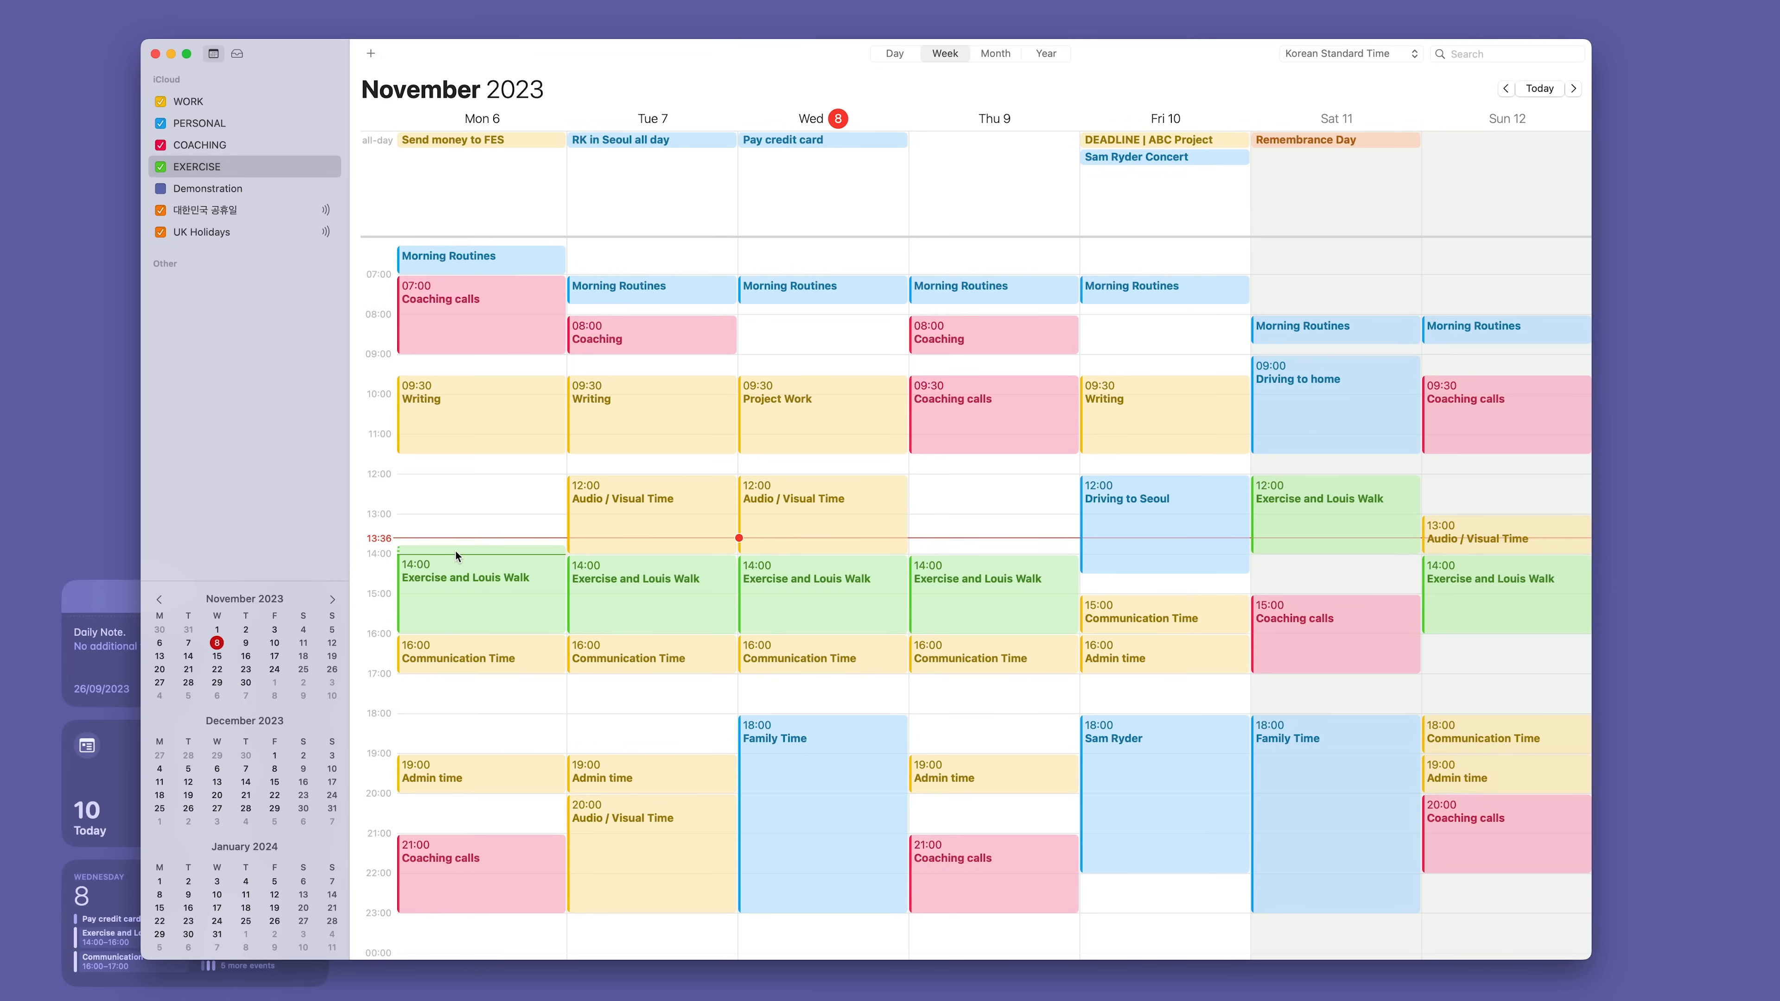
mouse_move(455, 476)
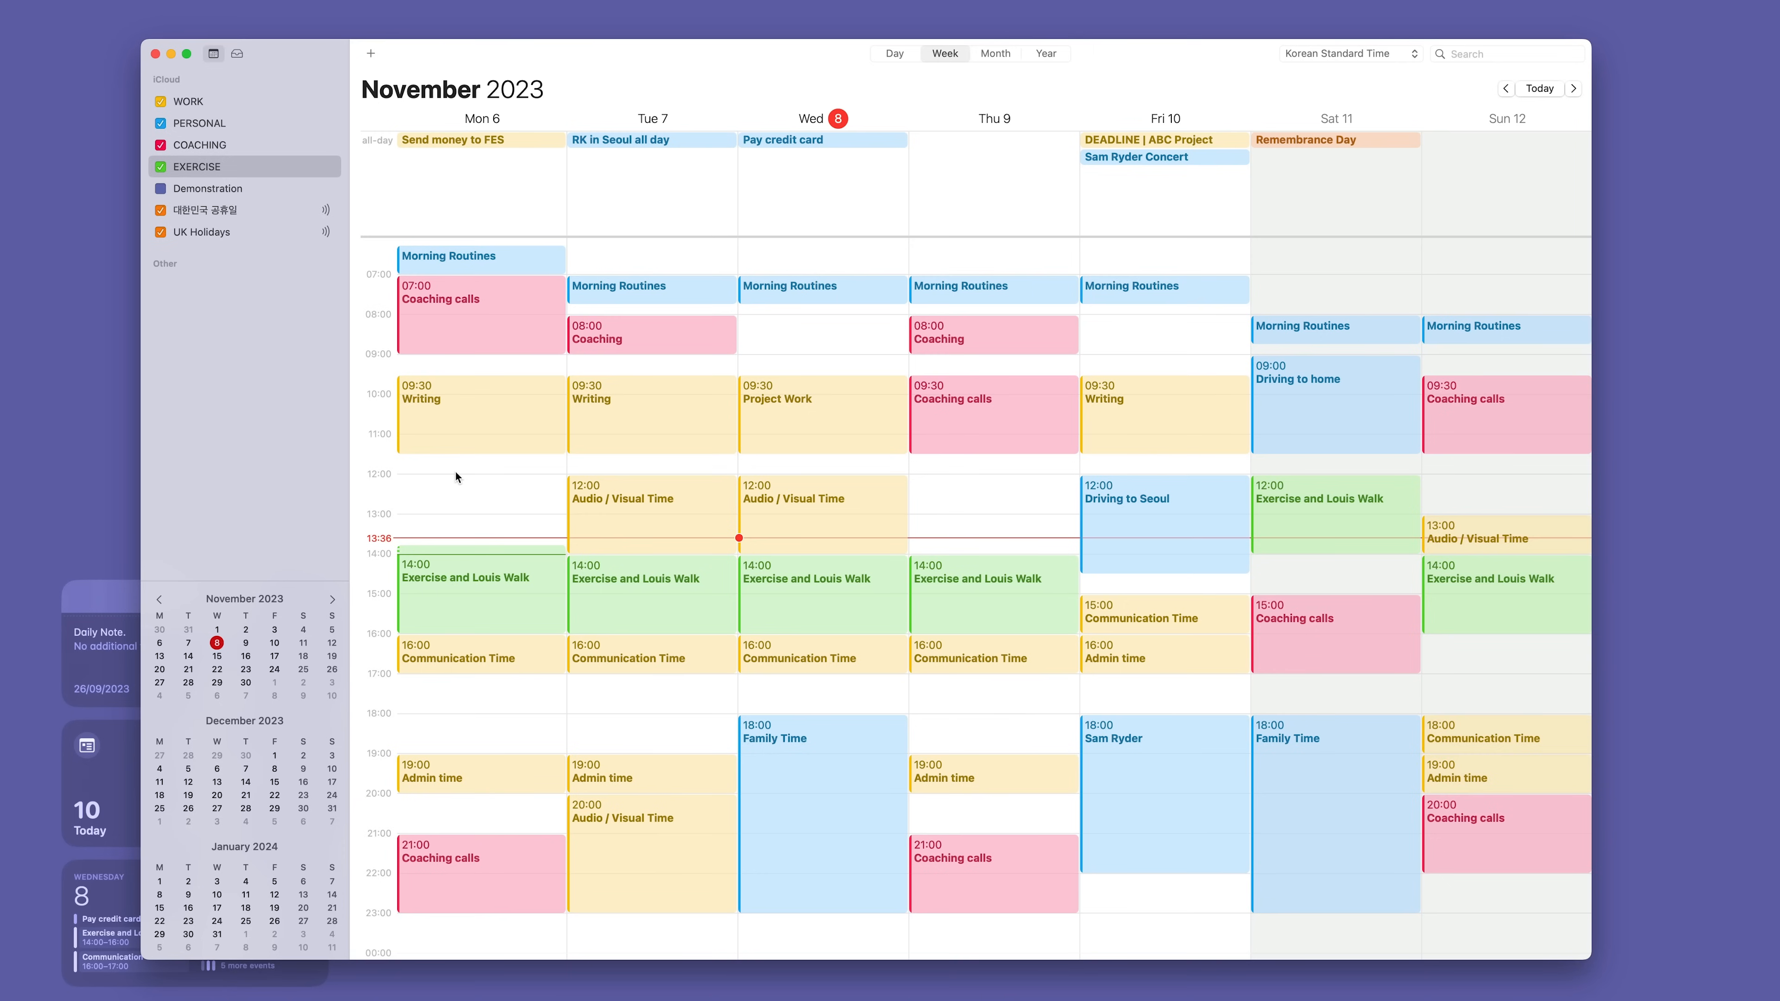
mouse_move(455, 549)
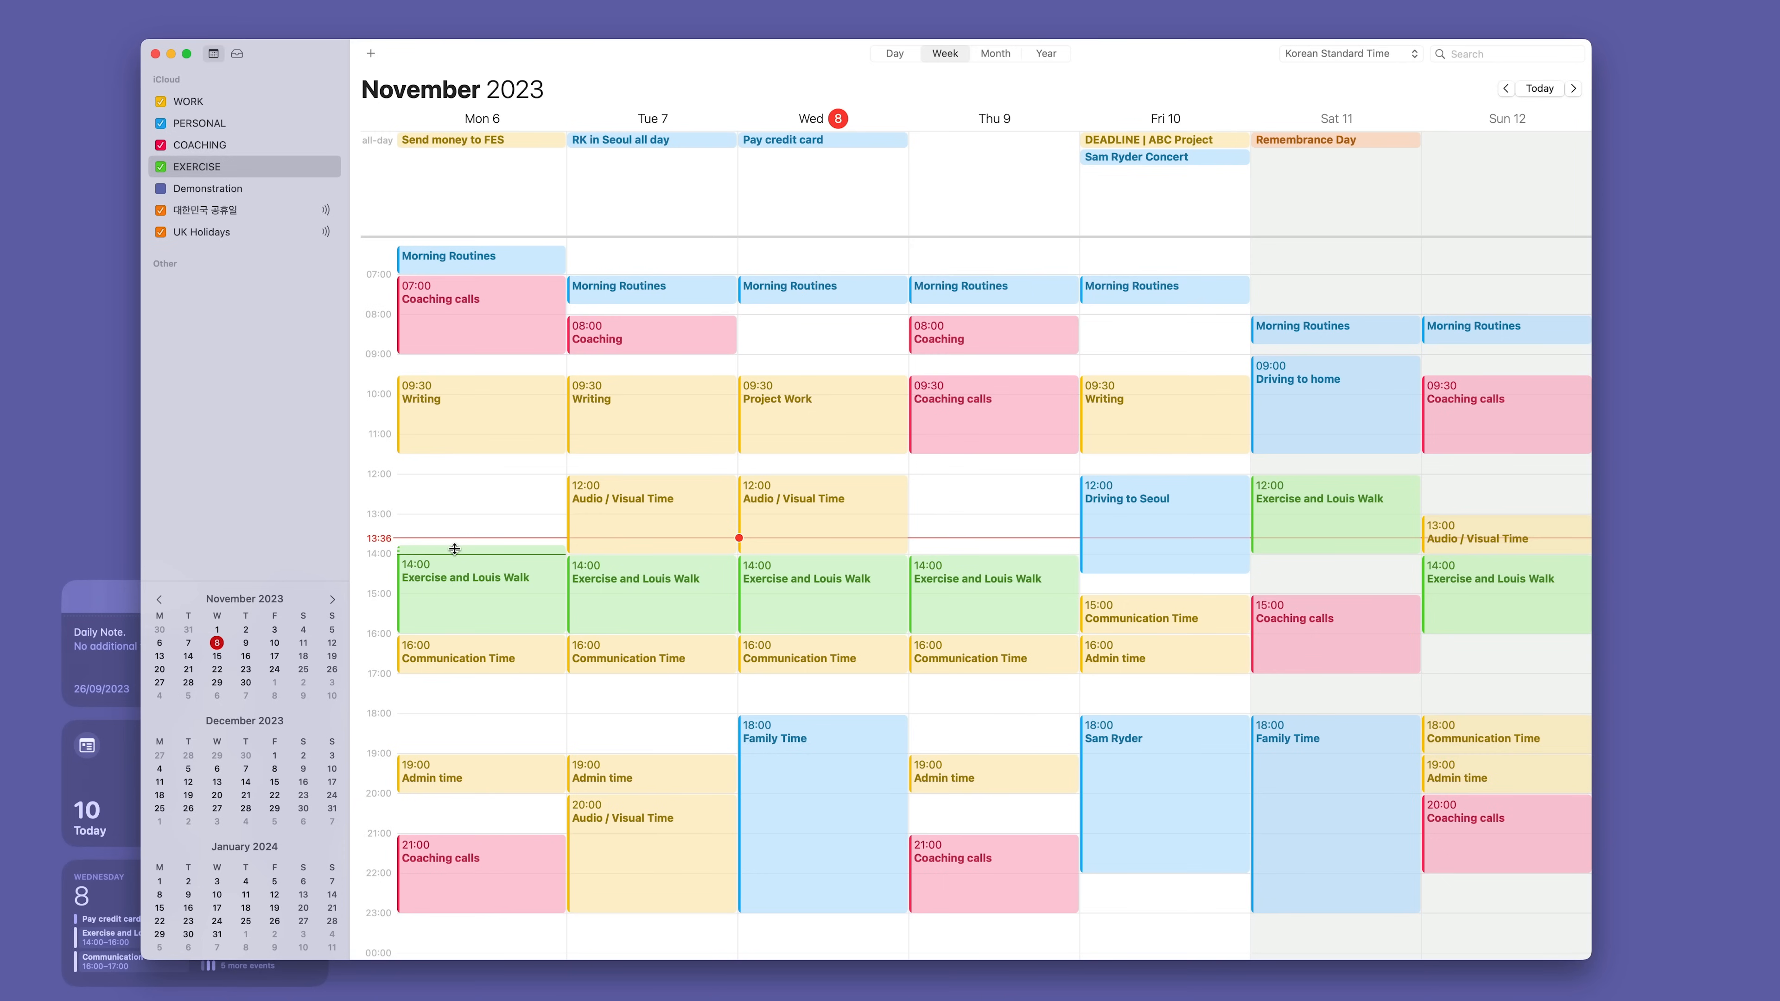
Step: Give Thursday's Exercise and Louis Walk event 30 minutes of travel time
left_click(993, 591)
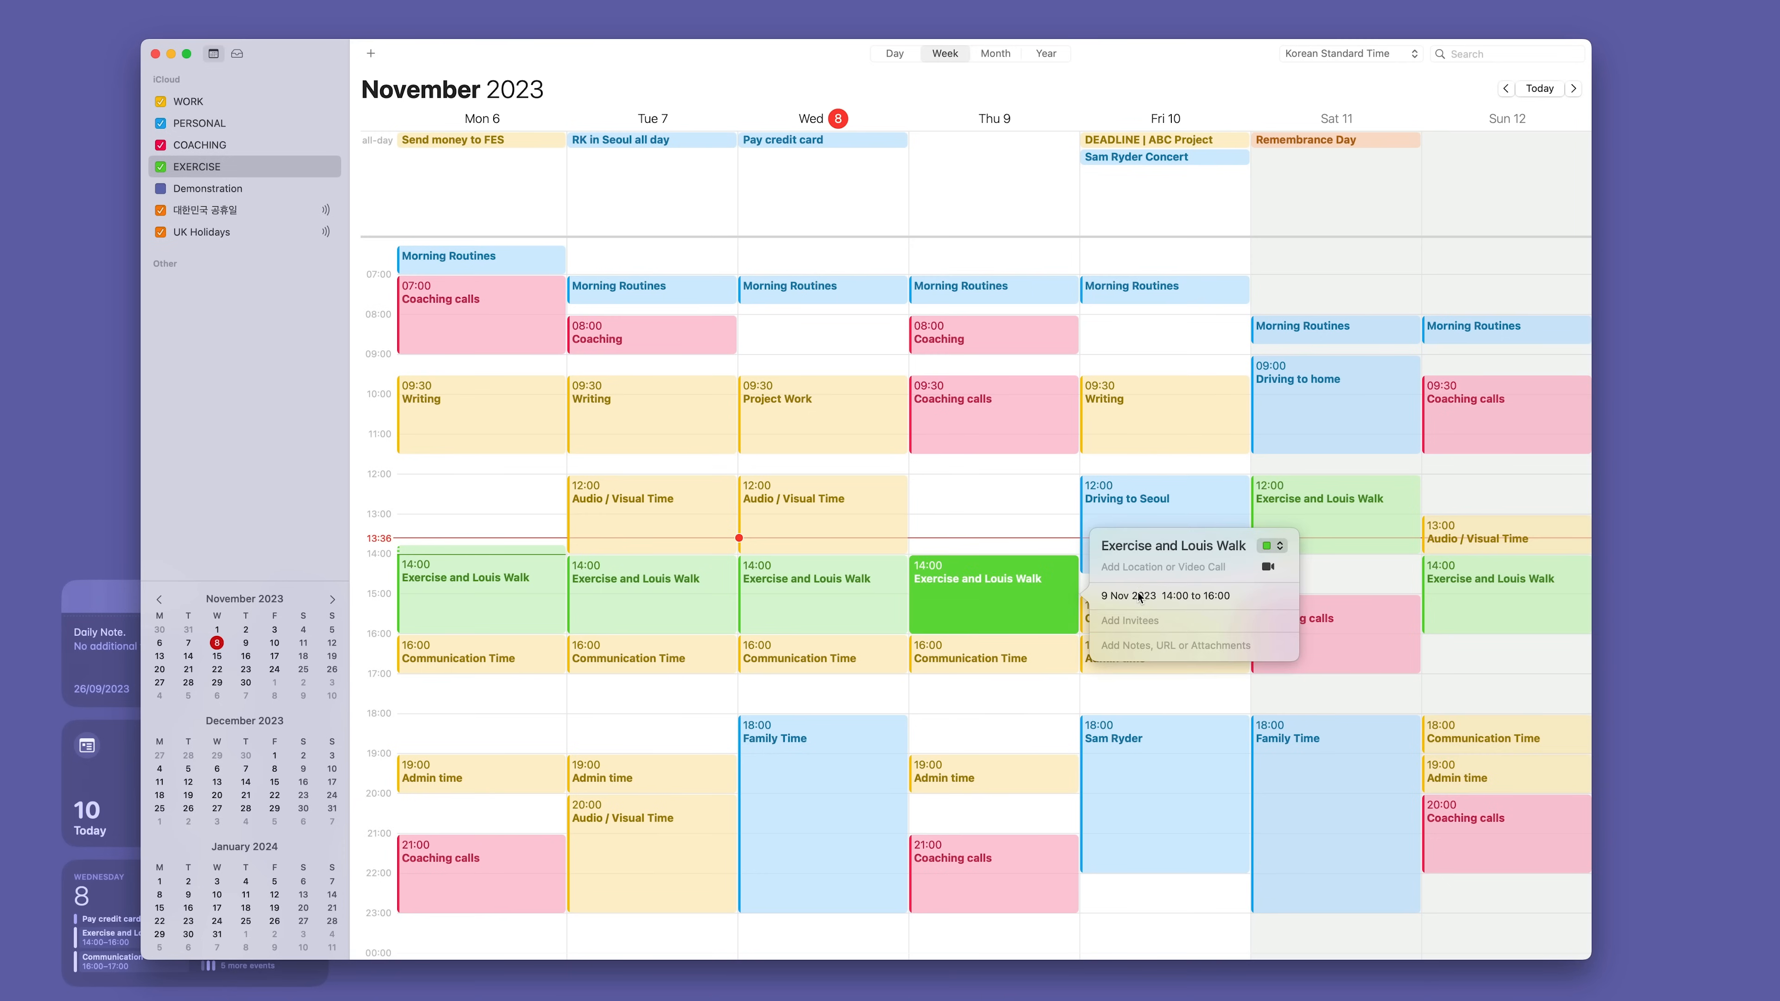
left_click(1142, 595)
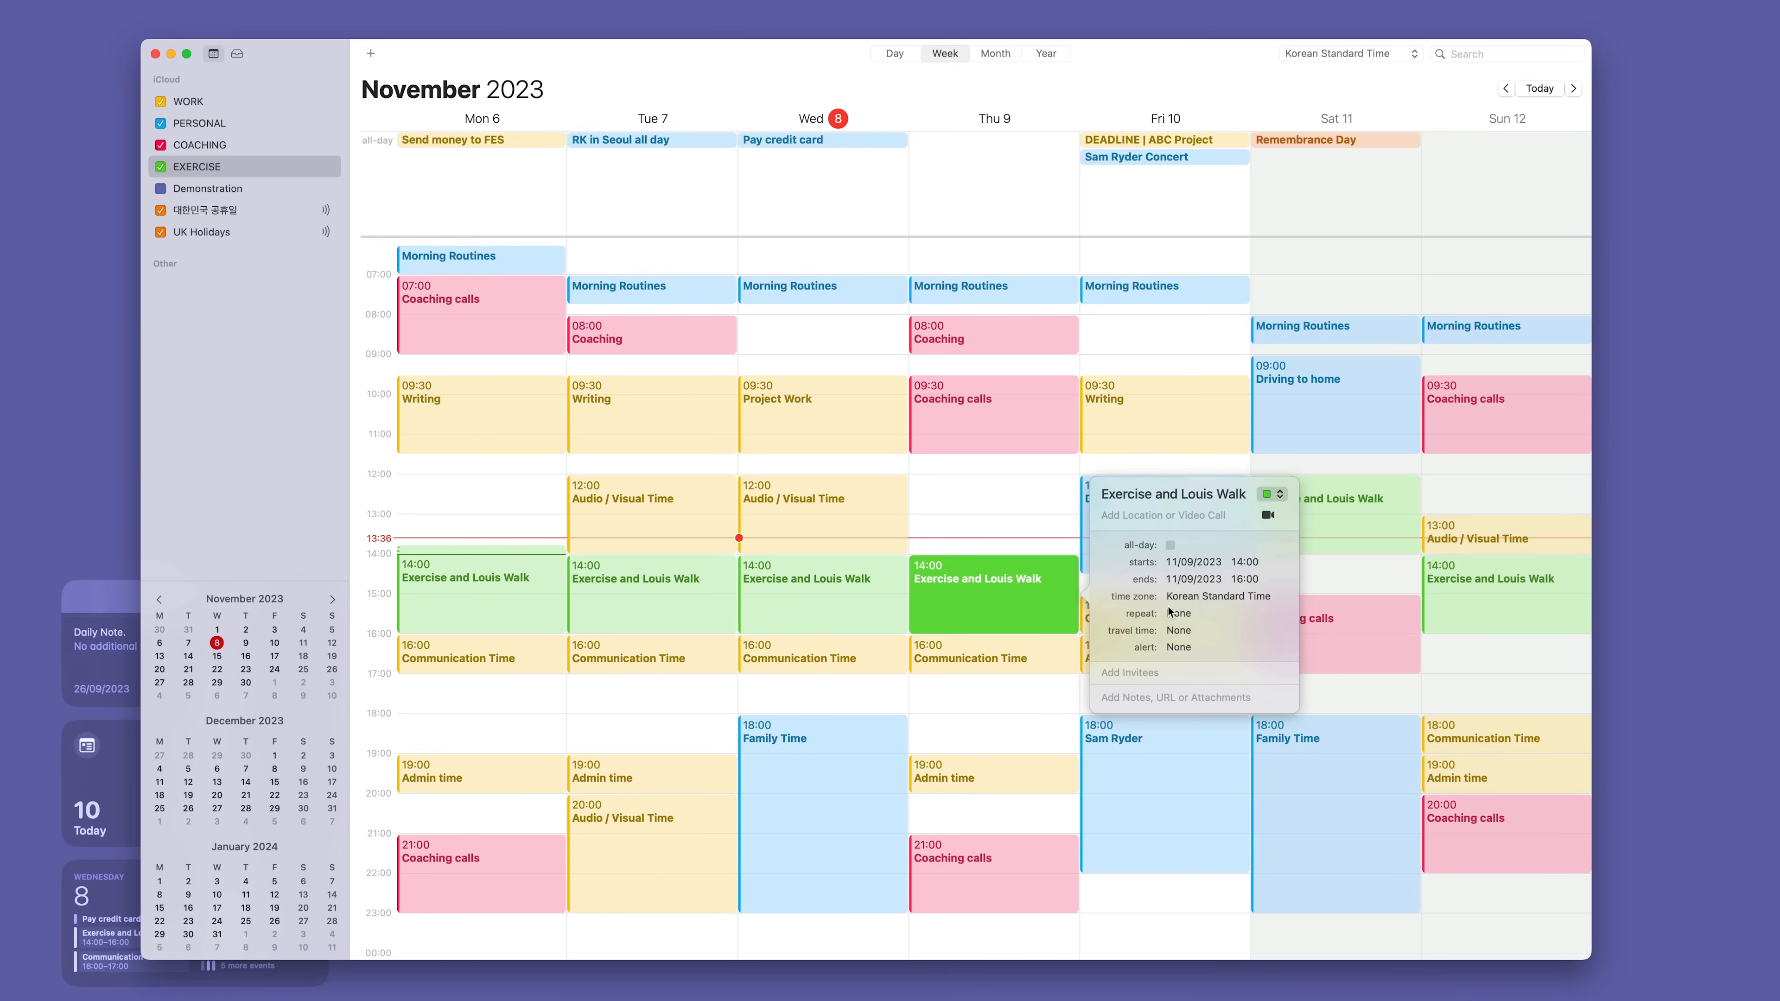
left_click(1179, 613)
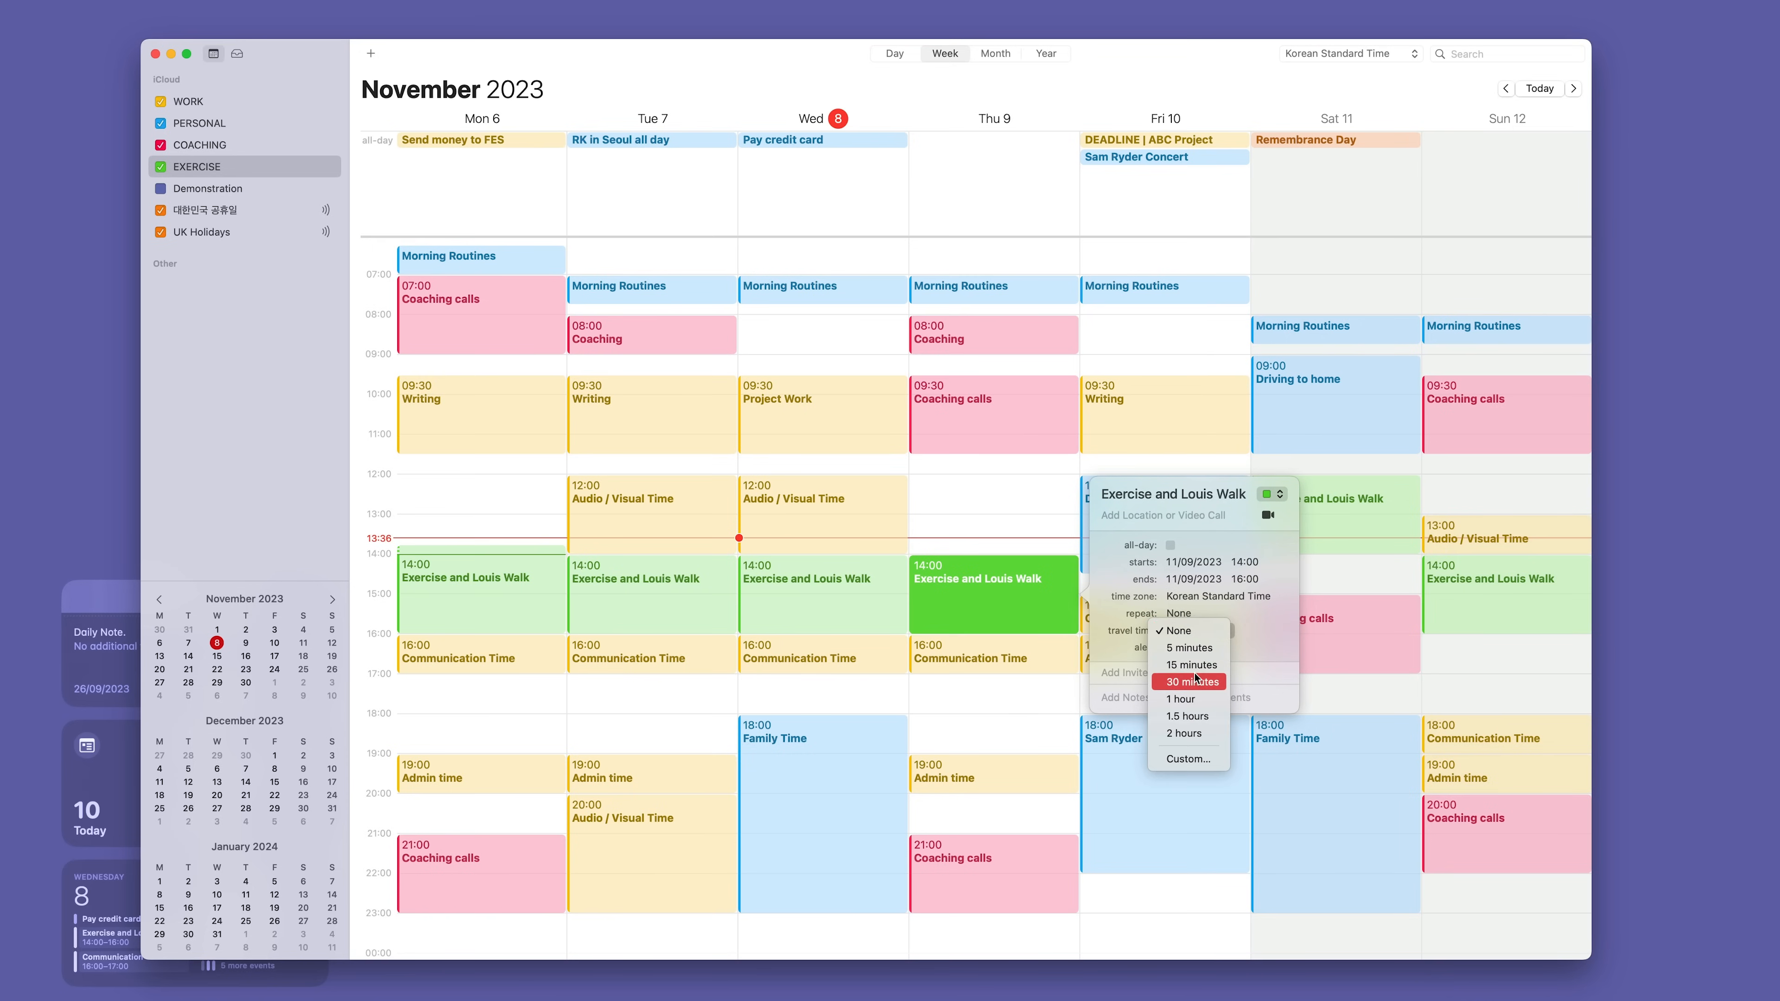
left_click(1189, 681)
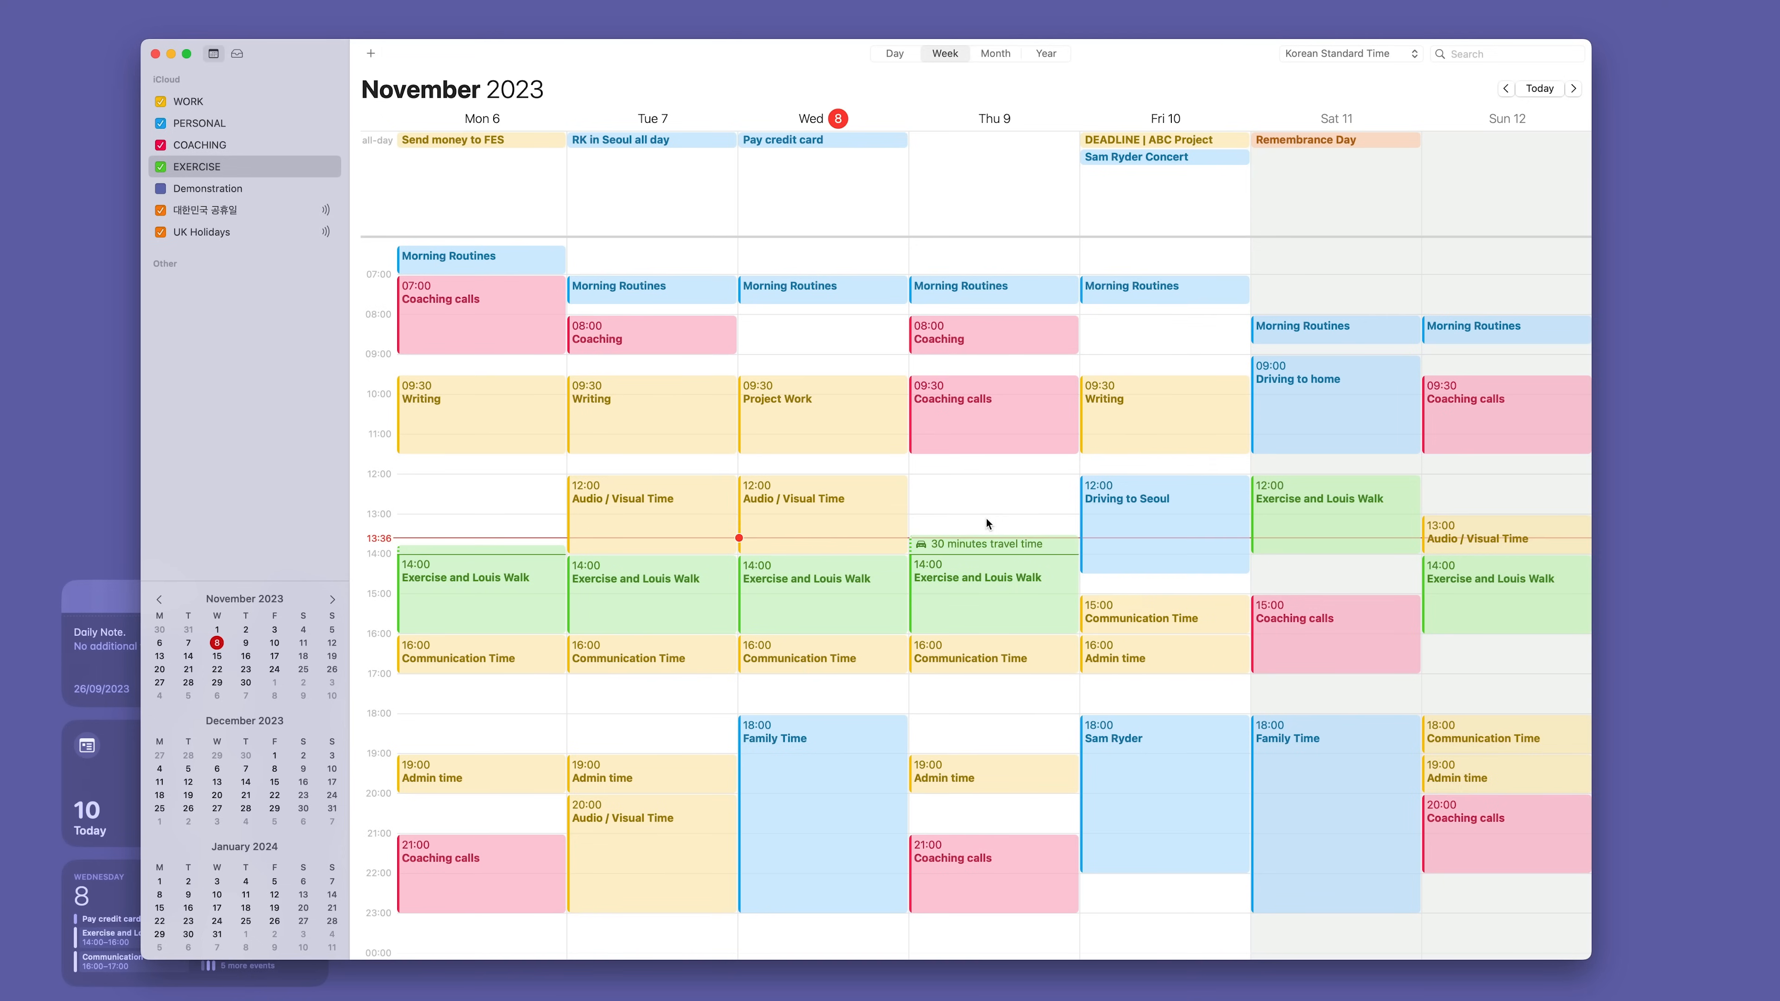
mouse_move(960, 469)
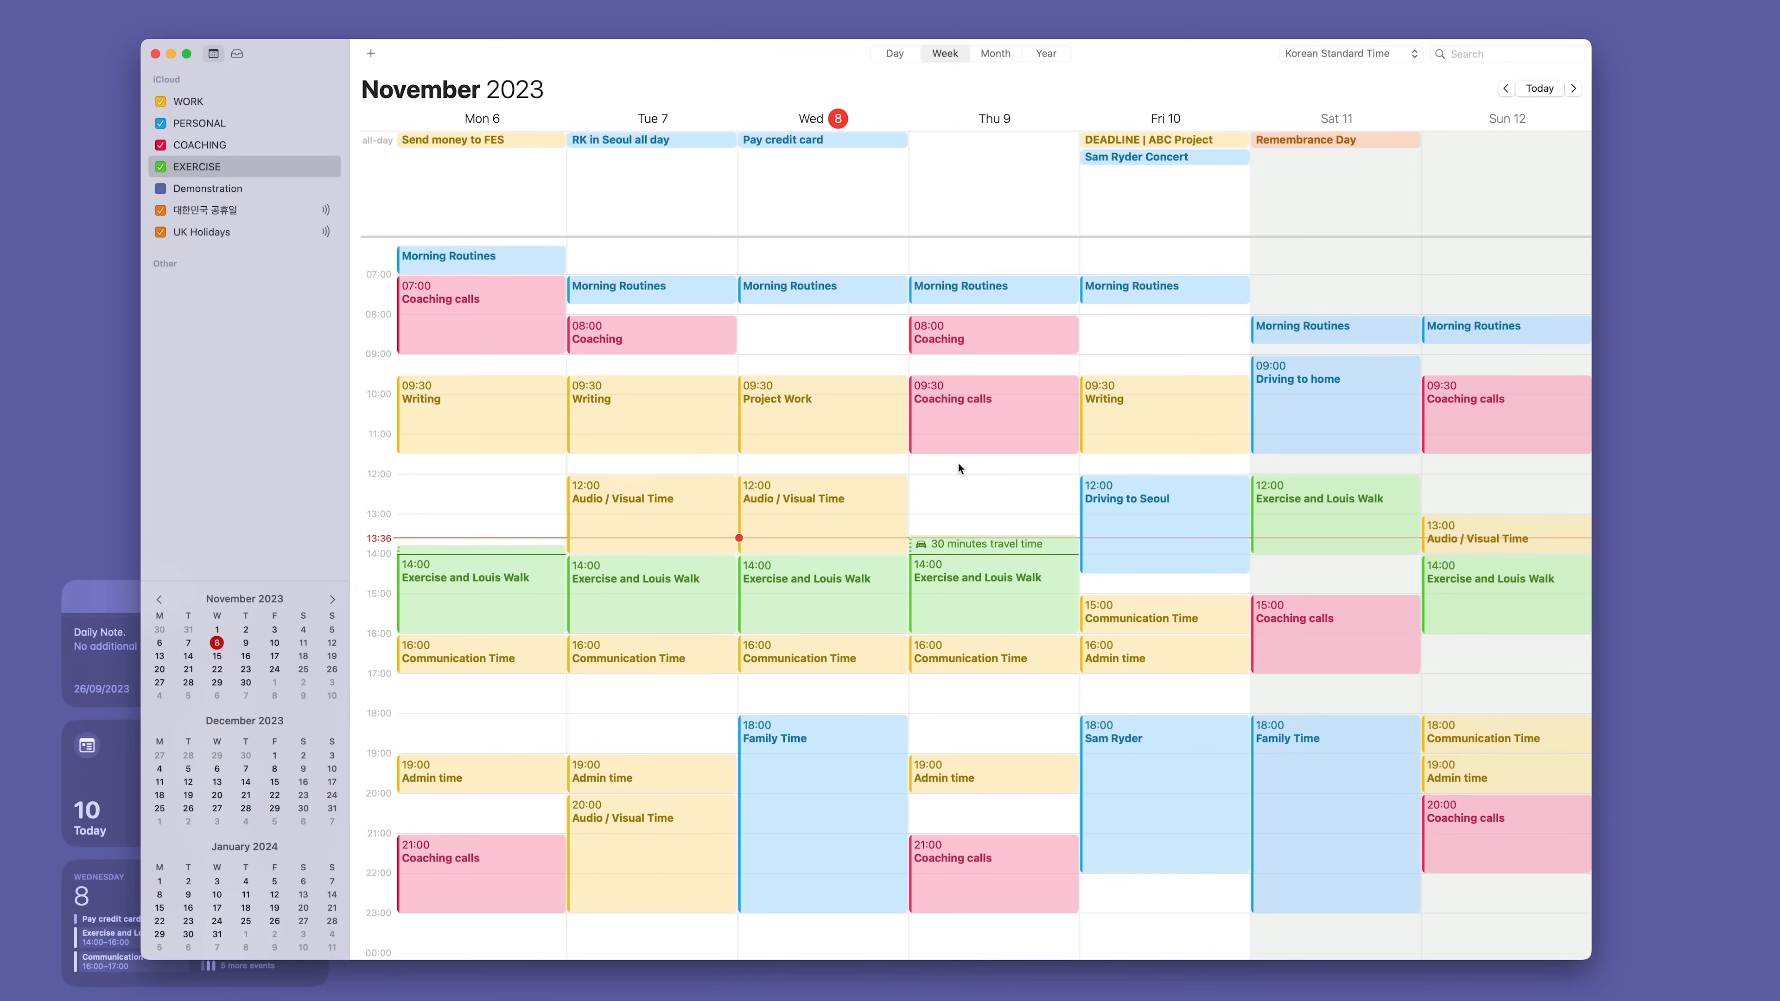
mouse_move(939, 506)
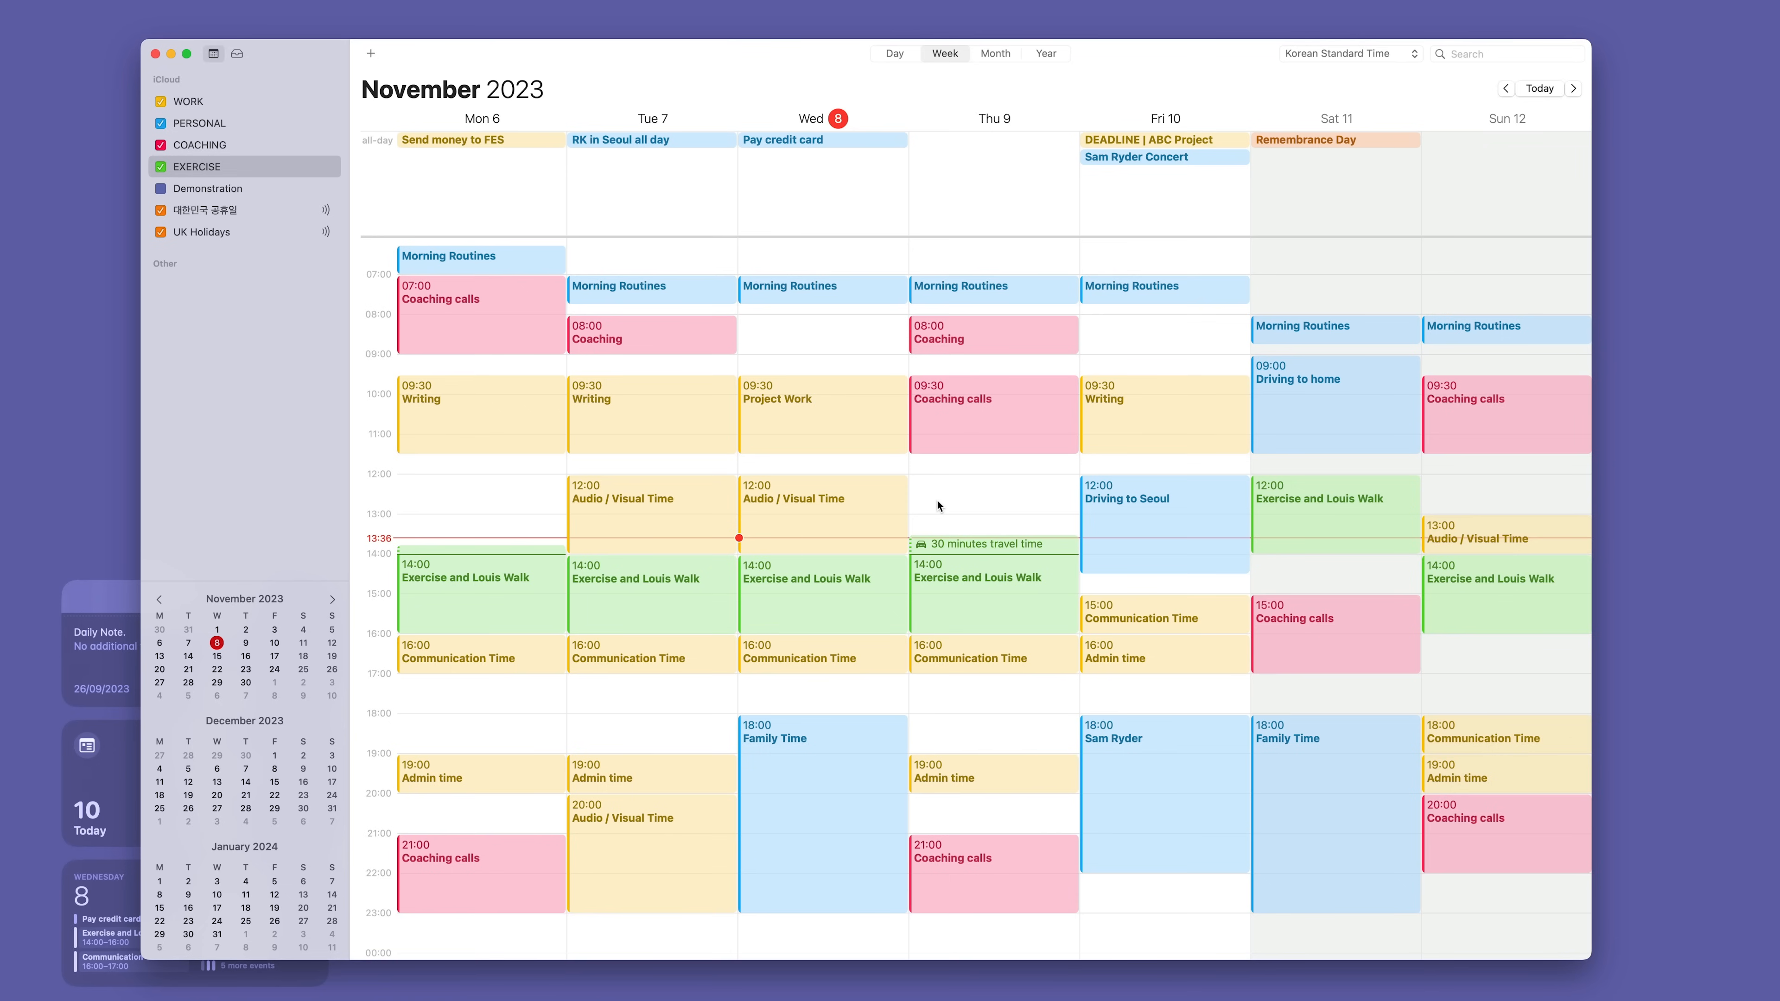
mouse_move(860, 334)
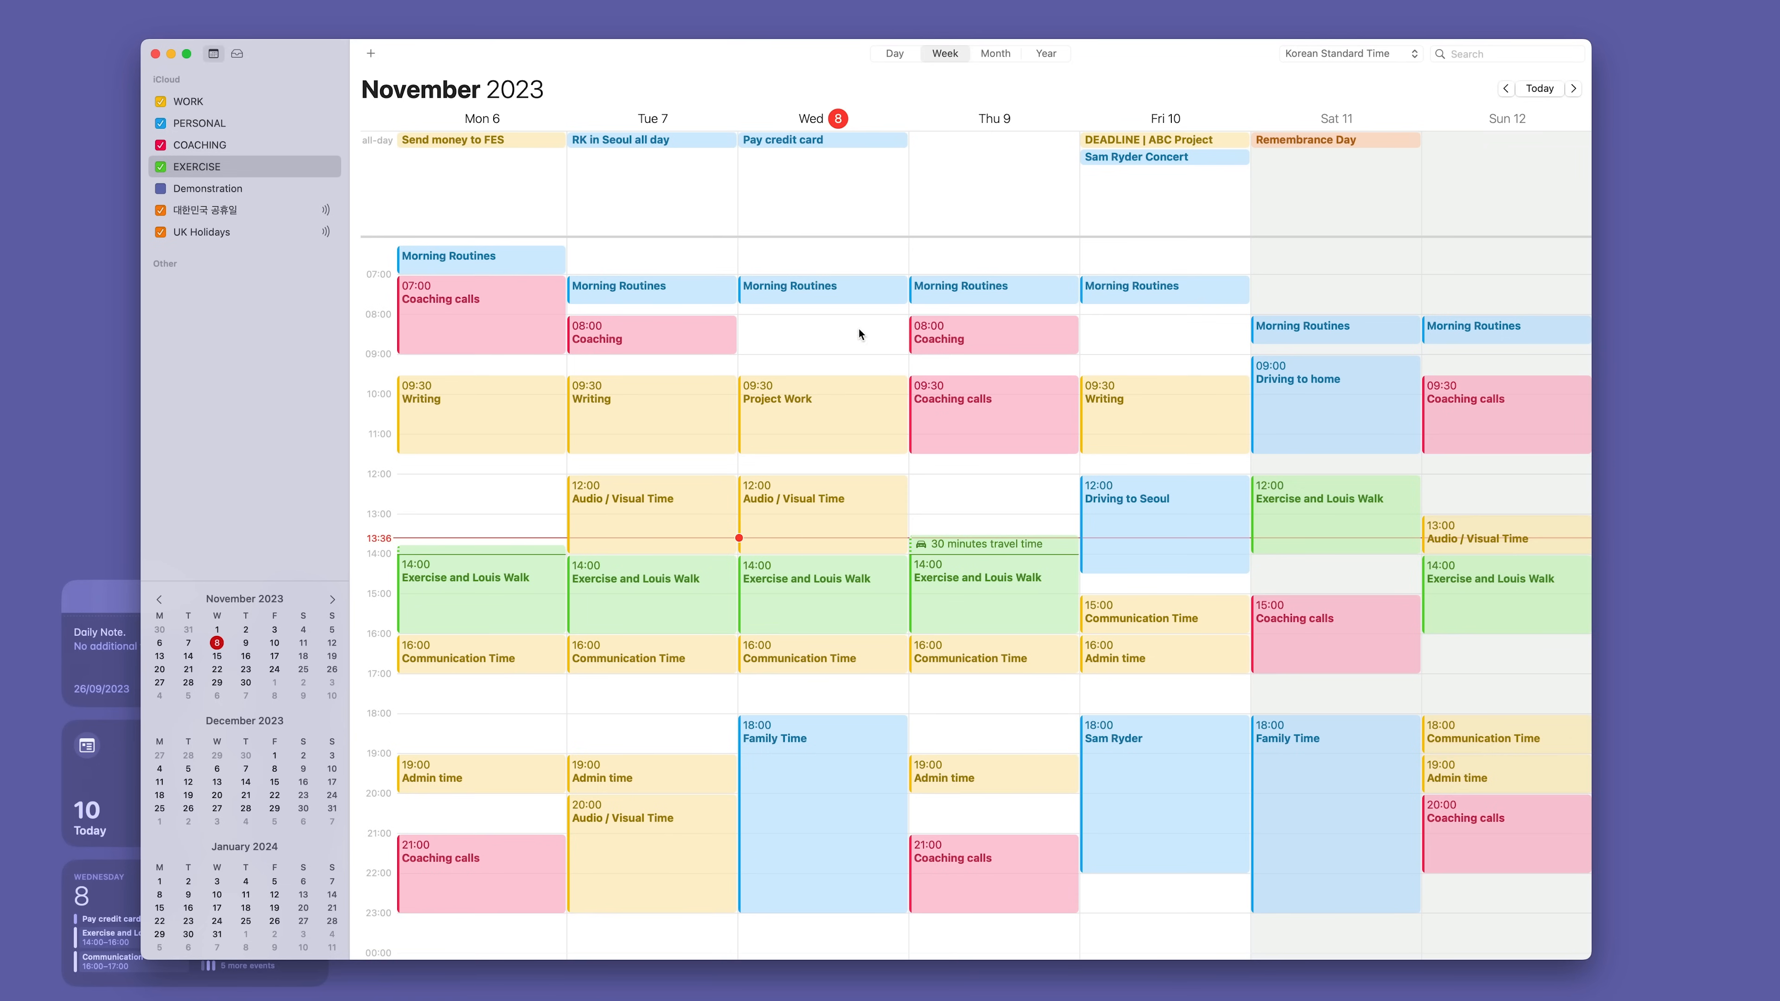
mouse_move(496, 147)
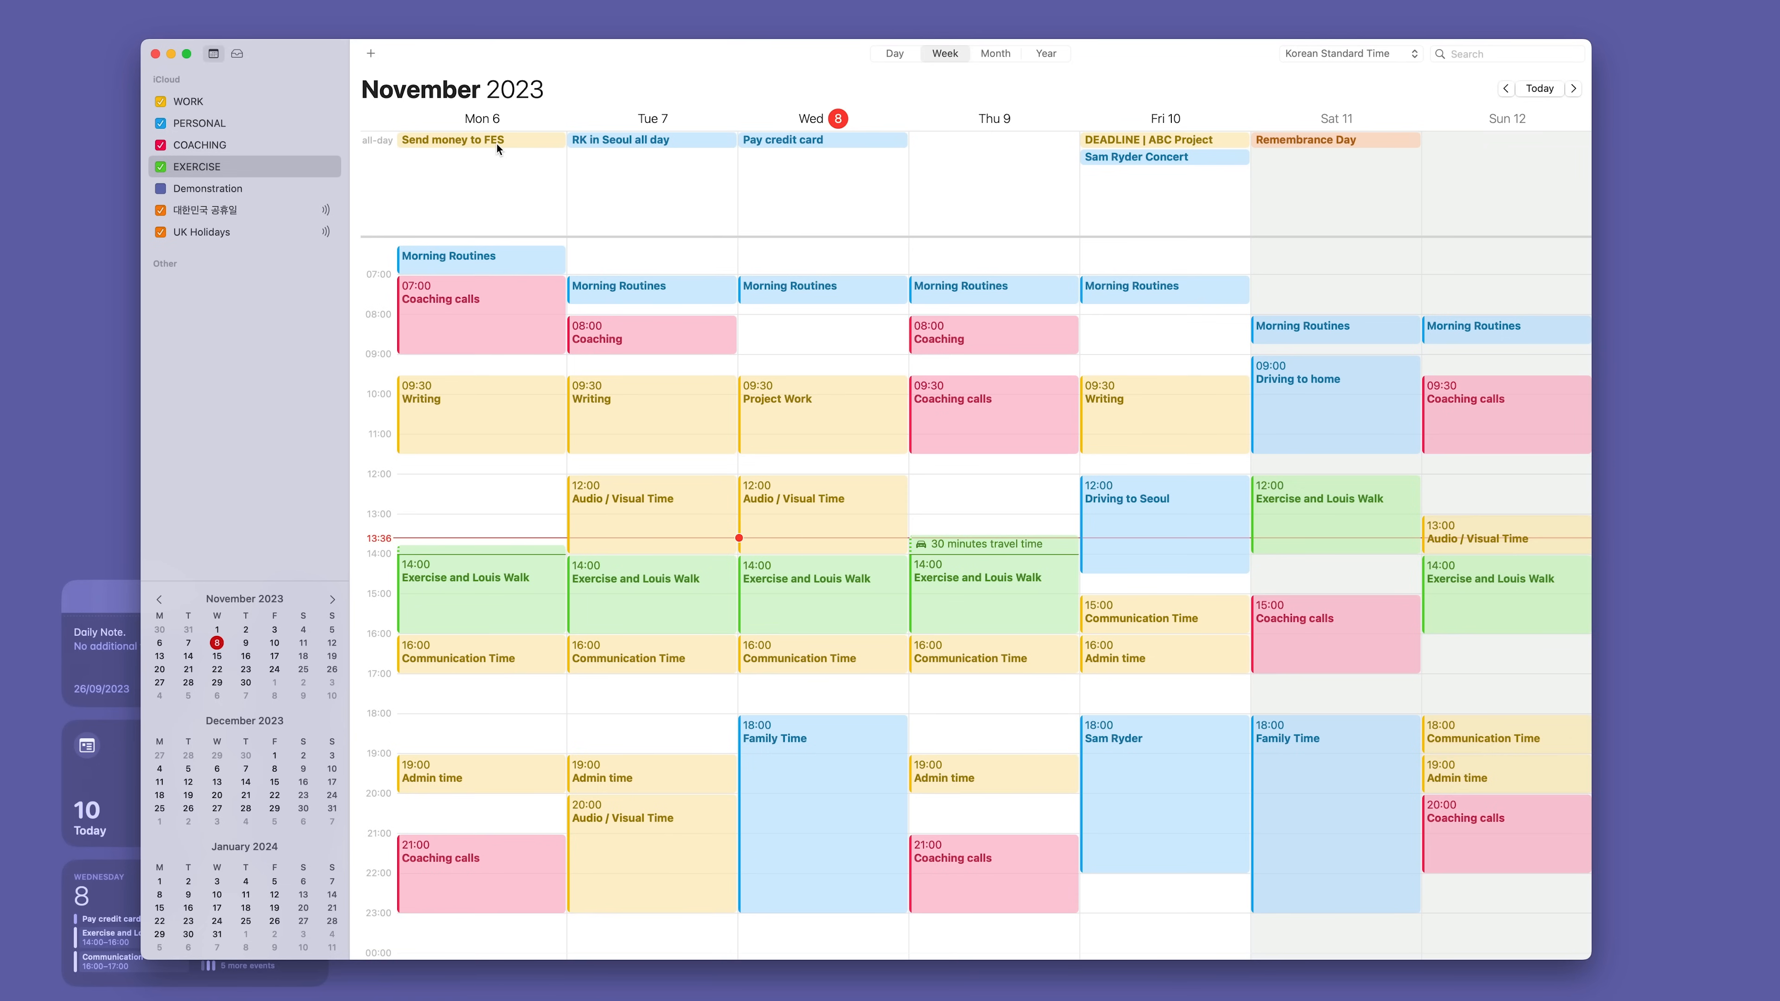
left_click(450, 138)
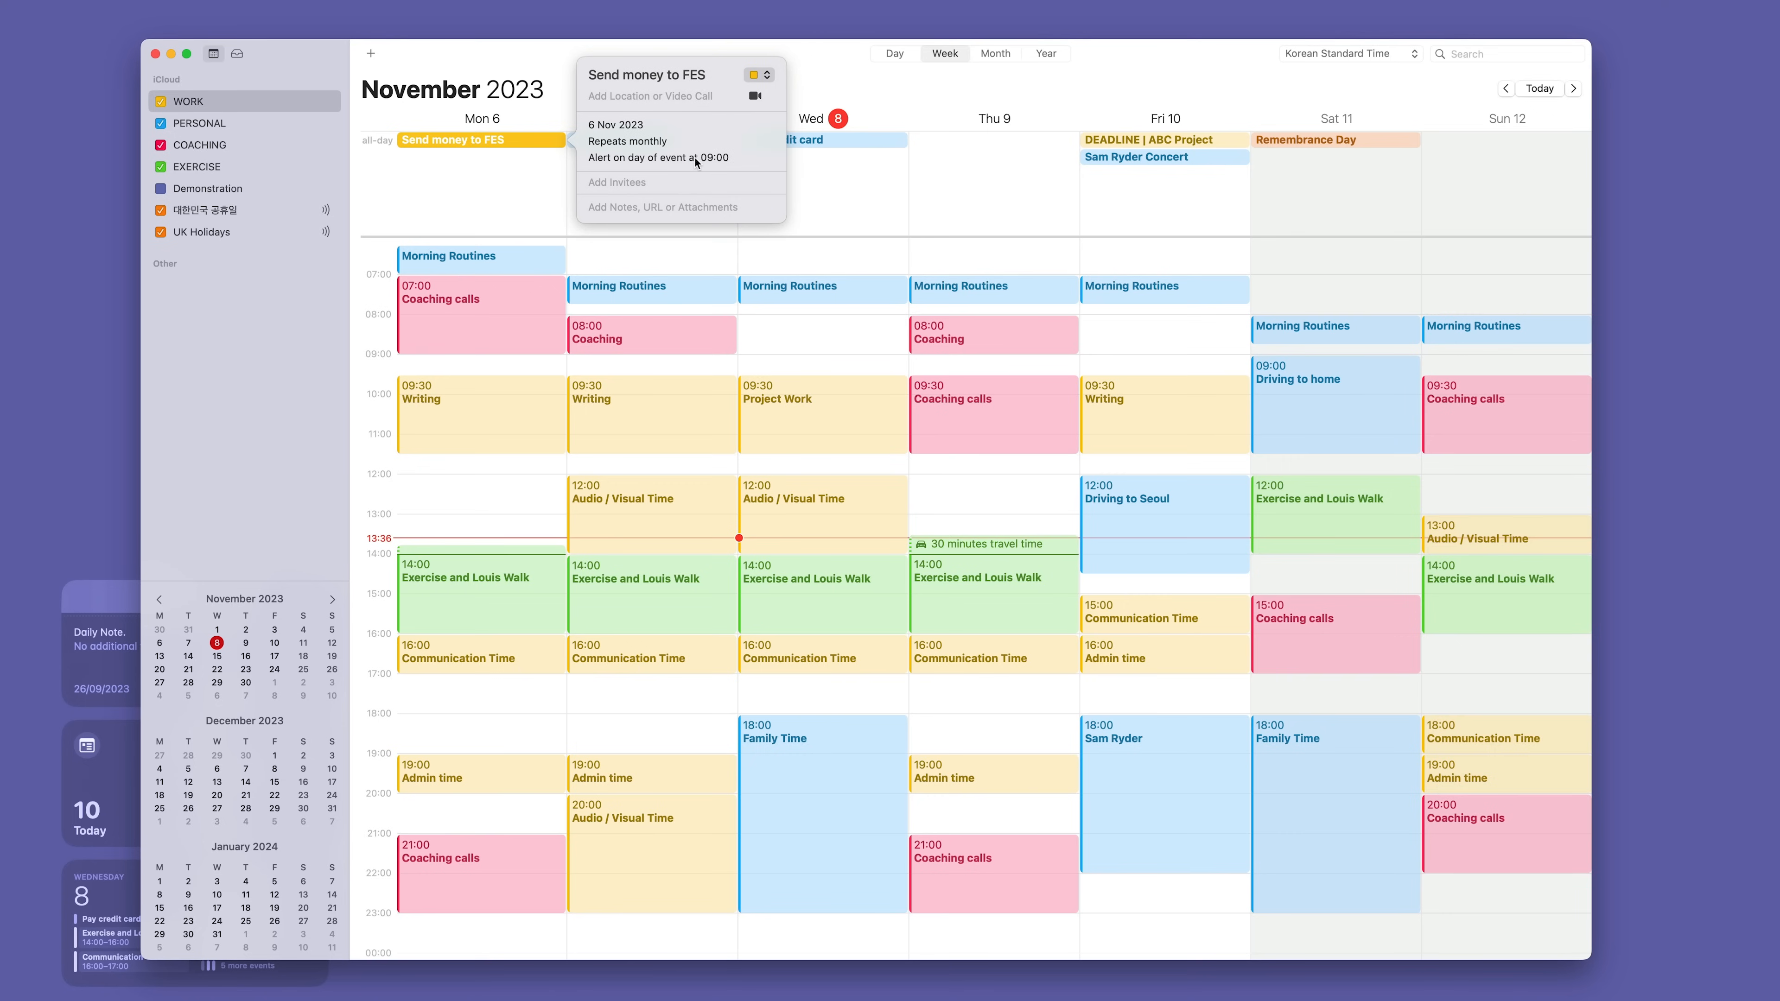
mouse_move(494, 374)
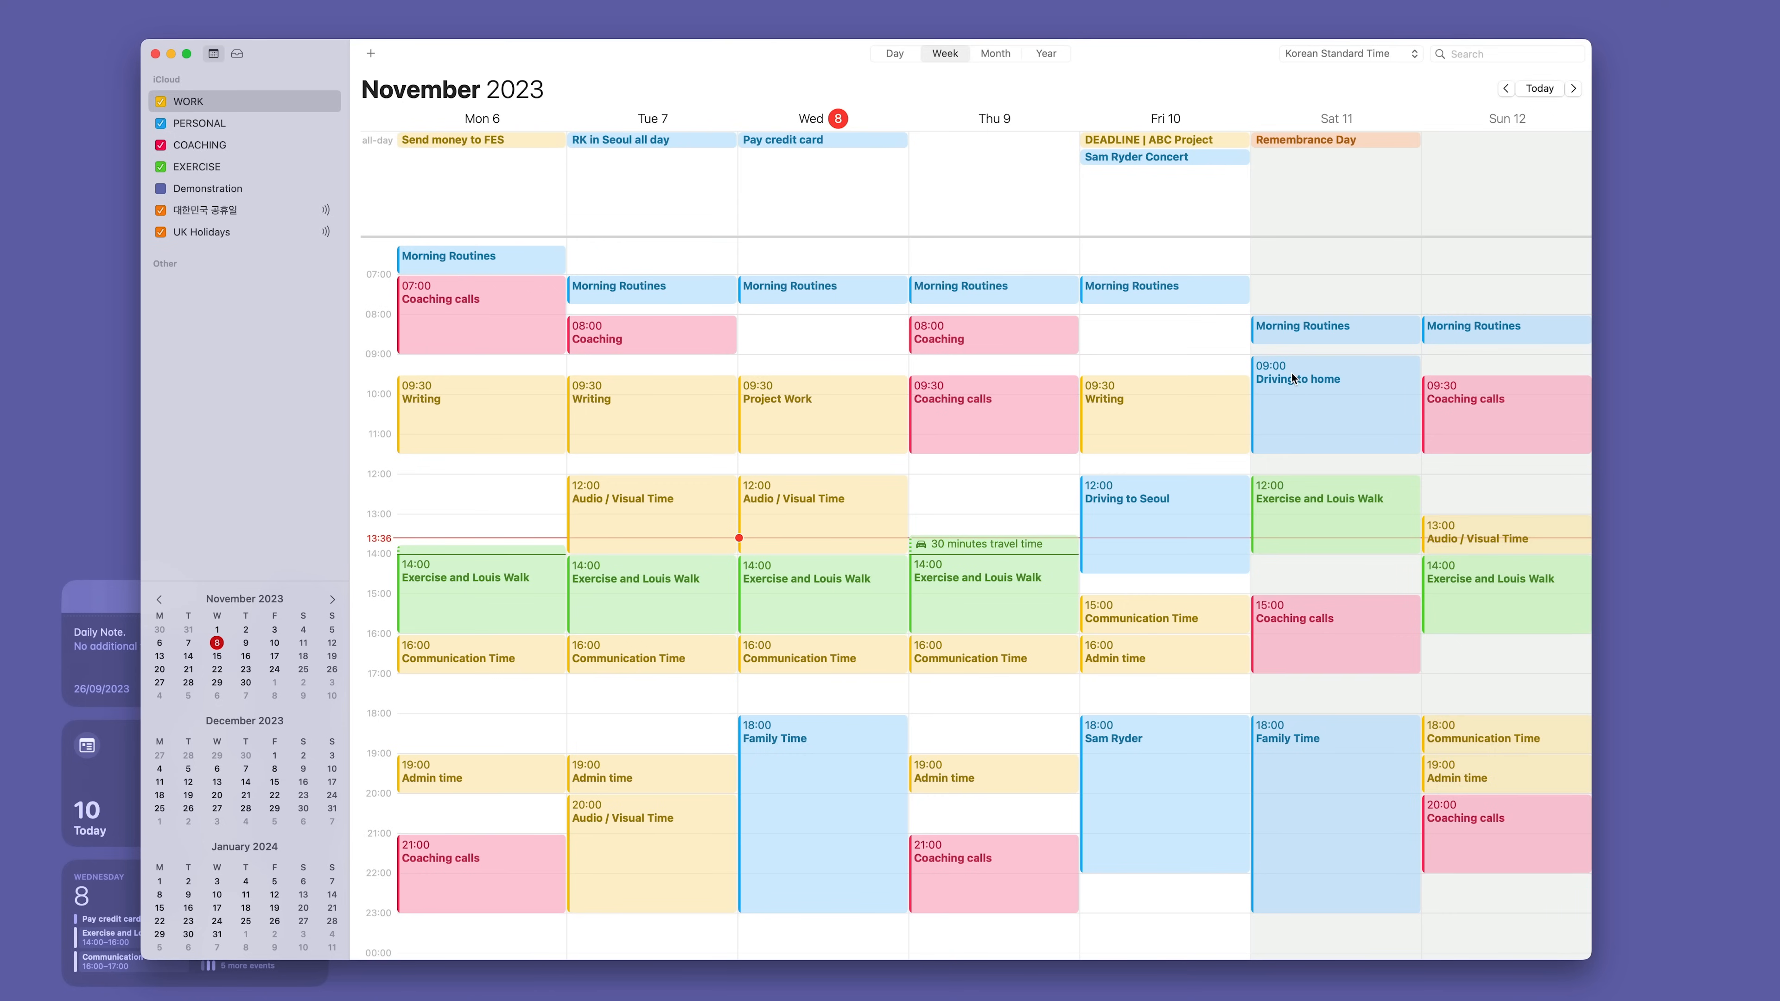
mouse_move(1294, 136)
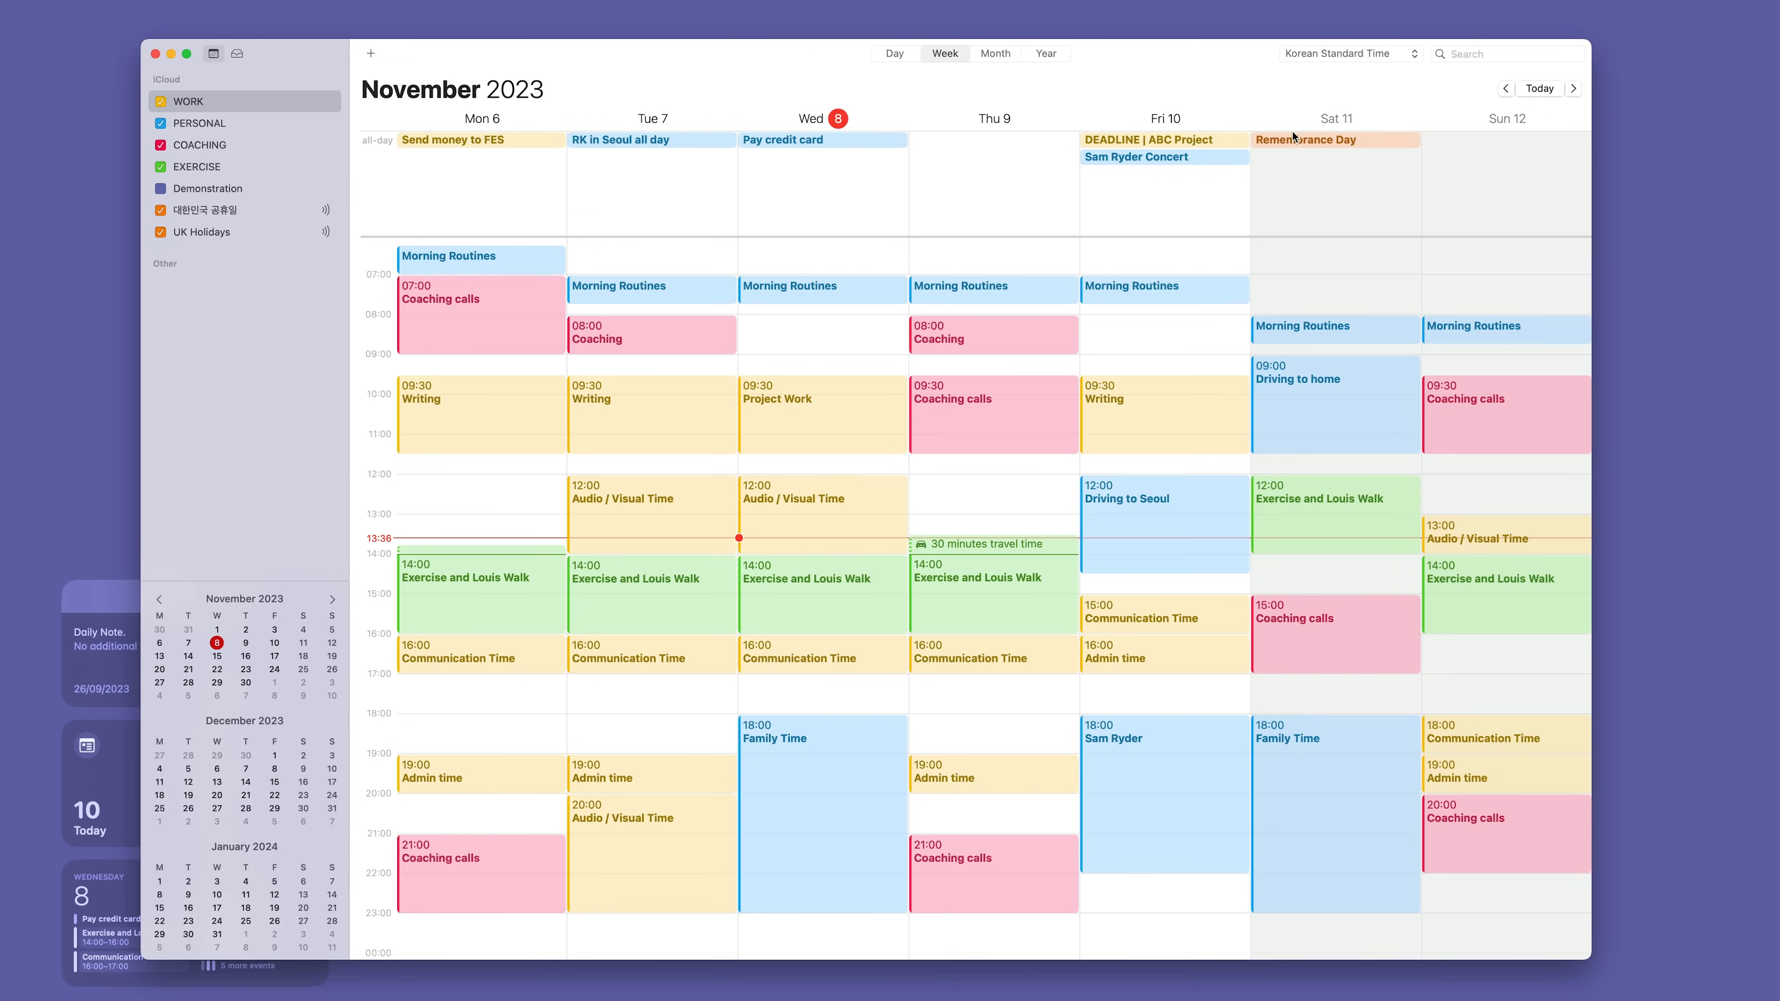
mouse_move(1258, 358)
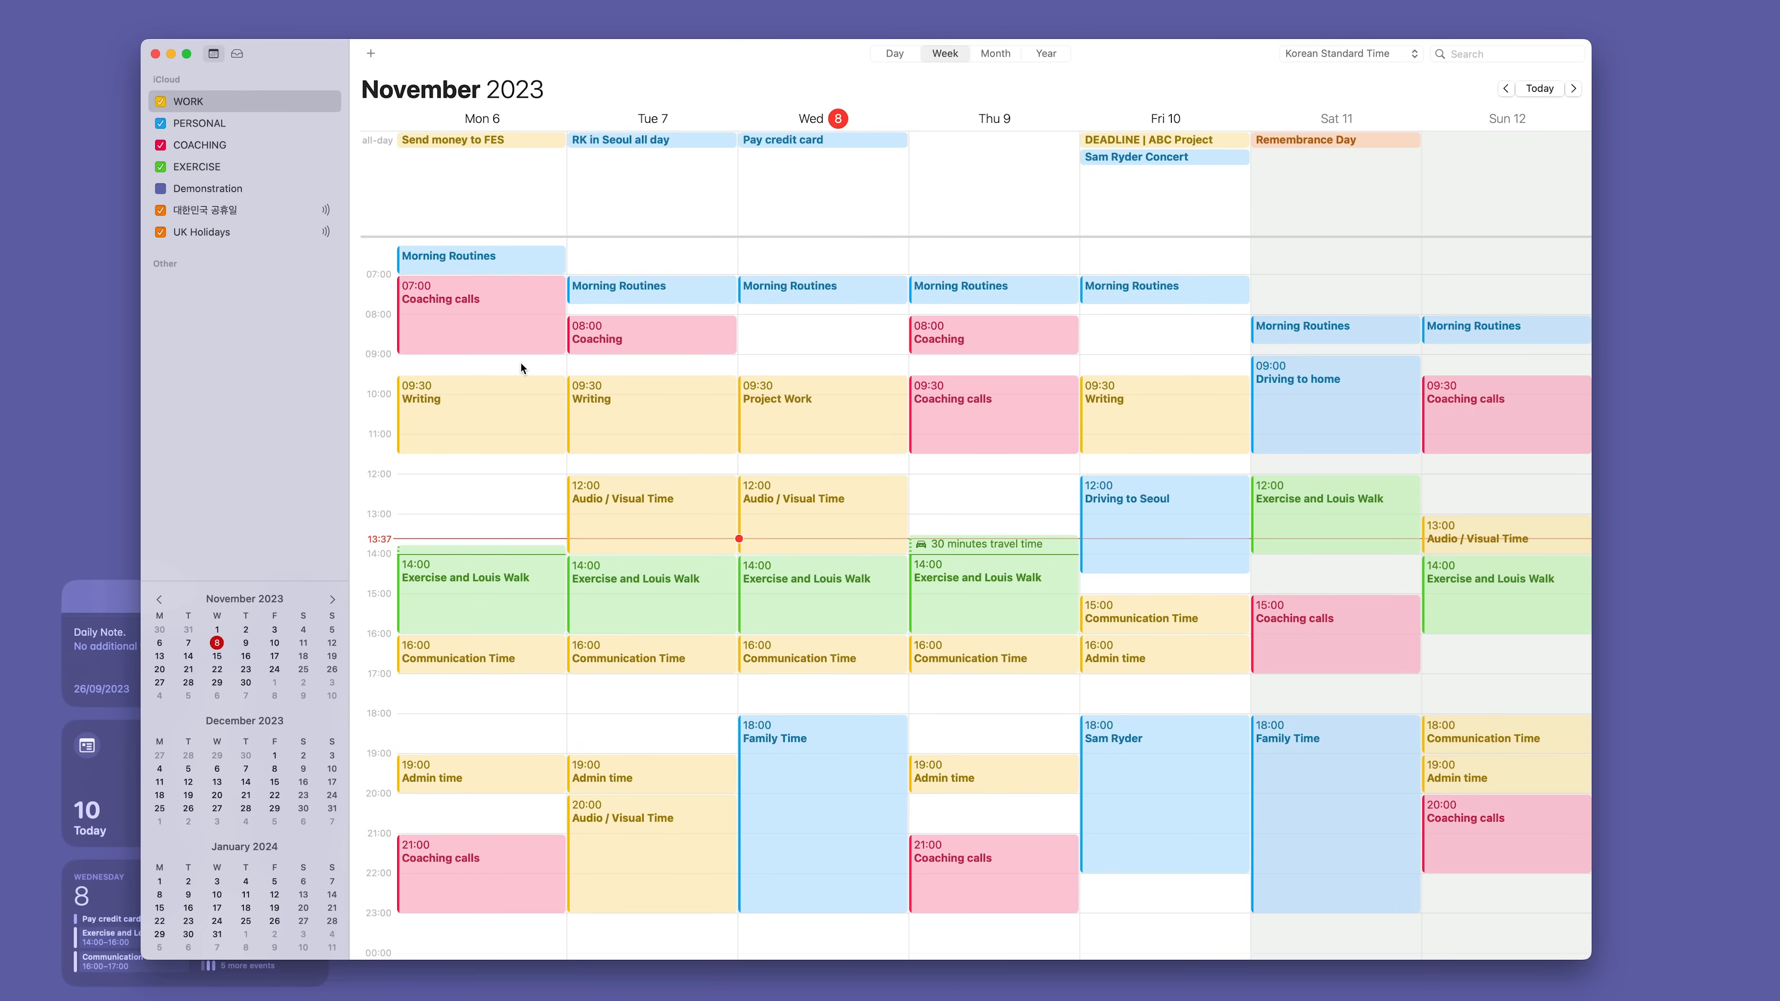
mouse_move(592, 254)
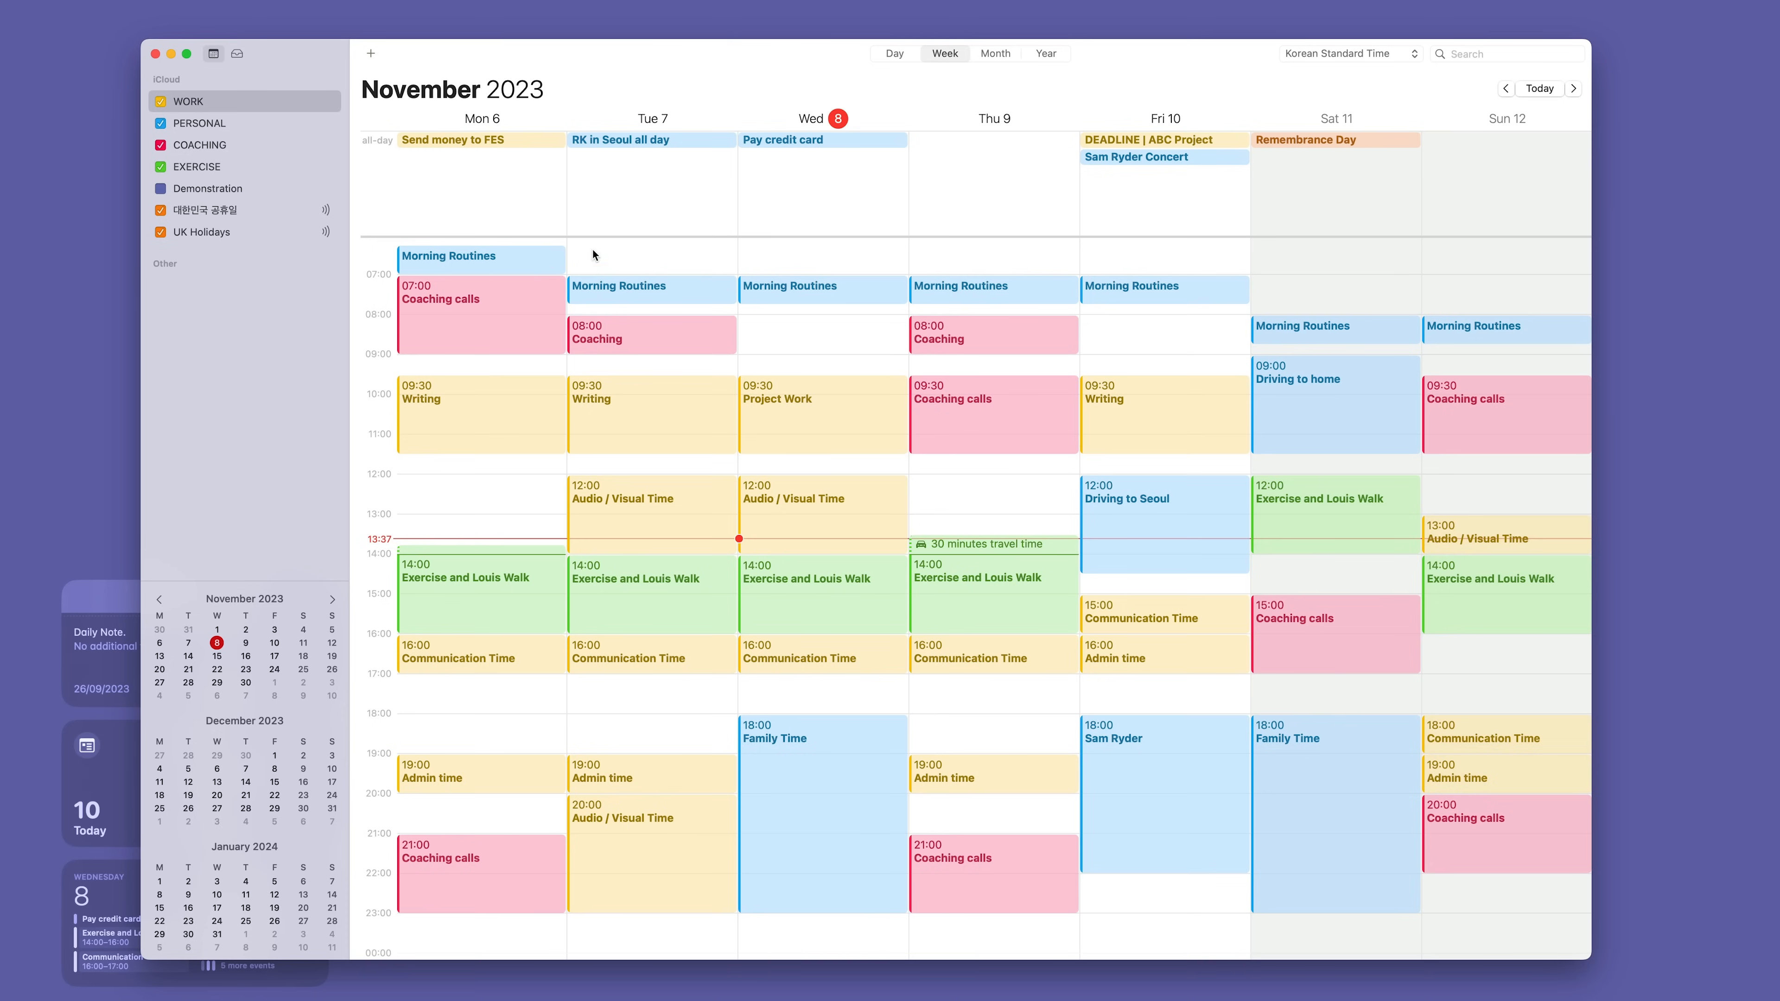
mouse_move(594, 280)
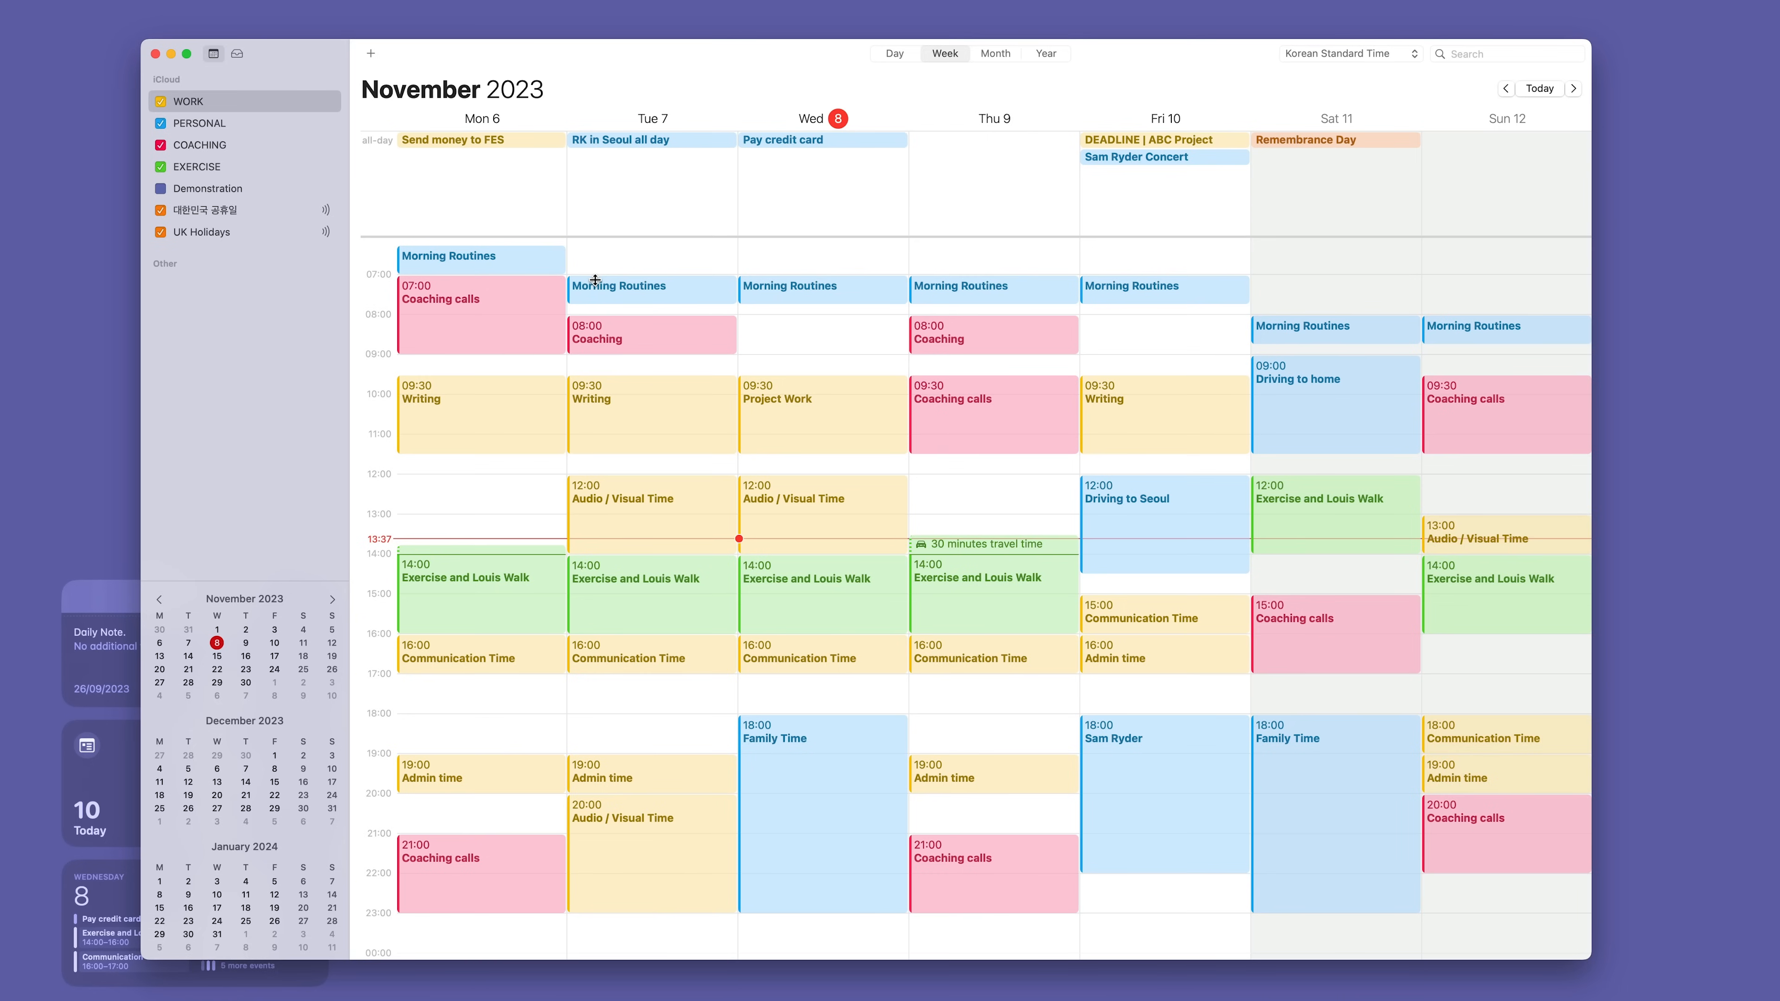
left_click(480, 412)
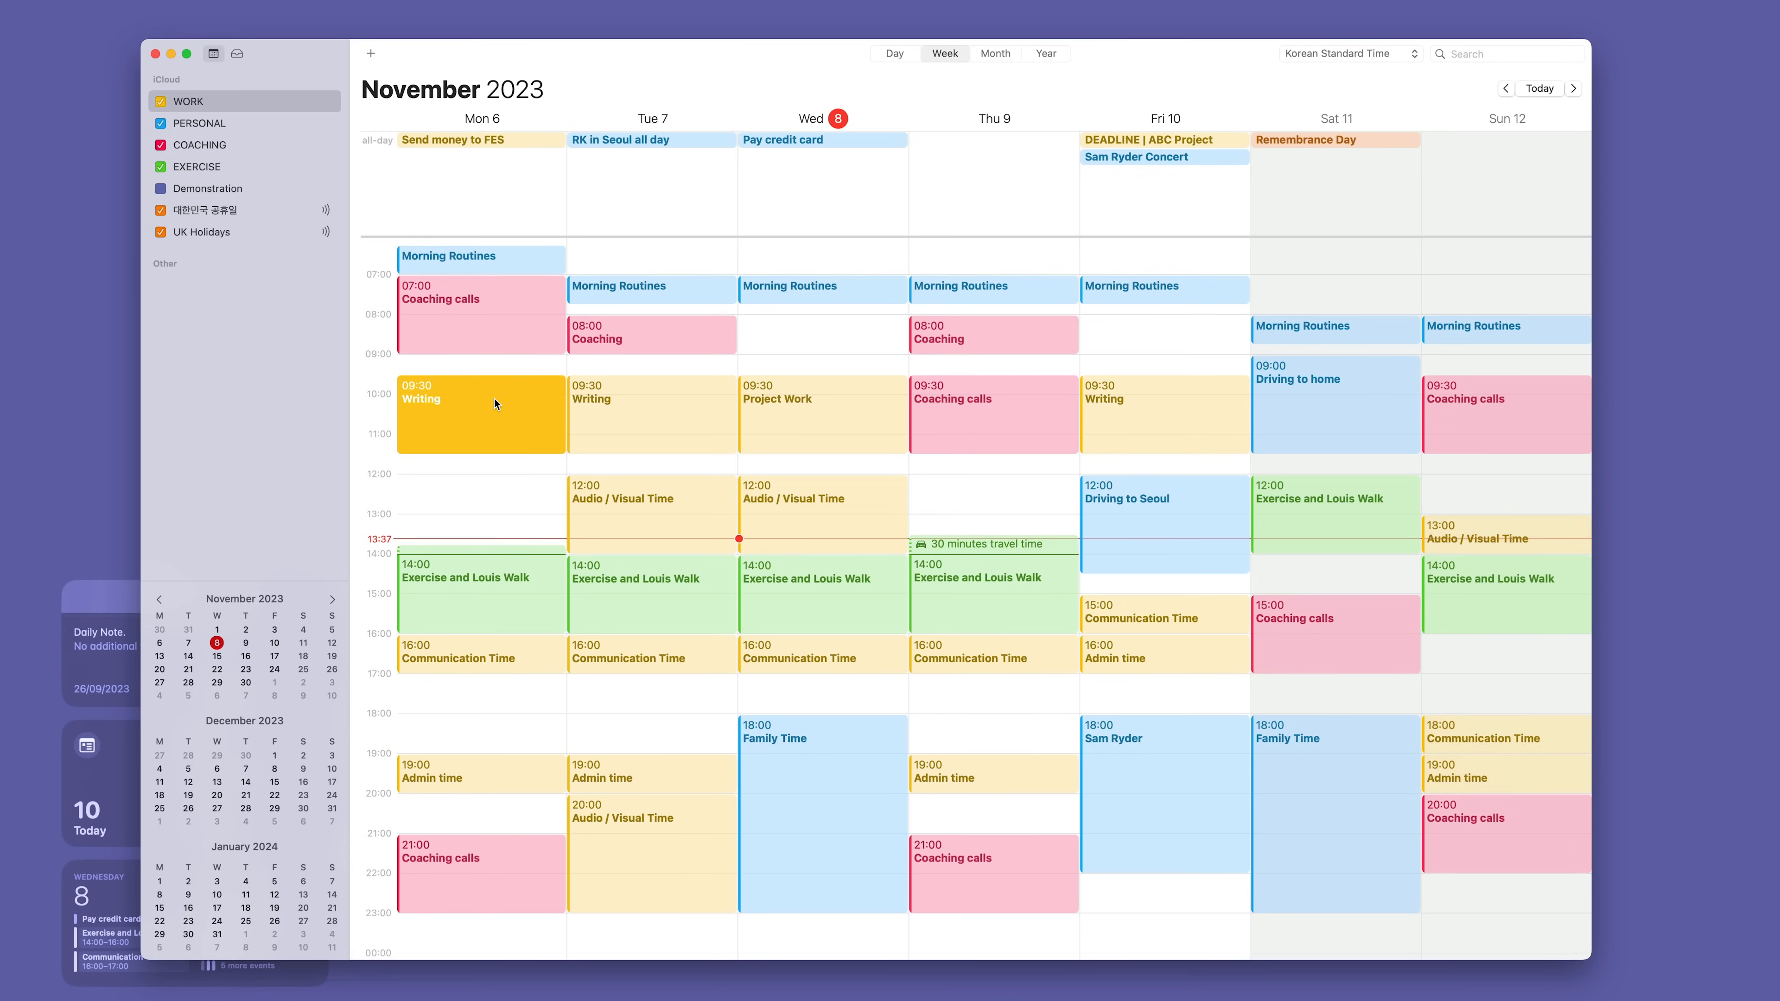
left_click(788, 404)
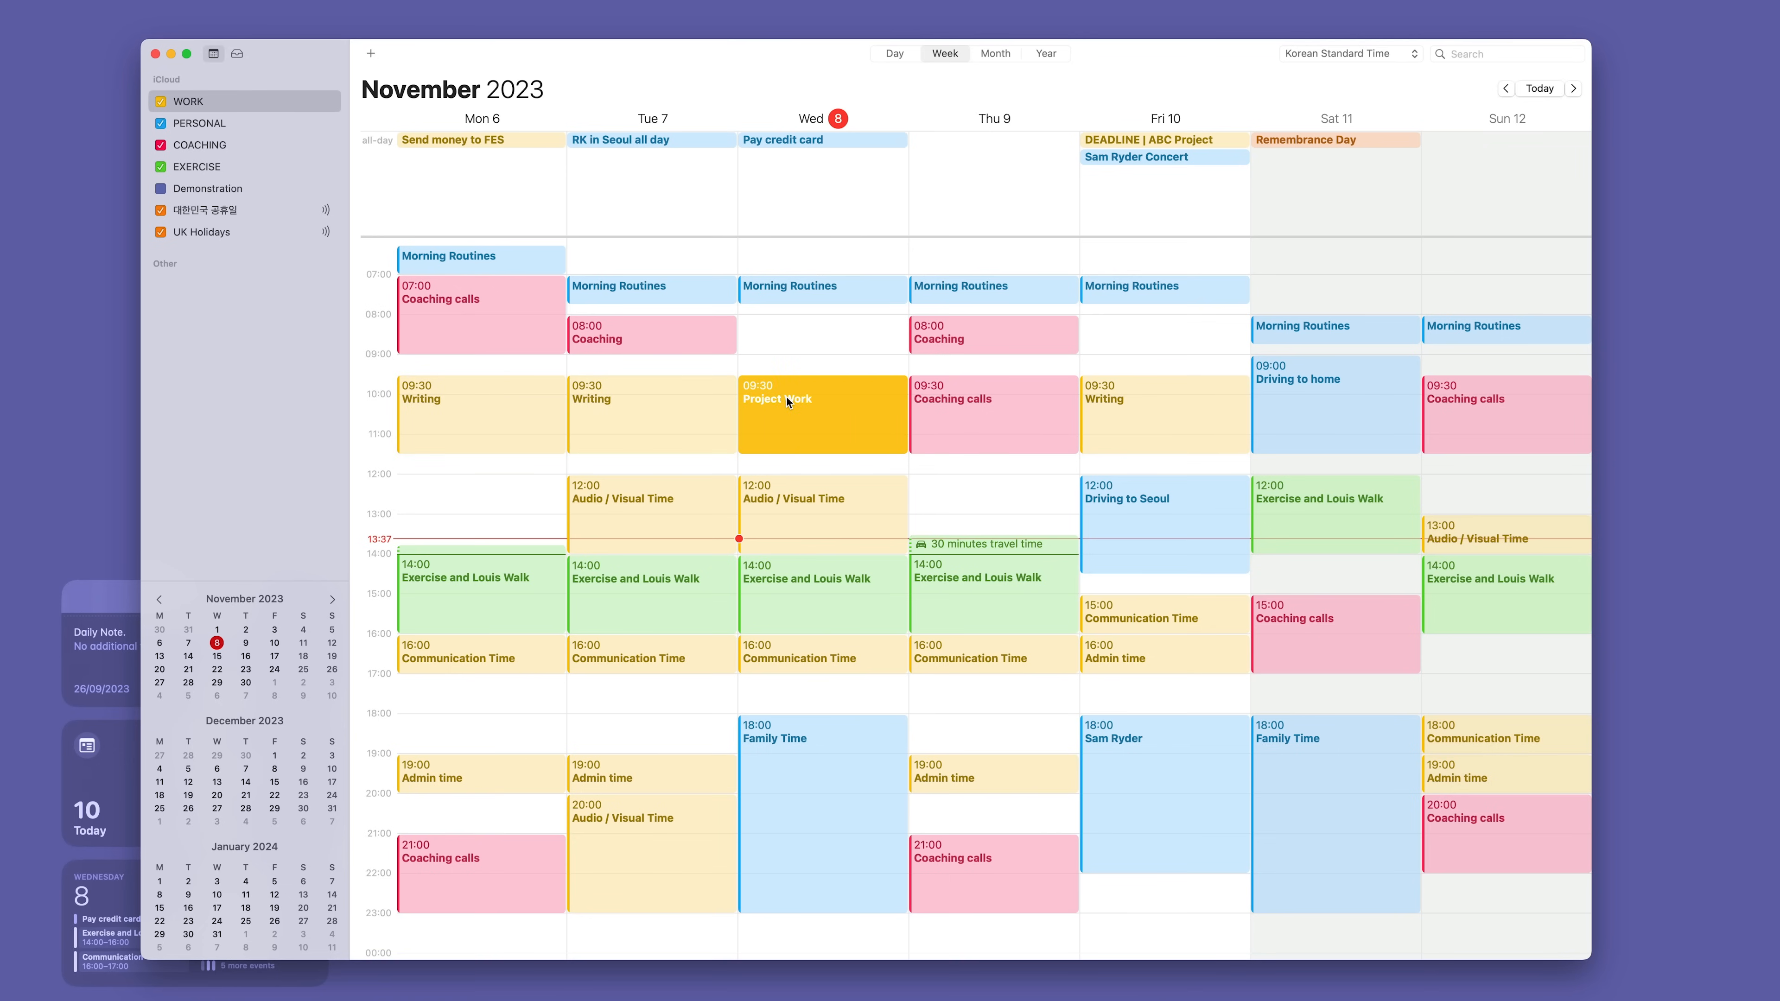
mouse_move(640, 418)
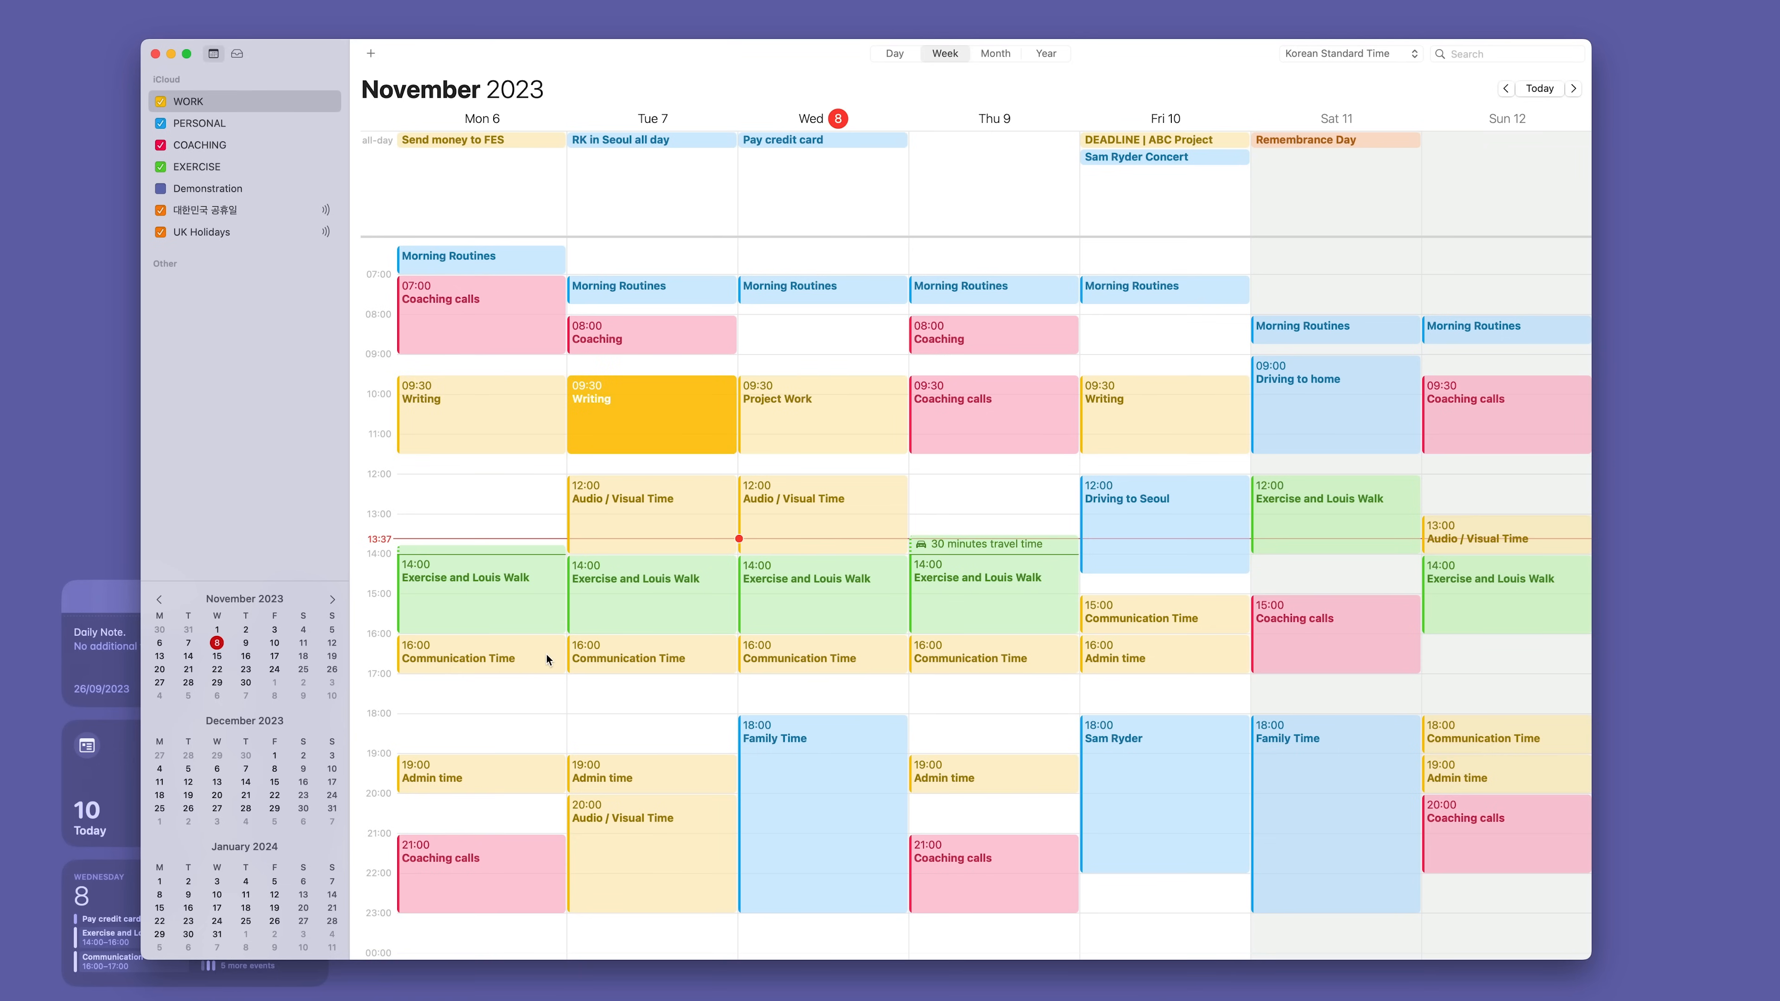
left_click(481, 777)
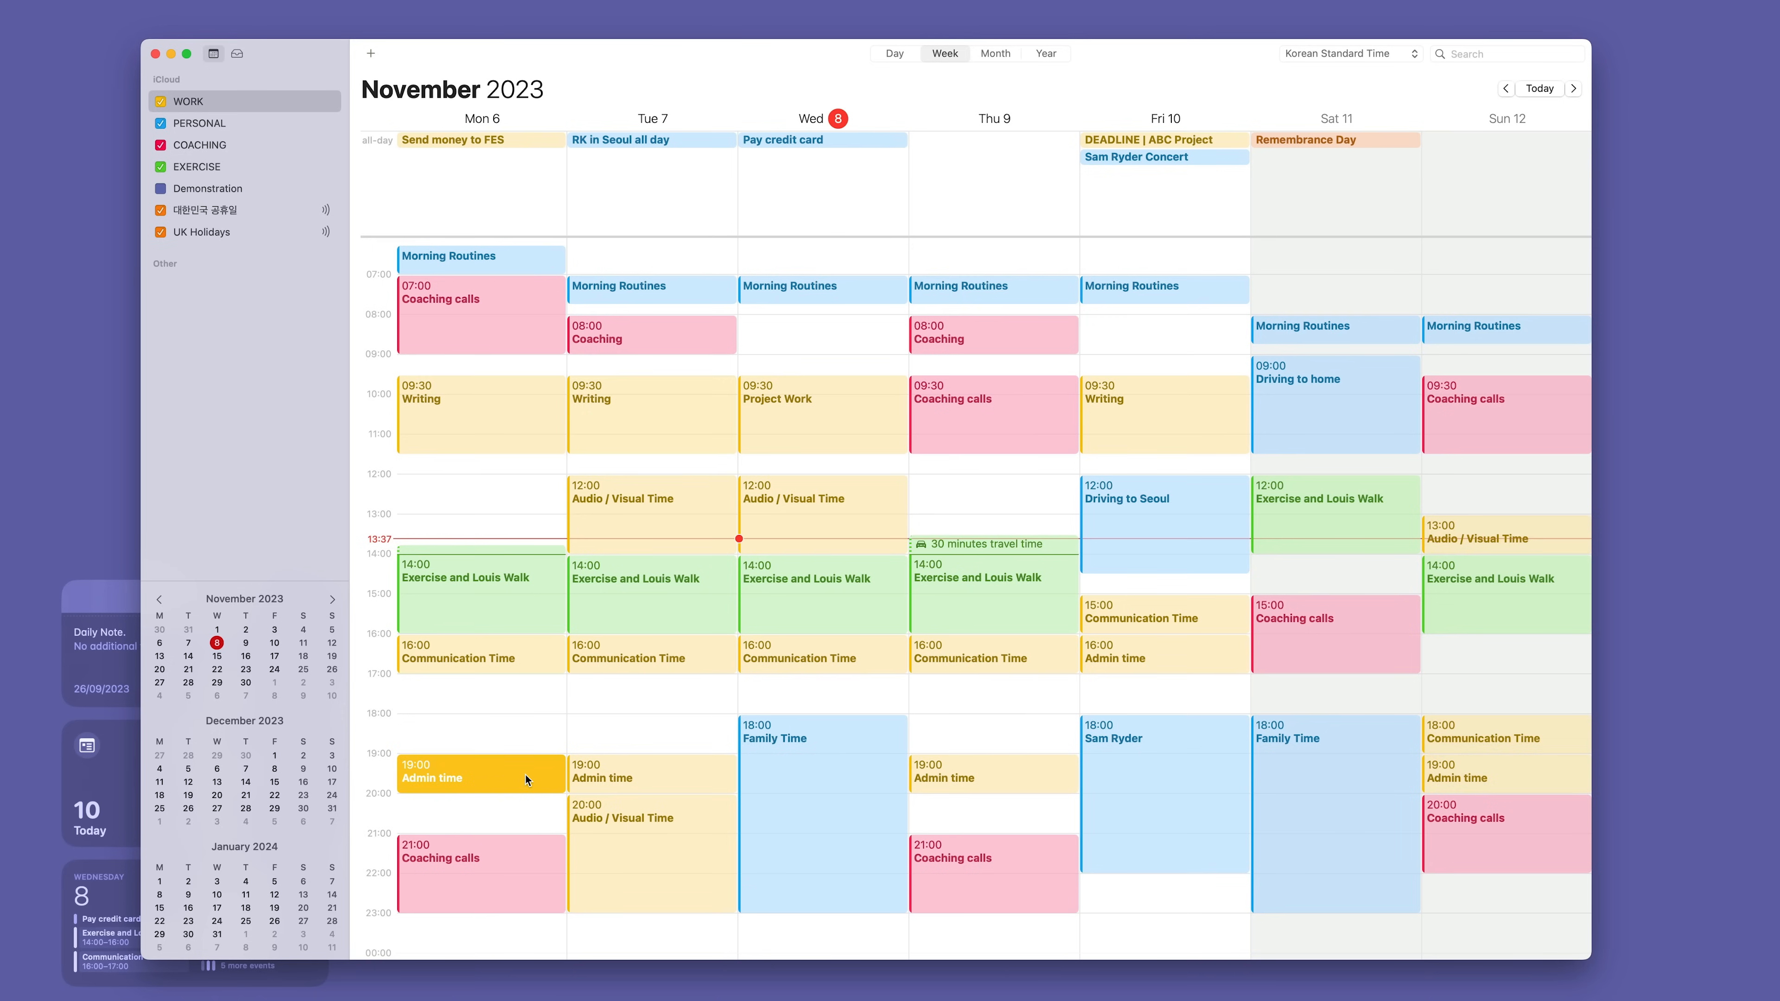
mouse_move(475, 516)
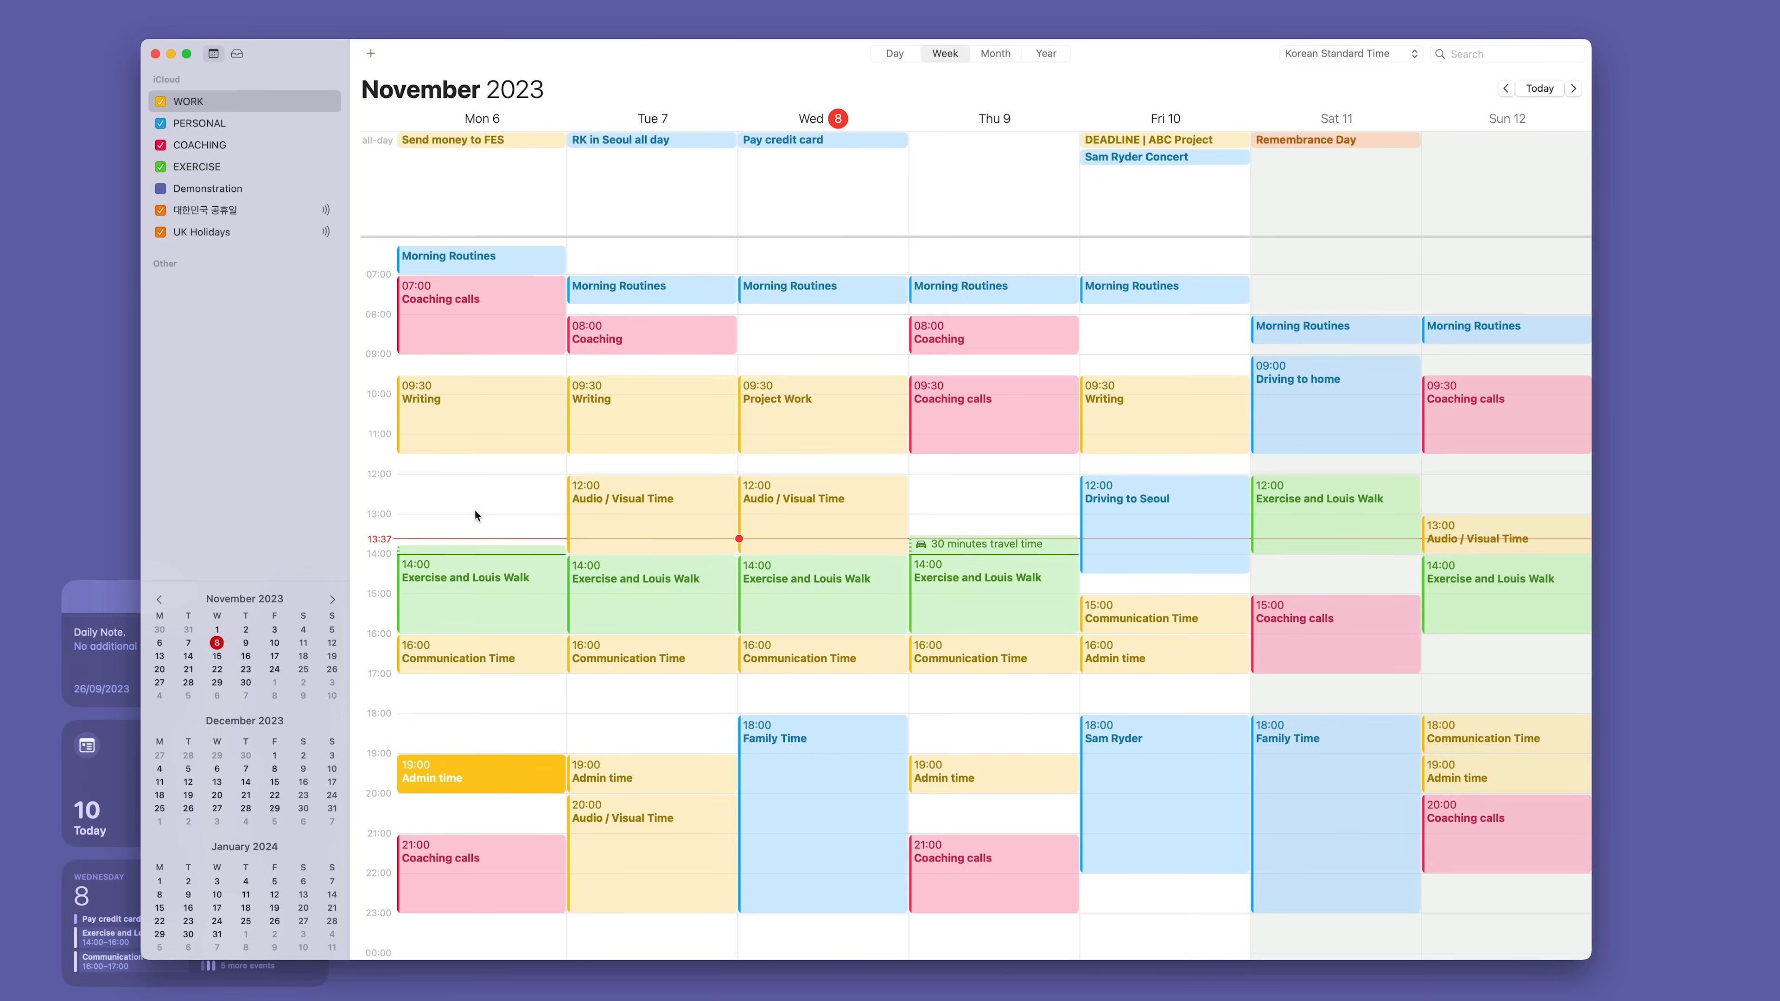
left_click(1163, 414)
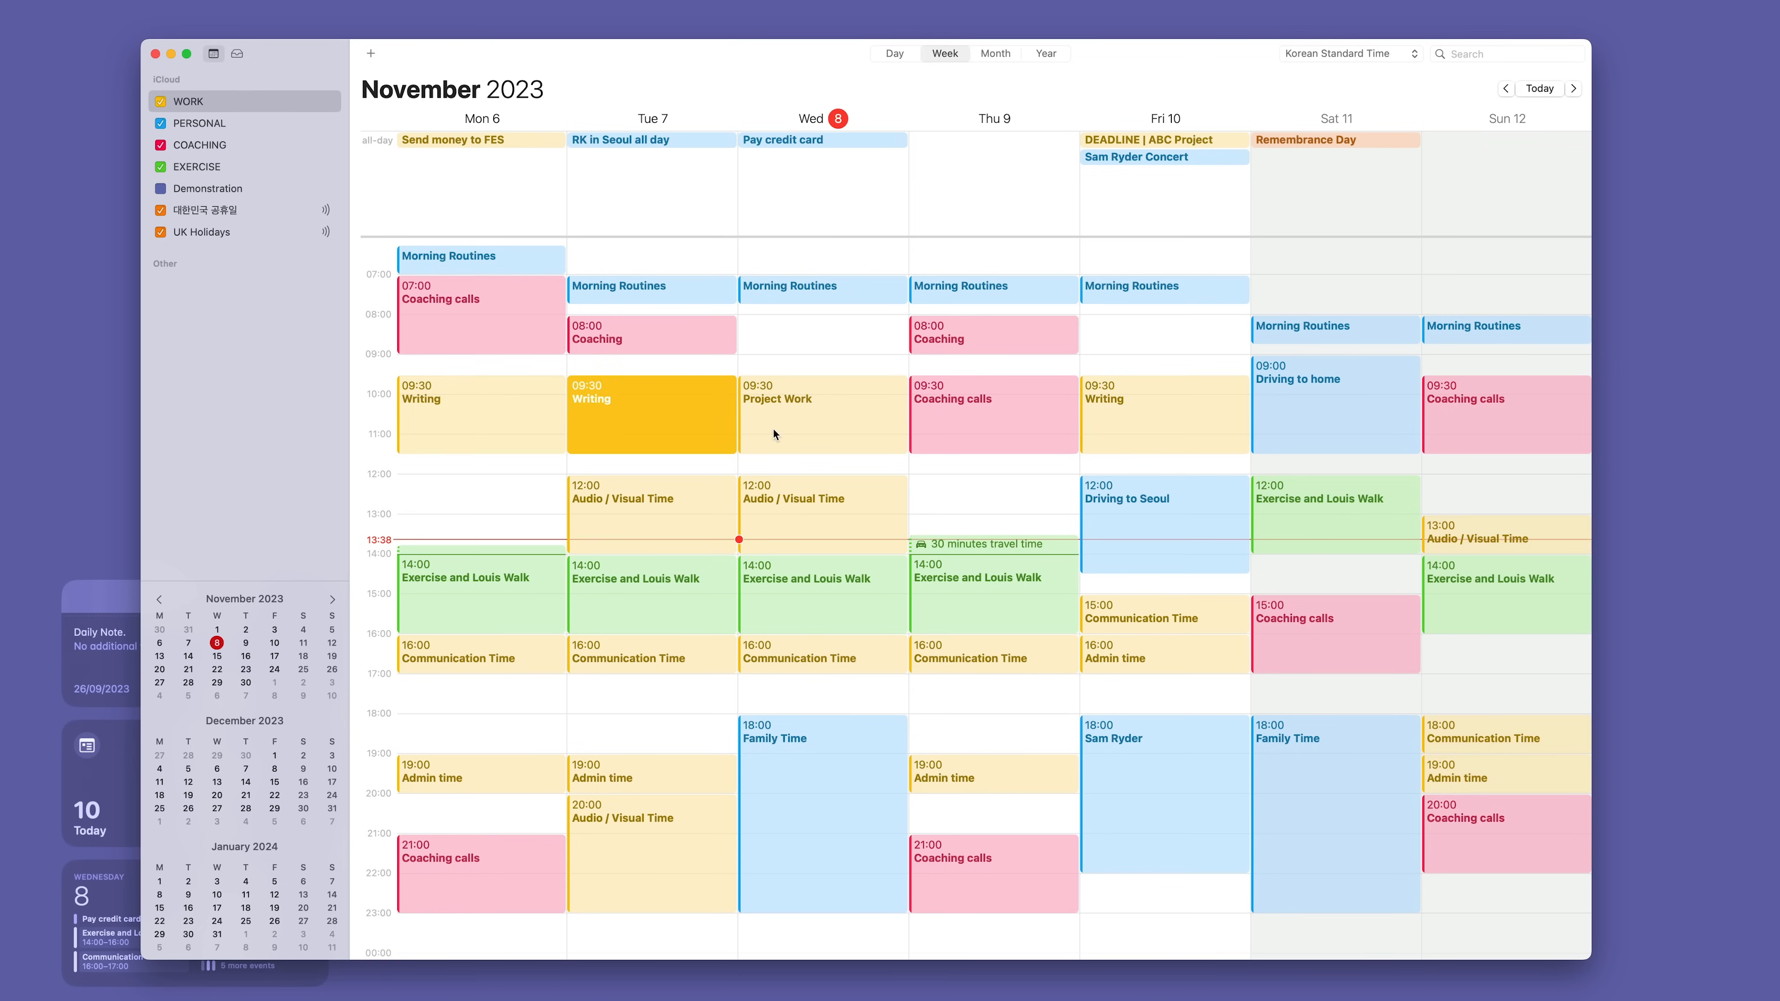
left_click(823, 414)
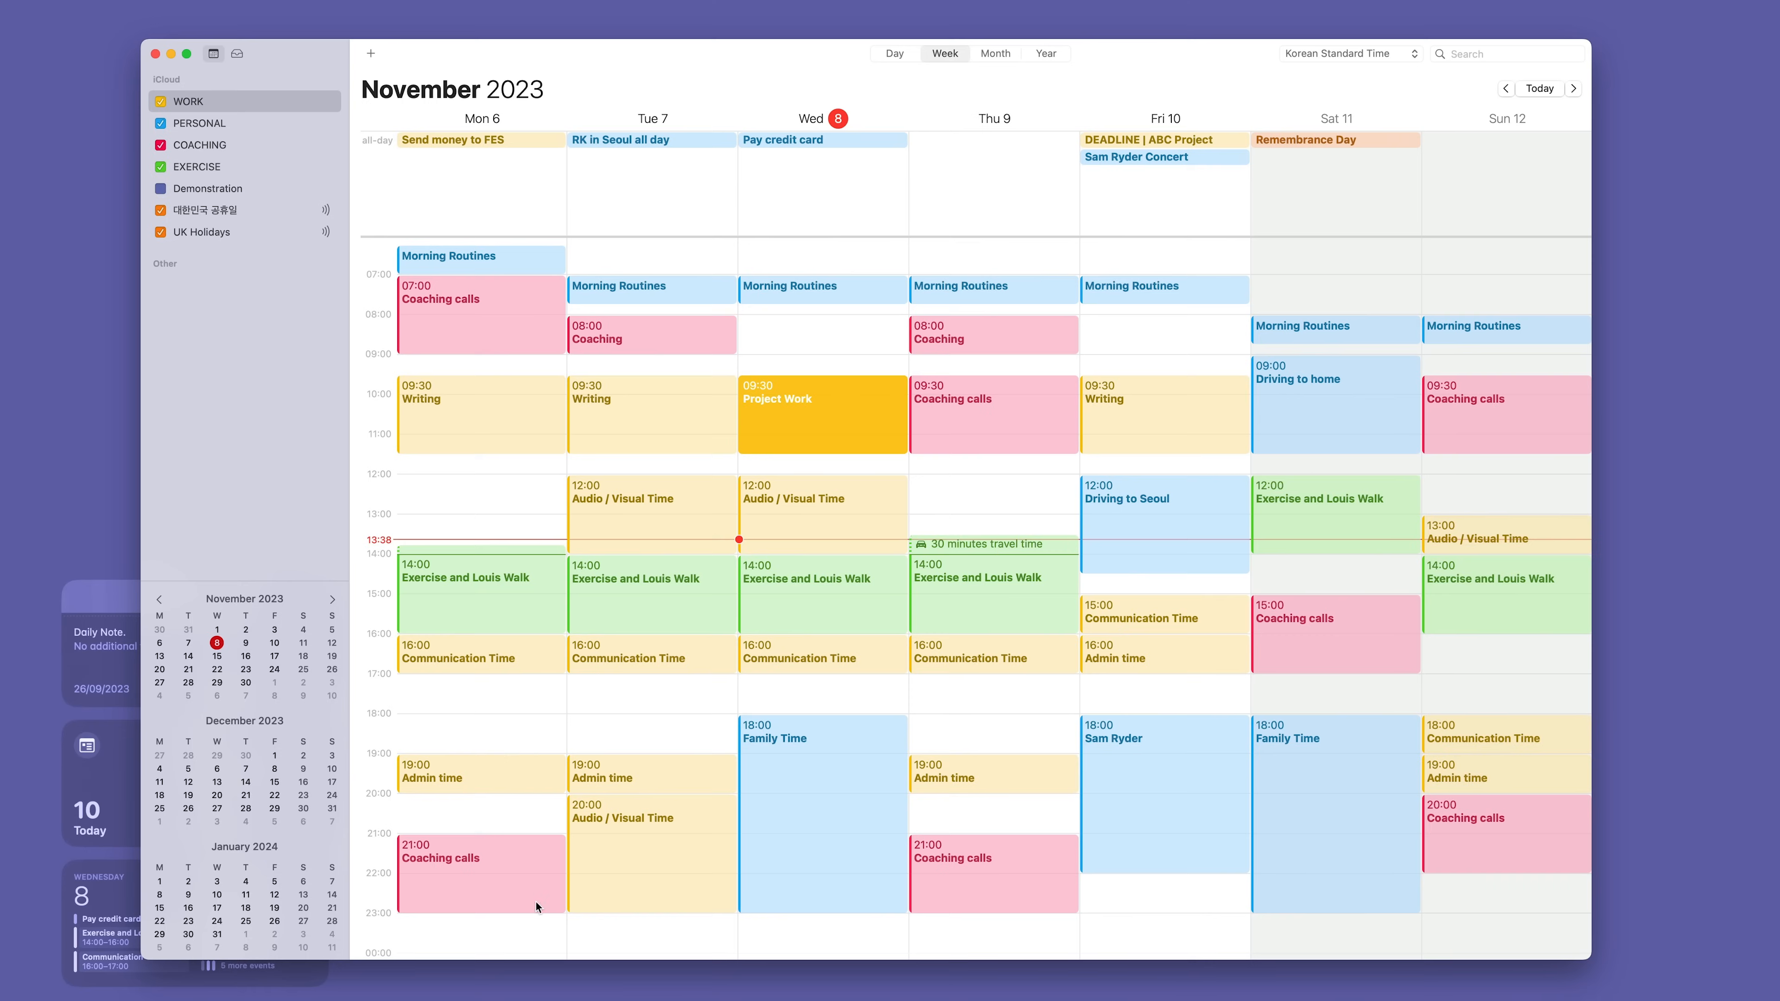
mouse_move(526, 728)
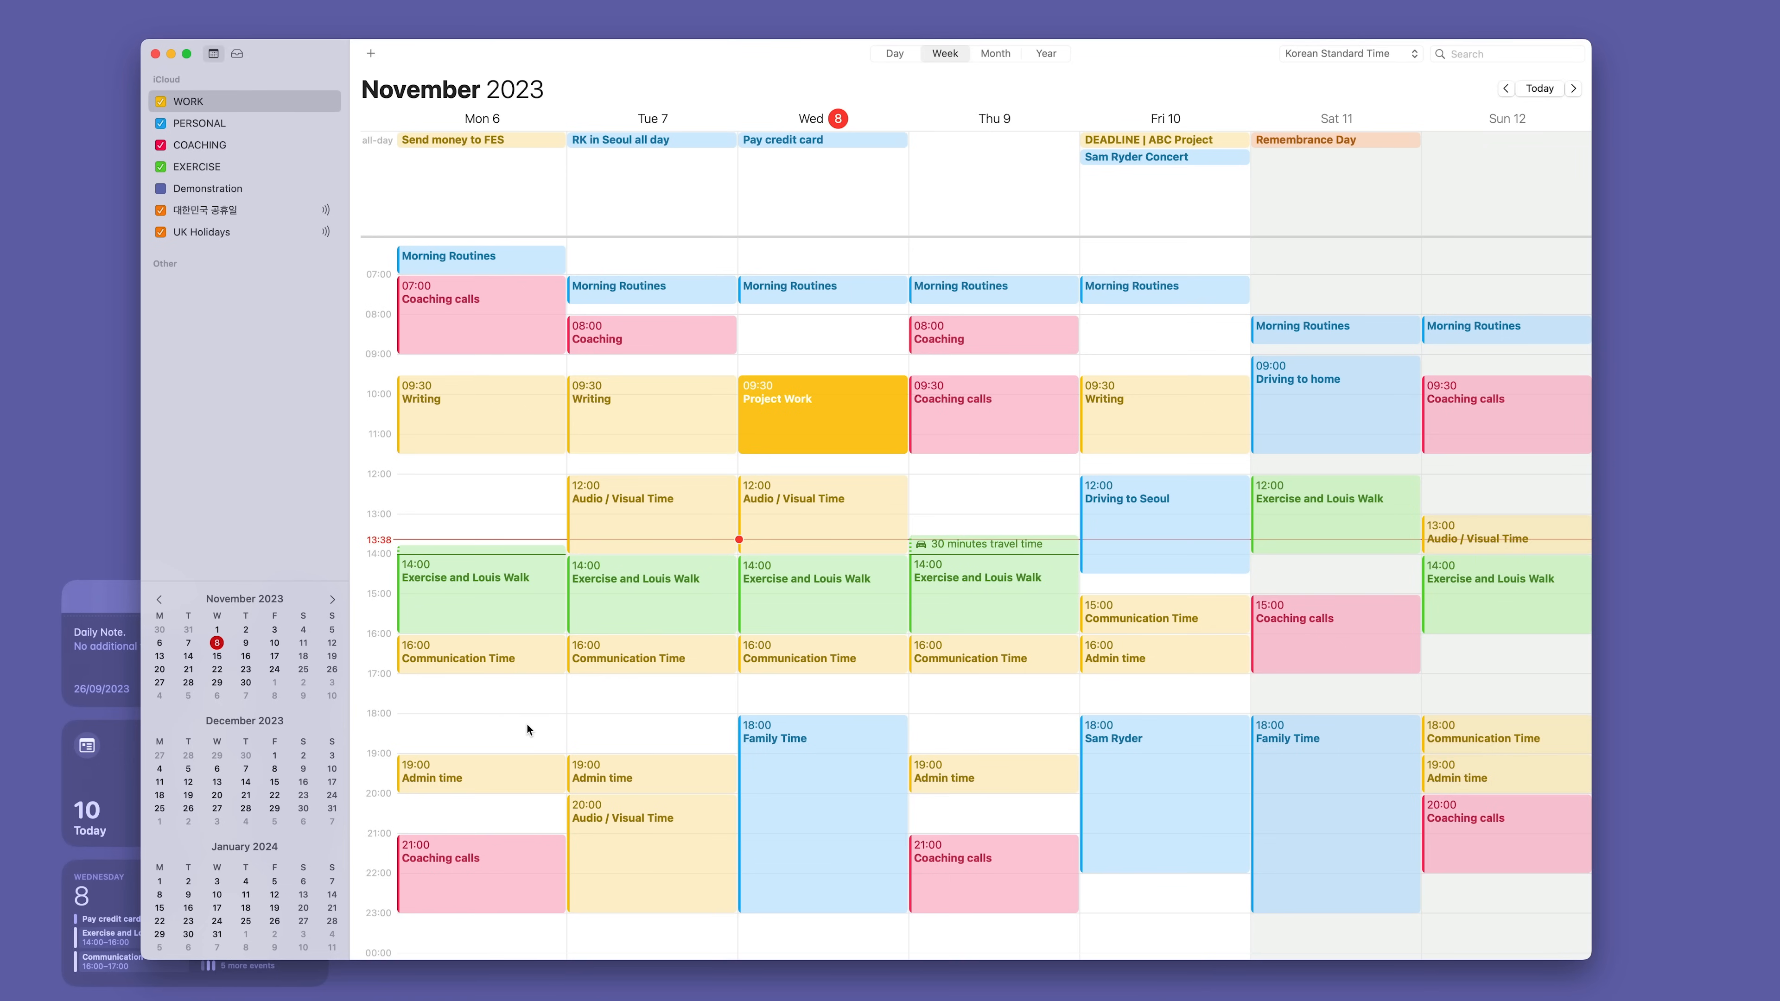
mouse_move(544, 737)
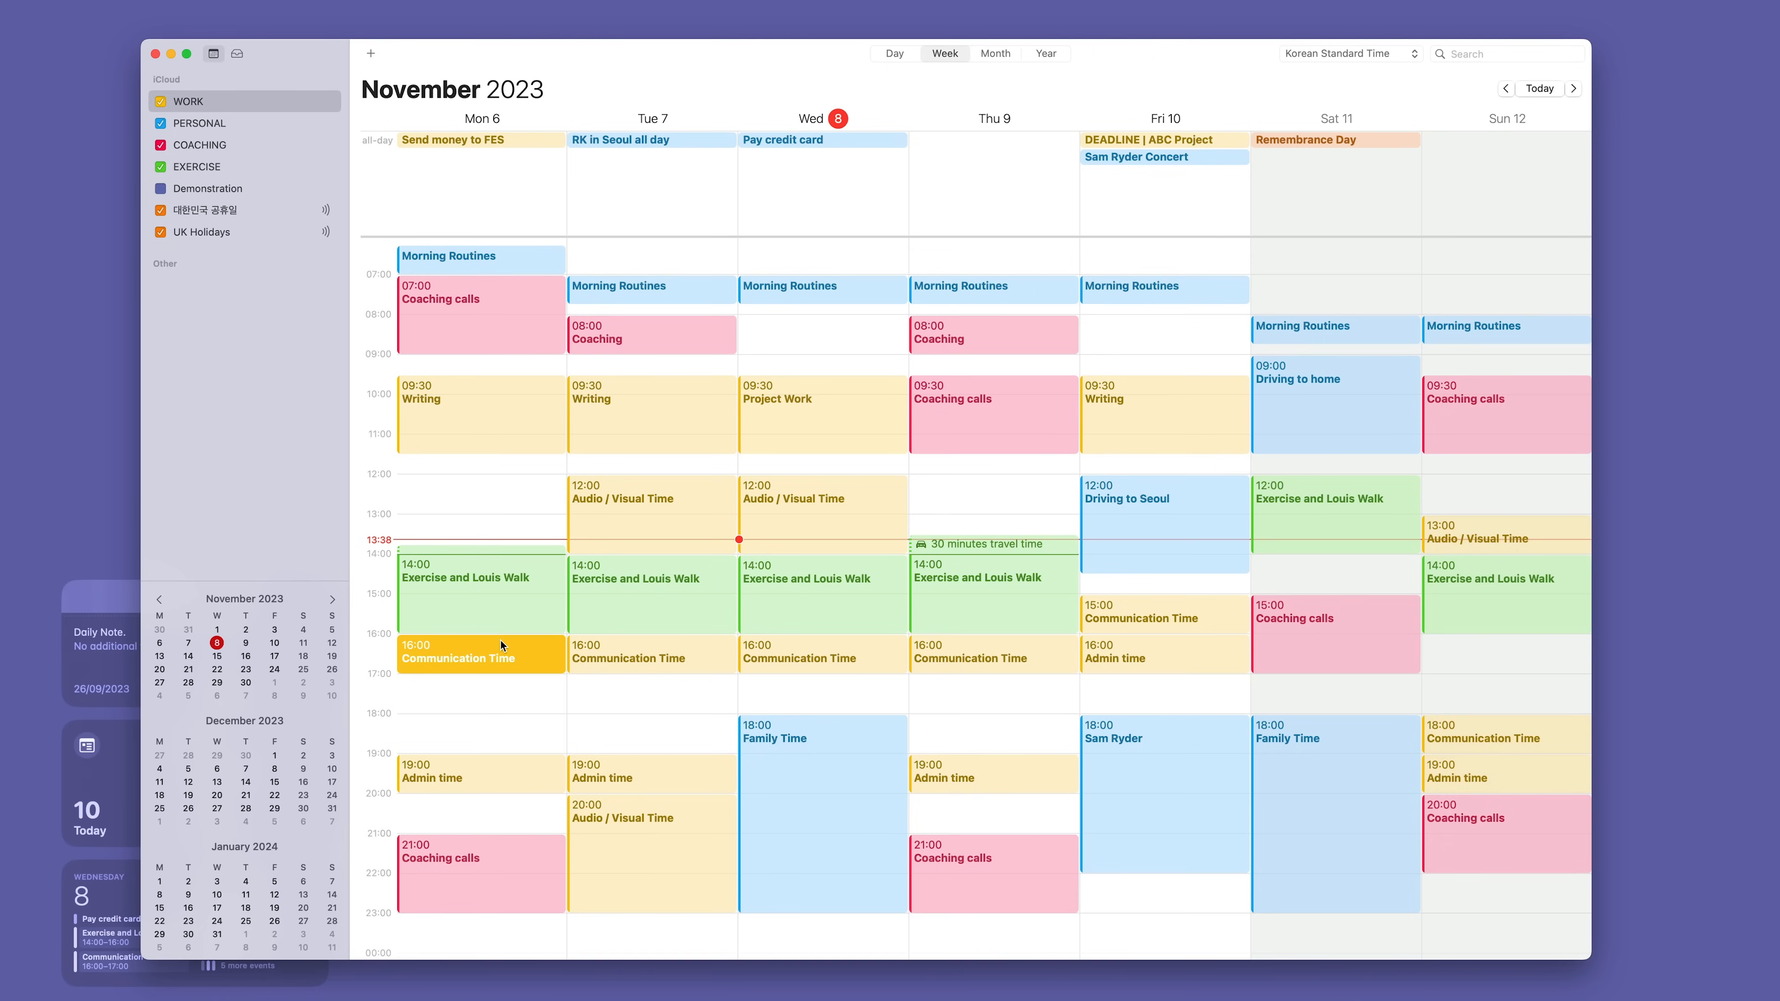
mouse_move(1045, 672)
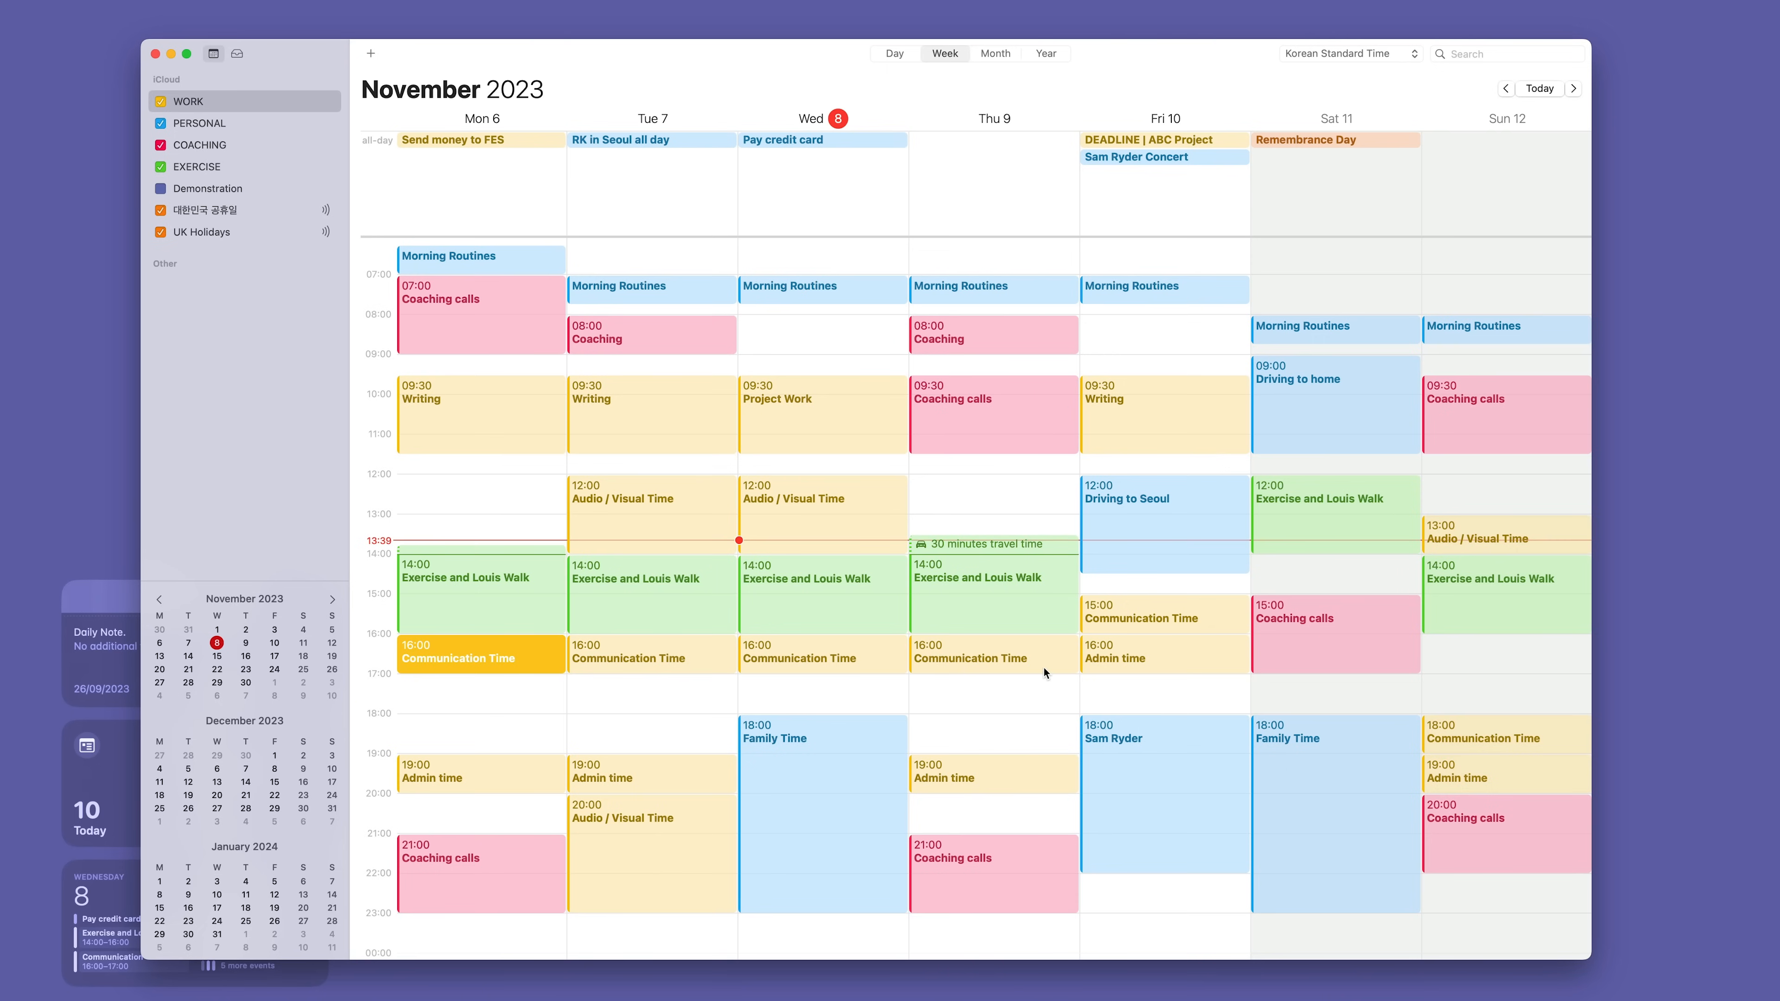
mouse_move(1258, 643)
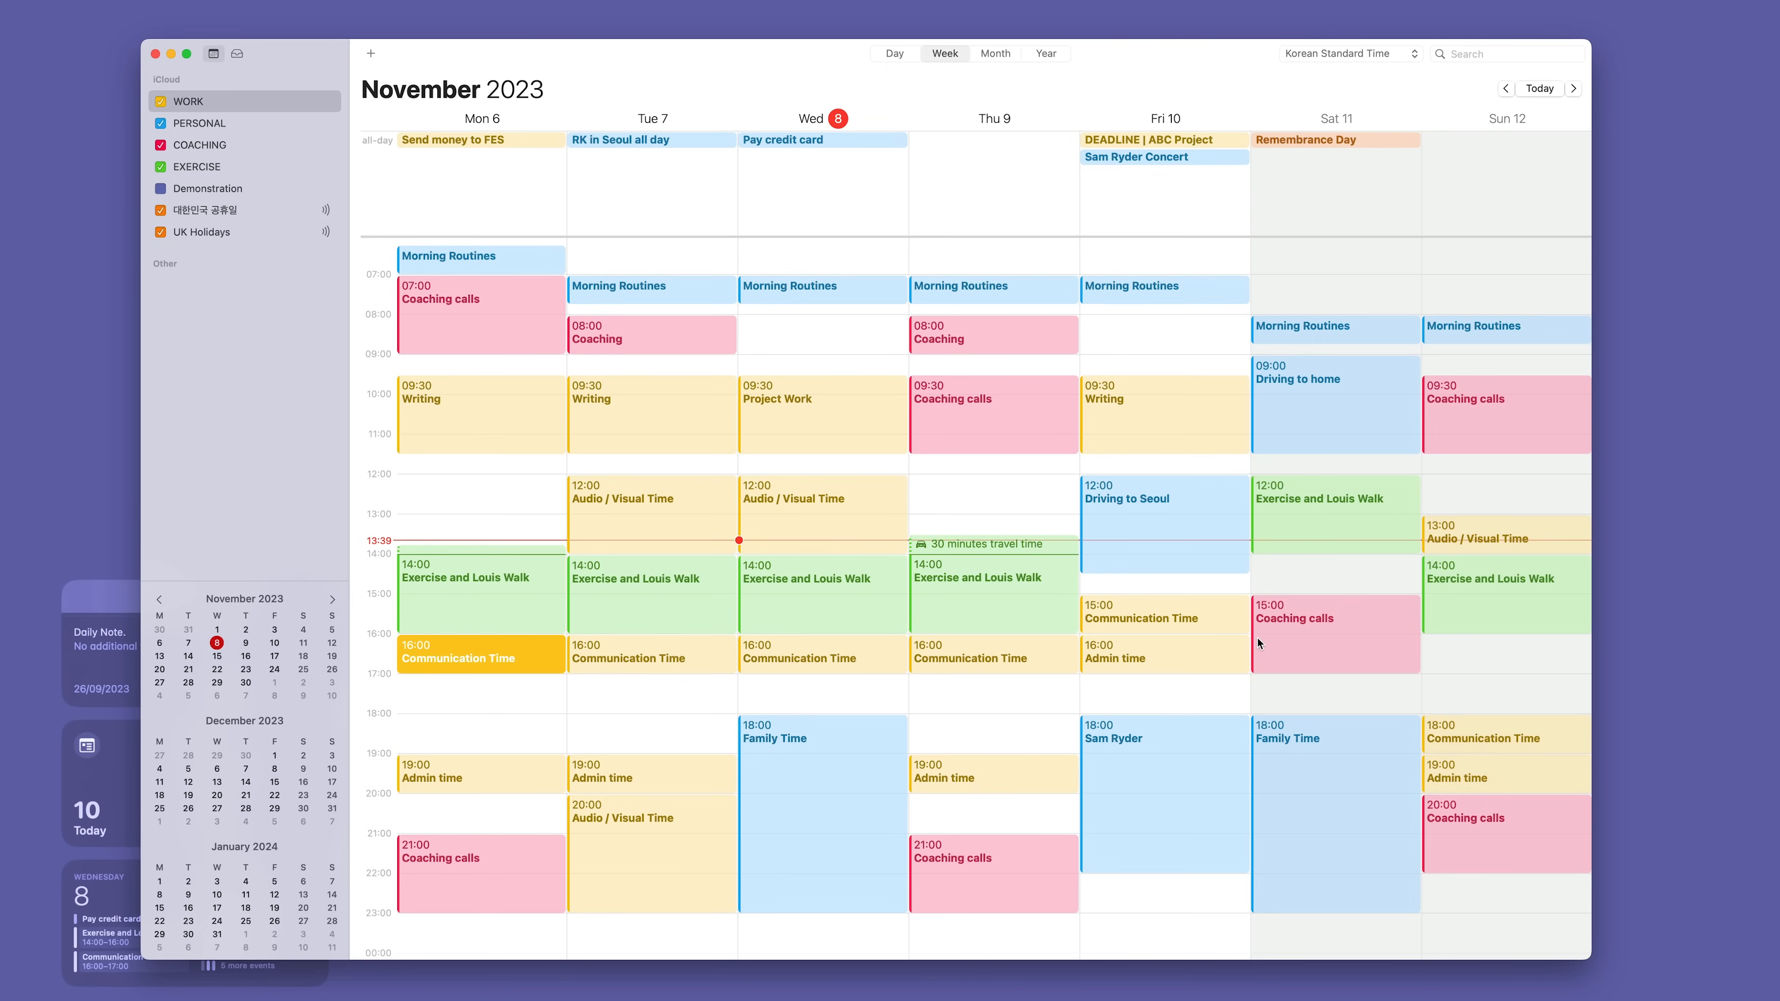
left_click(1506, 735)
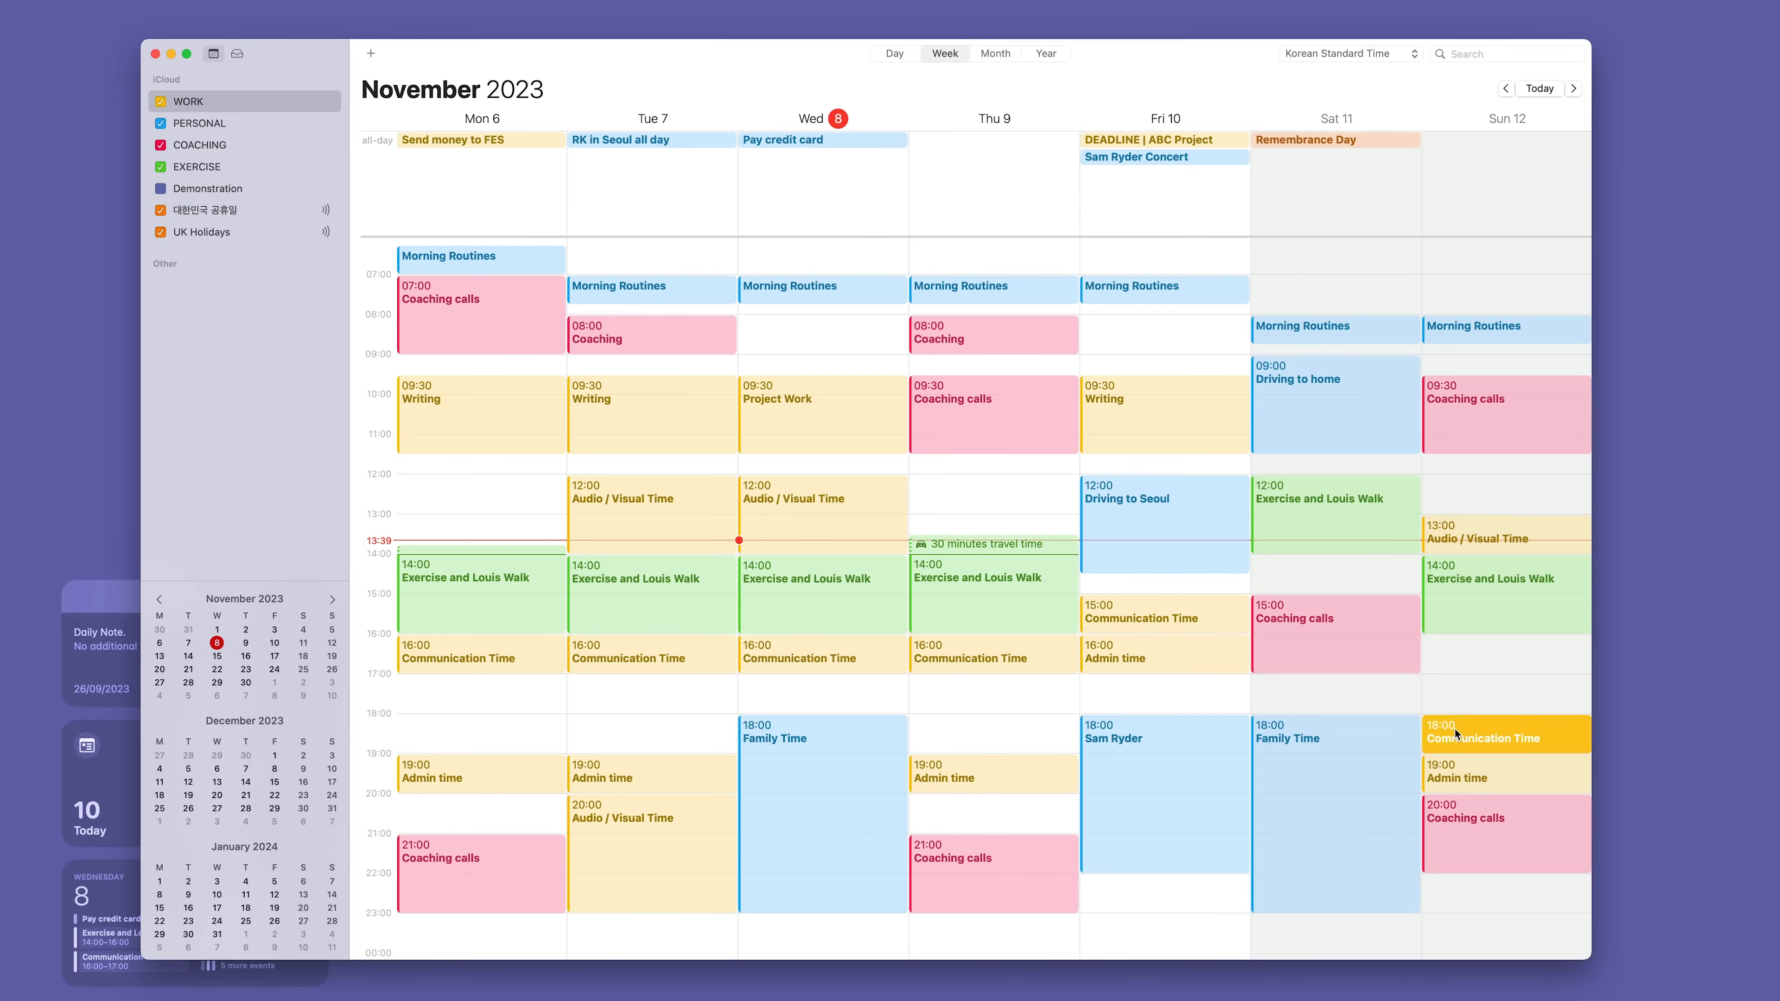
mouse_move(647, 768)
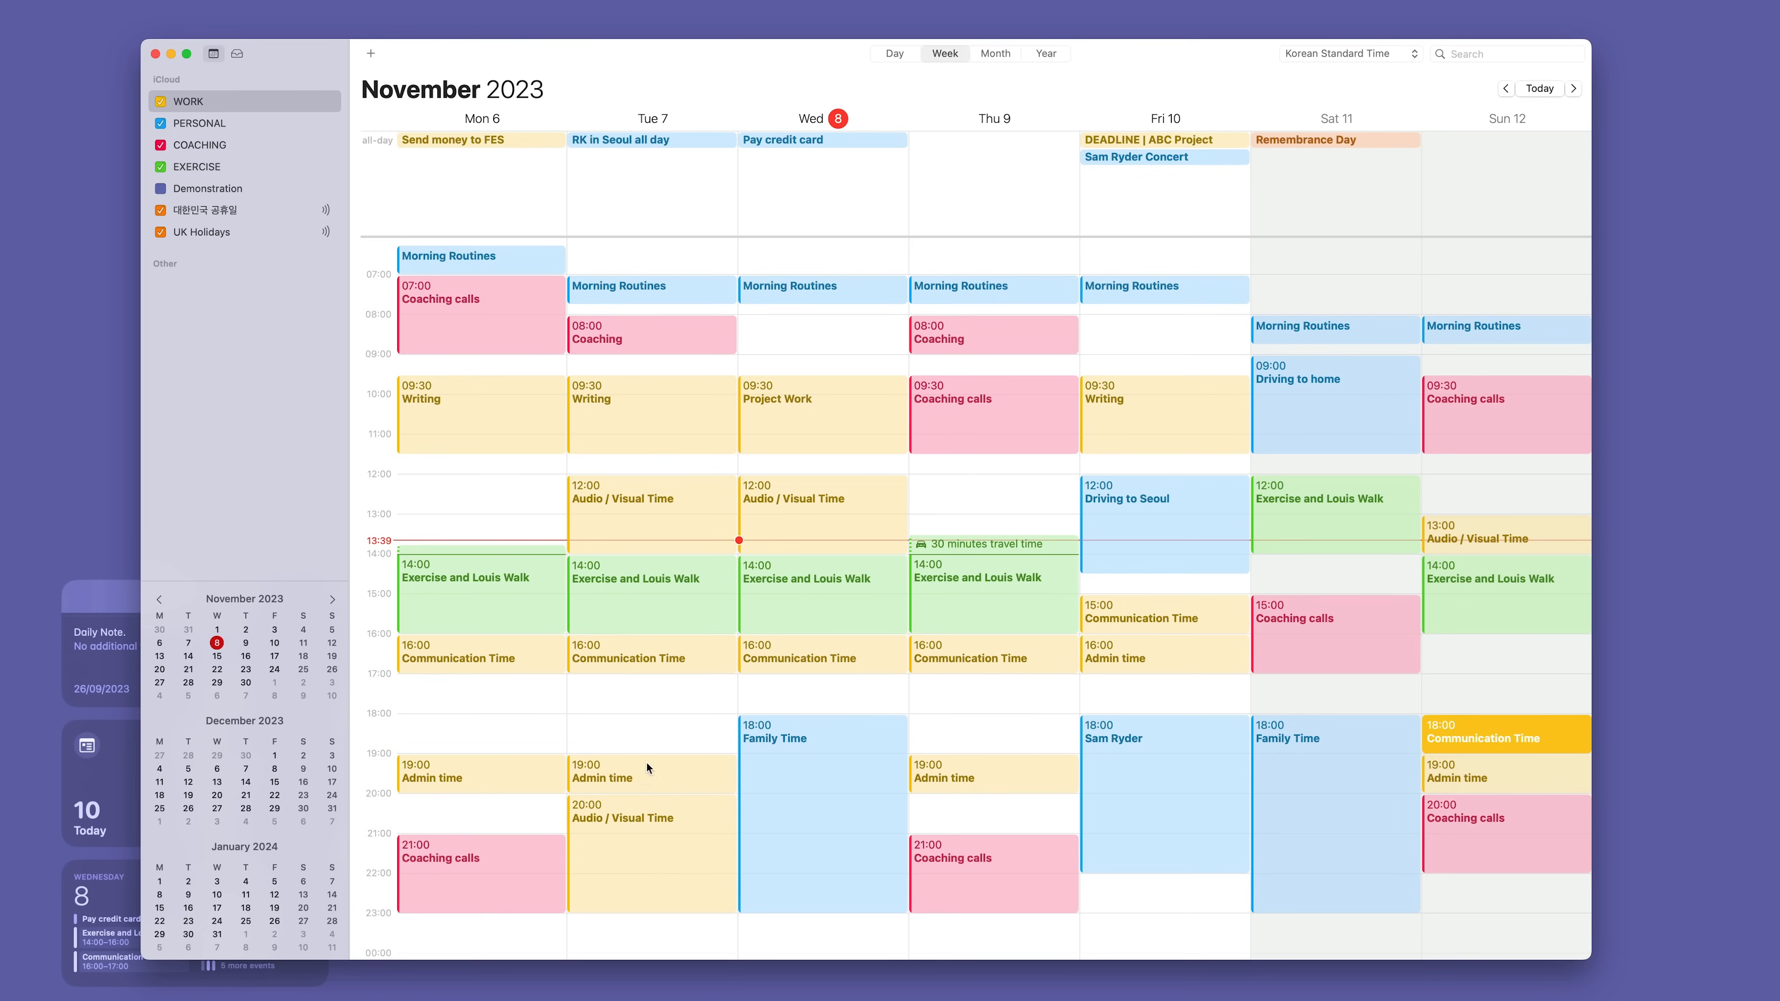
left_click(480, 777)
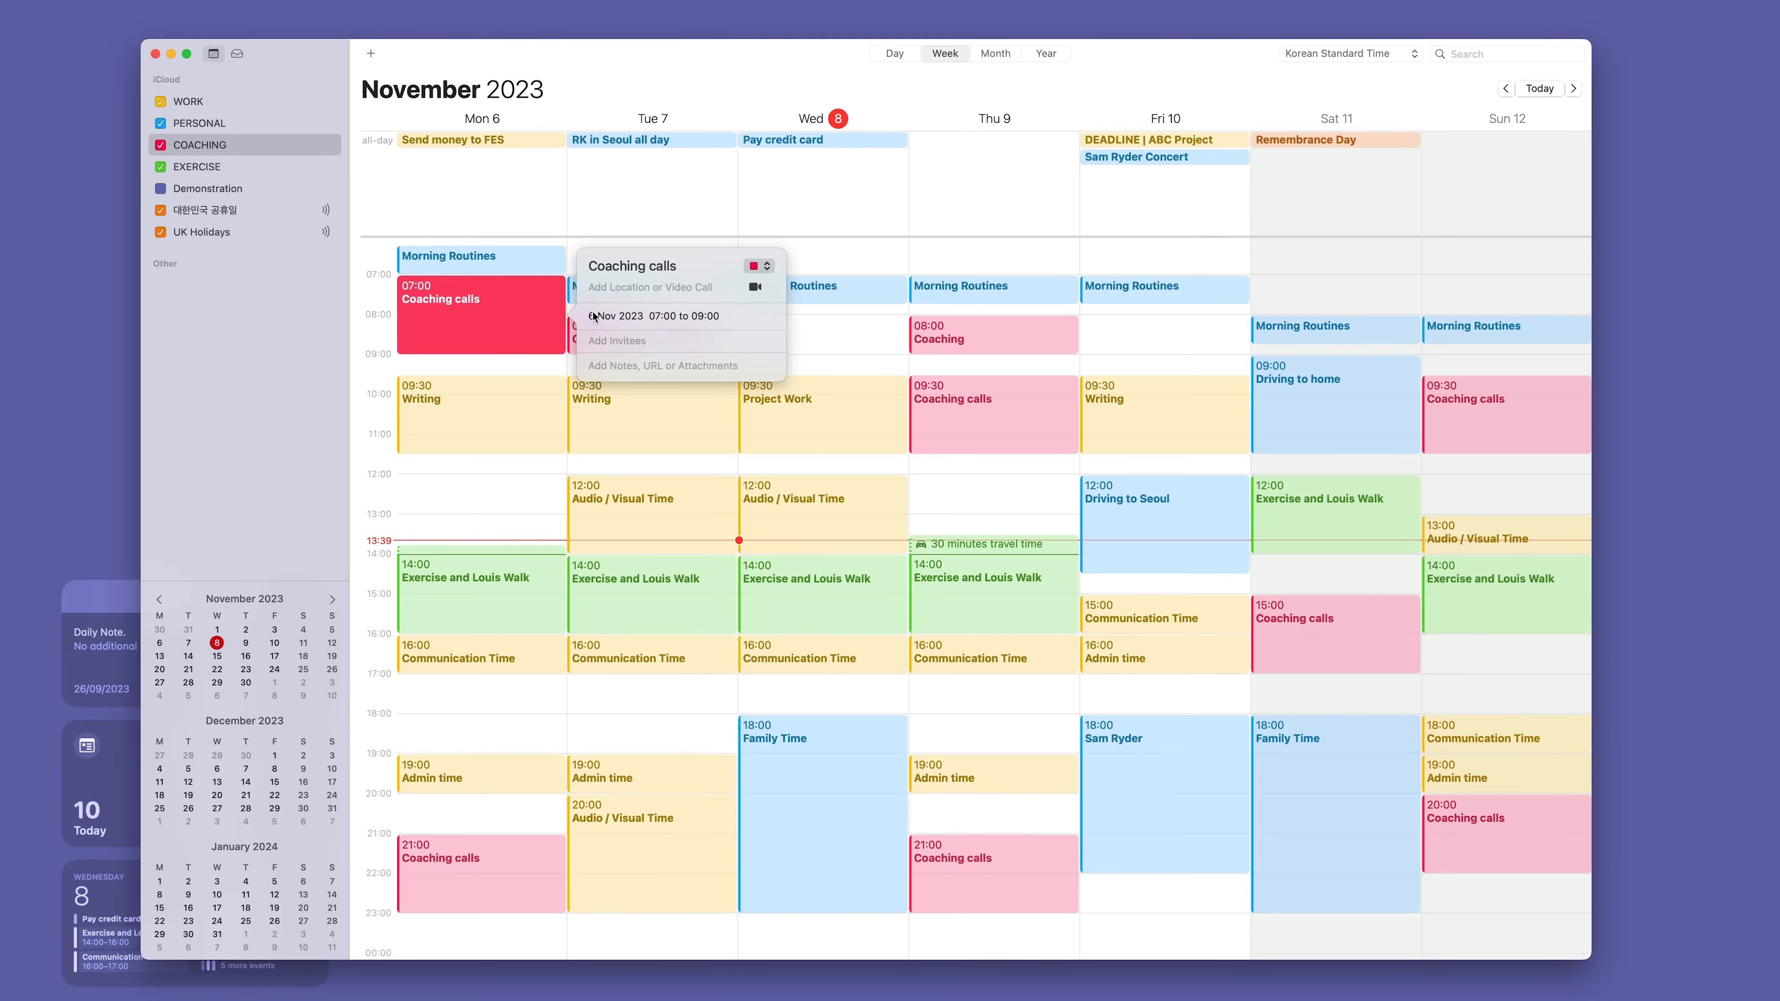
Step: Choose FaceTime as the video call for the Coaching calls event
left_click(754, 287)
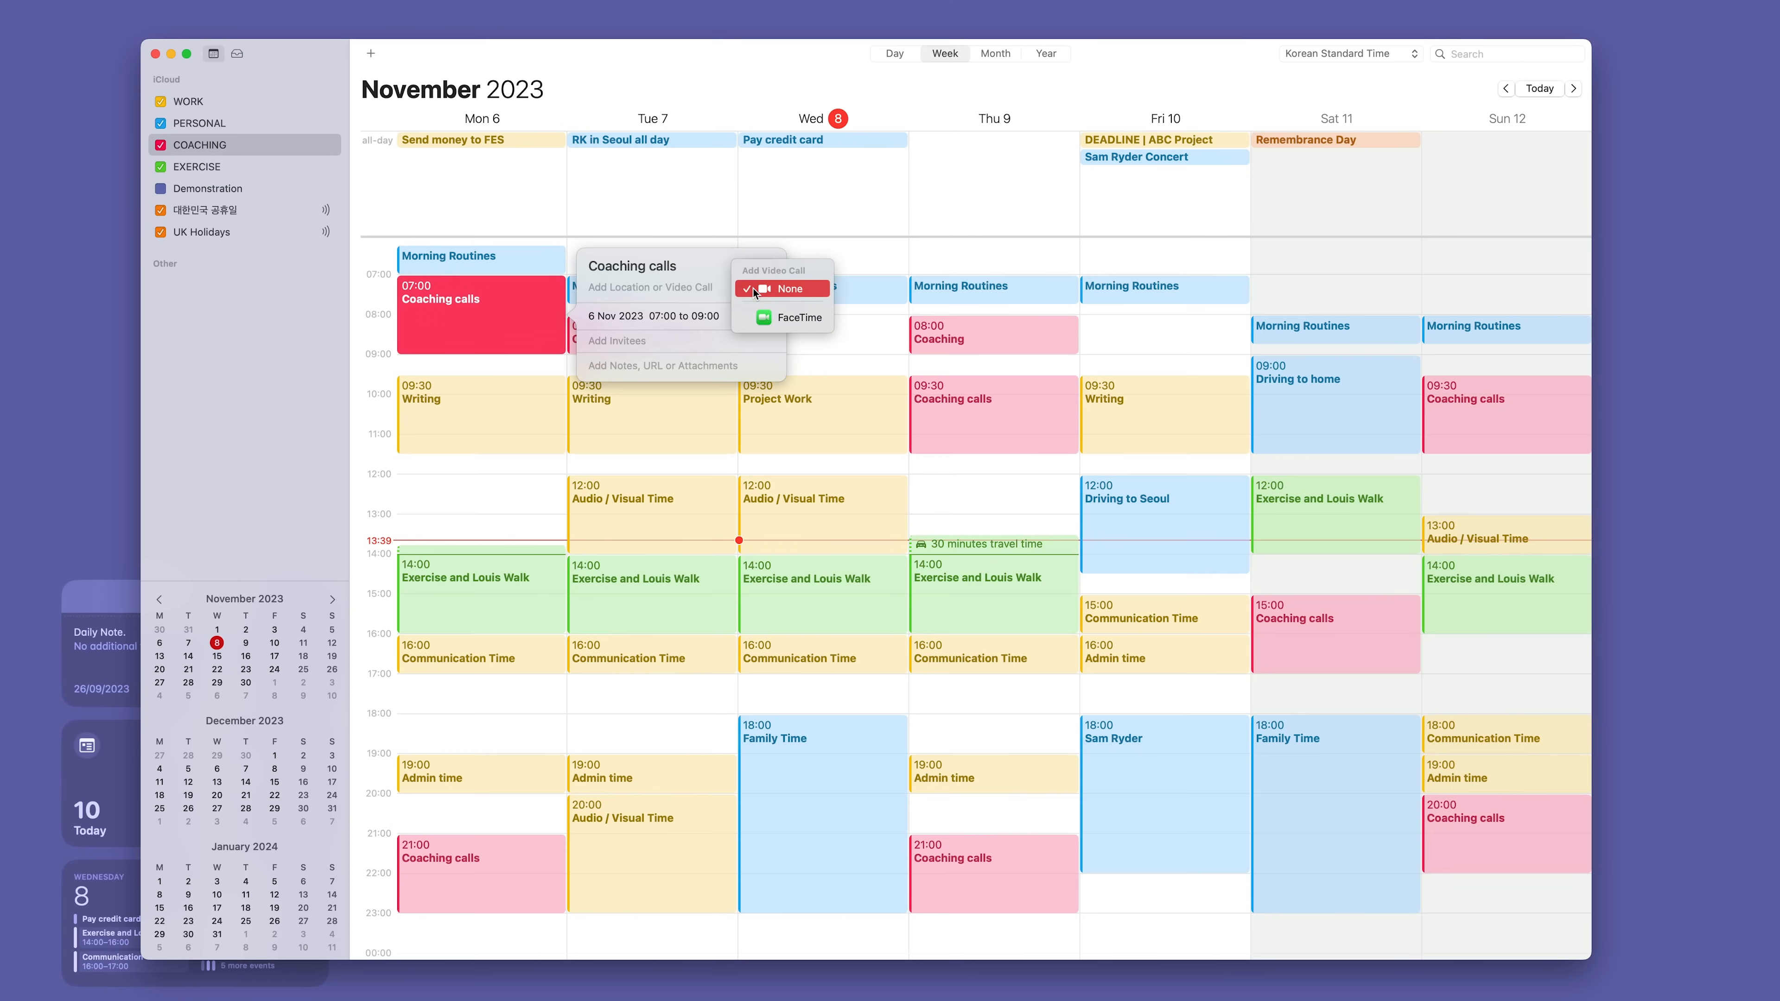
mouse_move(783, 317)
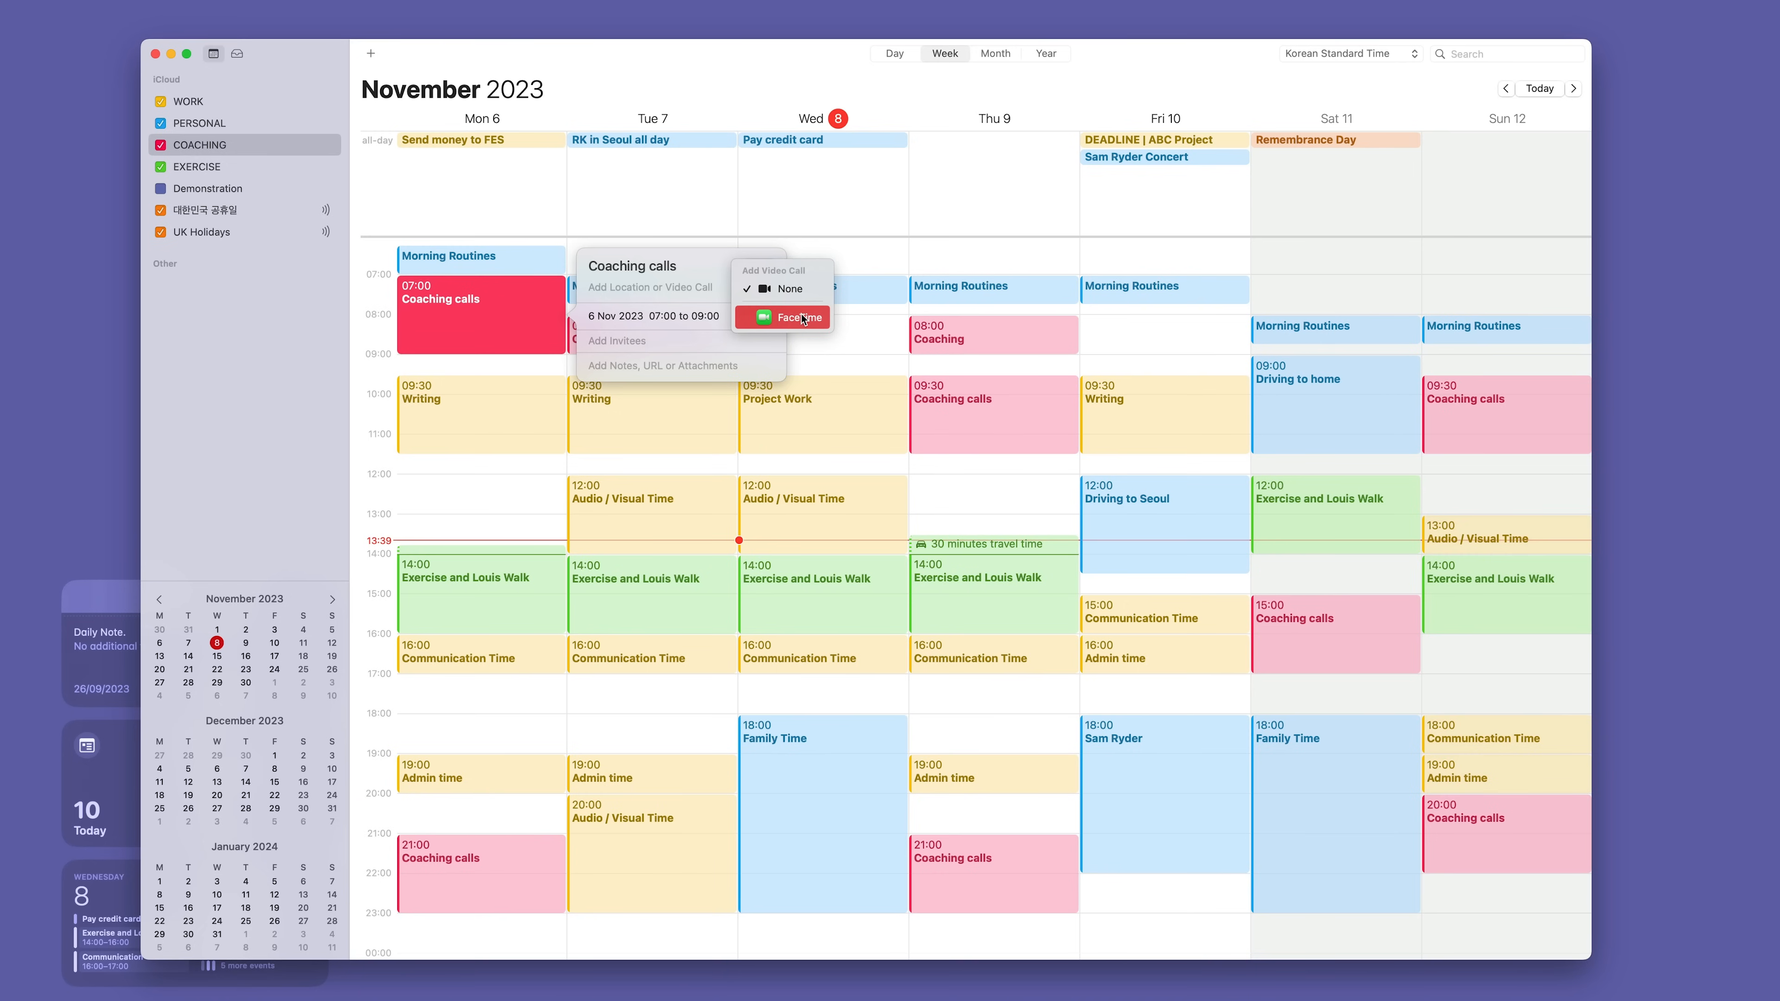
left_click(789, 288)
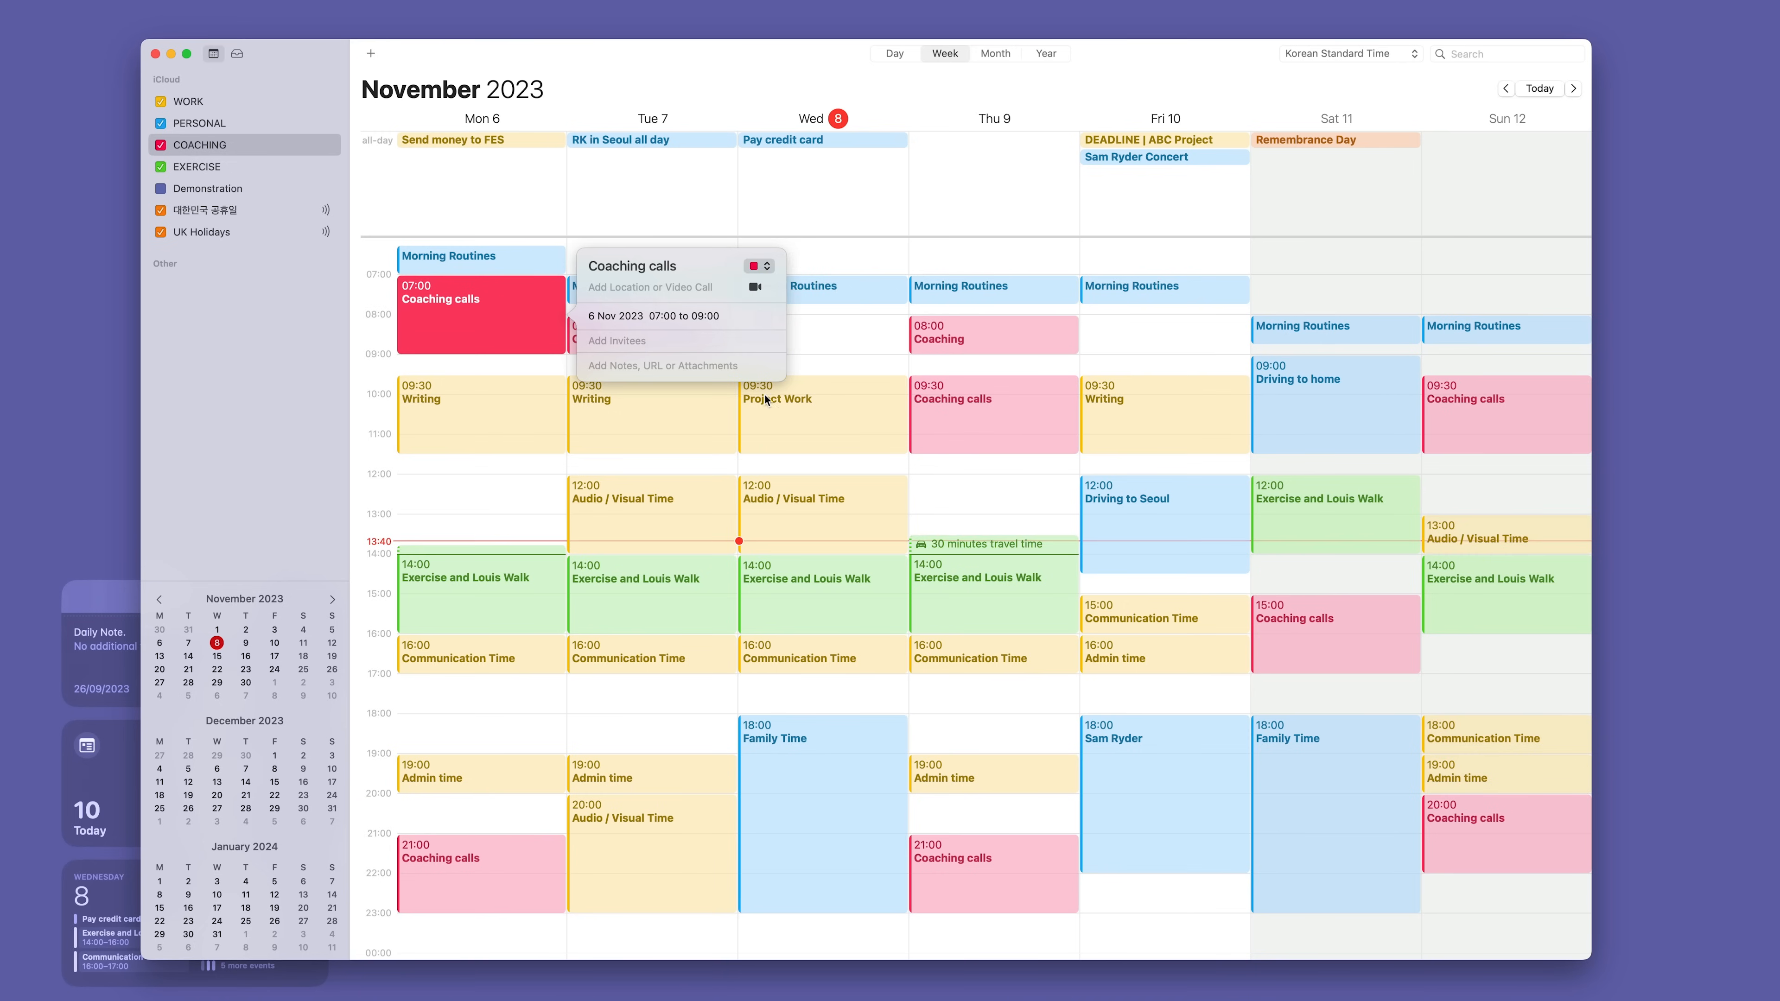
Step: Expand Thursday's Coaching notes, URL and attachment fields, start an attachment and cancel it
left_click(962, 333)
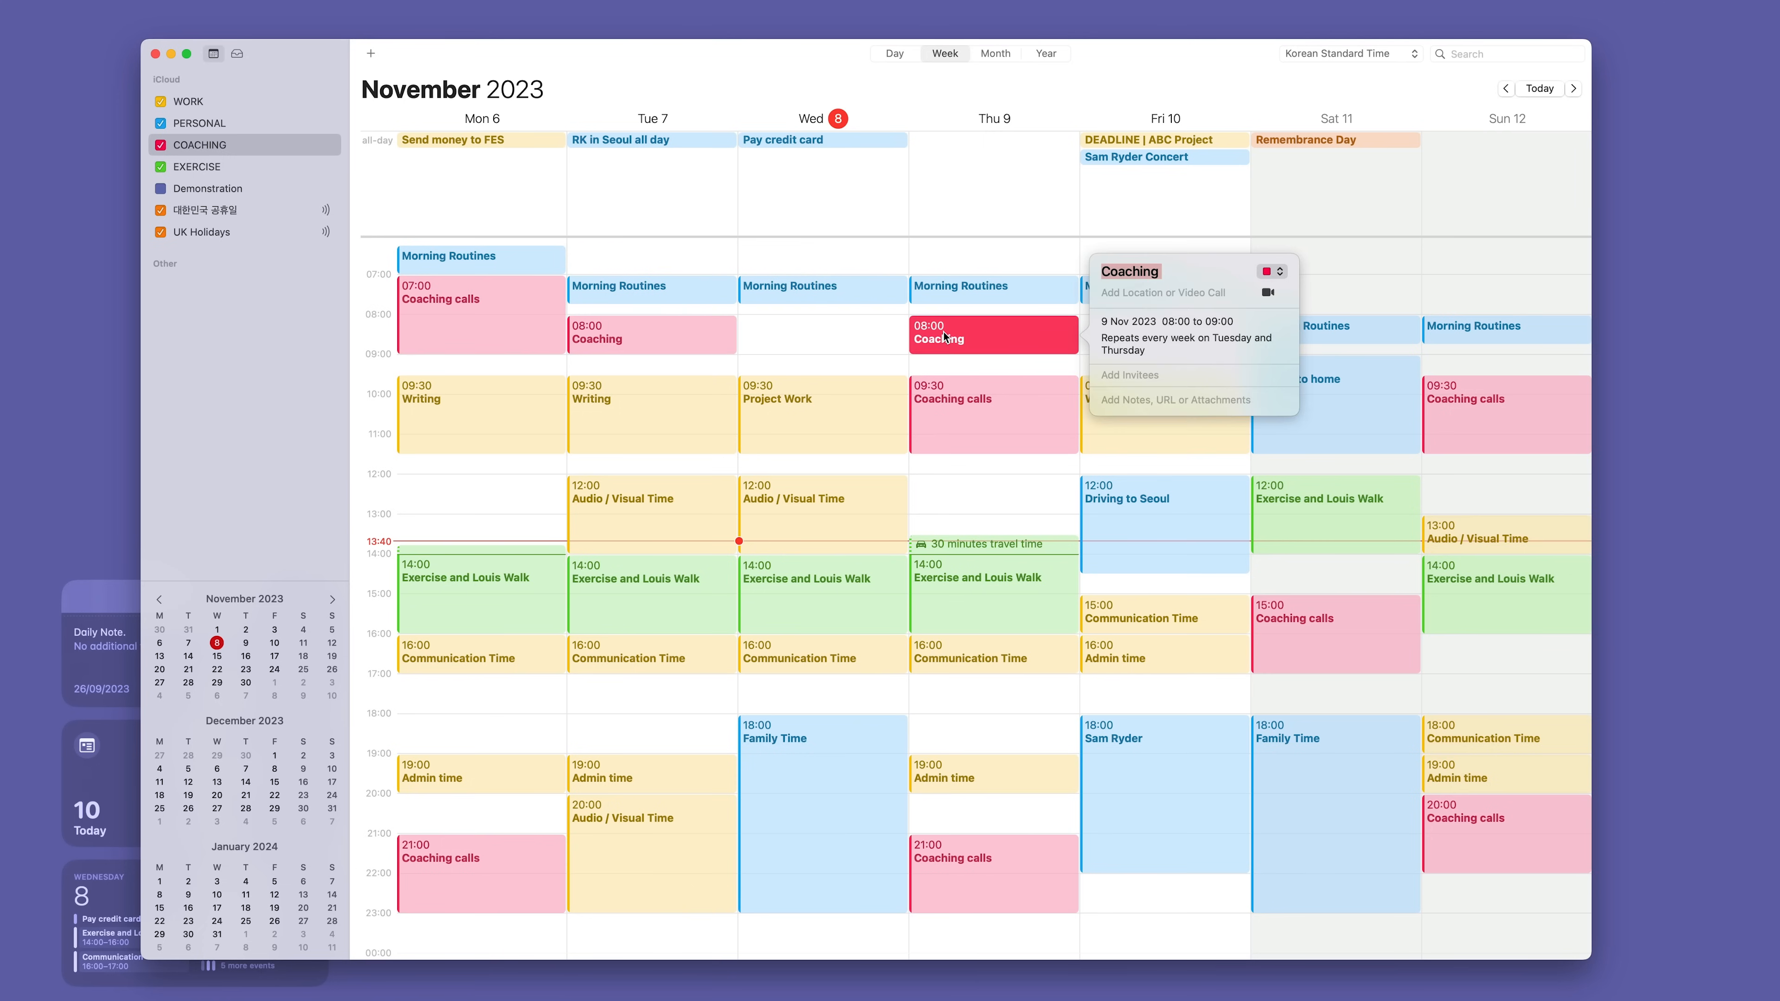
left_click(1174, 400)
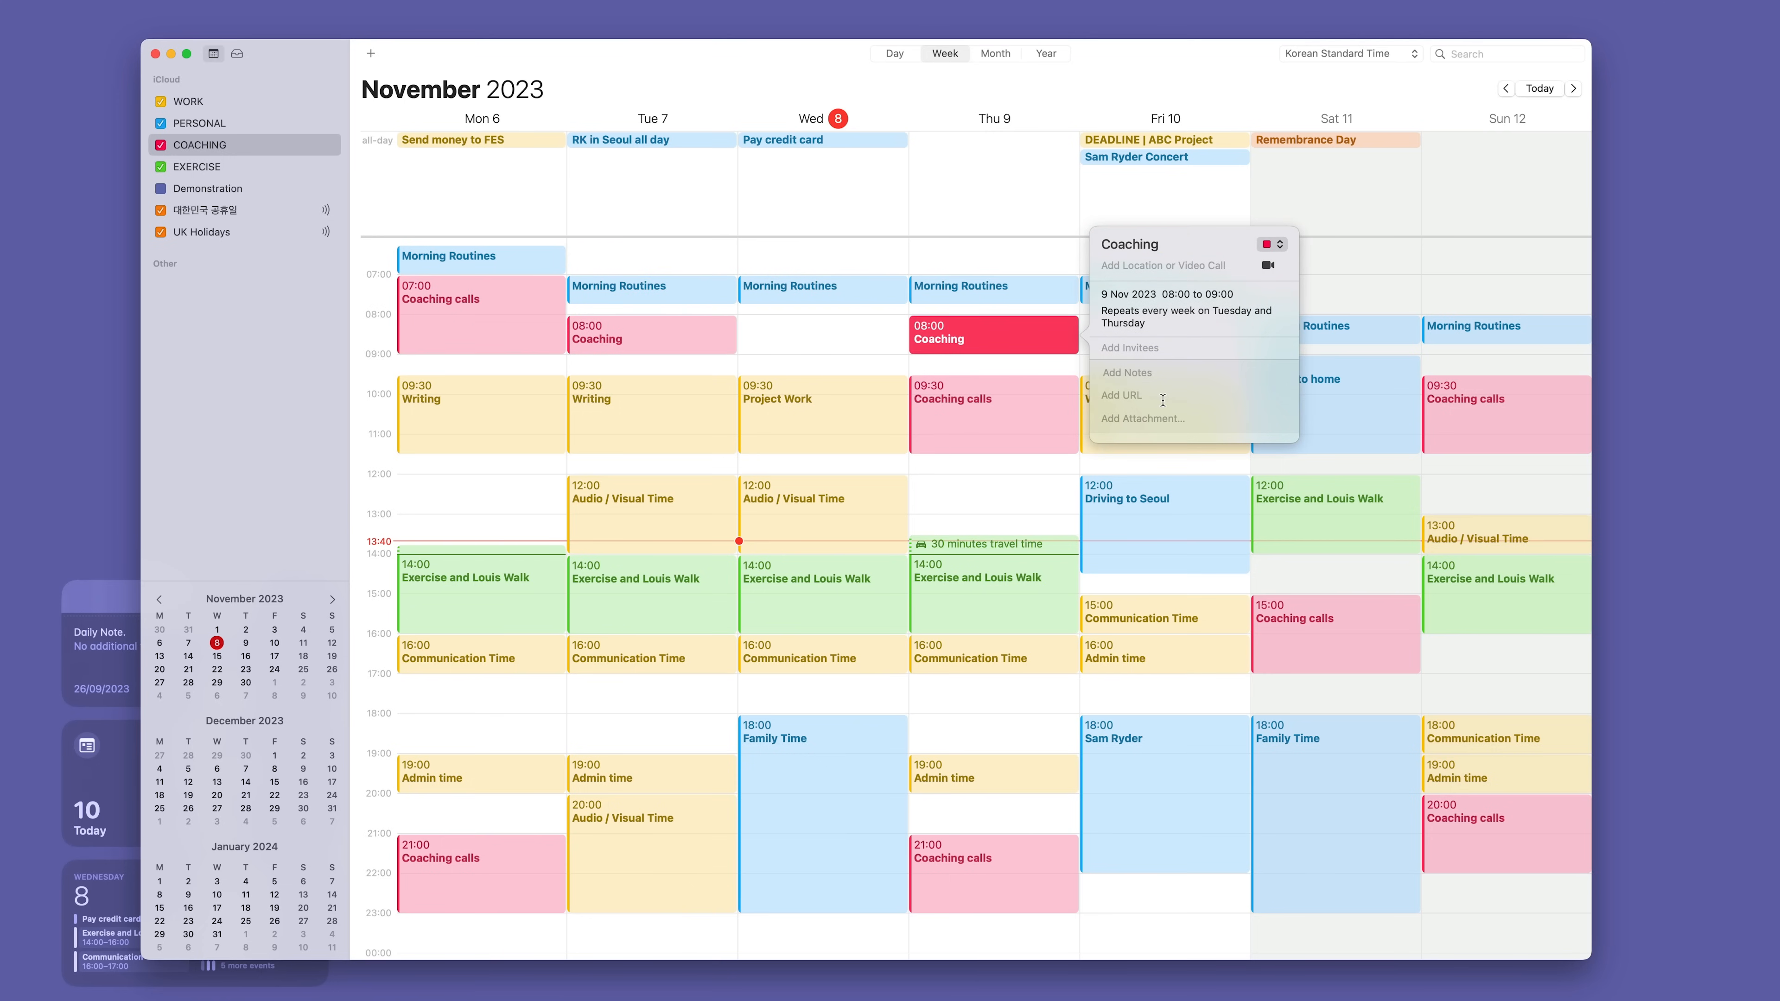
mouse_move(1123, 368)
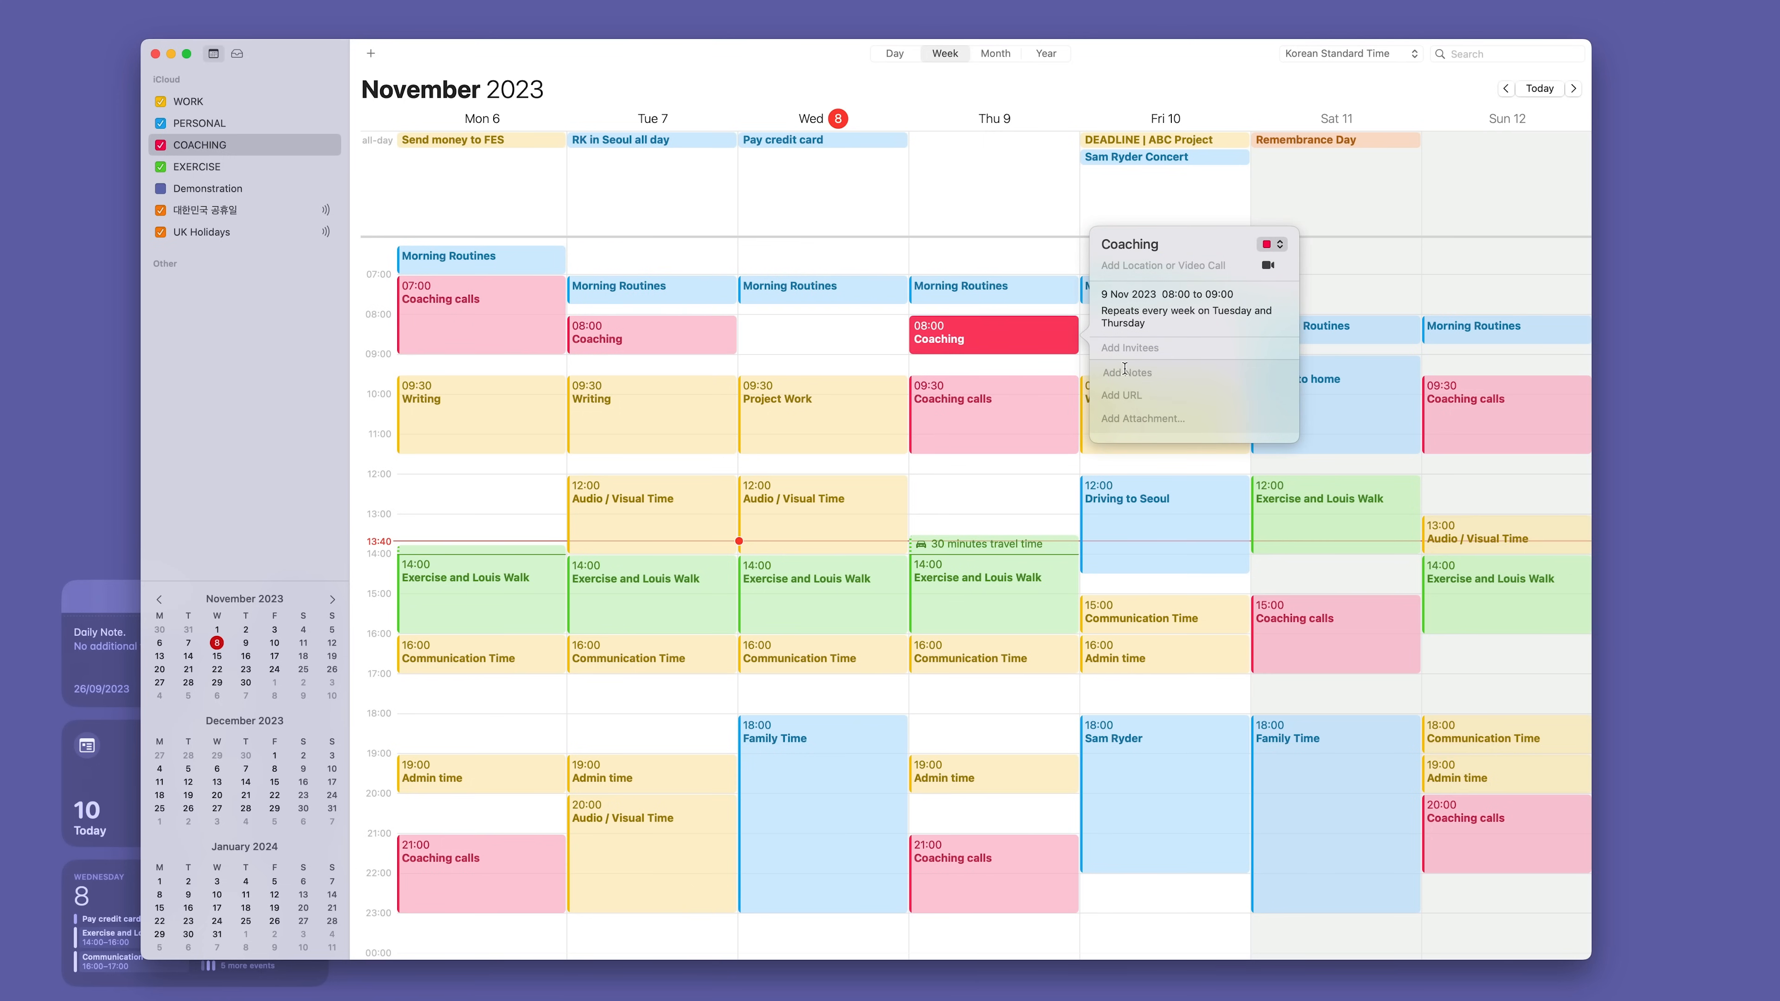
mouse_move(1144, 419)
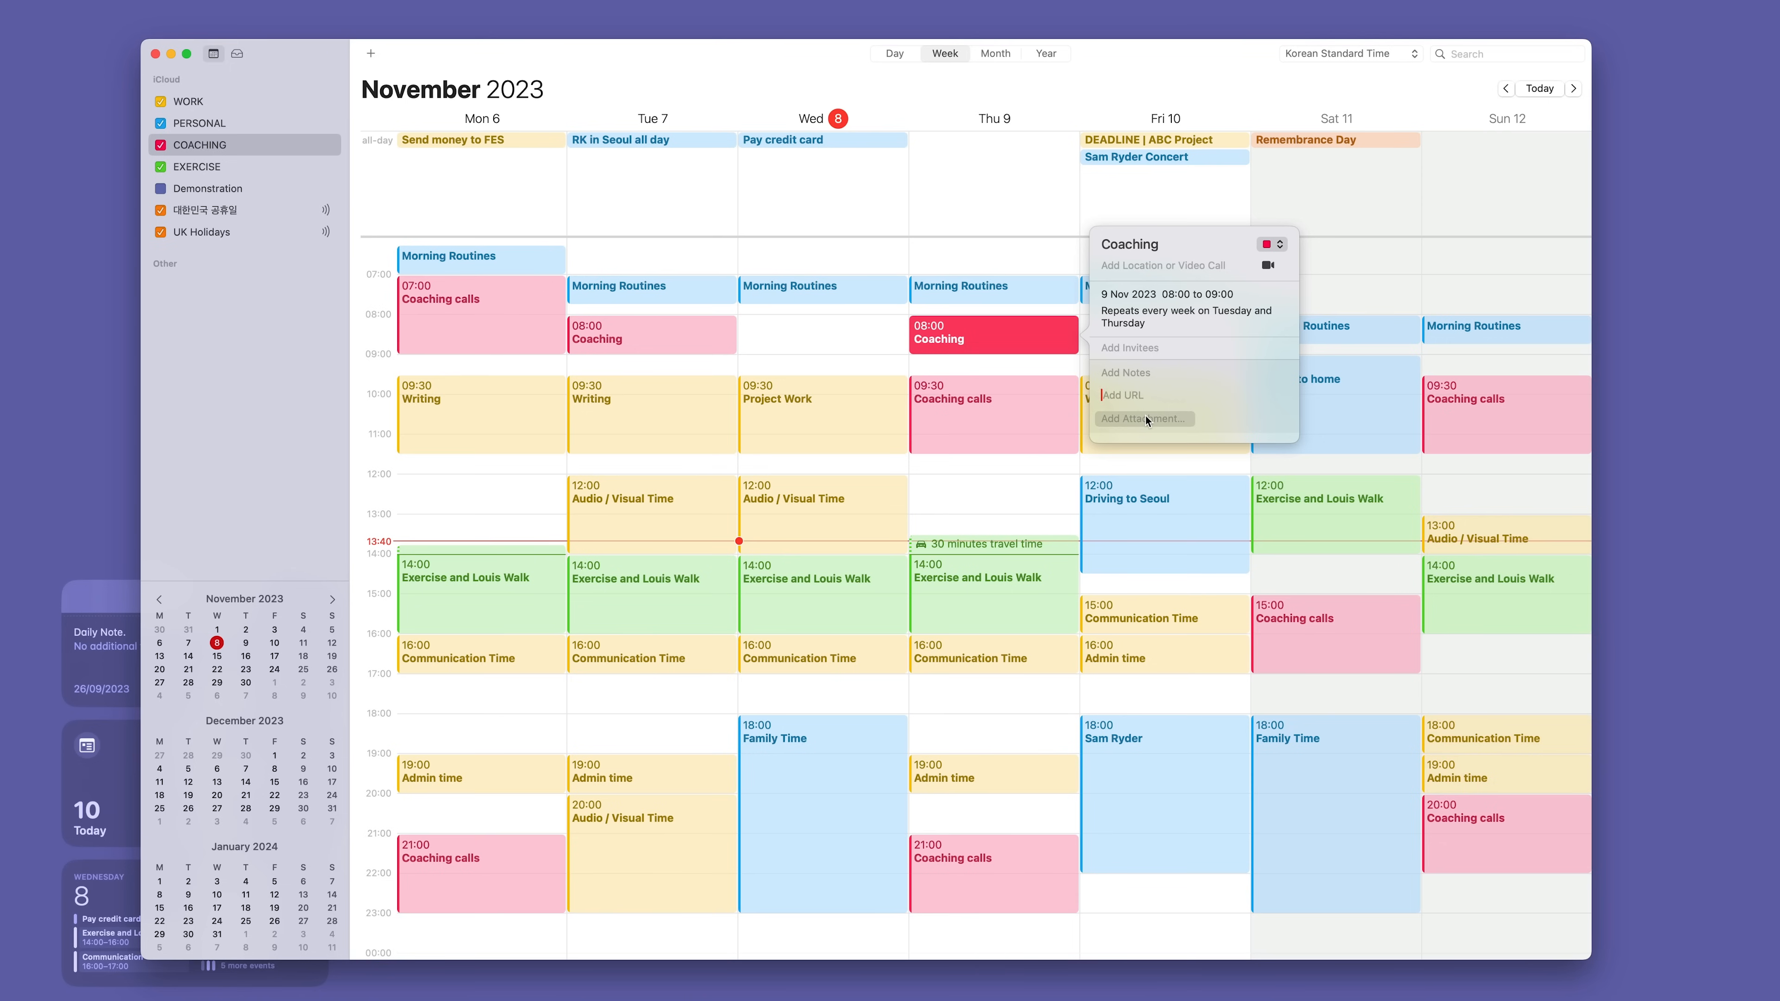
left_click(1143, 419)
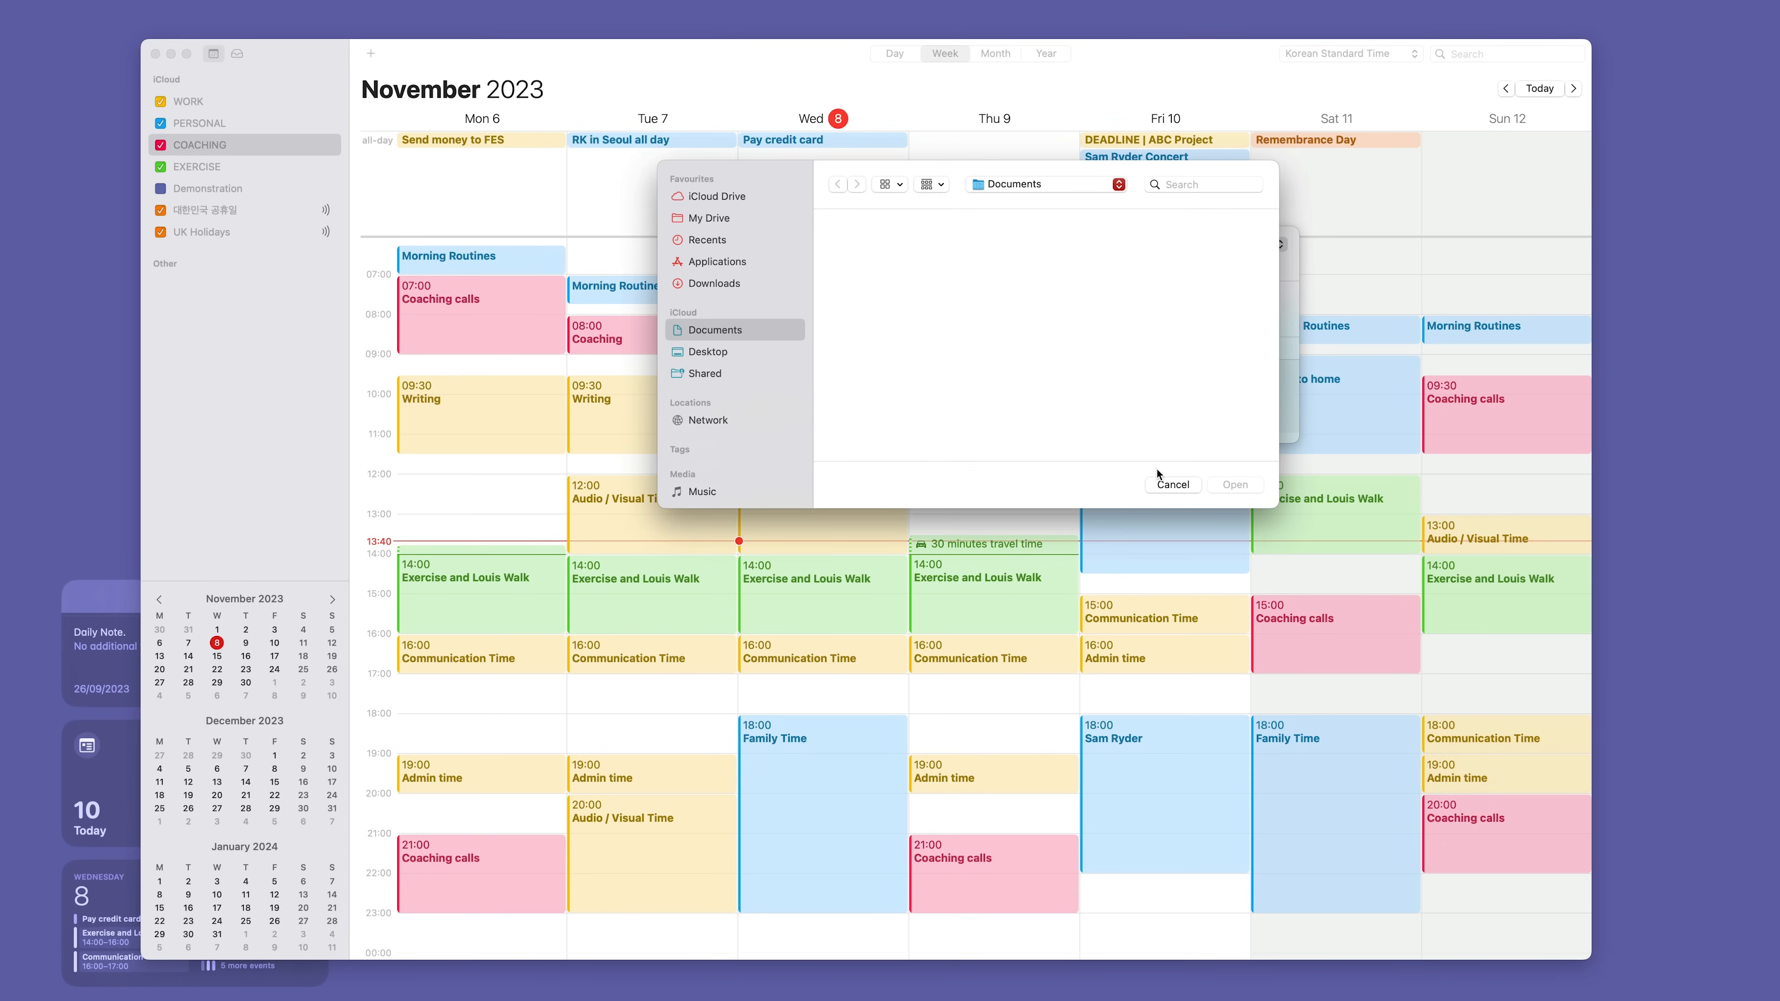
left_click(1172, 484)
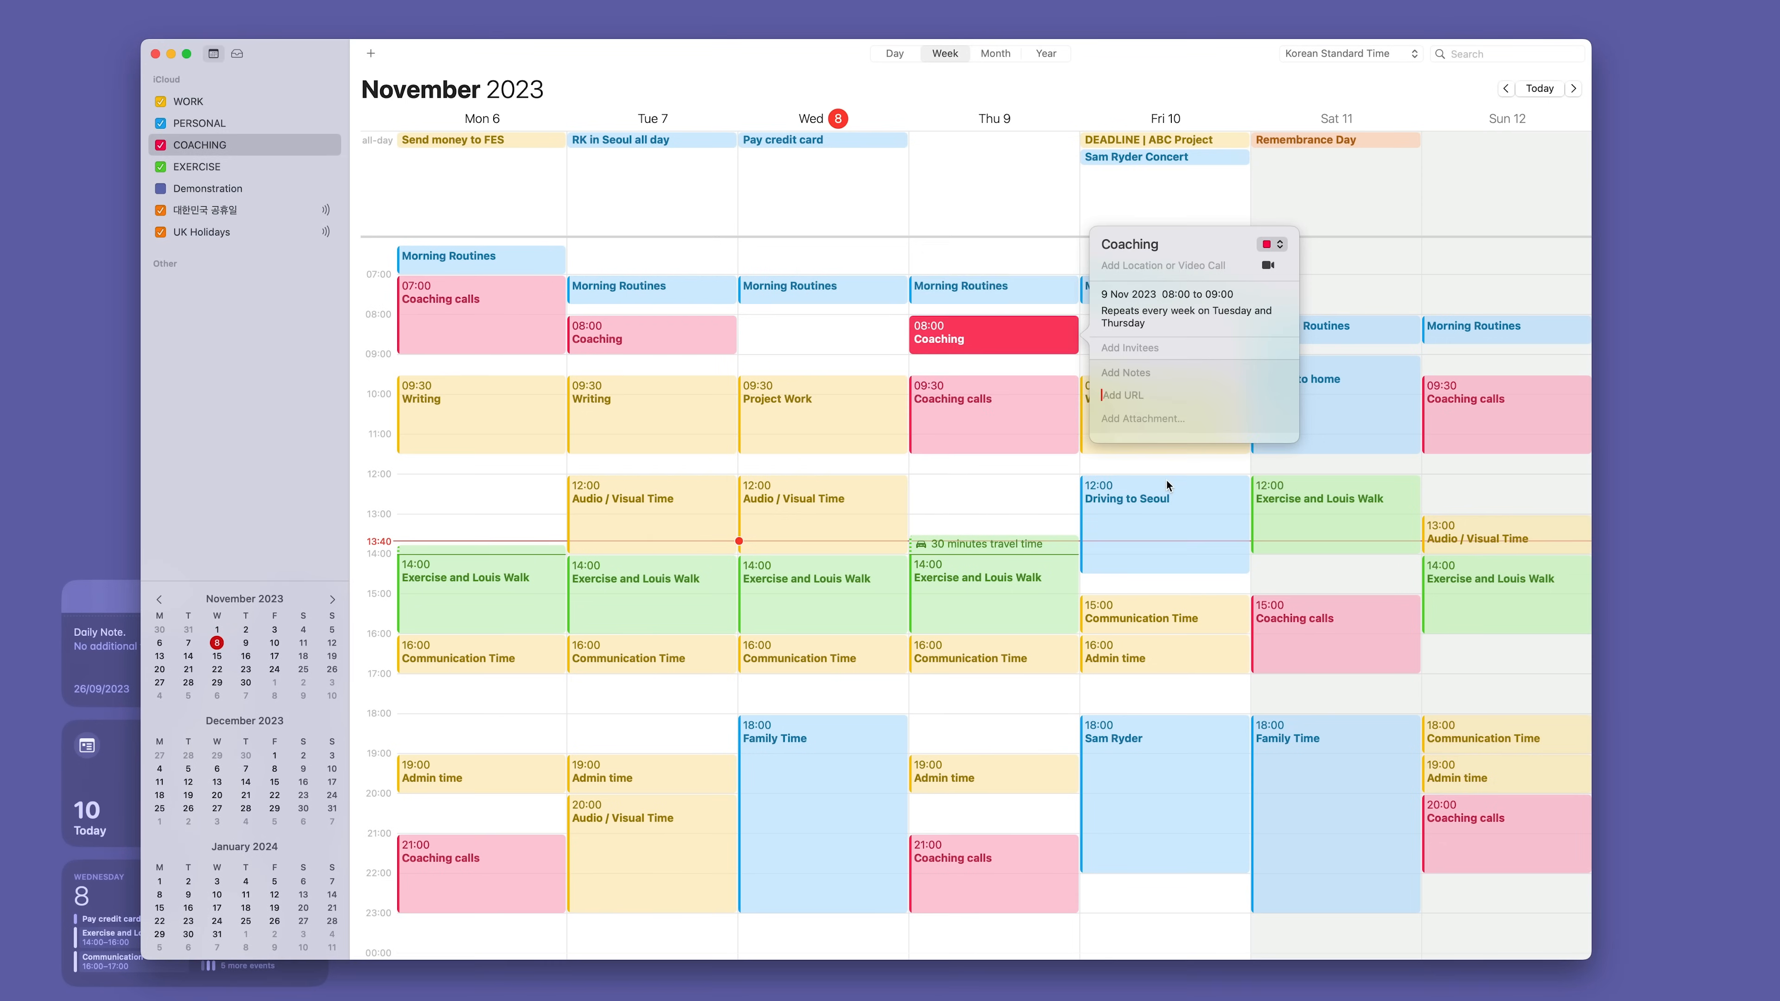